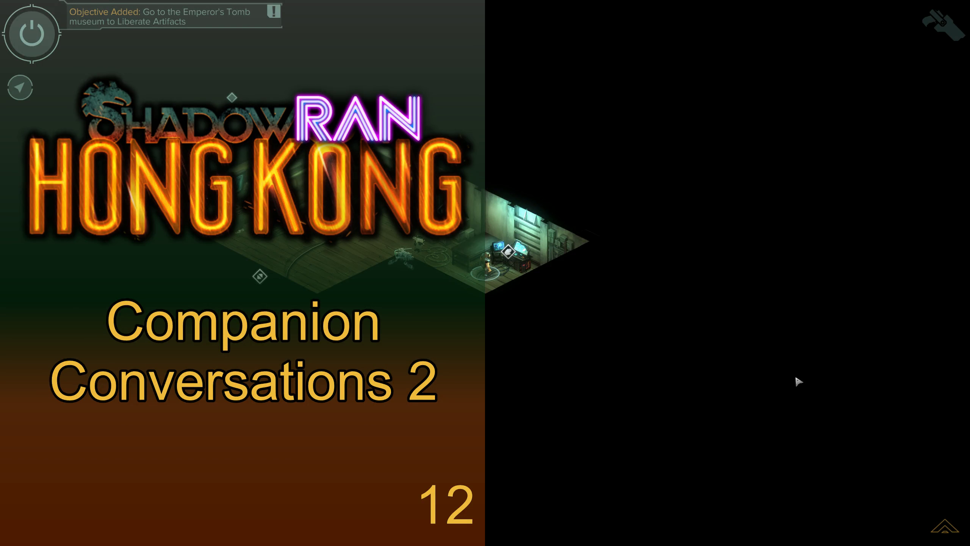
pyautogui.moveTo(283, 260)
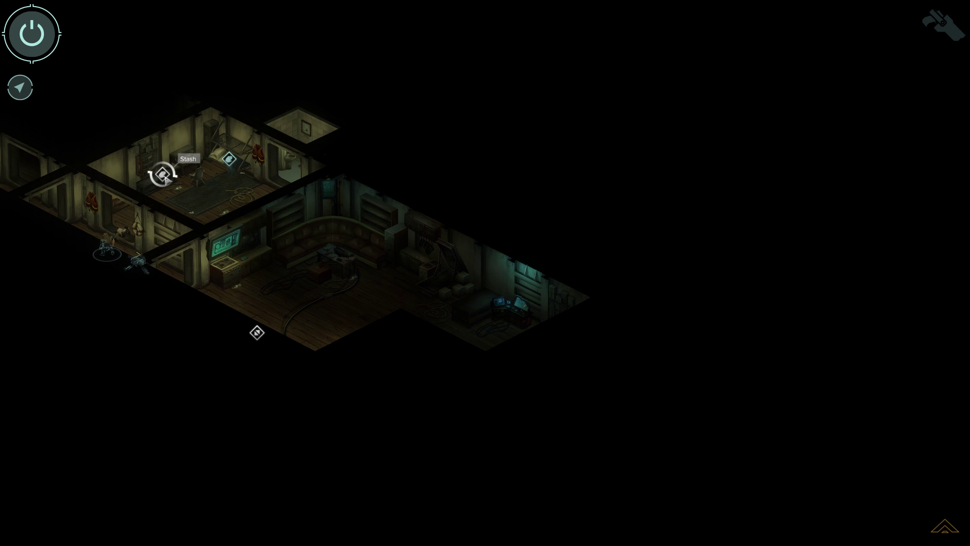
pyautogui.moveTo(233, 157)
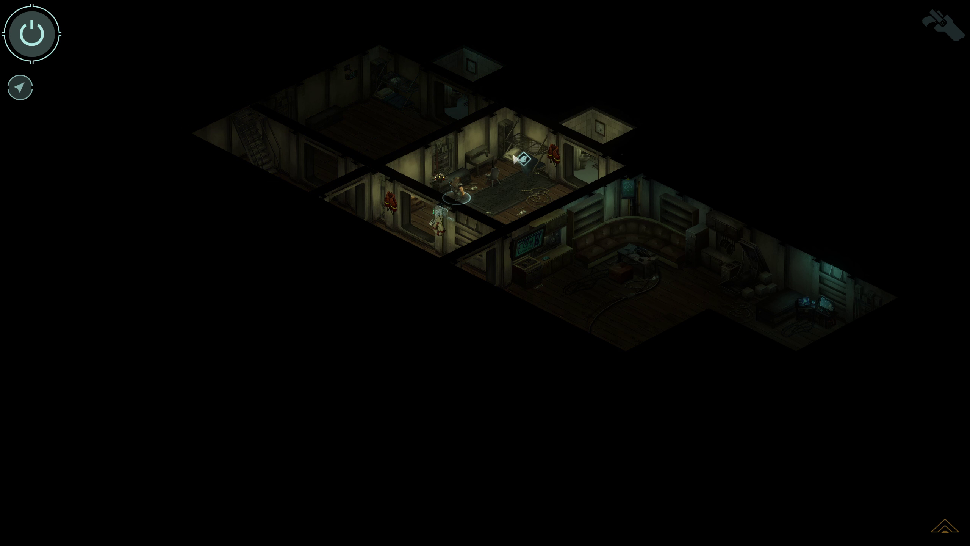
pyautogui.moveTo(523, 160)
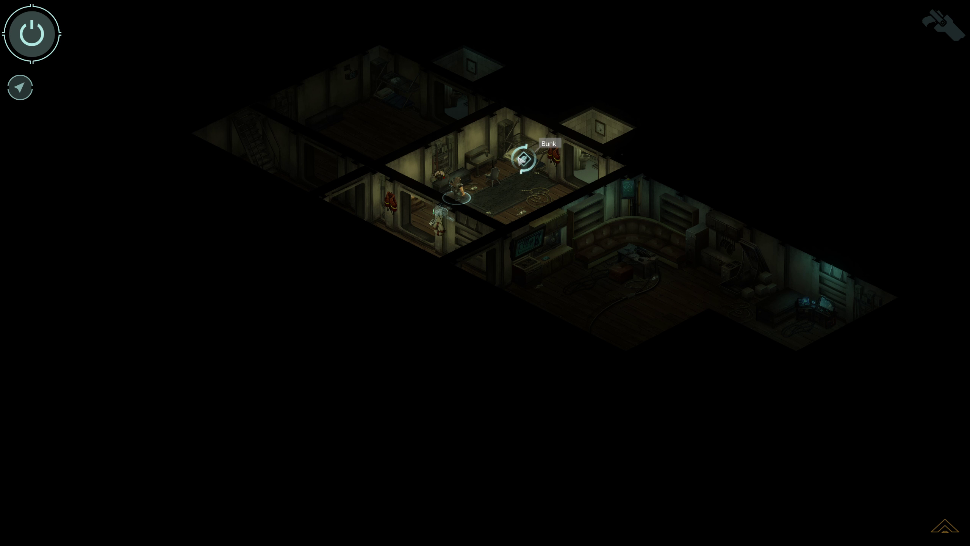
# Lie down in the bunk so the dream-wake dialogue appears
pyautogui.click(523, 159)
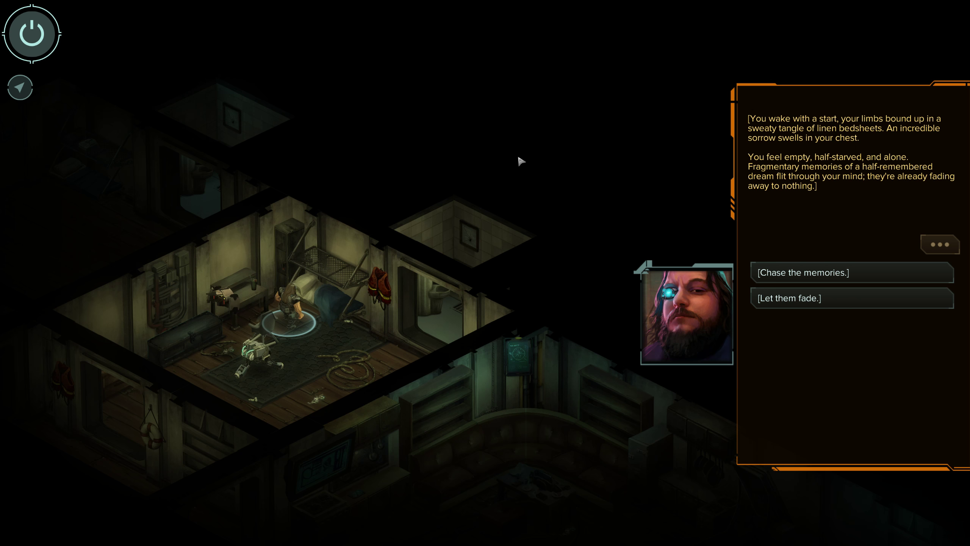
pyautogui.moveTo(864, 275)
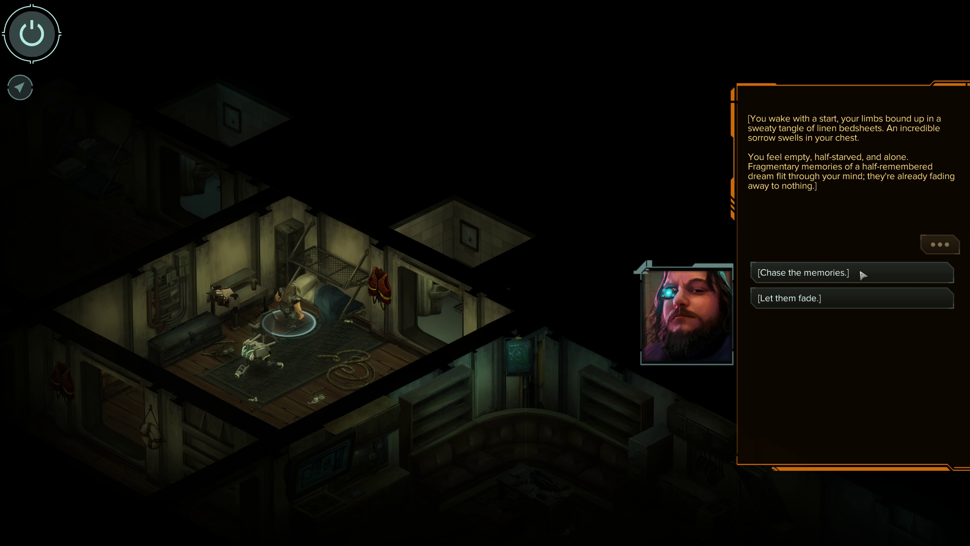
# Choose '[Chase the memories.]' and follow the dream narration back into the Walled City
pyautogui.click(803, 272)
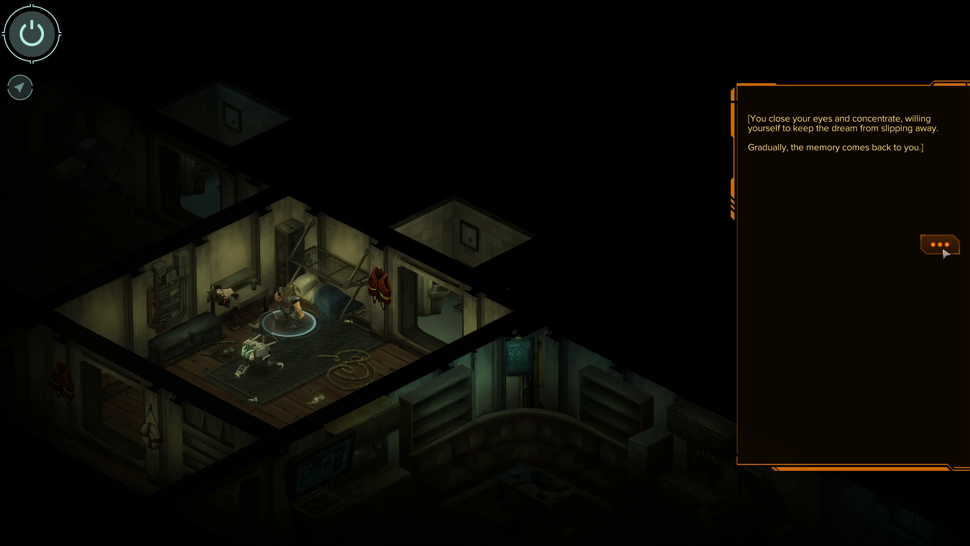
pyautogui.click(940, 244)
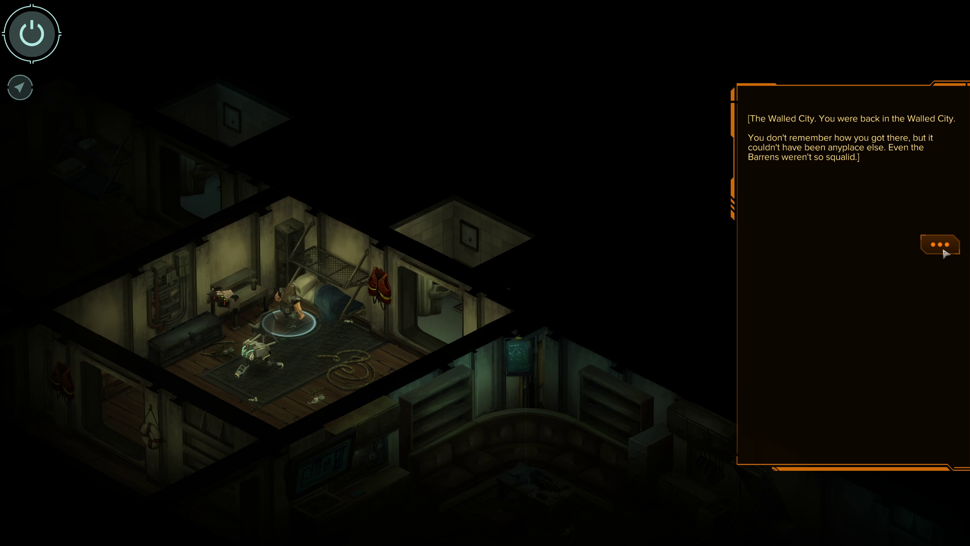
pyautogui.click(940, 245)
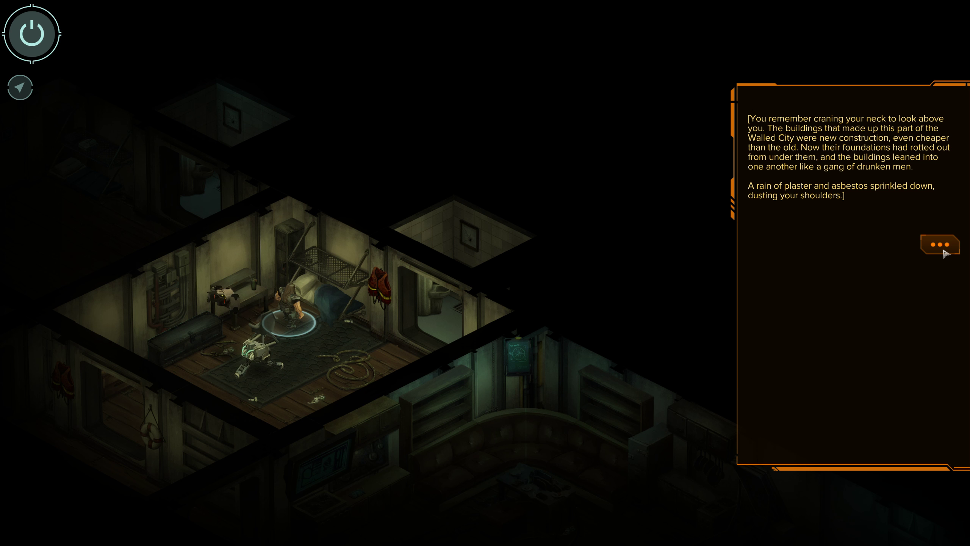
pyautogui.click(940, 244)
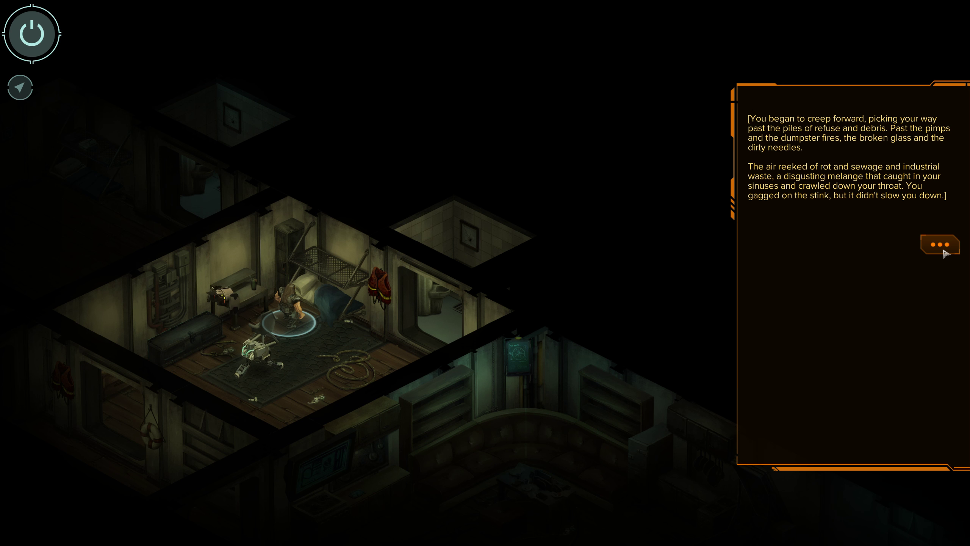
# Continue the dream past the hunger and the distant silhouette to the beckoning figure, then wake aboard the barge
pyautogui.click(940, 244)
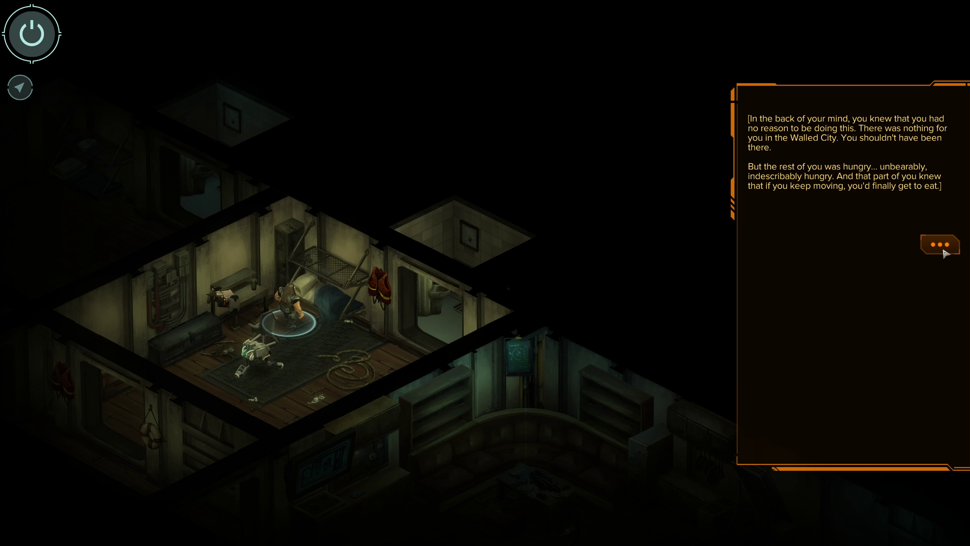
pyautogui.click(940, 244)
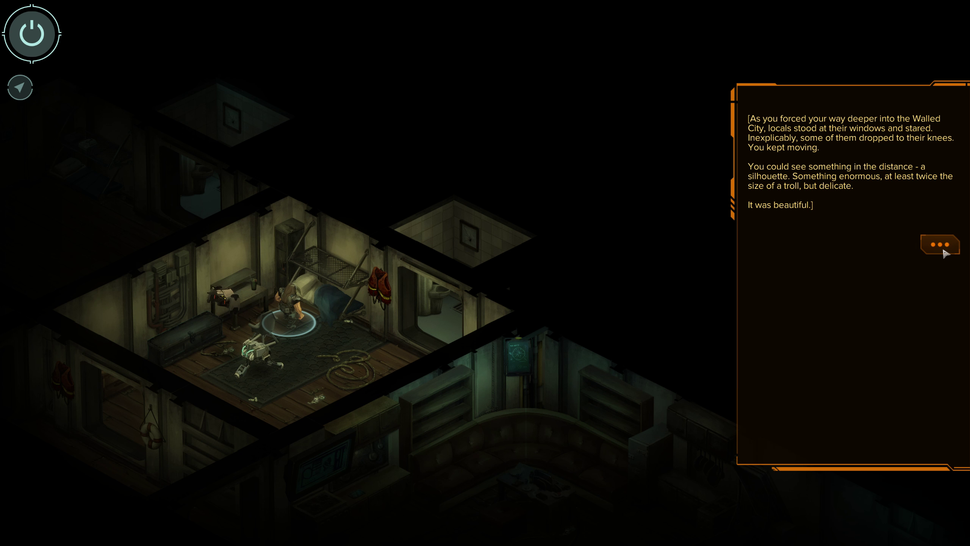
pyautogui.click(940, 245)
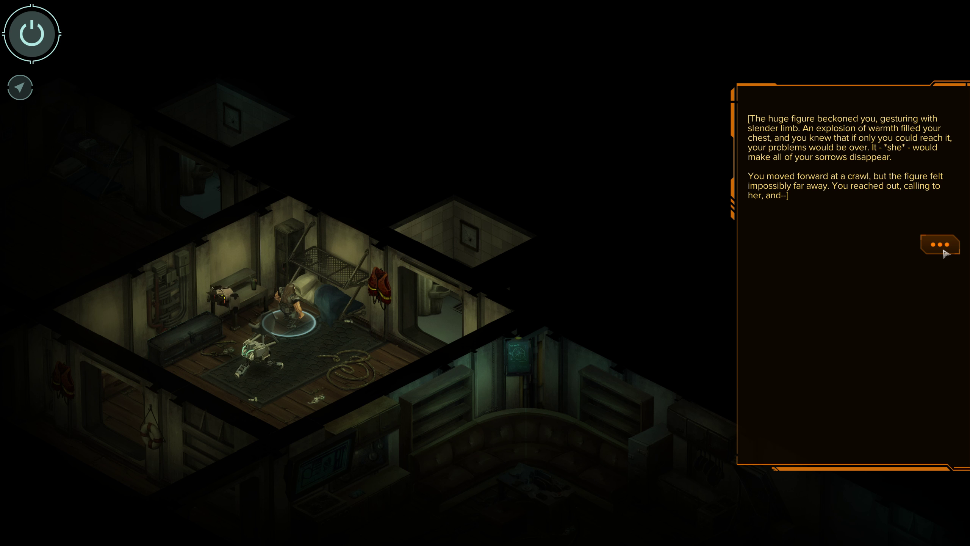
pyautogui.click(940, 244)
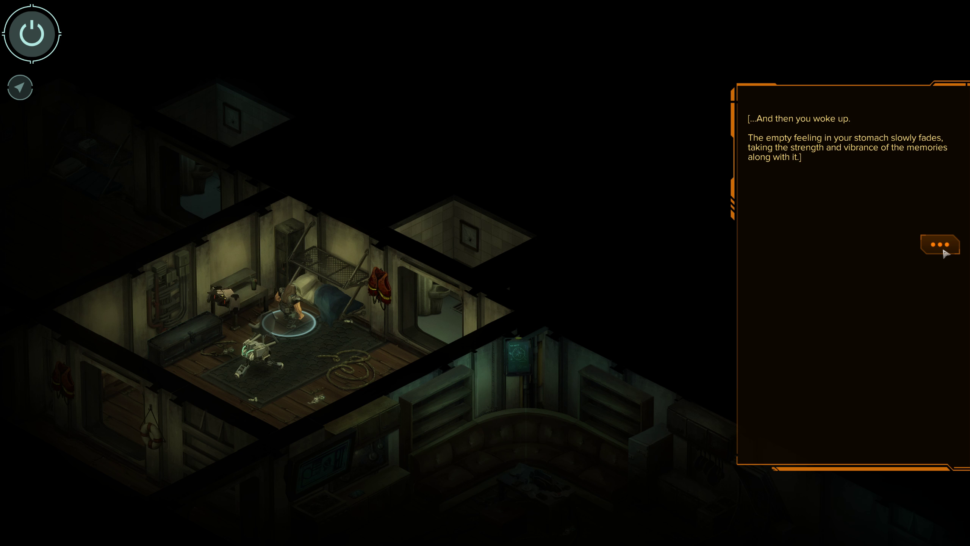
pyautogui.click(939, 244)
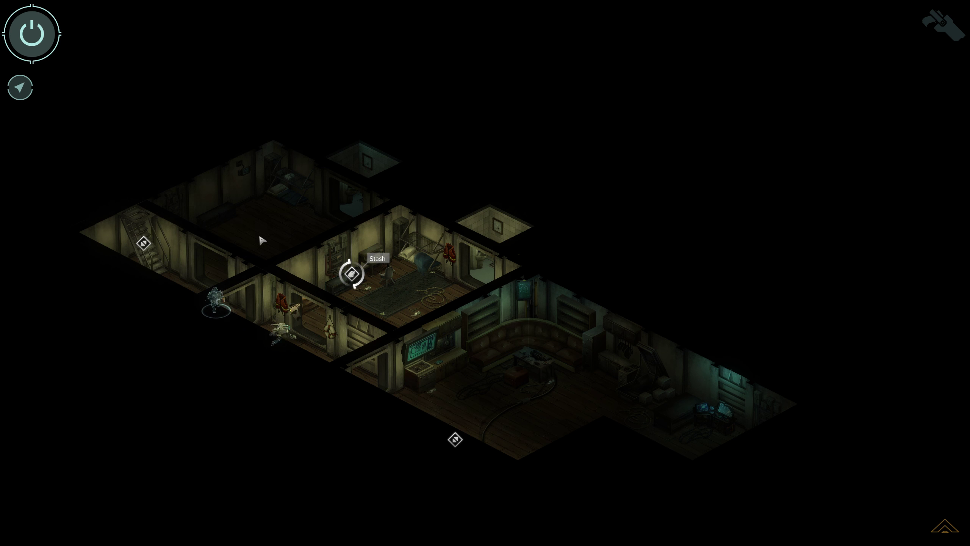
# Walk to Duncan's cabin and start a conversation with him
pyautogui.click(262, 241)
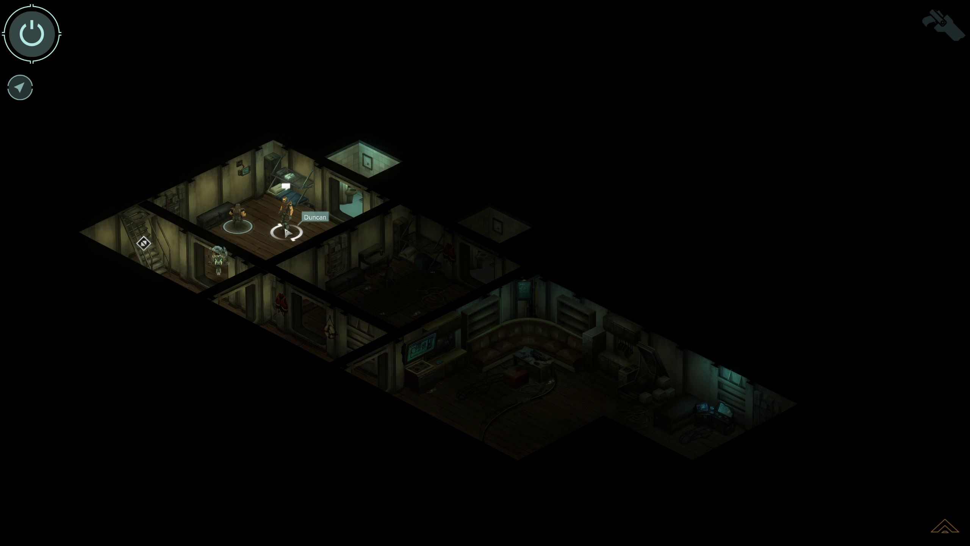
pyautogui.click(283, 217)
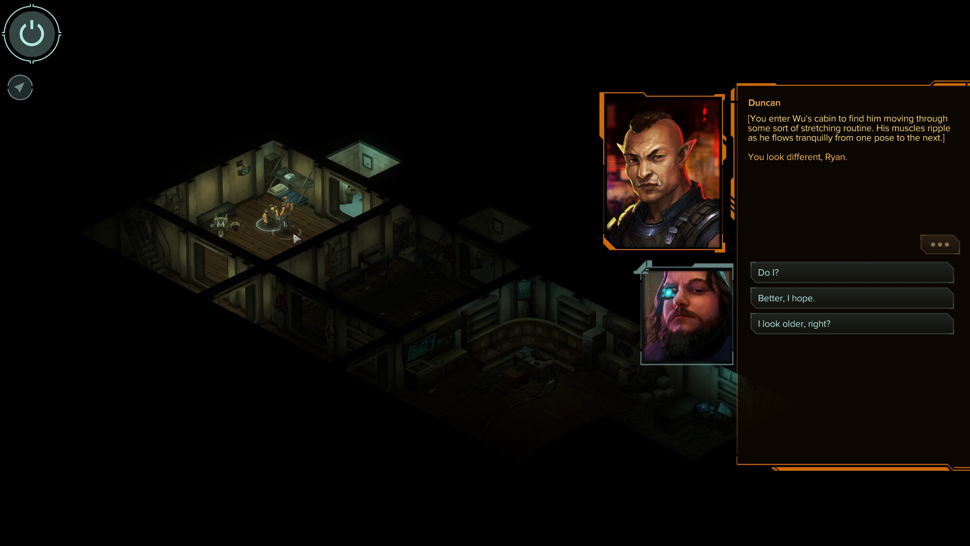
pyautogui.moveTo(856, 294)
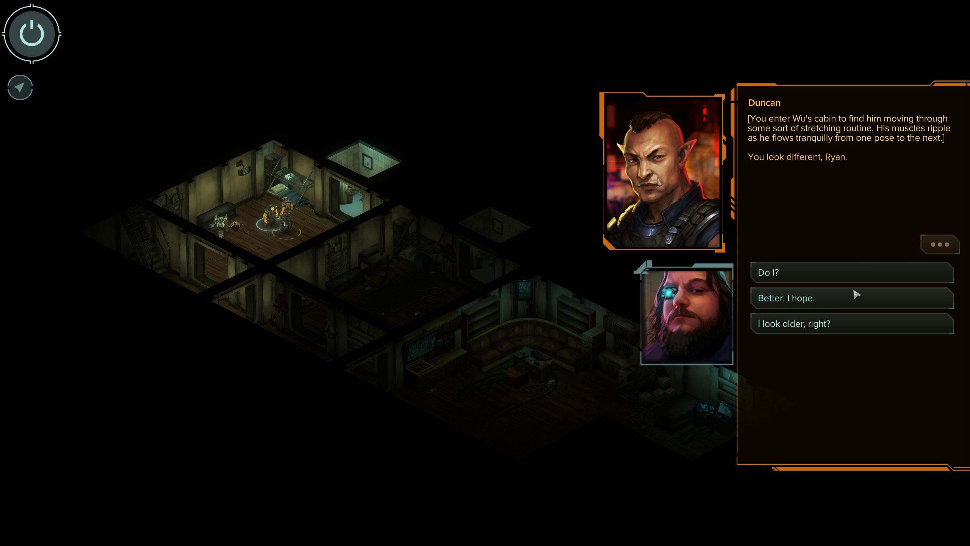
# Reply 'Better, I hope.' and 'Sounds like song lyrics.', hearing his singing-voice story
pyautogui.click(852, 298)
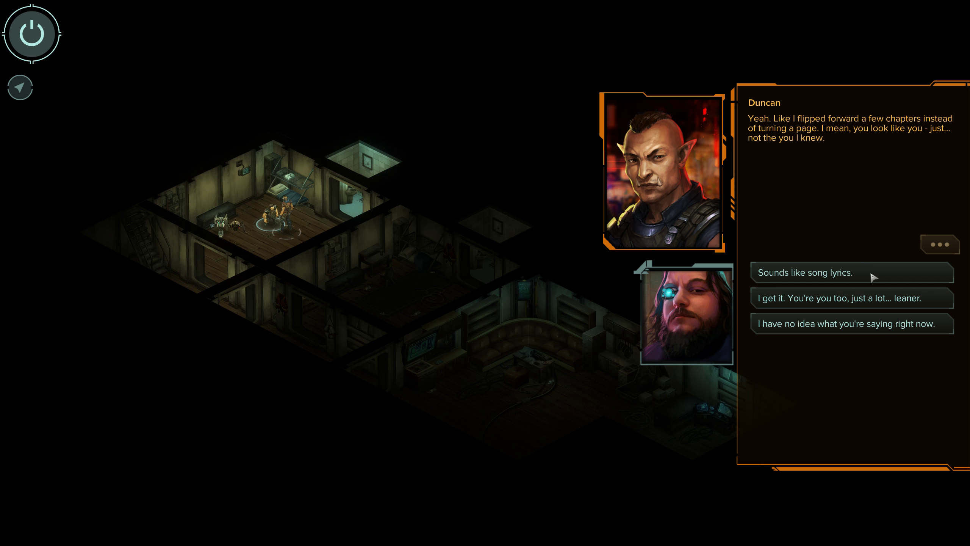
pyautogui.click(805, 273)
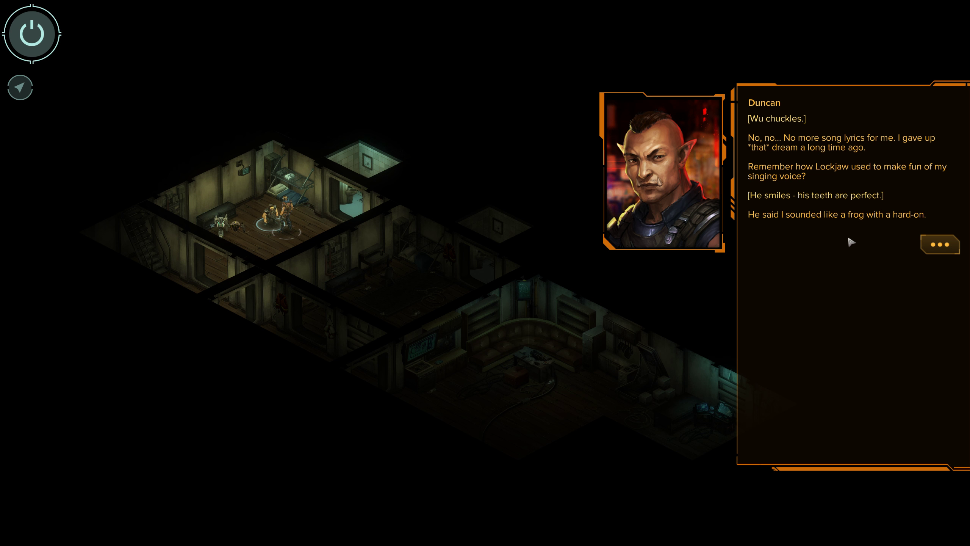
pyautogui.moveTo(847, 251)
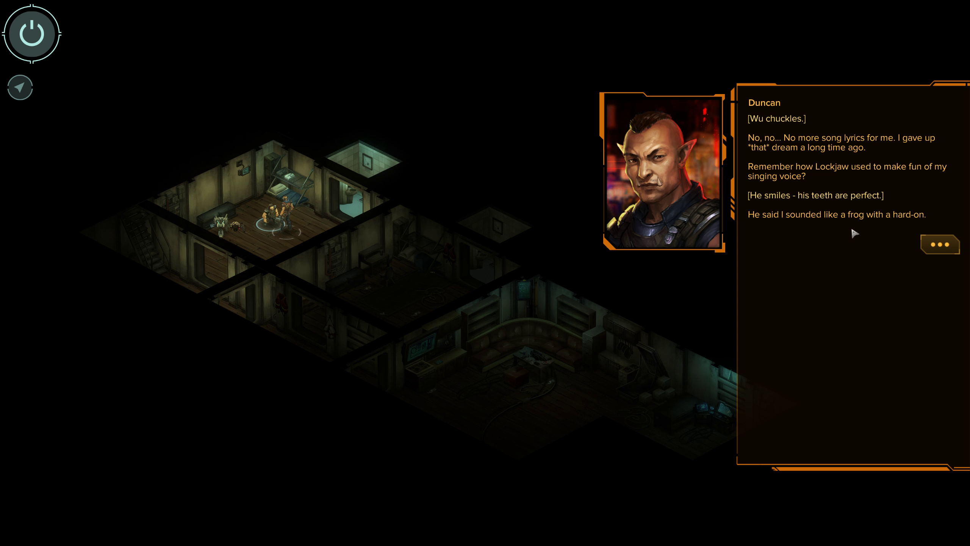
pyautogui.moveTo(942, 253)
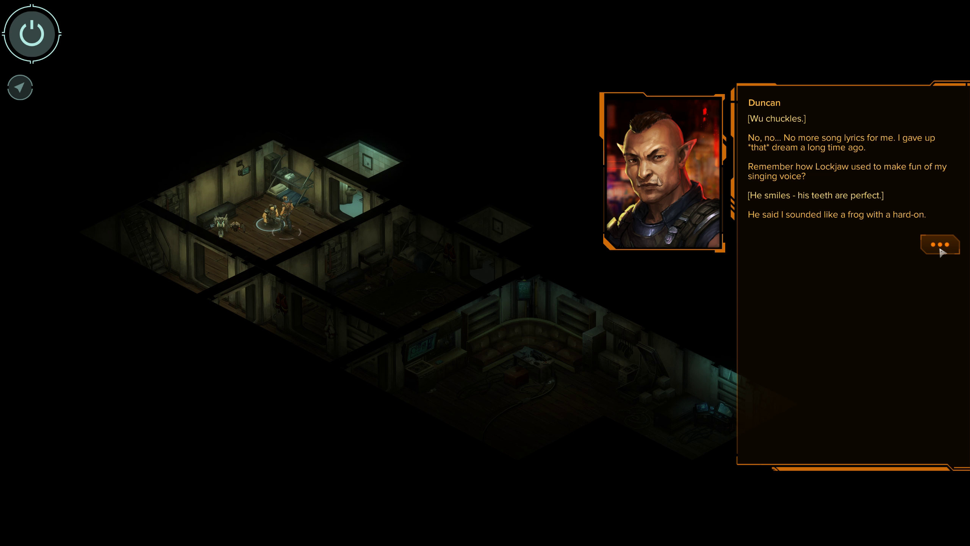
pyautogui.click(940, 244)
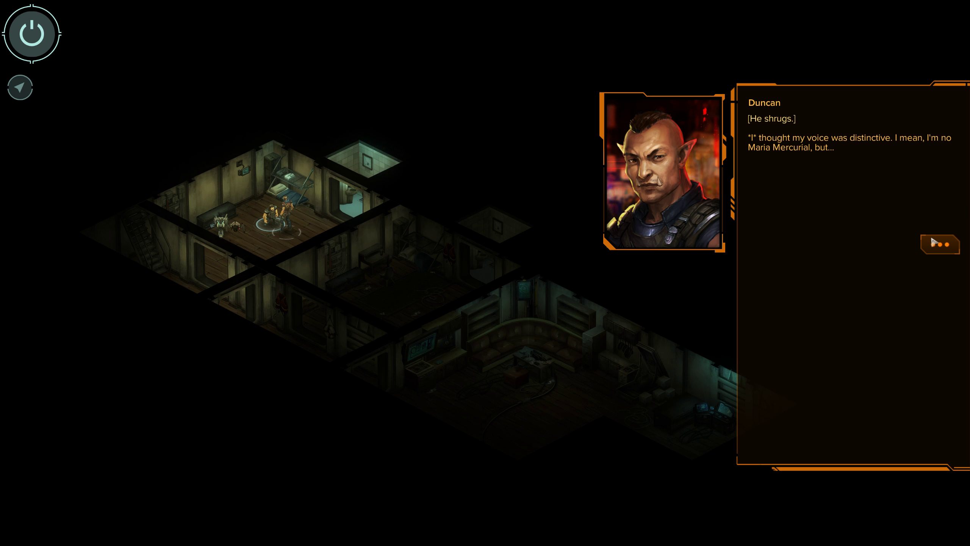
# Say this is the life always wanted and that running means seeing the world truly, reaching his lifespan point
pyautogui.click(940, 244)
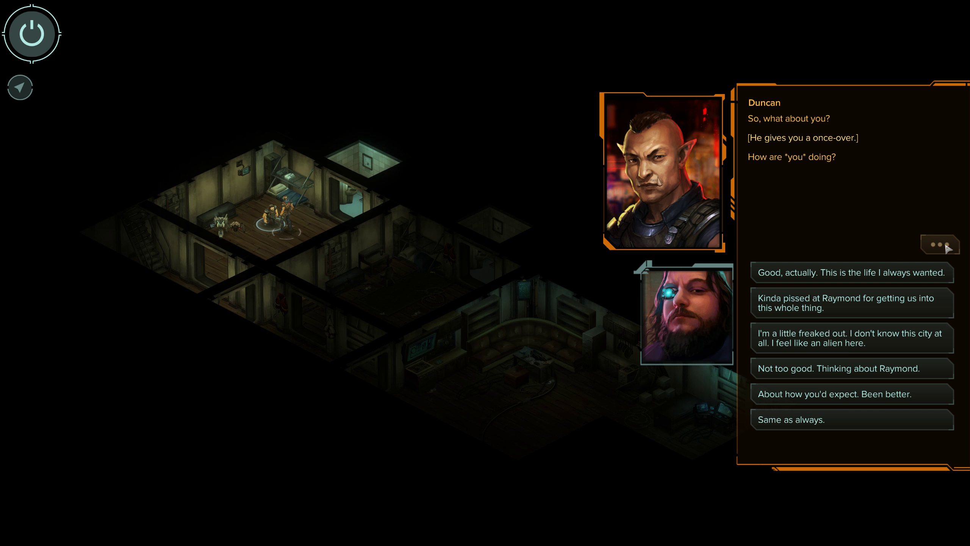
pyautogui.moveTo(814, 210)
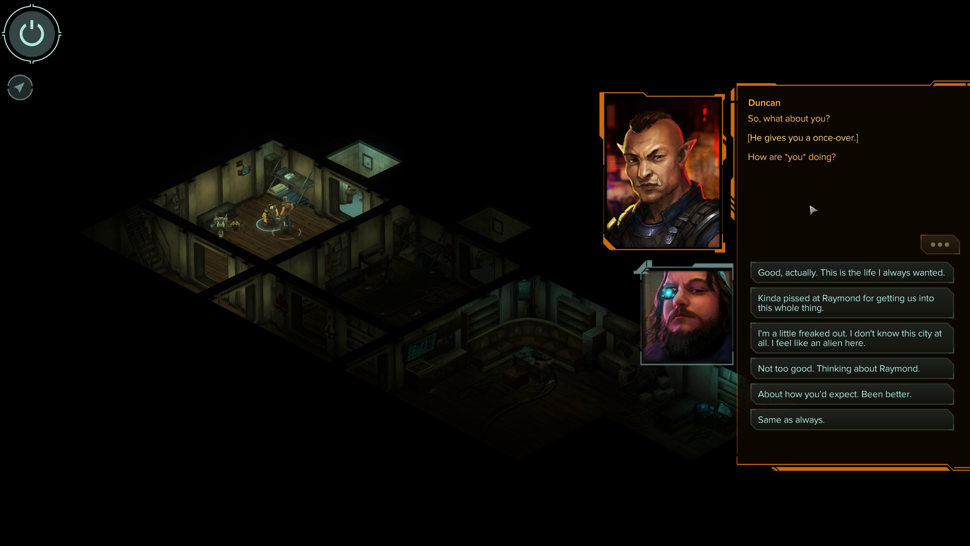
pyautogui.moveTo(865, 177)
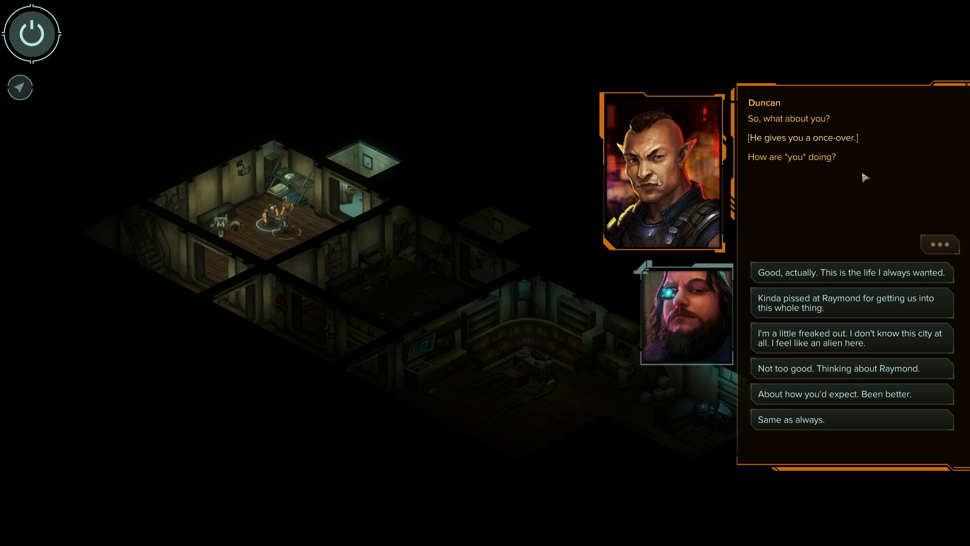
pyautogui.moveTo(876, 255)
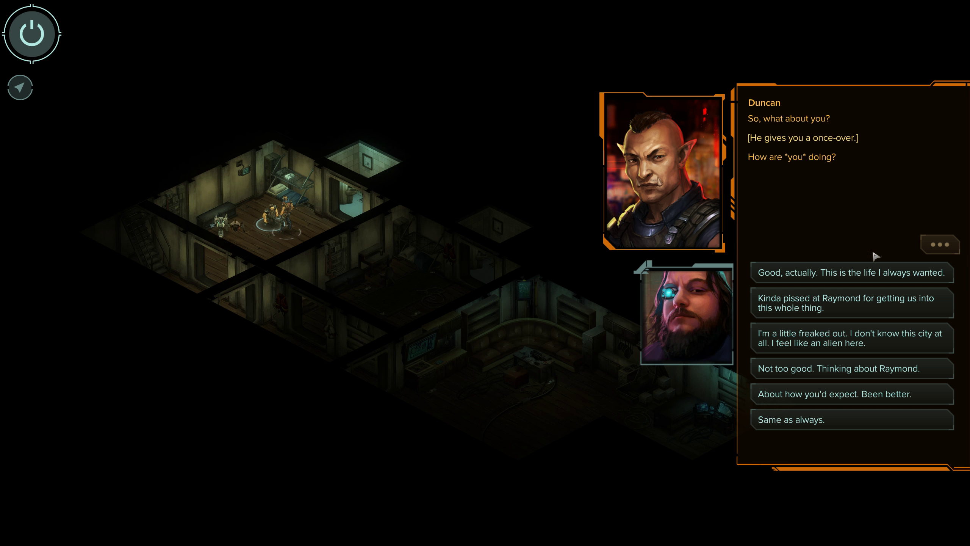
pyautogui.moveTo(855, 417)
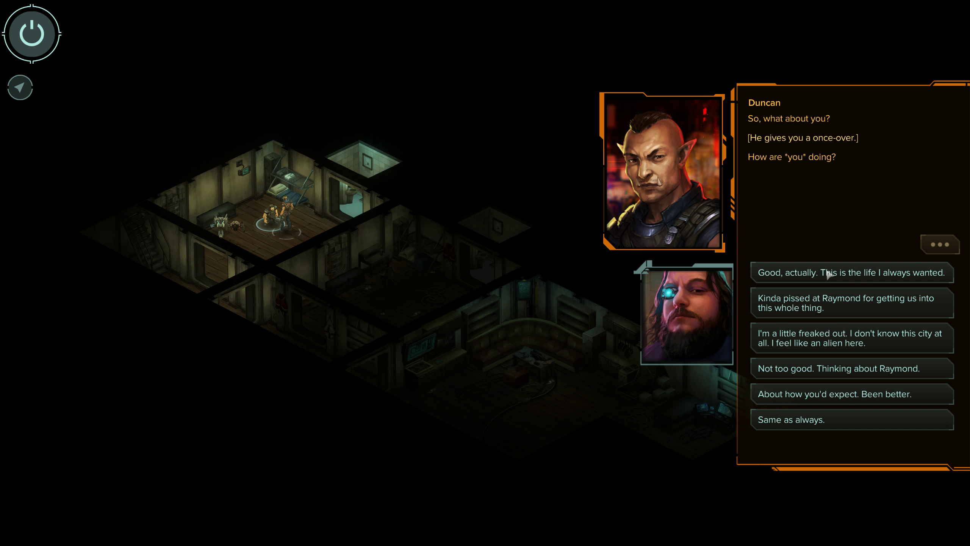
pyautogui.click(851, 272)
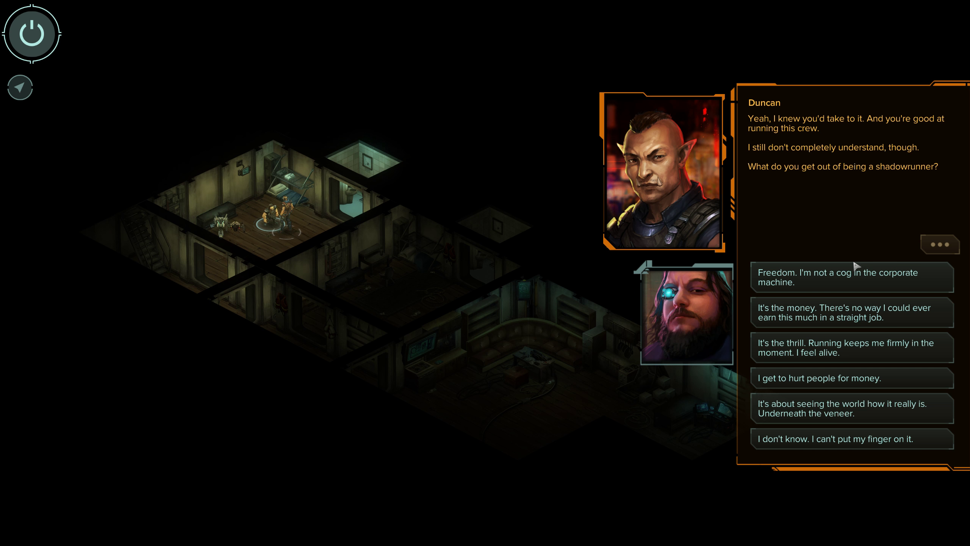
pyautogui.moveTo(883, 217)
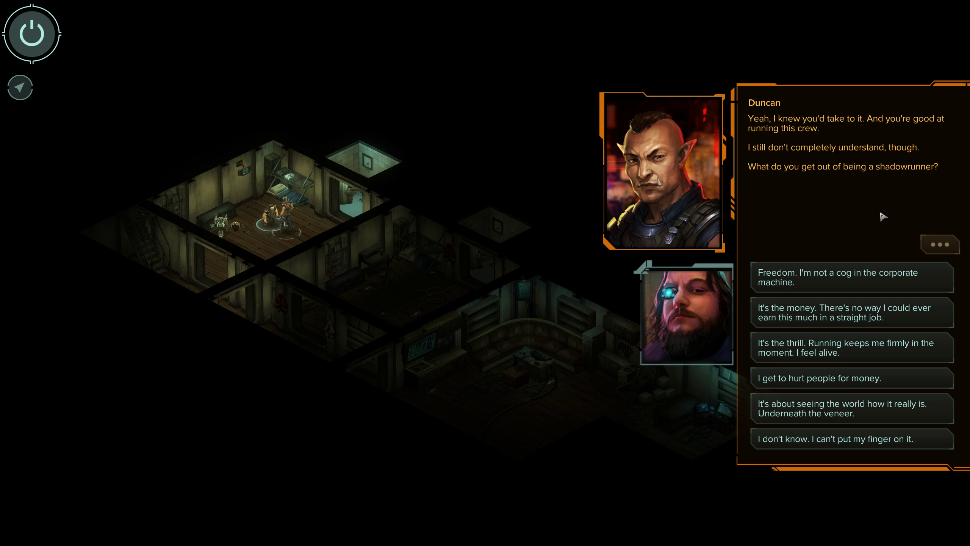
pyautogui.moveTo(848, 241)
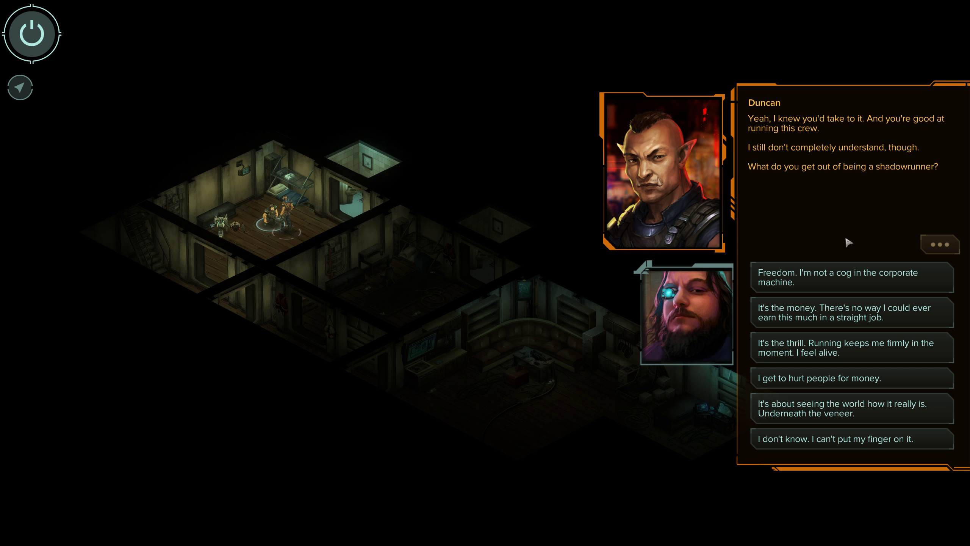
pyautogui.moveTo(903, 417)
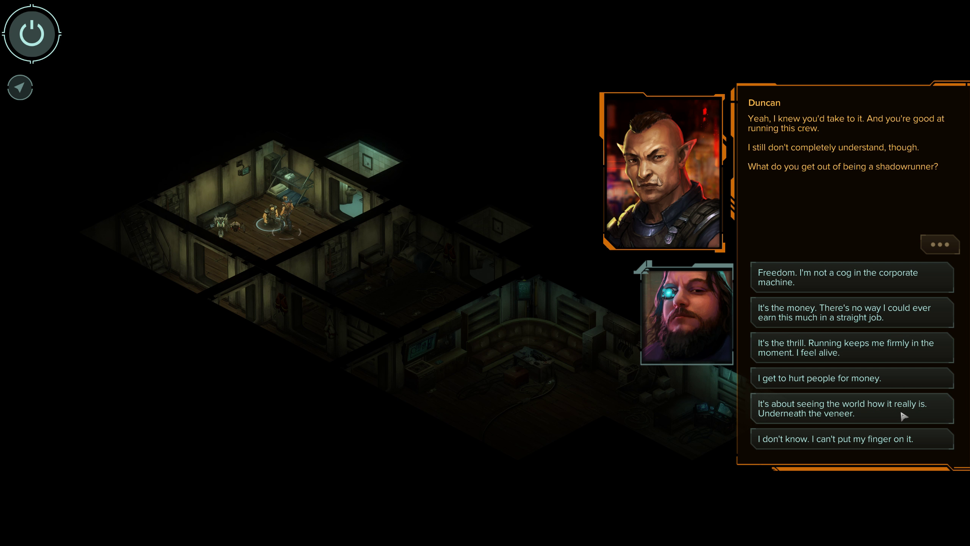
pyautogui.click(852, 408)
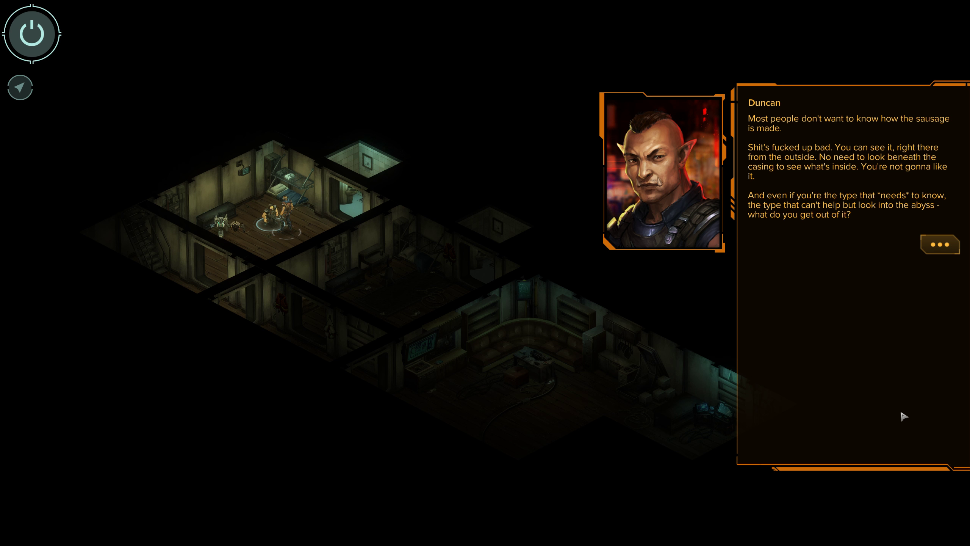
pyautogui.moveTo(940, 244)
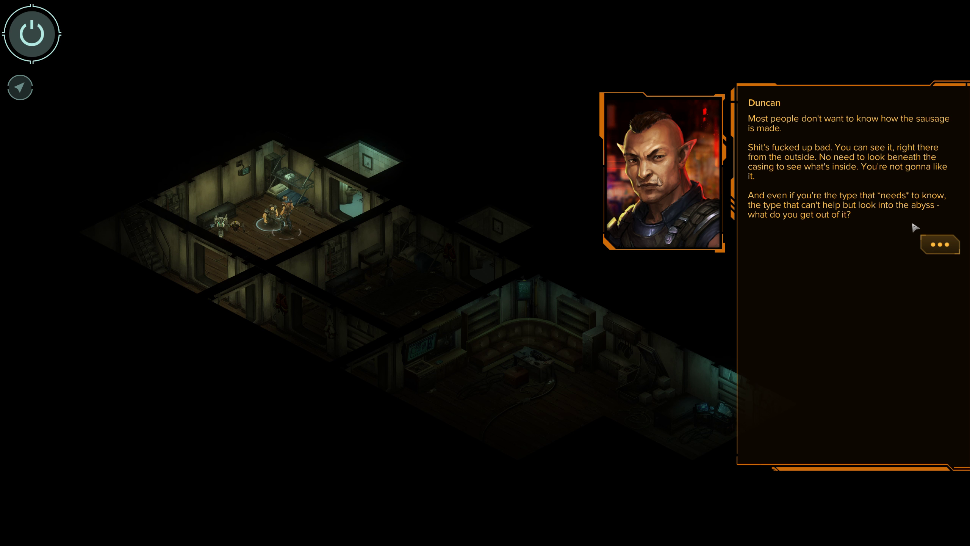
pyautogui.moveTo(883, 265)
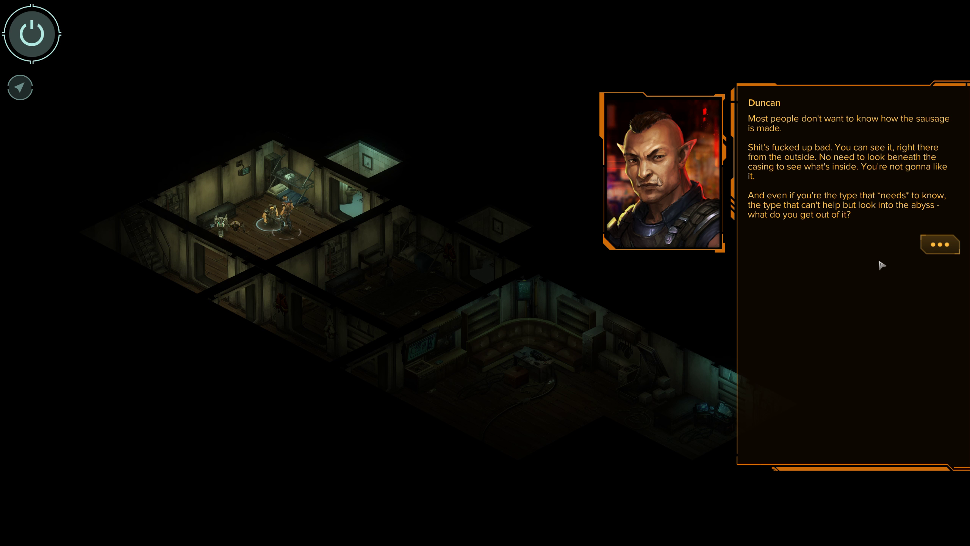
pyautogui.click(940, 244)
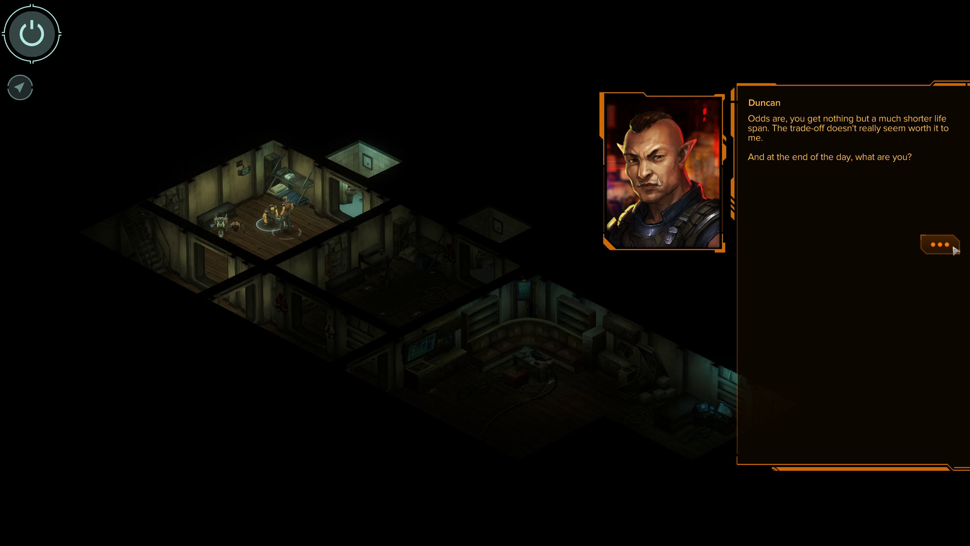
# Argue 'Runners can be more than that' and hear his reply about fighting the power
pyautogui.click(940, 244)
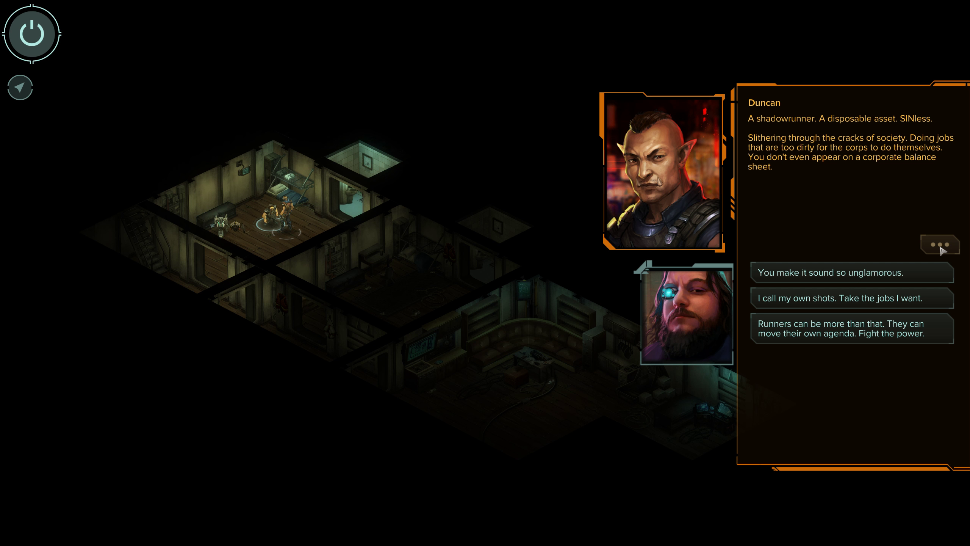
pyautogui.moveTo(897, 222)
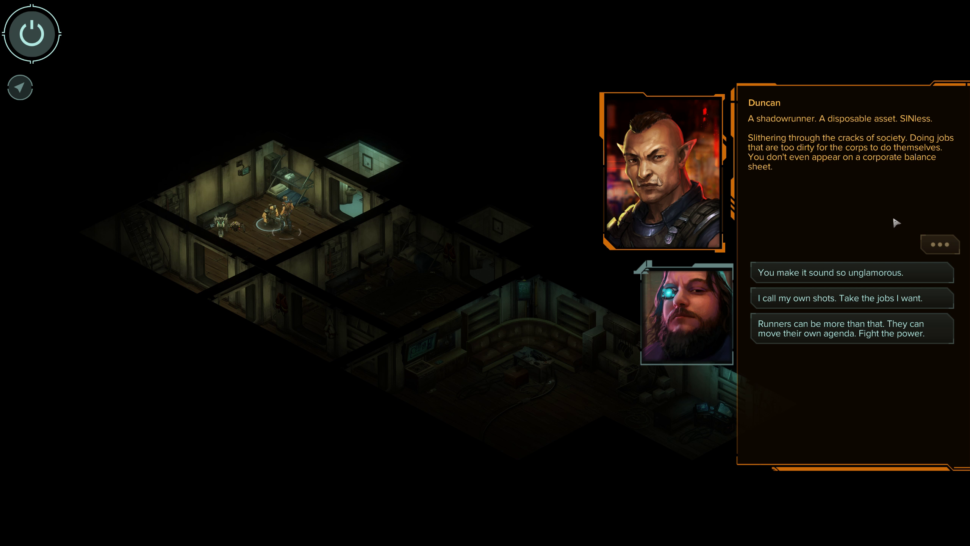
pyautogui.moveTo(886, 232)
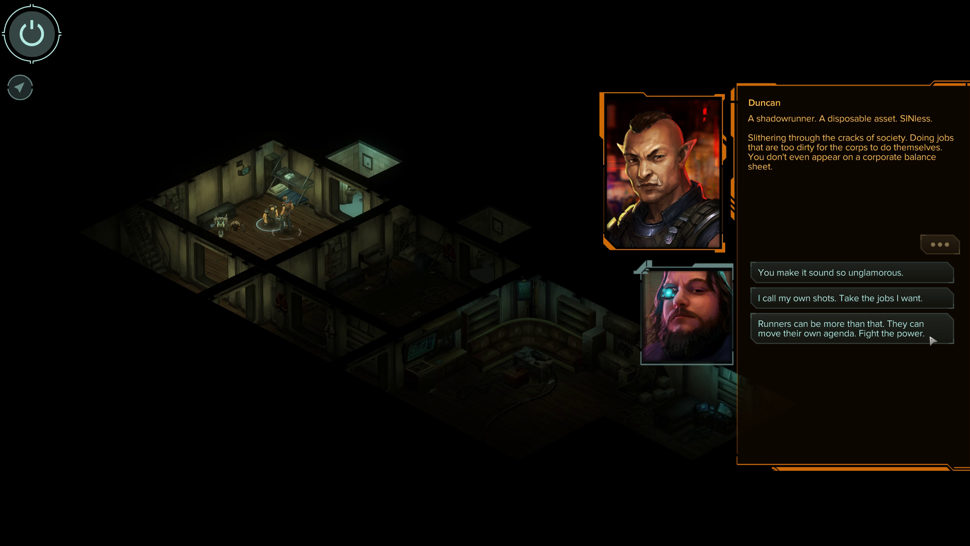
pyautogui.click(852, 329)
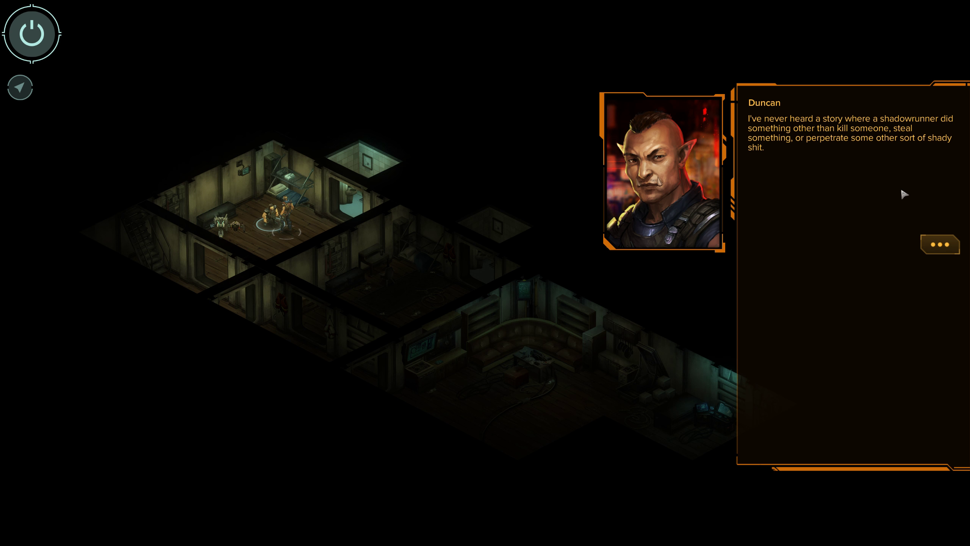
pyautogui.click(940, 245)
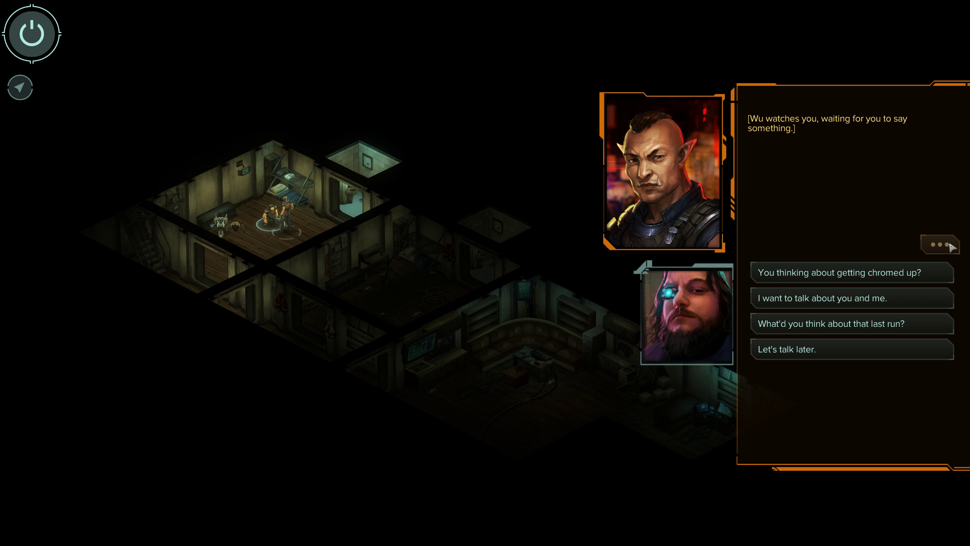
pyautogui.moveTo(899, 281)
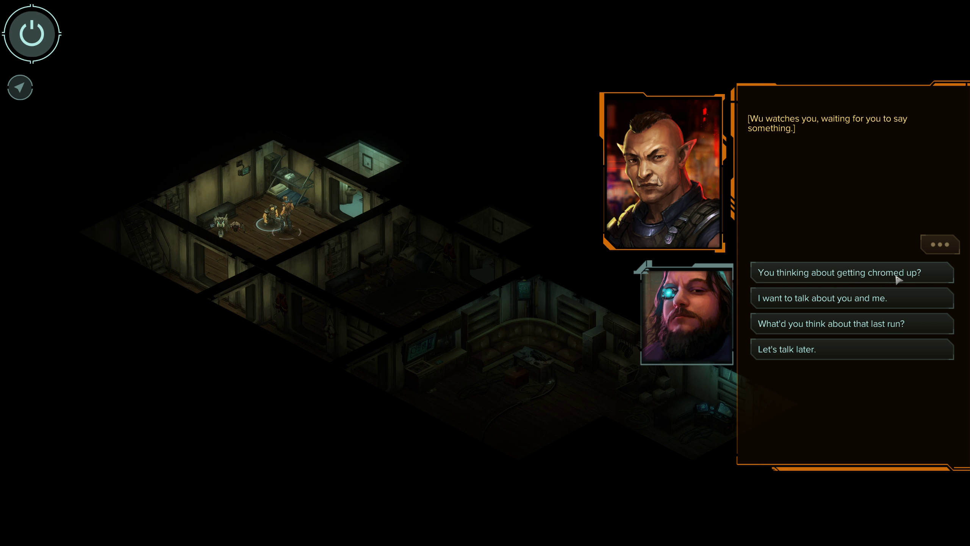
# Ask if he's thinking about getting chromed up and answer 'I'm saving up for something.'
pyautogui.click(852, 273)
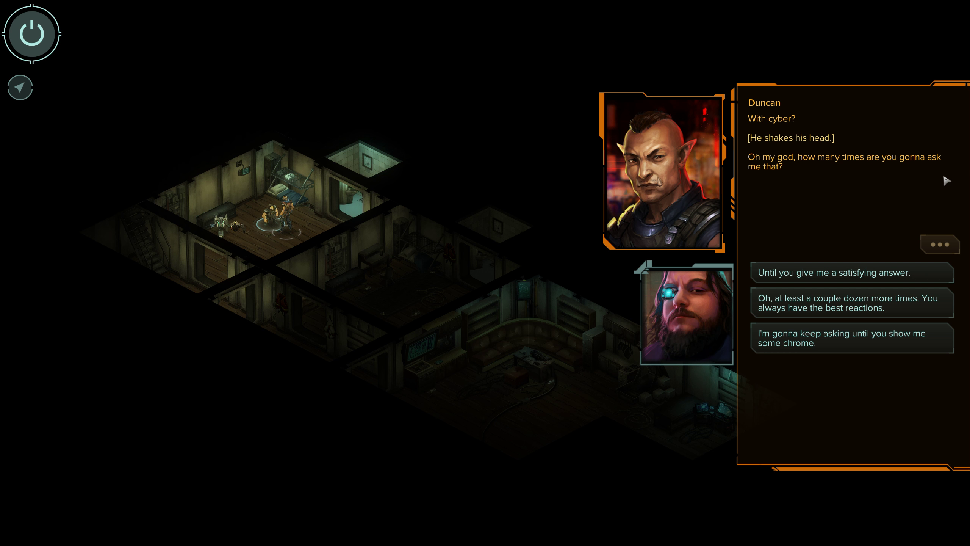
pyautogui.moveTo(917, 239)
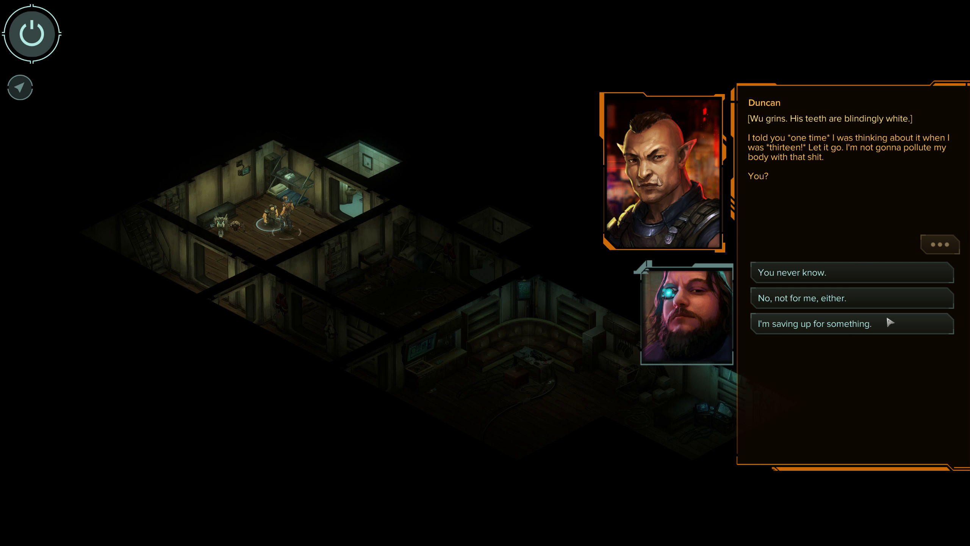
pyautogui.moveTo(808, 171)
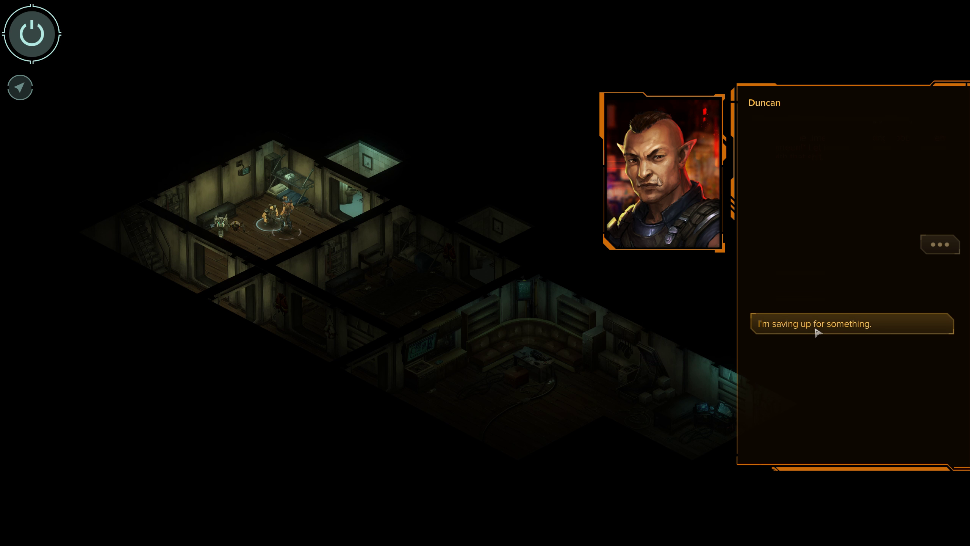
pyautogui.click(852, 324)
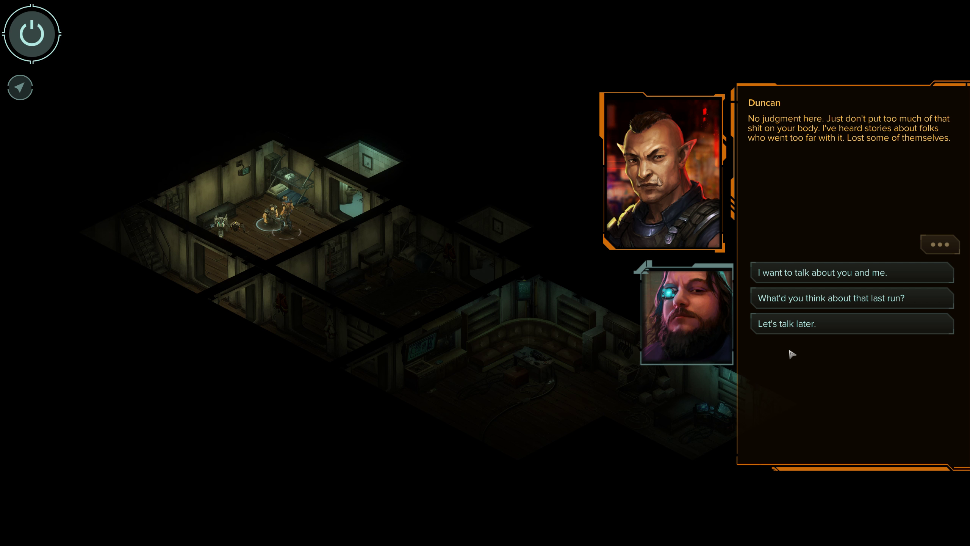
pyautogui.moveTo(870, 283)
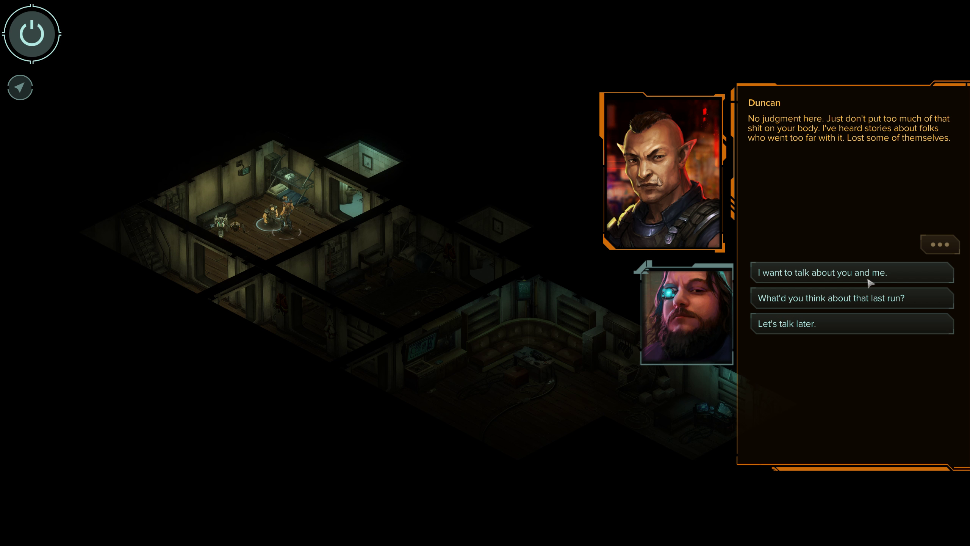
# Talk about you and me, say the family's fate is unforgettable, and hear him on the ghoul and the Elders
pyautogui.click(852, 298)
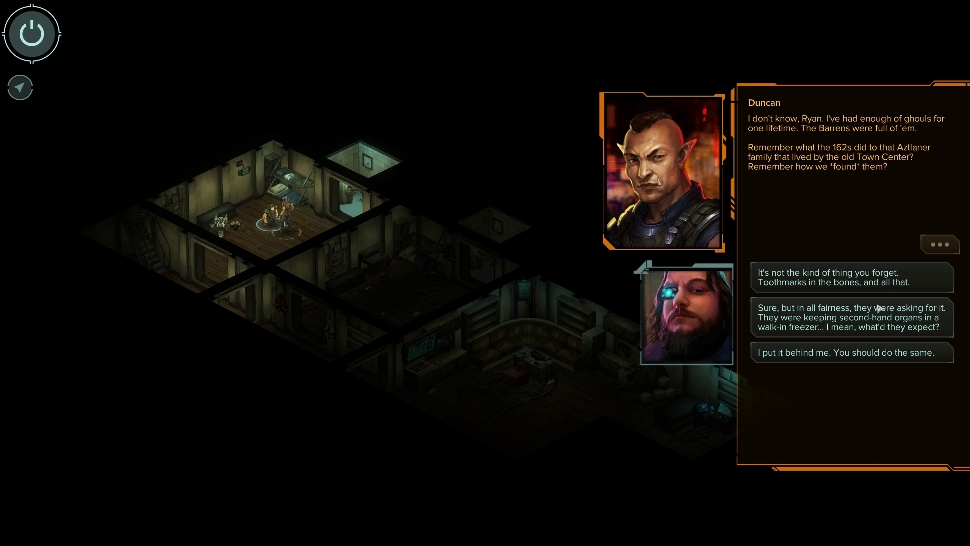
pyautogui.moveTo(855, 277)
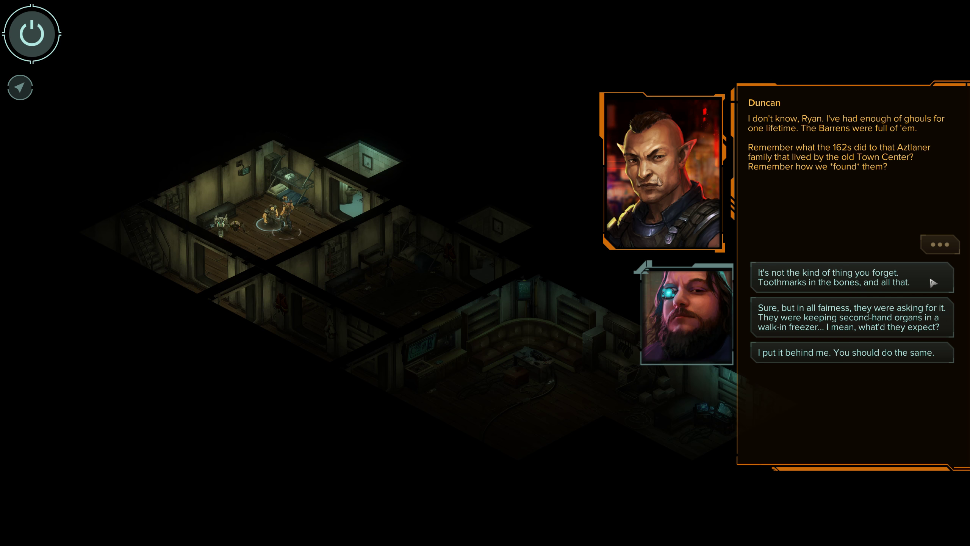
pyautogui.click(852, 277)
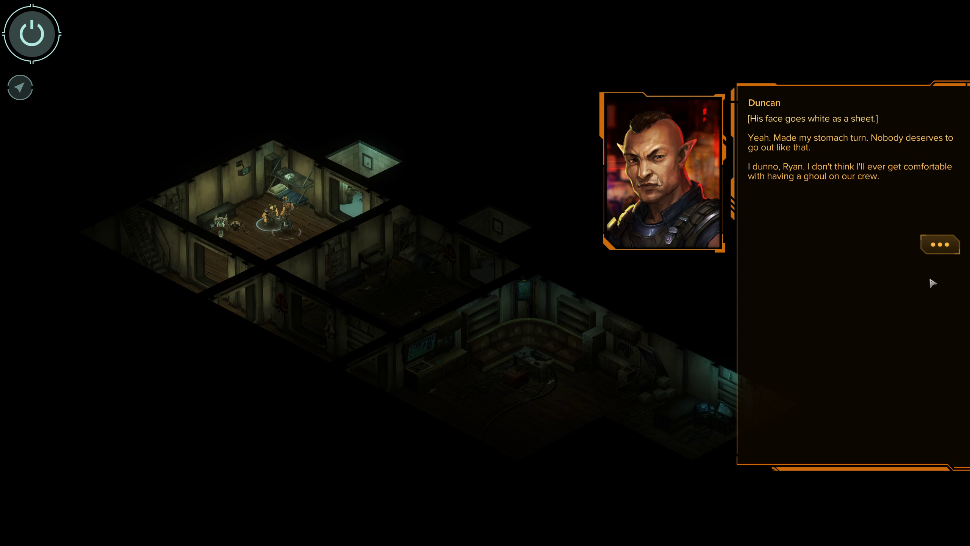
pyautogui.moveTo(942, 267)
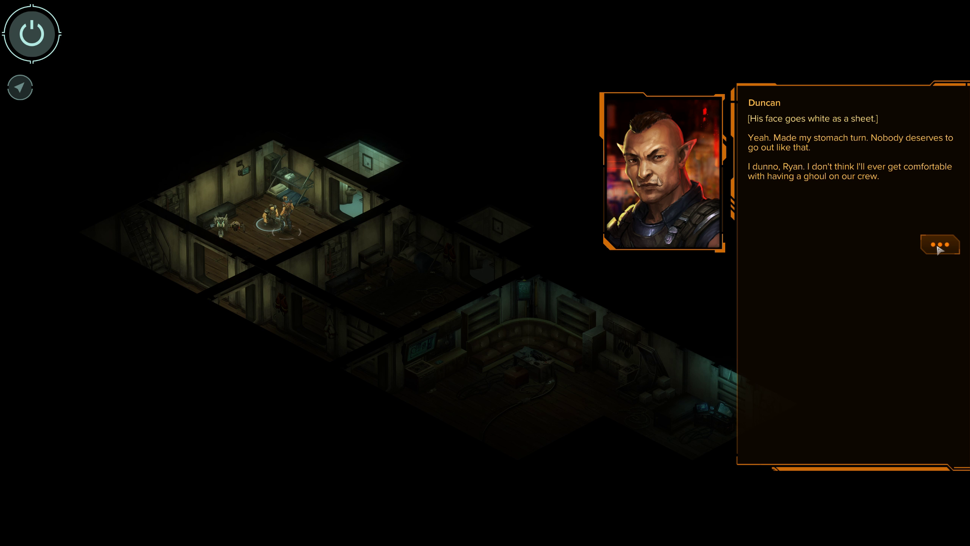
pyautogui.click(940, 245)
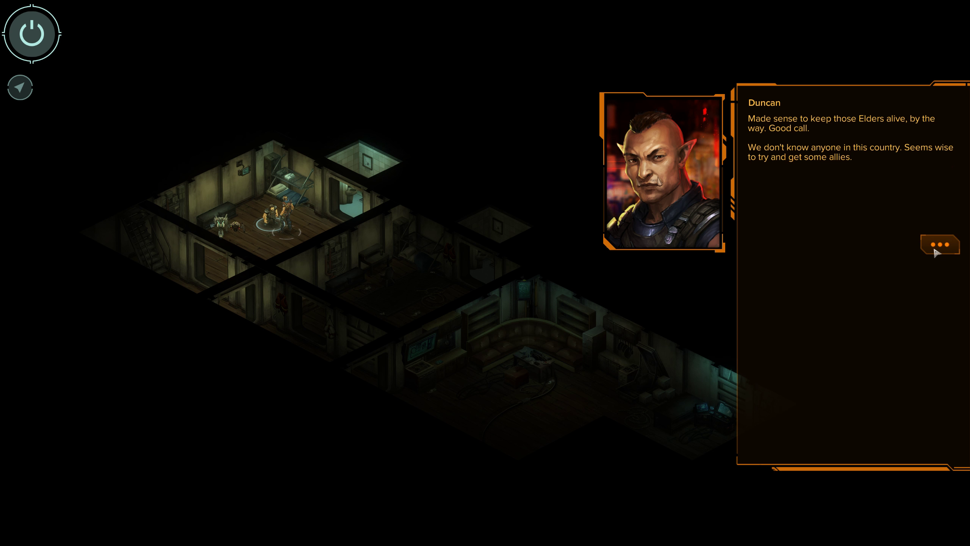
pyautogui.moveTo(918, 212)
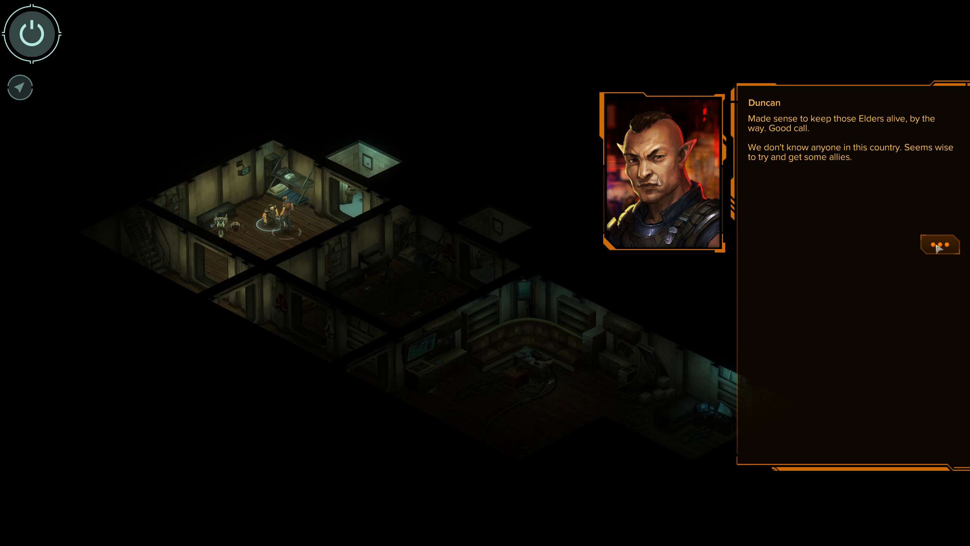
pyautogui.click(940, 244)
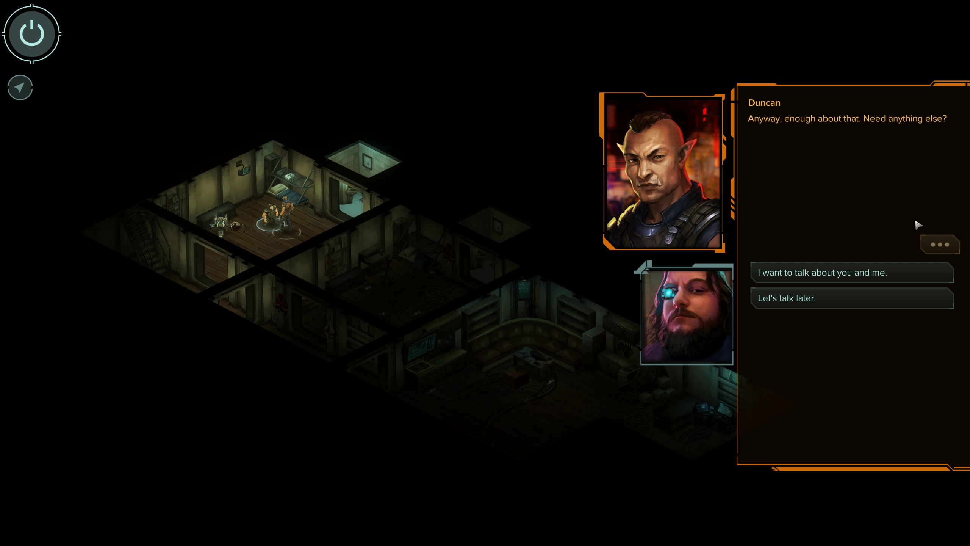
pyautogui.moveTo(891, 273)
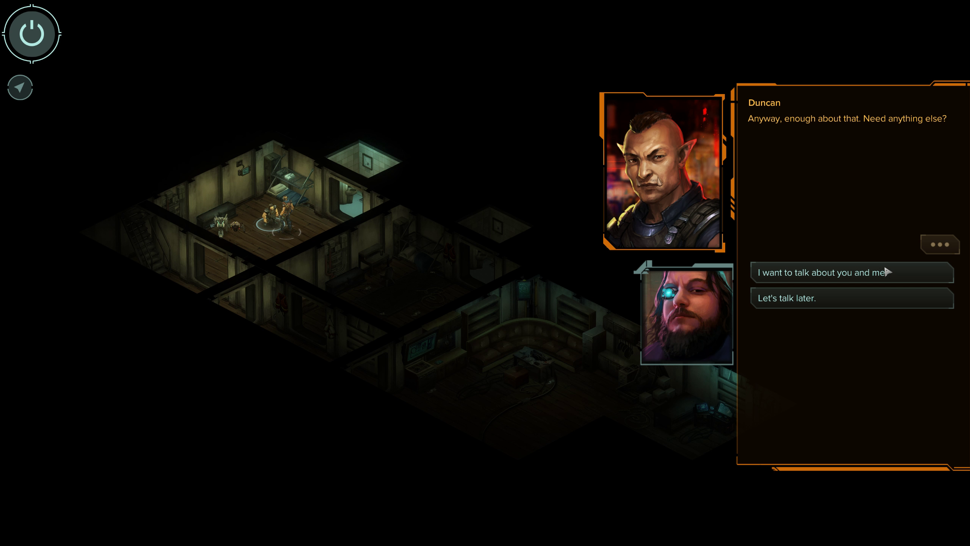
# Bring up you and me again and ask what made him decide to become a cop
pyautogui.click(852, 272)
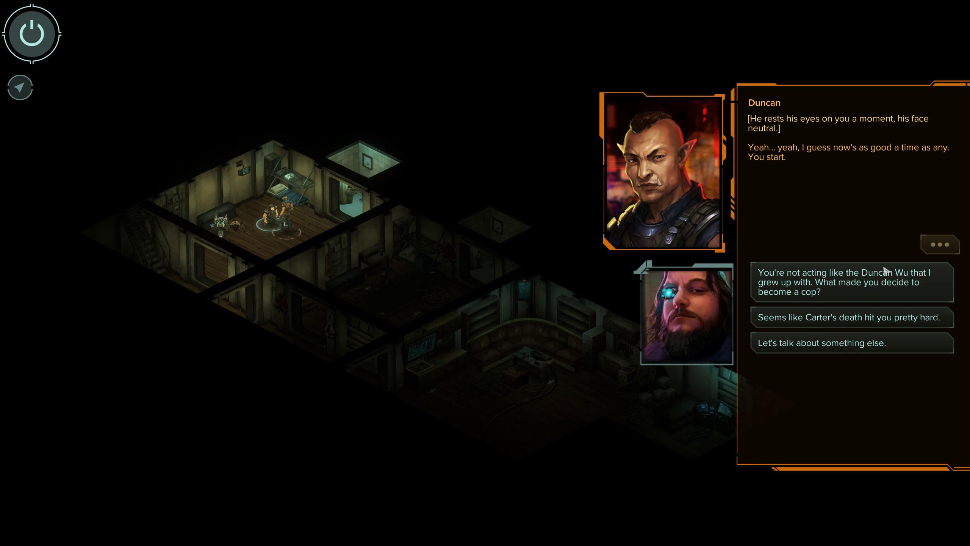
pyautogui.moveTo(925, 294)
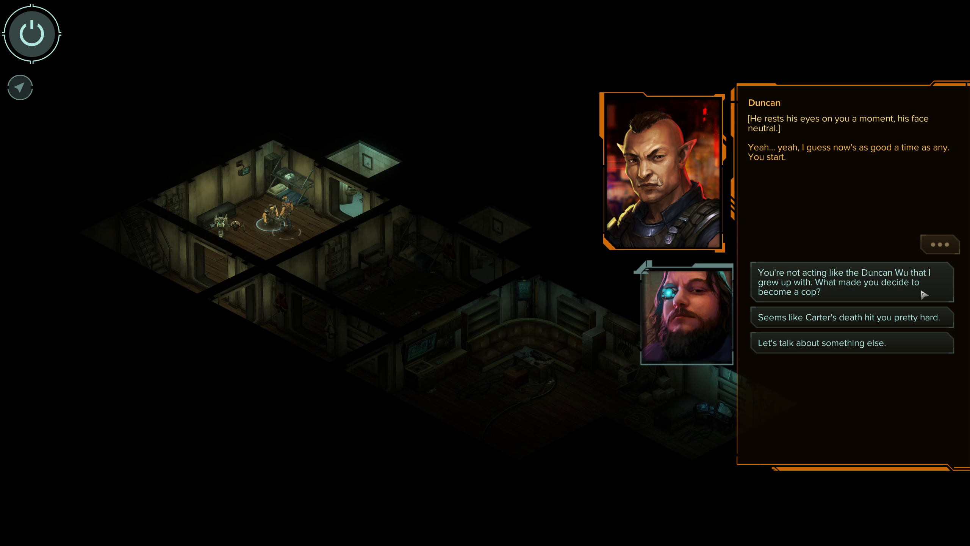
pyautogui.click(852, 282)
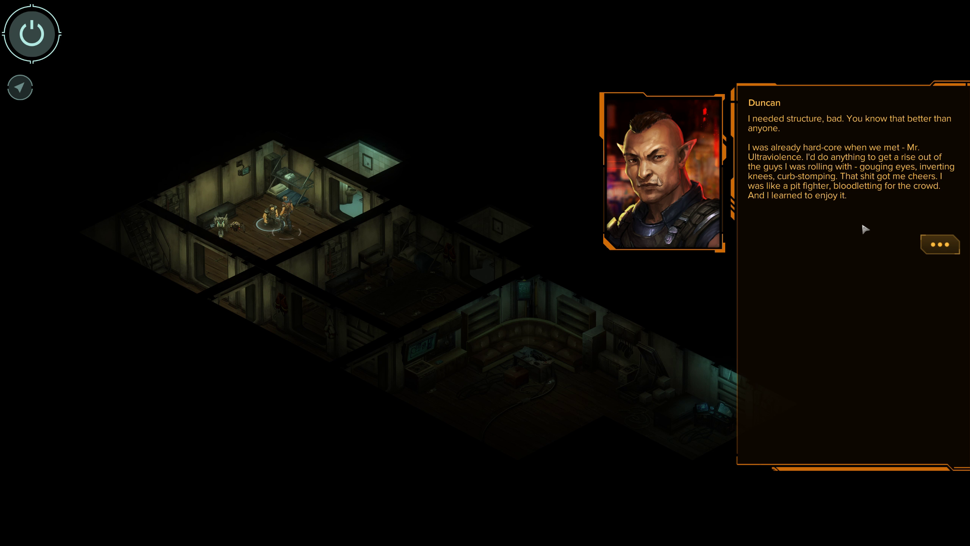
pyautogui.moveTo(859, 239)
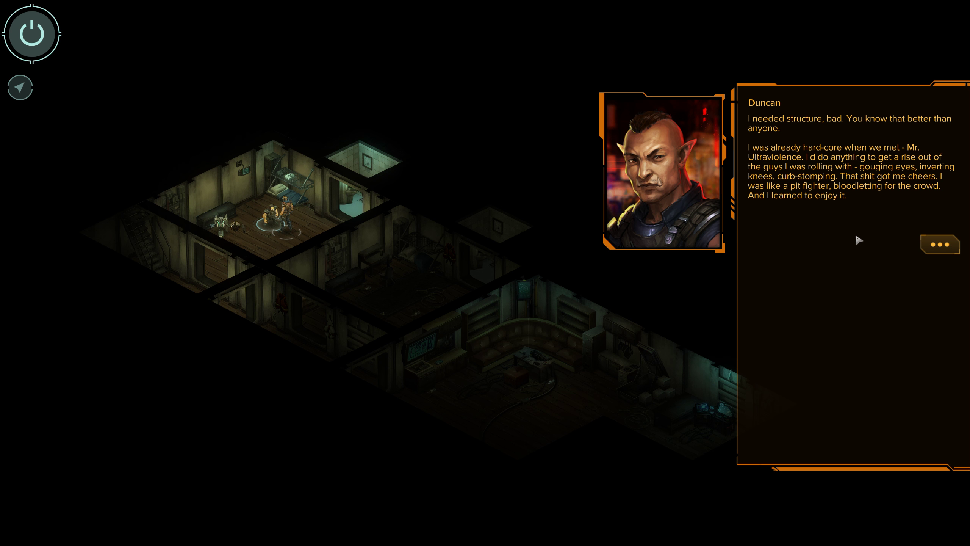
pyautogui.moveTo(929, 221)
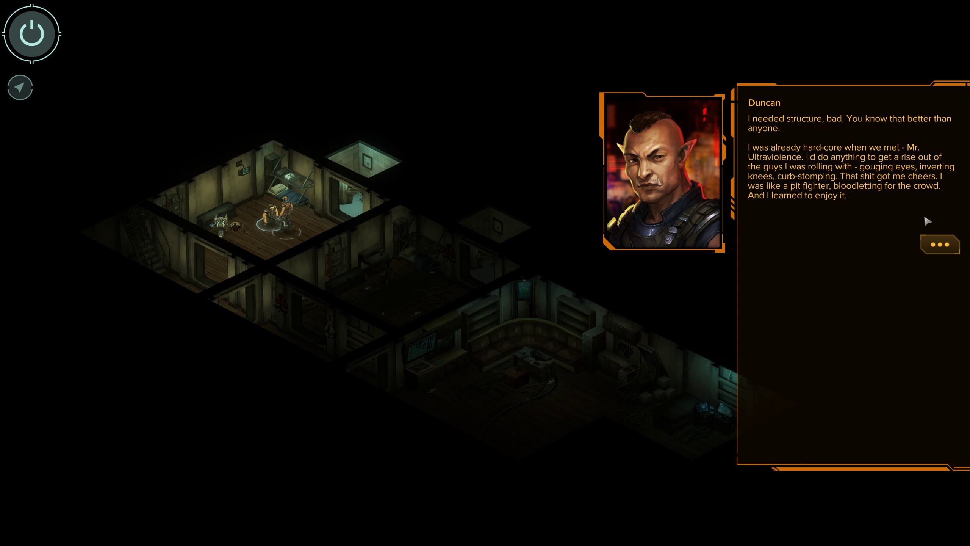
pyautogui.moveTo(884, 241)
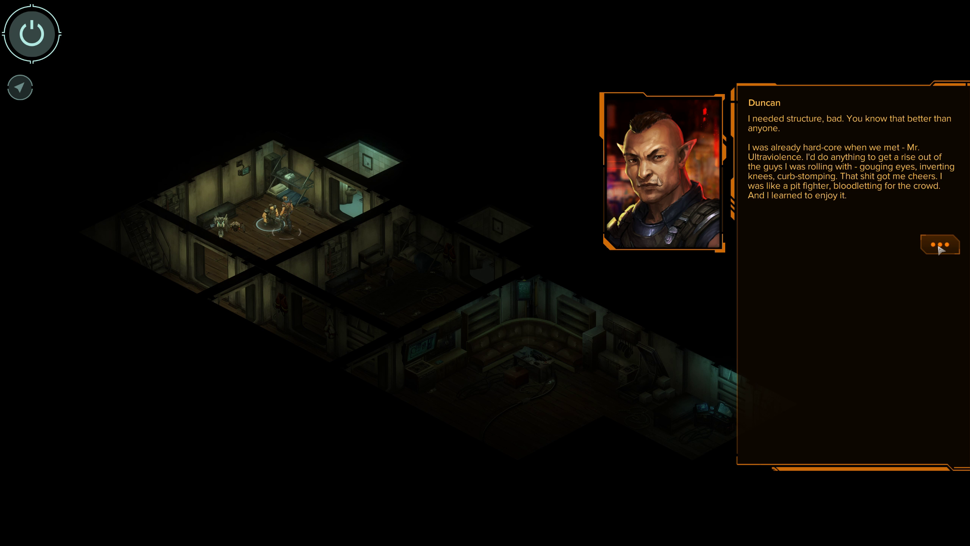
pyautogui.click(940, 247)
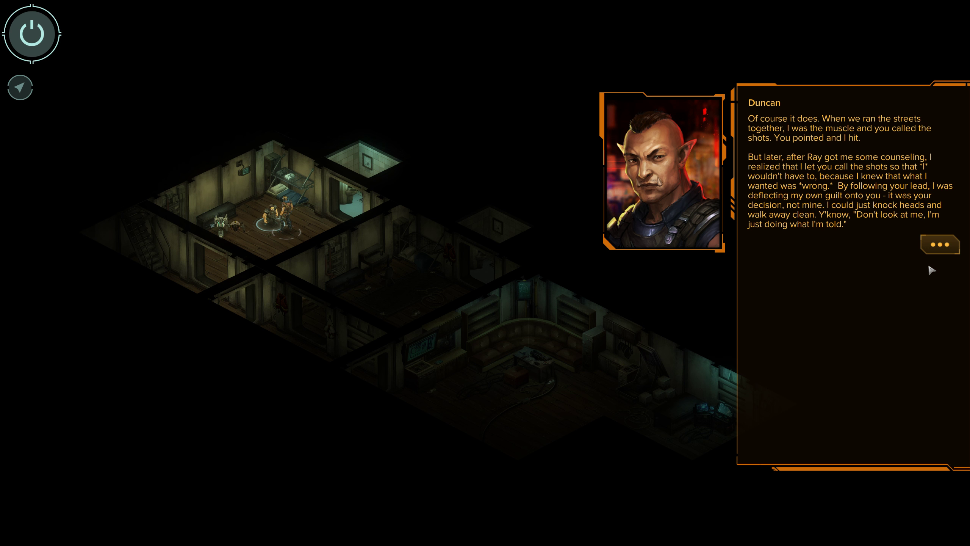
pyautogui.moveTo(925, 283)
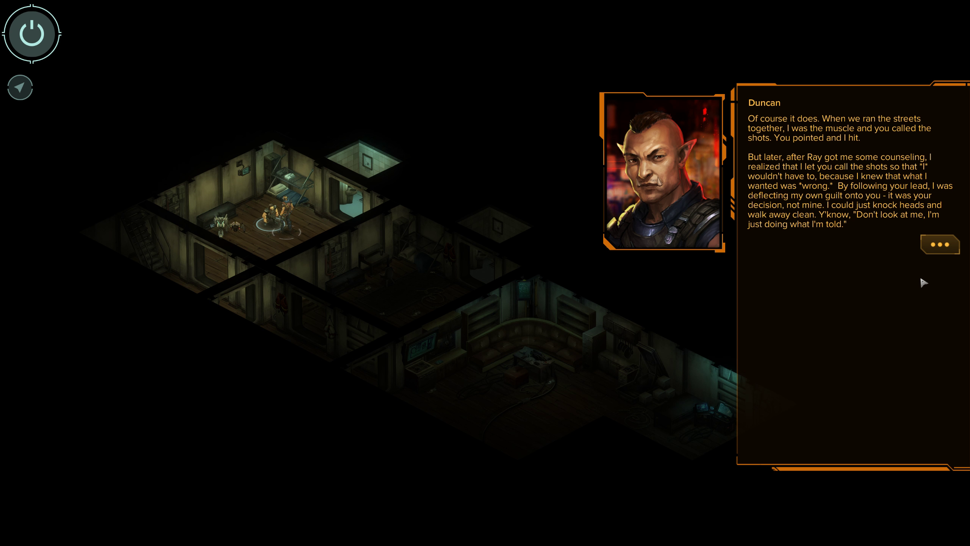
# Hear out Duncan's explanation that Lone Star gave him the cage of rules he needed, until reply choices appear
pyautogui.click(940, 245)
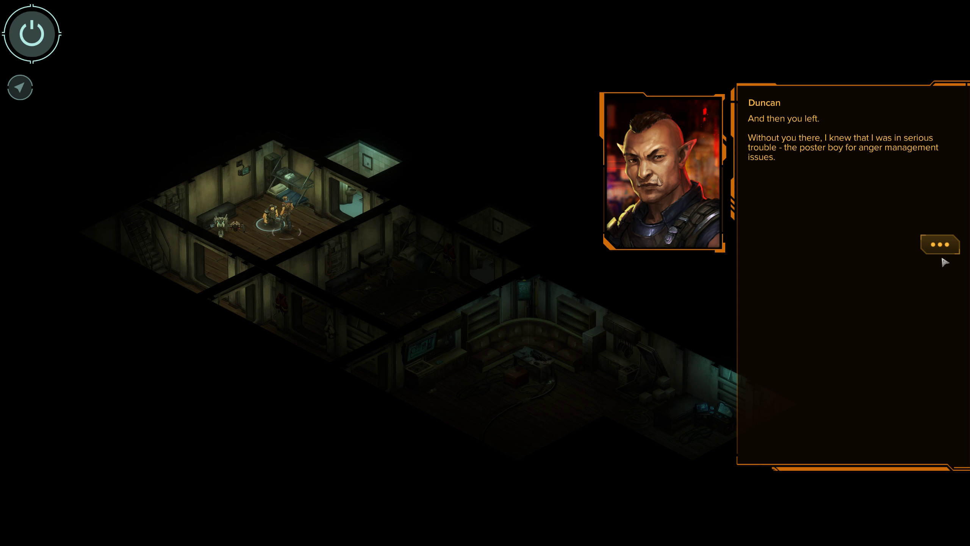
pyautogui.click(940, 245)
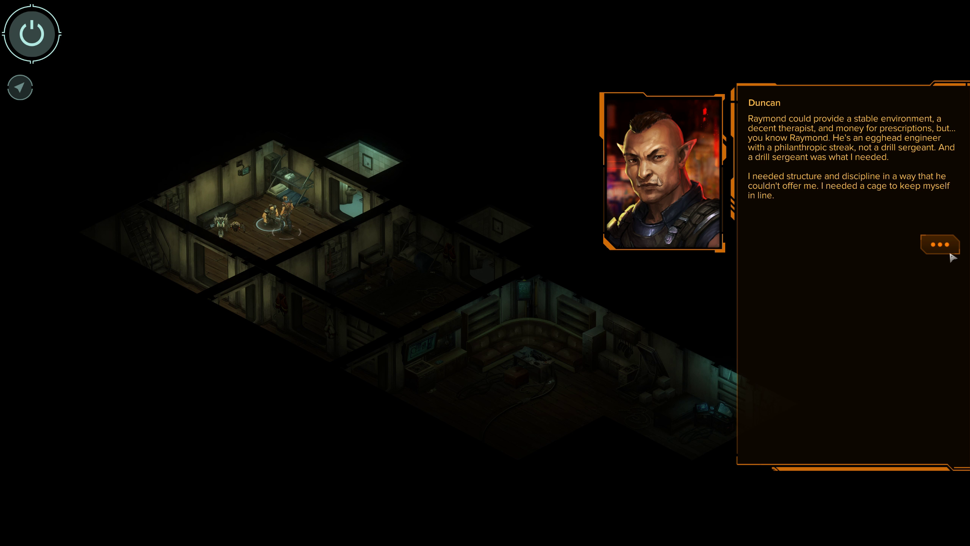
pyautogui.click(940, 245)
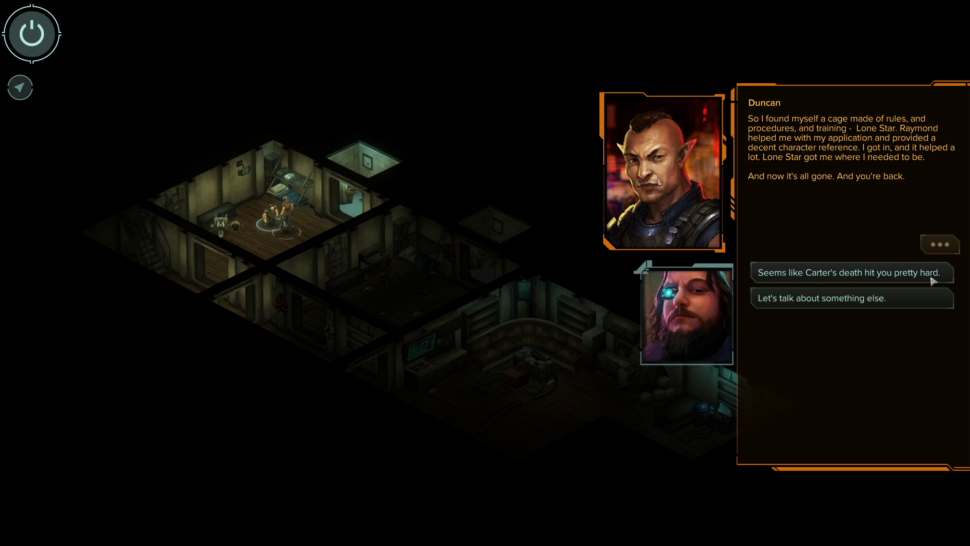
# Remark that Carter's death hit Duncan hard and hear him describe her as partner and mentor
pyautogui.click(849, 272)
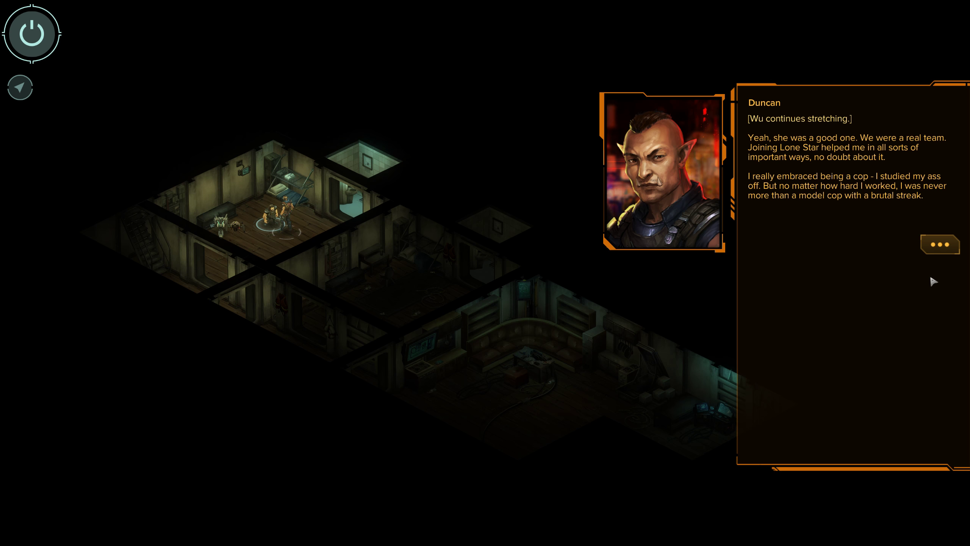
pyautogui.moveTo(927, 285)
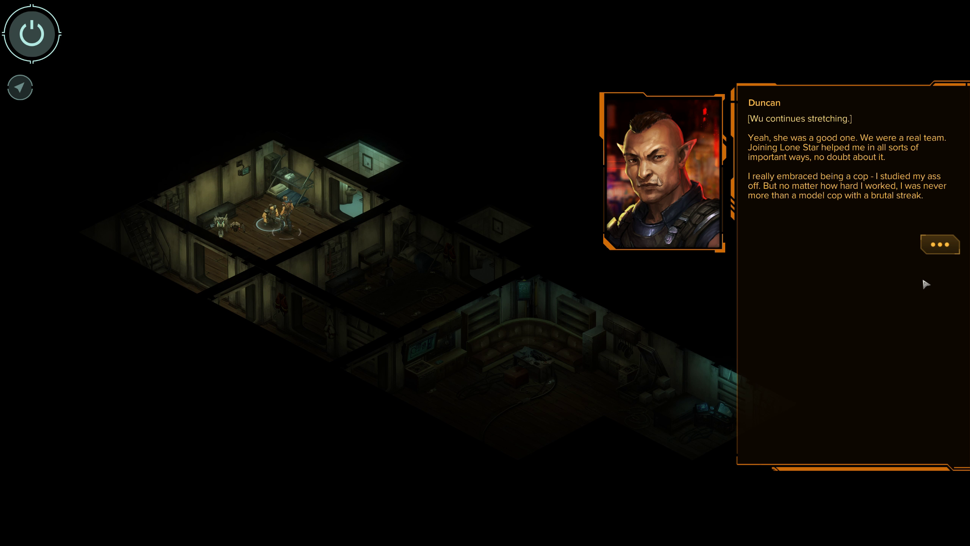
pyautogui.moveTo(957, 250)
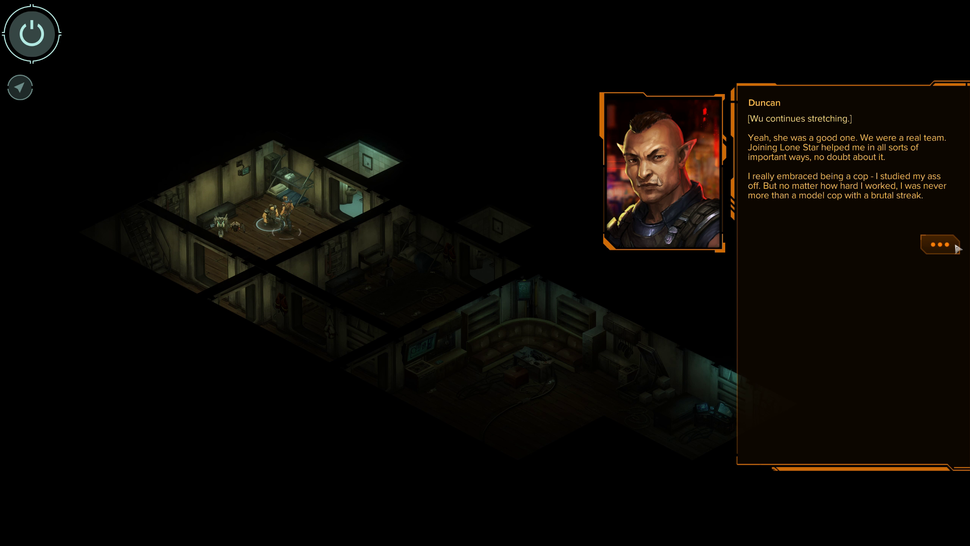
pyautogui.click(940, 244)
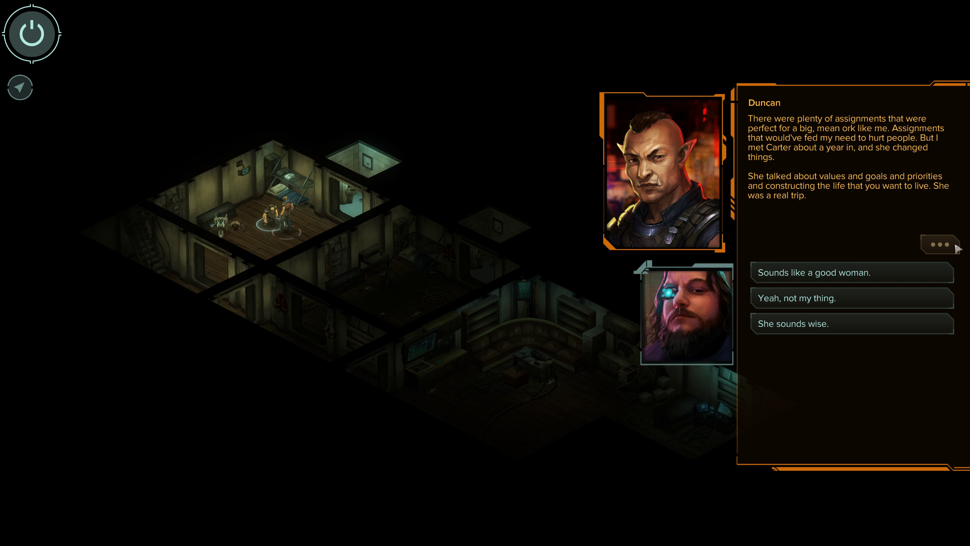
pyautogui.moveTo(853, 208)
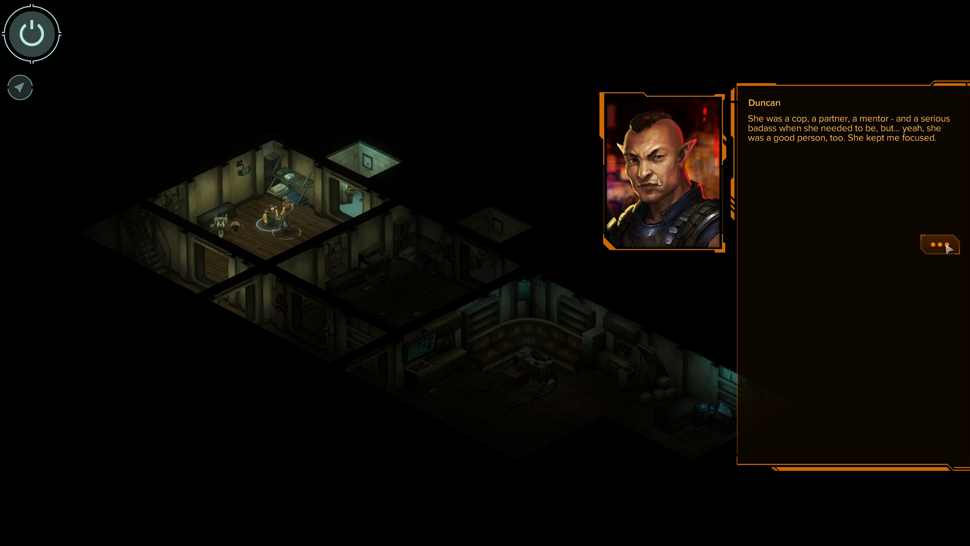
pyautogui.click(940, 244)
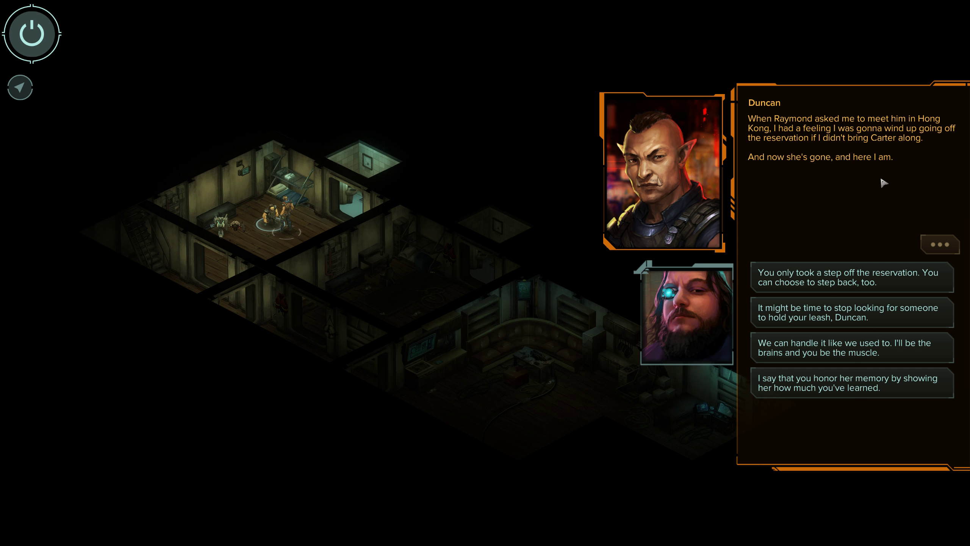
pyautogui.moveTo(883, 210)
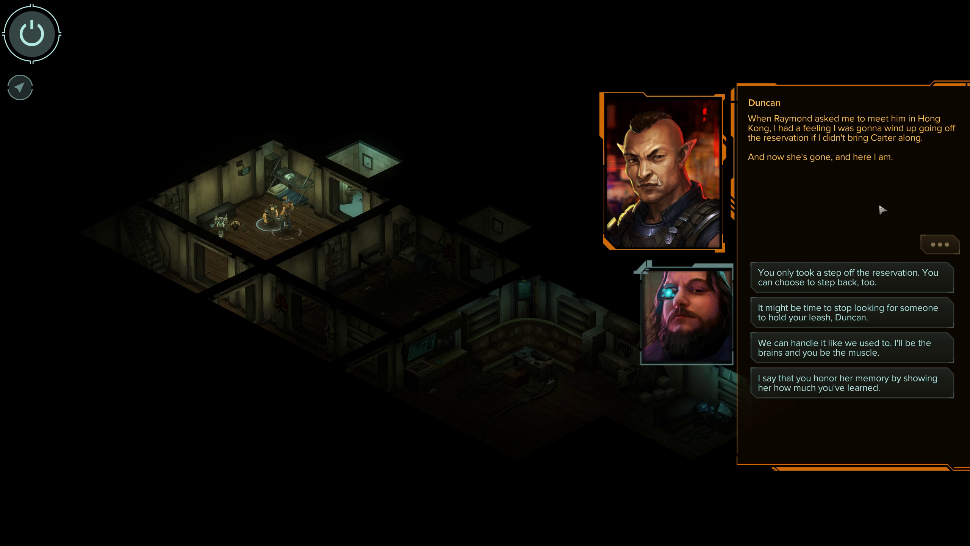
pyautogui.moveTo(915, 390)
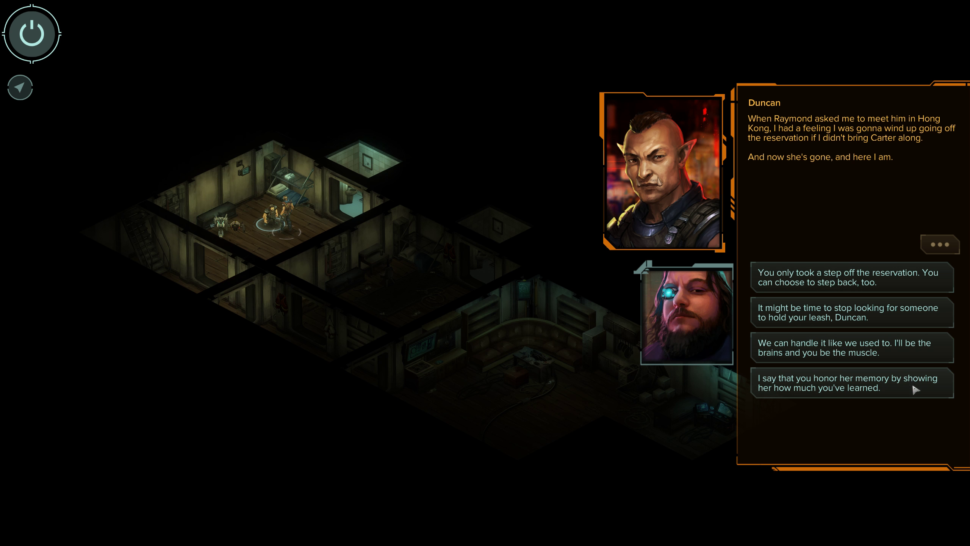
pyautogui.moveTo(895, 395)
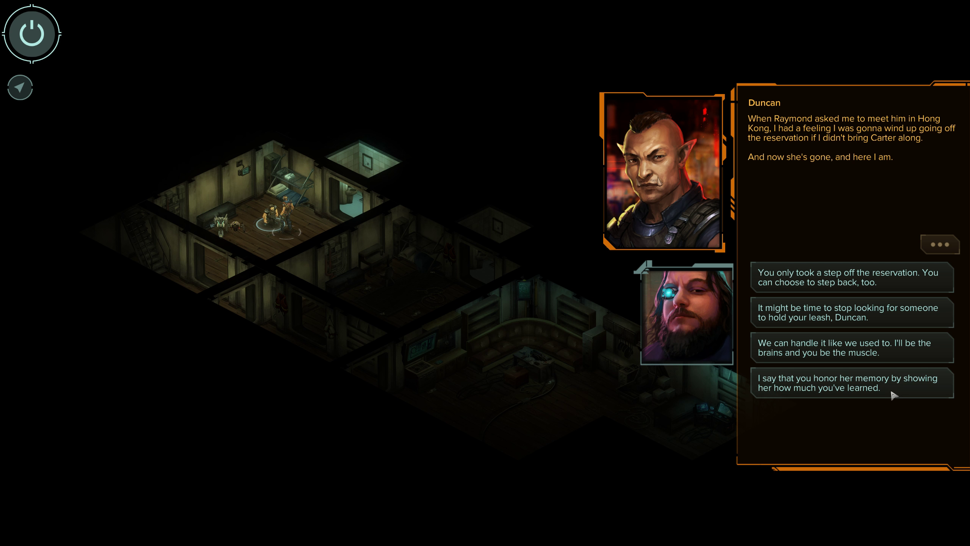
pyautogui.moveTo(904, 397)
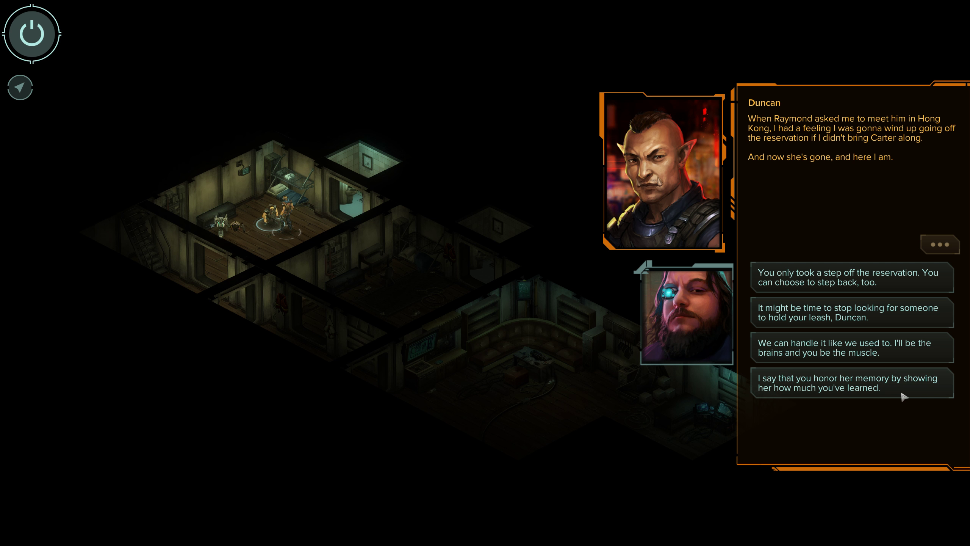
# Urge Duncan to honor her memory, raise the night you left, and say the job went bad without details
pyautogui.click(850, 383)
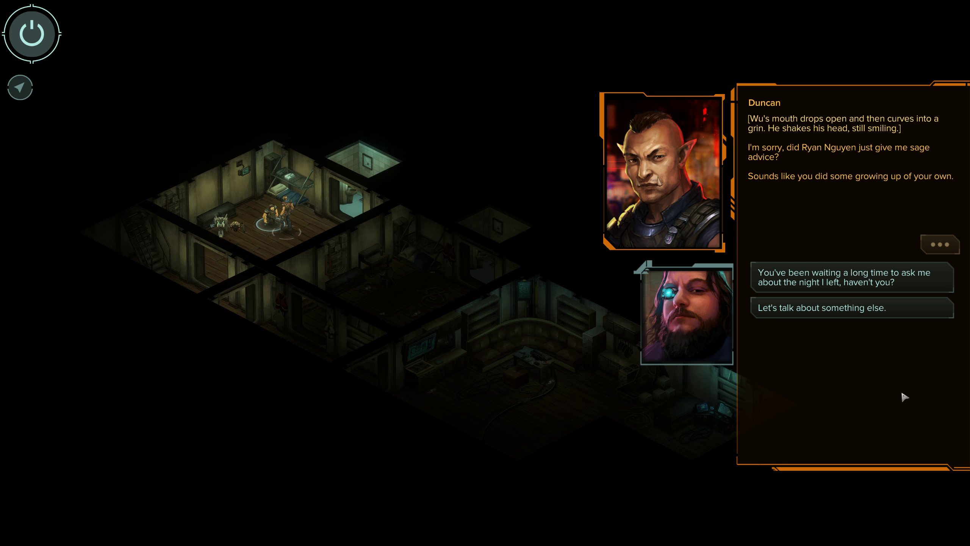
pyautogui.moveTo(945, 295)
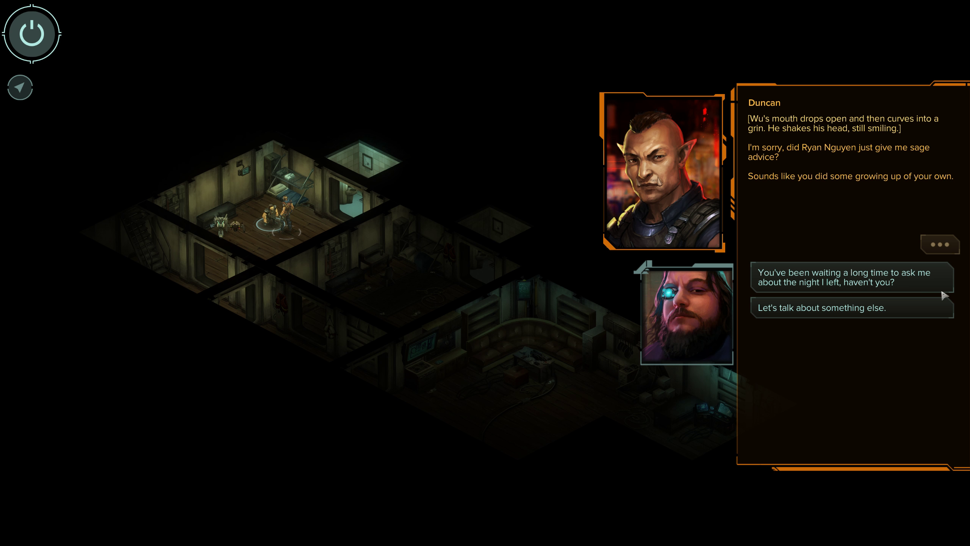
pyautogui.moveTo(794, 292)
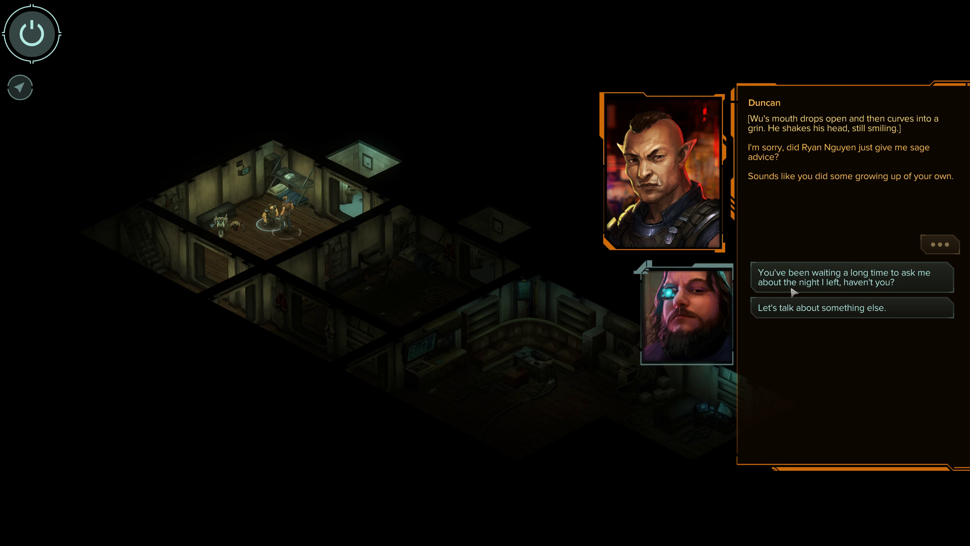
pyautogui.moveTo(926, 284)
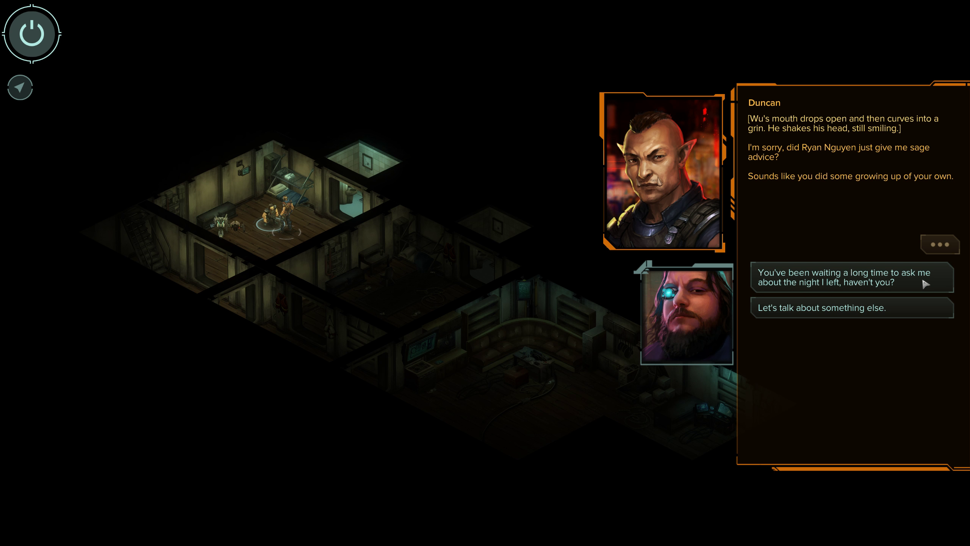
pyautogui.click(848, 277)
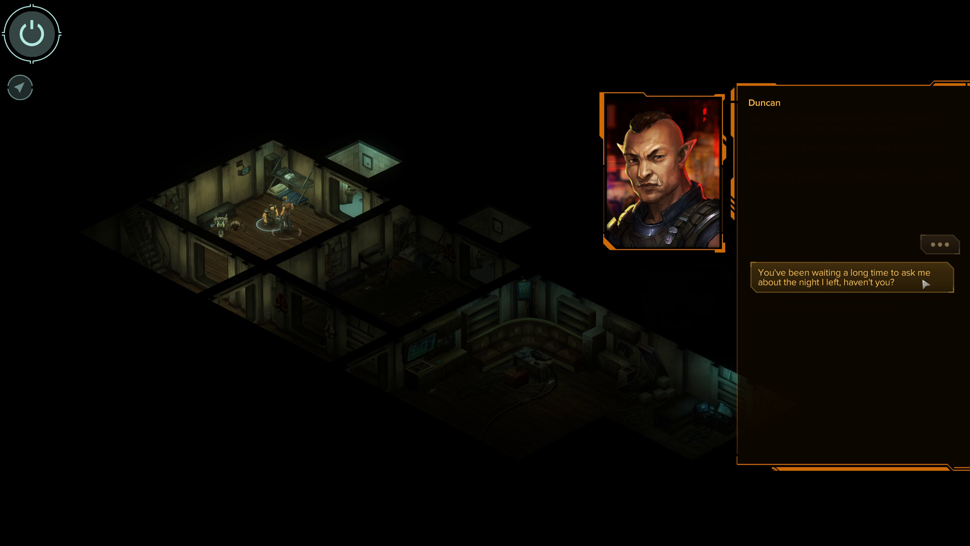
pyautogui.click(940, 245)
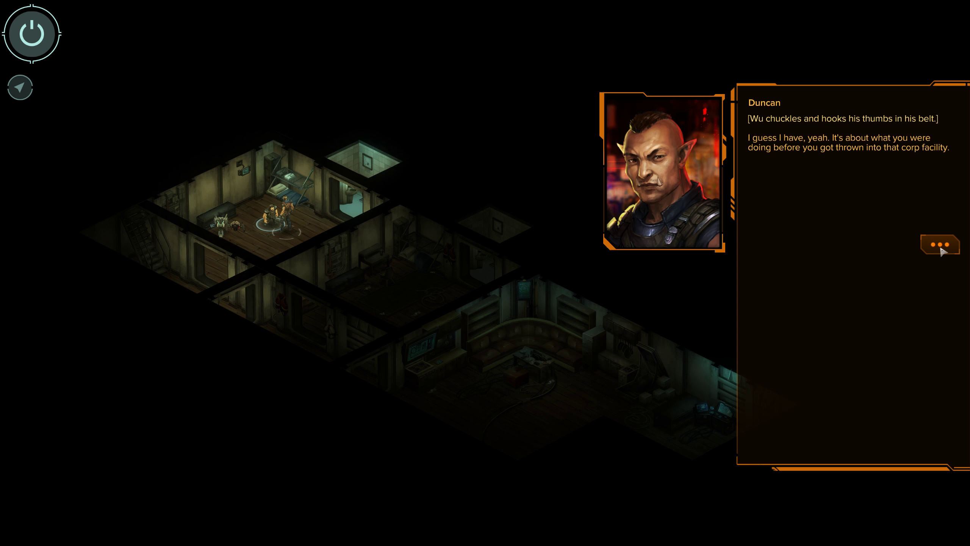
pyautogui.click(940, 244)
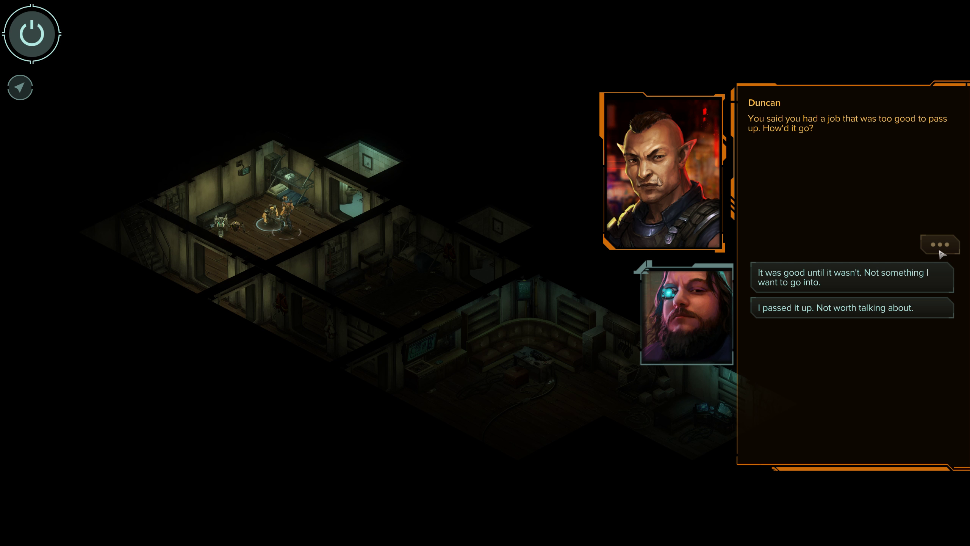
pyautogui.moveTo(927, 281)
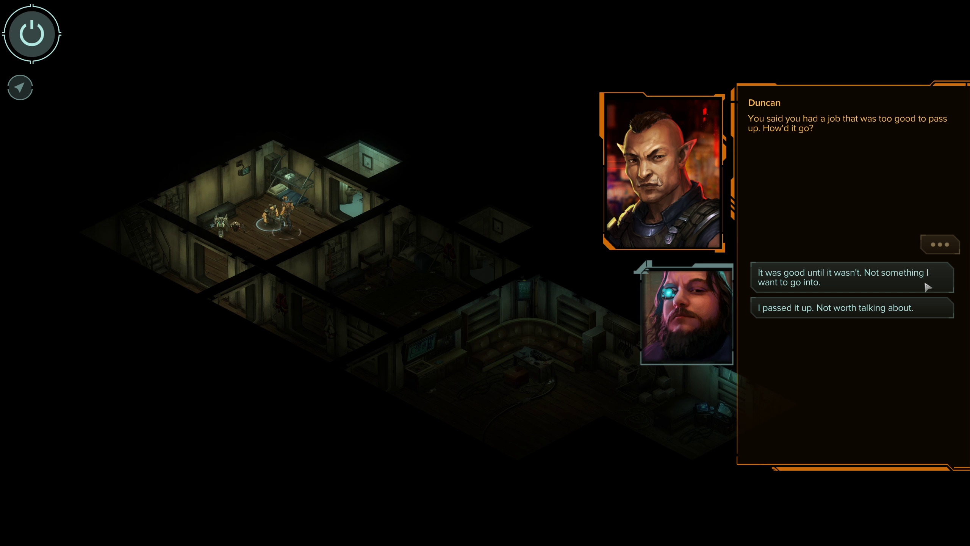
pyautogui.click(852, 278)
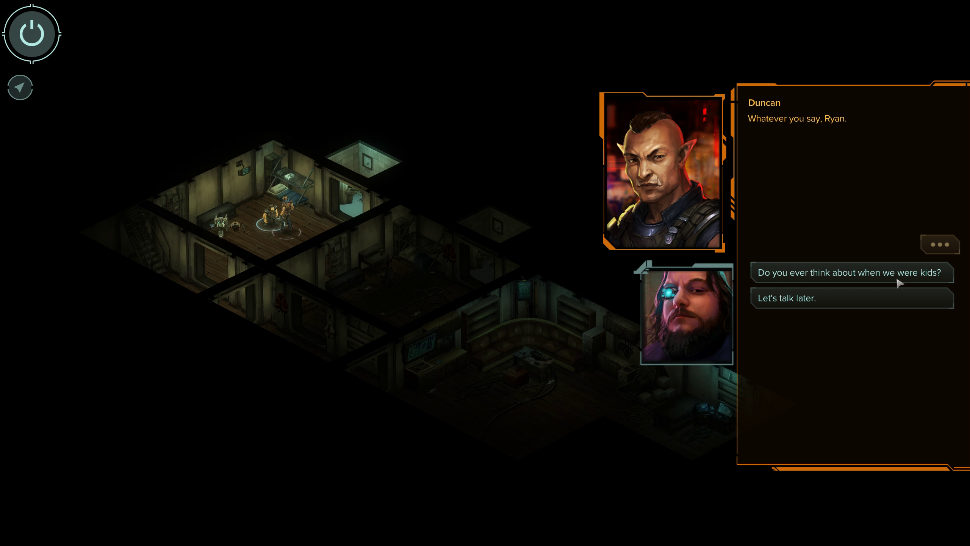
# Ask about childhood before being taken in and hear his memories of the Barrens squat
pyautogui.click(850, 272)
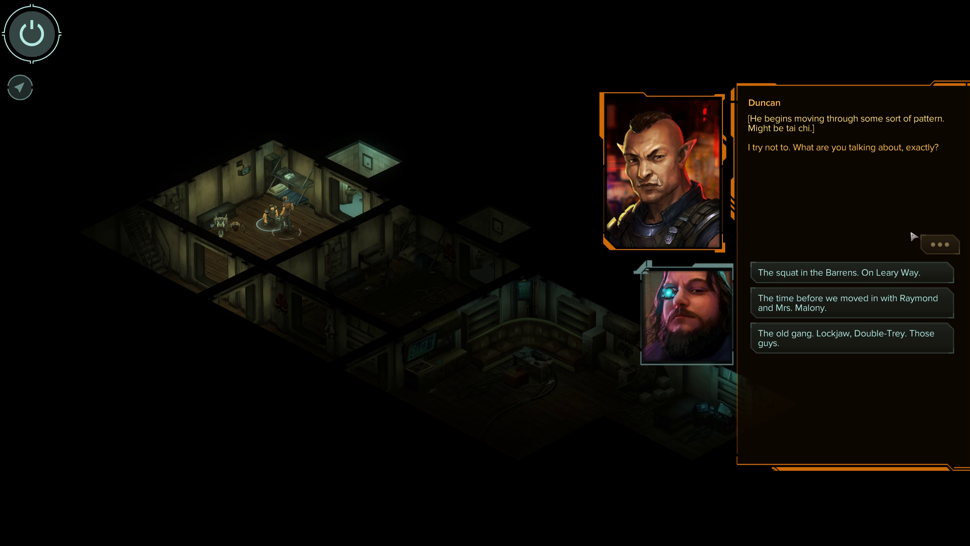
pyautogui.moveTo(901, 217)
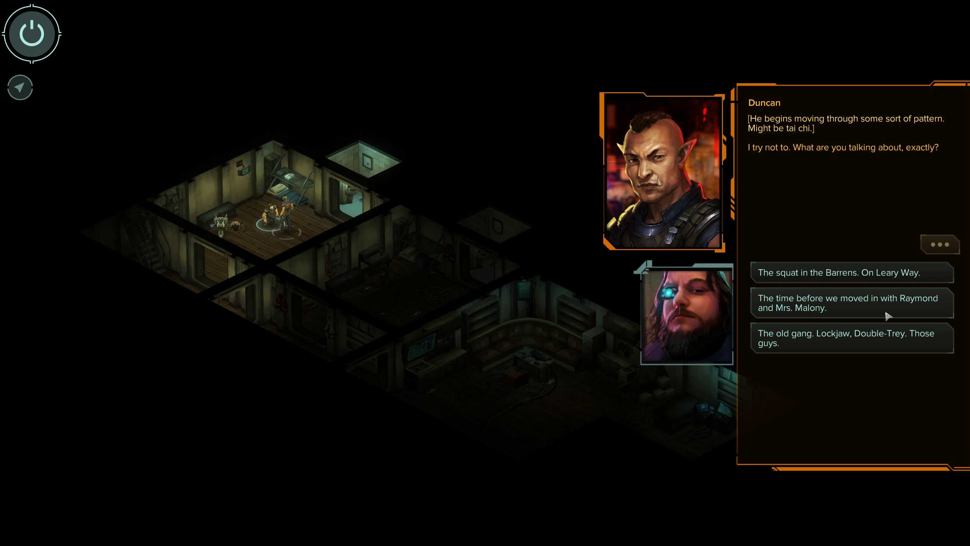
pyautogui.click(848, 303)
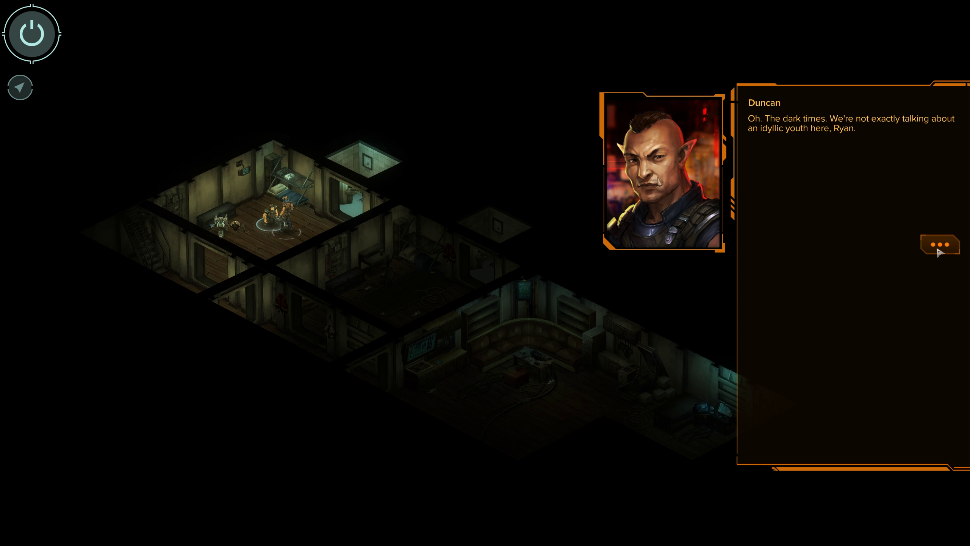
pyautogui.click(940, 244)
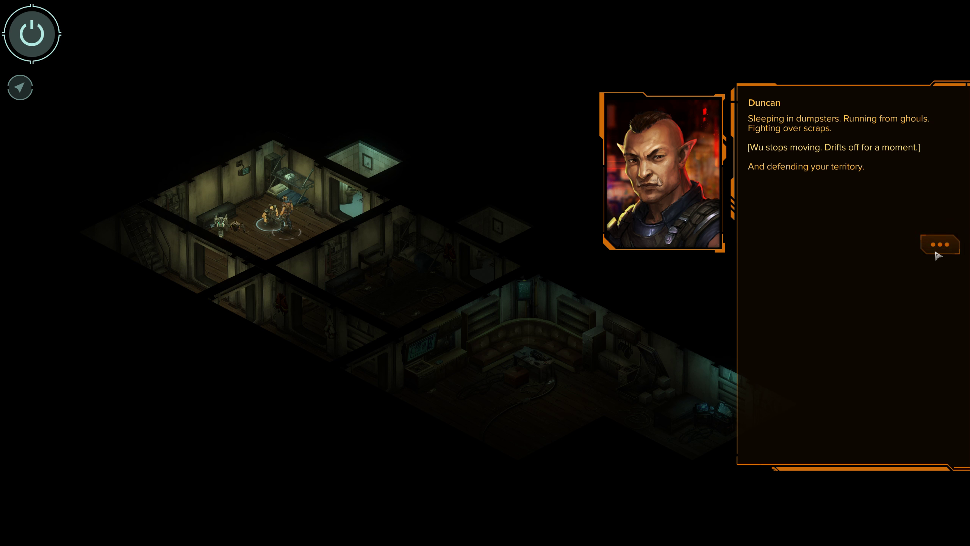
pyautogui.click(939, 244)
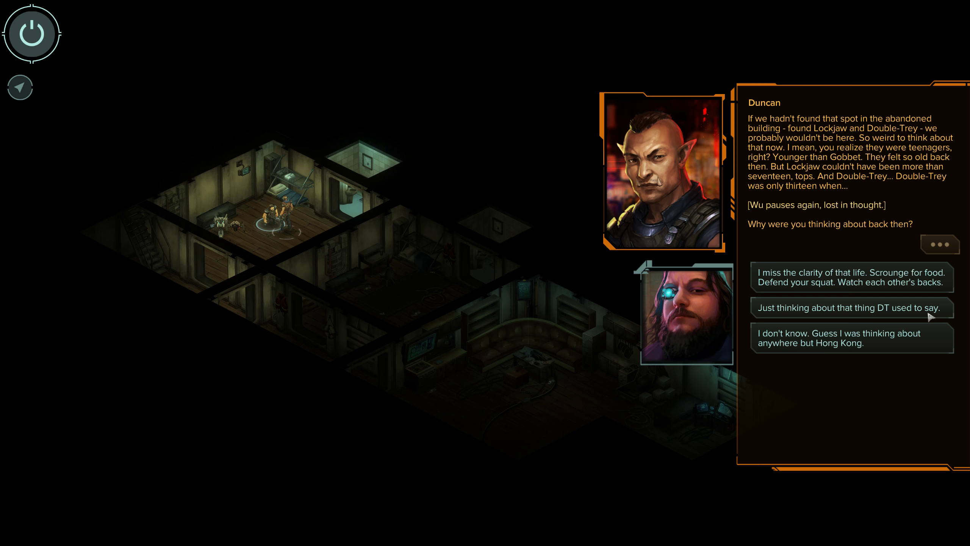
# Mention the old saying, say things are the same, then clear out and leave Duncan his space
pyautogui.click(849, 308)
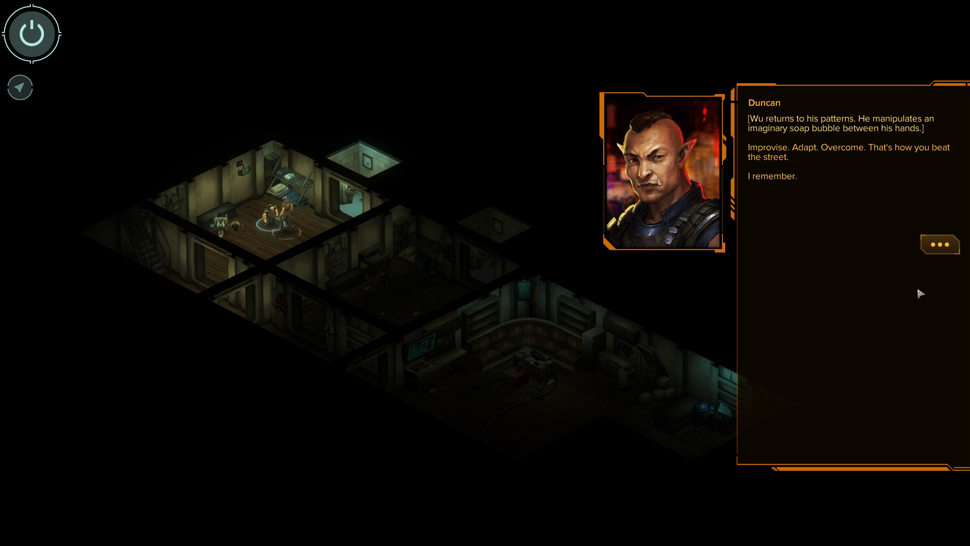
pyautogui.moveTo(835, 240)
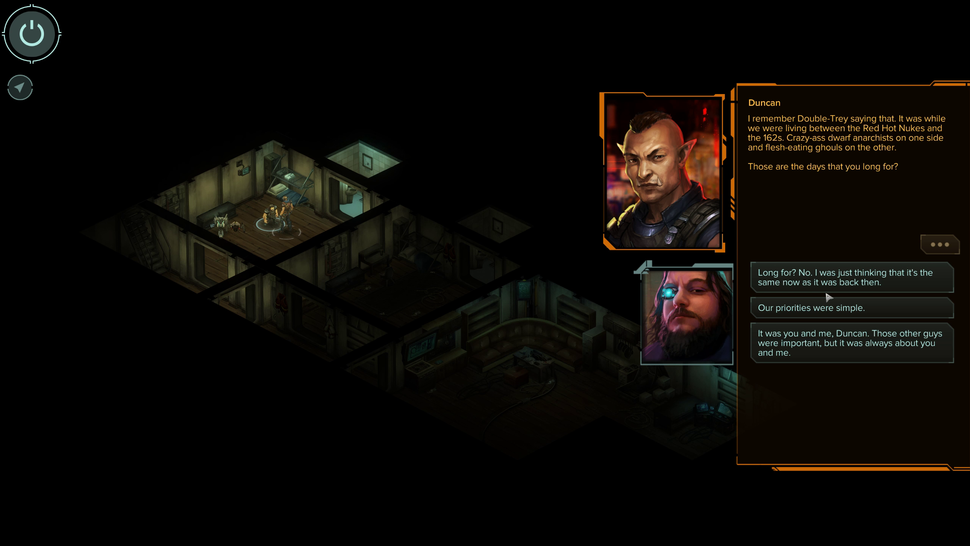
pyautogui.moveTo(860, 220)
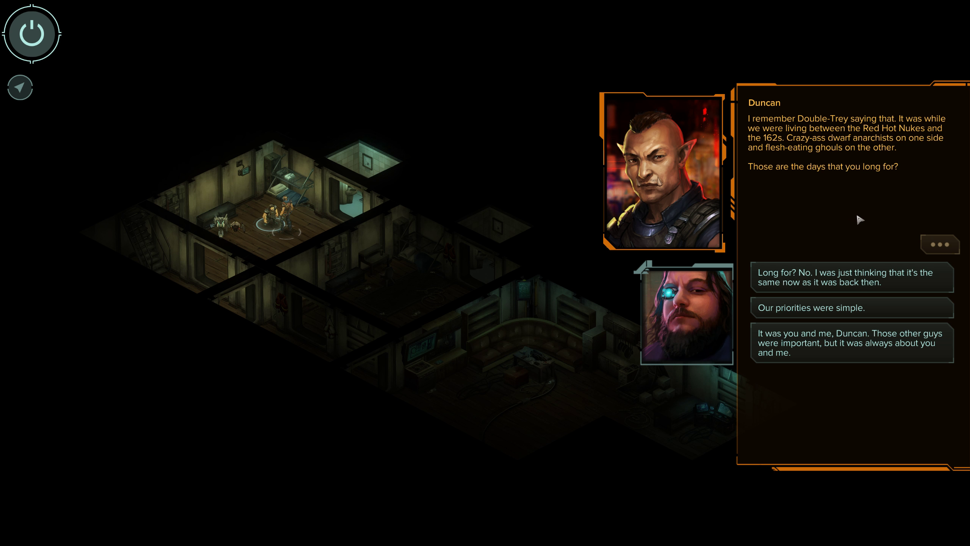
pyautogui.moveTo(842, 254)
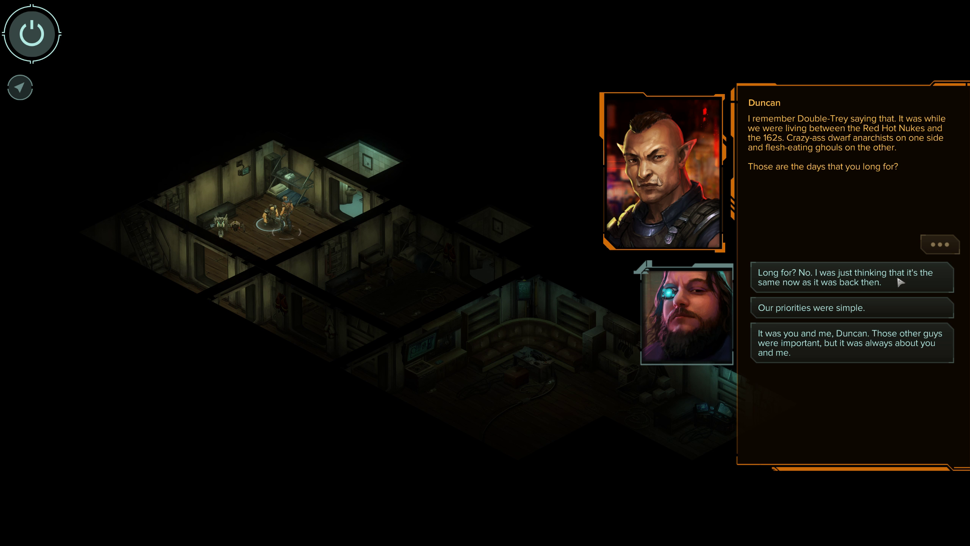
pyautogui.click(852, 277)
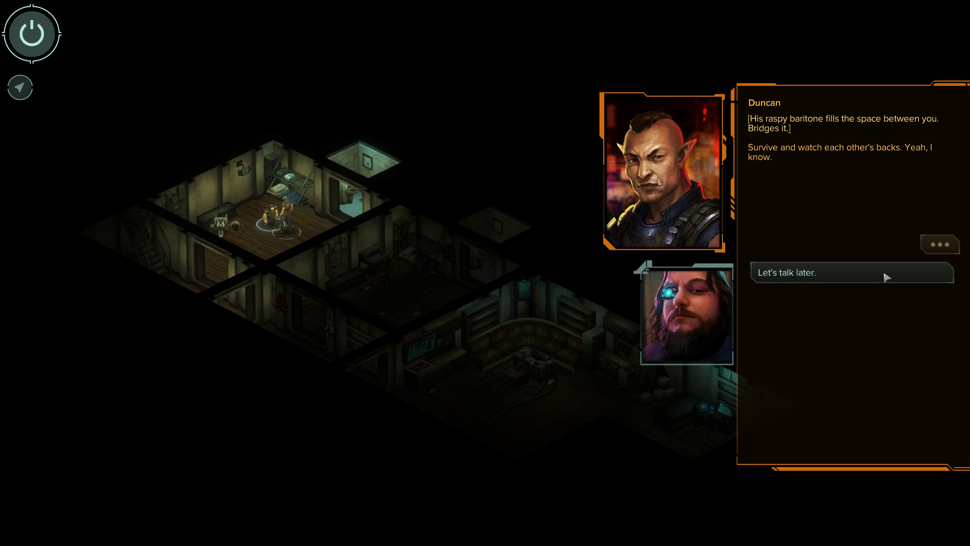
pyautogui.click(850, 272)
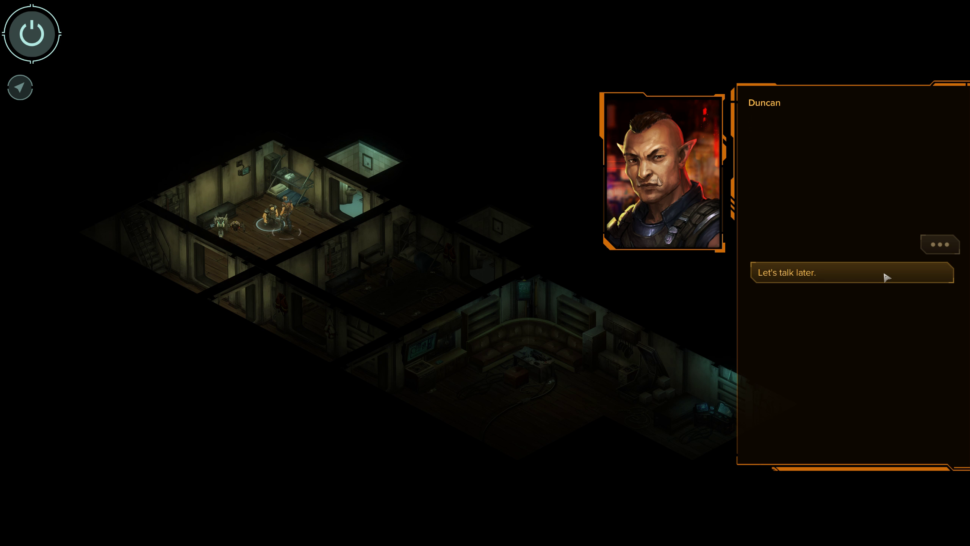
pyautogui.click(852, 272)
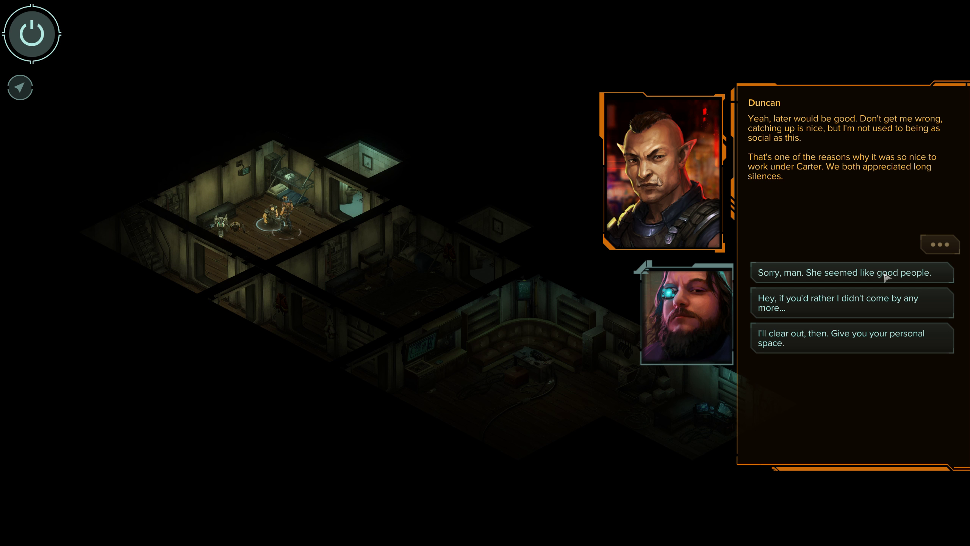
pyautogui.click(852, 338)
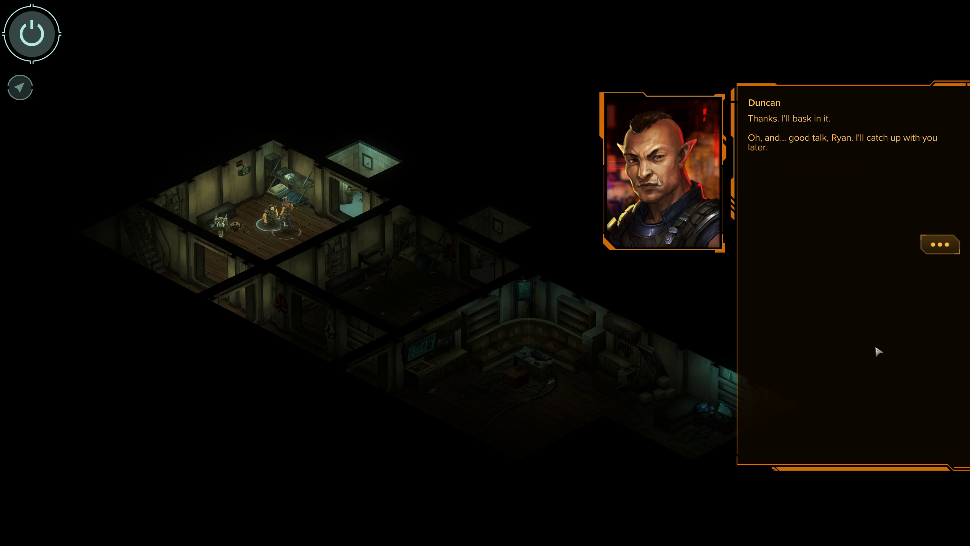
pyautogui.moveTo(951, 256)
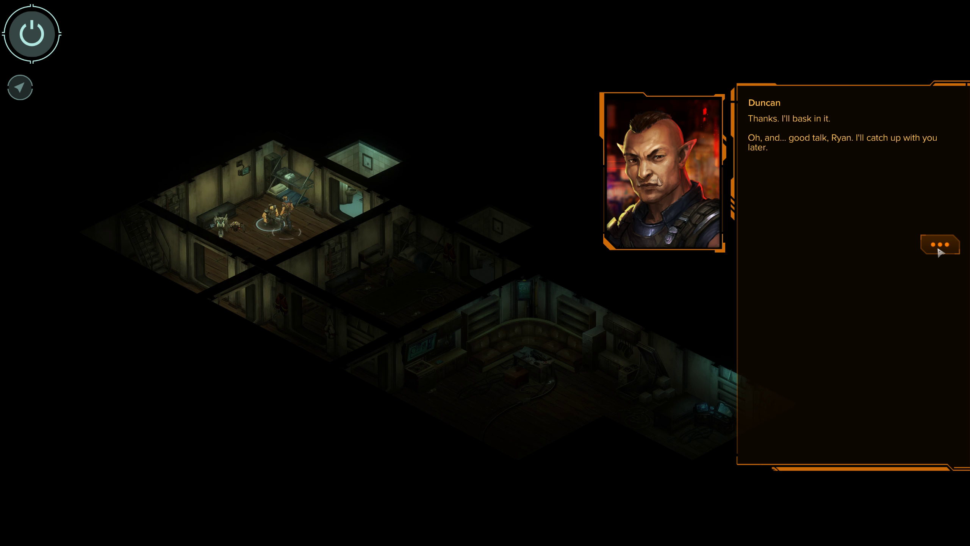
pyautogui.click(941, 244)
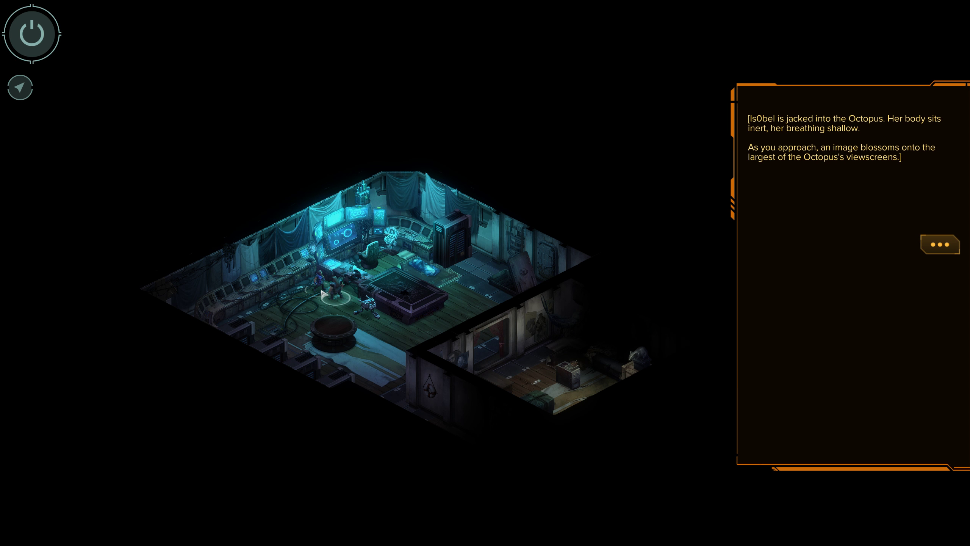
pyautogui.moveTo(777, 255)
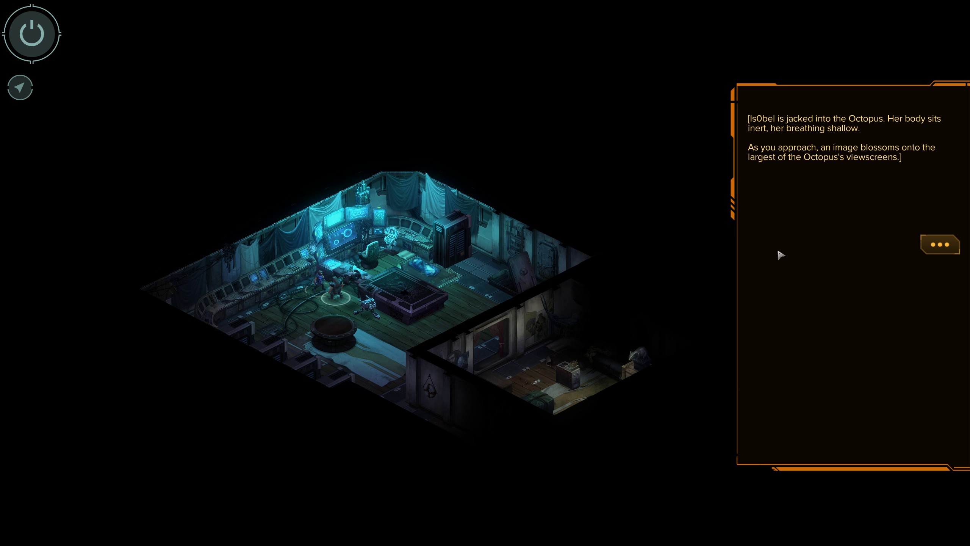
pyautogui.moveTo(851, 240)
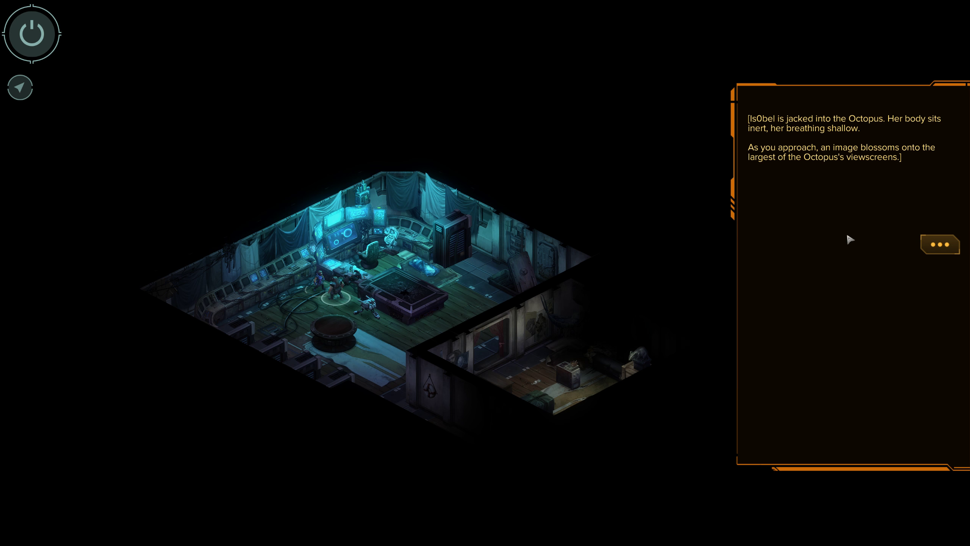
# Move past the narration describing Is0bel jacked into the Octopus to reach her greeting
pyautogui.click(940, 245)
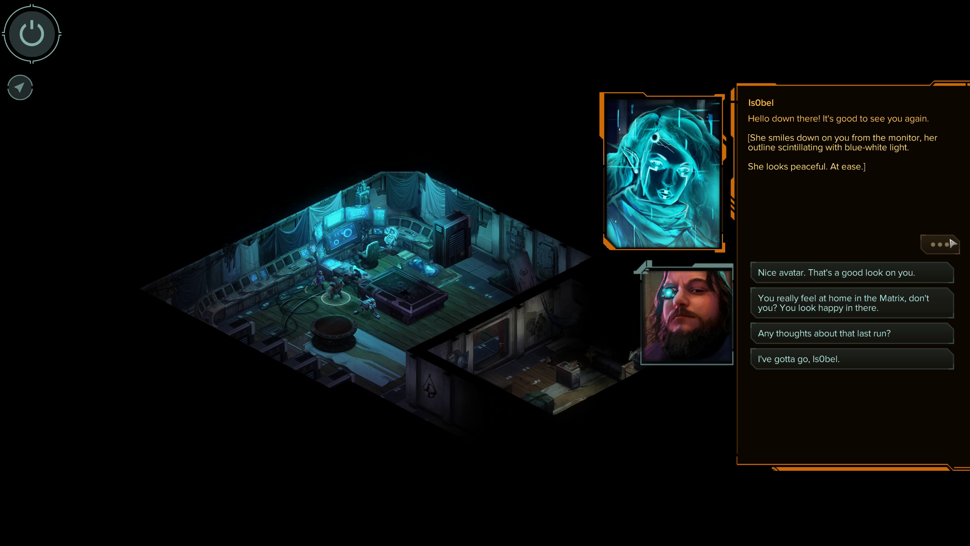
pyautogui.moveTo(929, 306)
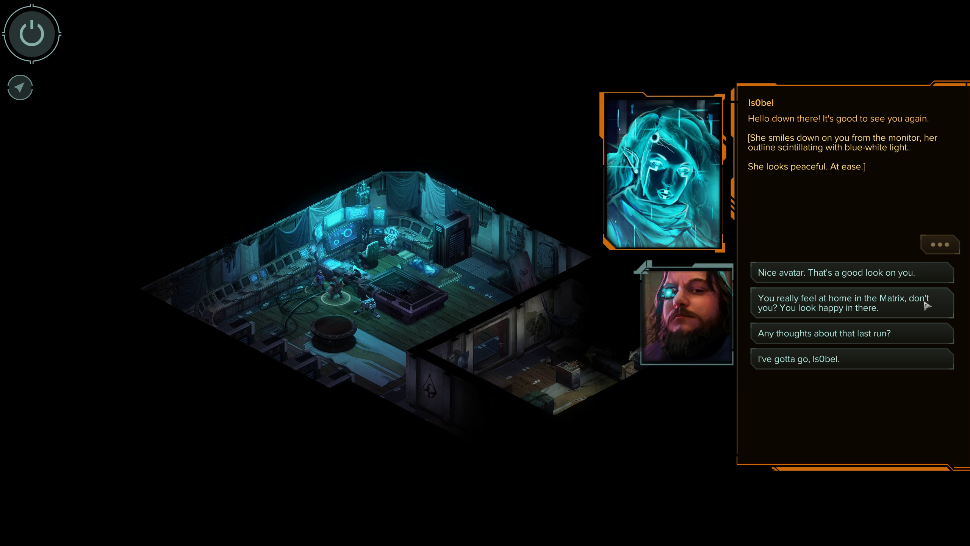
# Ask if Is0bel feels at home in the Matrix and warn about deckers who tried living there
pyautogui.click(852, 303)
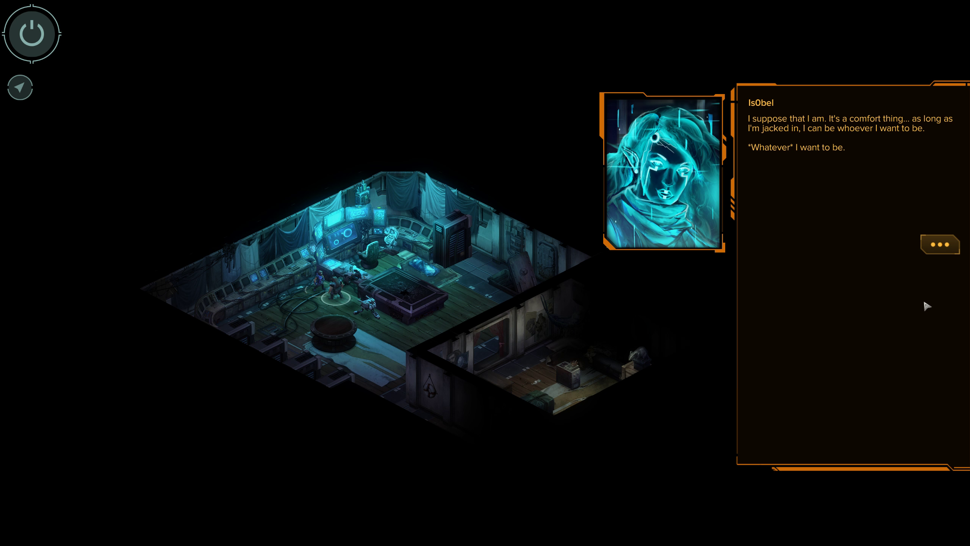
pyautogui.click(940, 245)
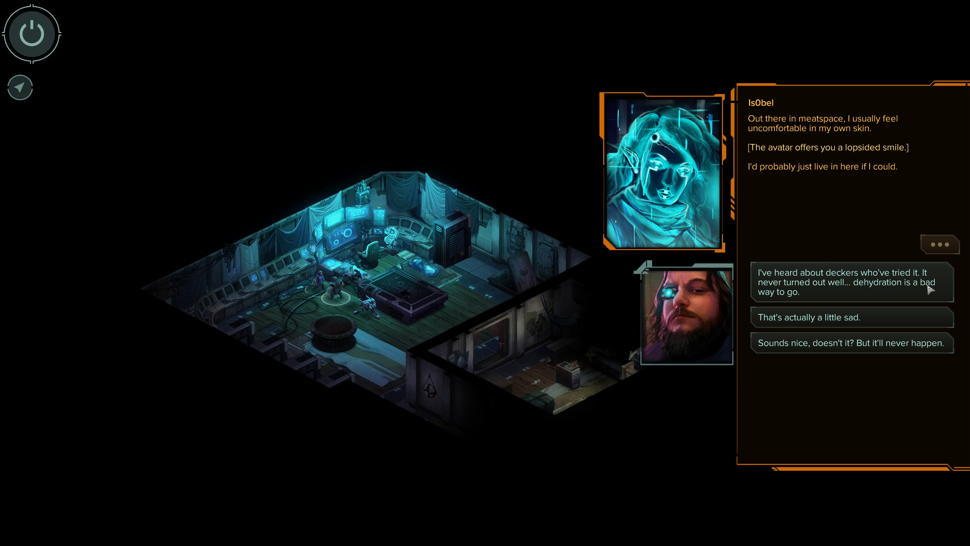
pyautogui.click(852, 283)
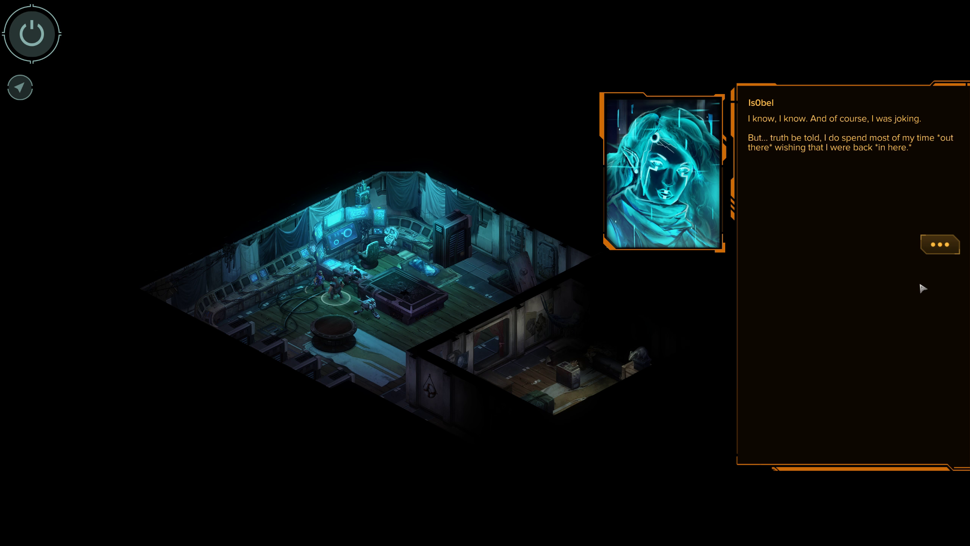
pyautogui.moveTo(918, 286)
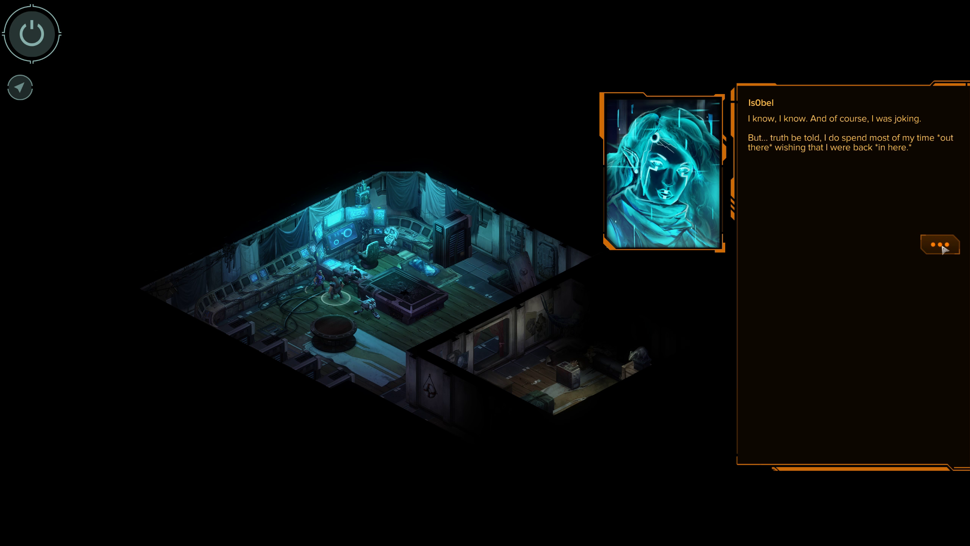
pyautogui.click(940, 245)
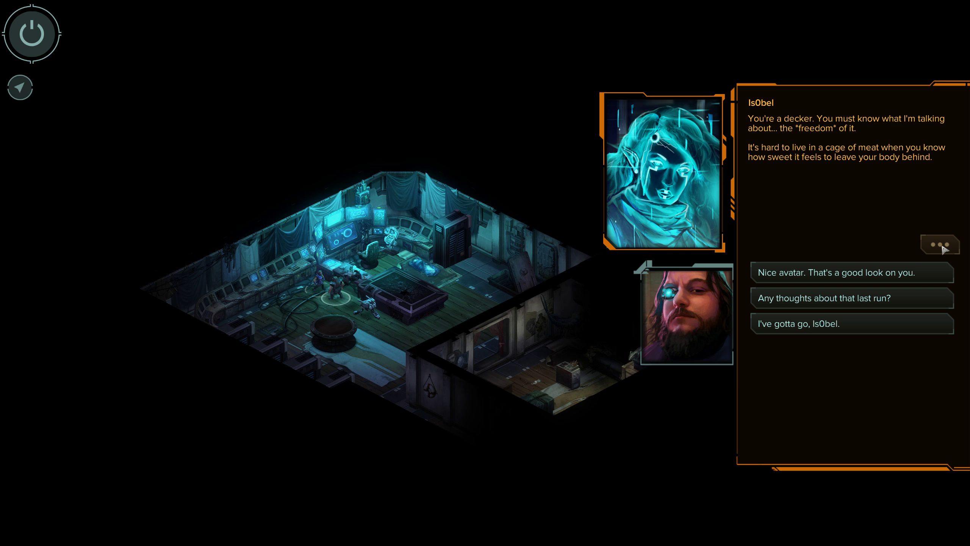
# Compliment her avatar and hear that it feels more real than her skin
pyautogui.click(852, 273)
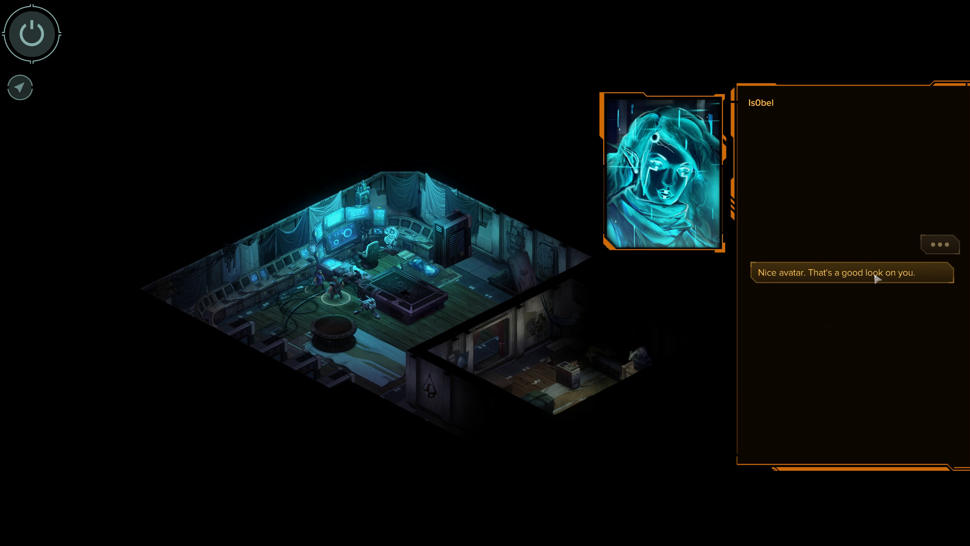
pyautogui.click(836, 273)
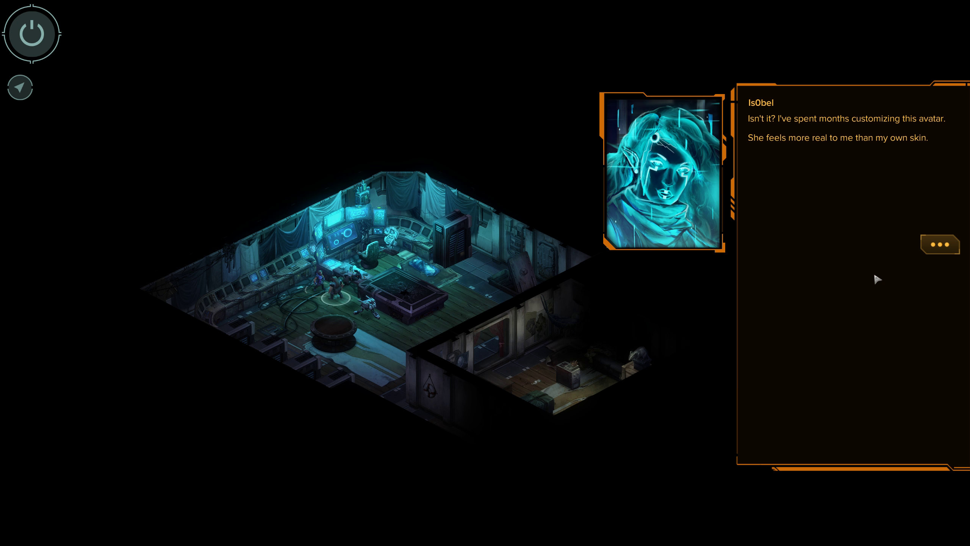
pyautogui.moveTo(932, 252)
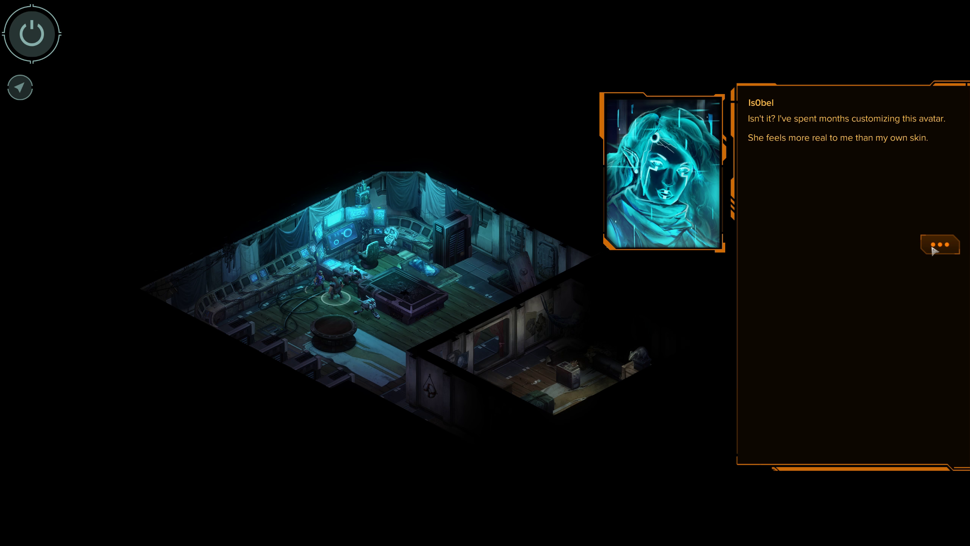
pyautogui.click(941, 244)
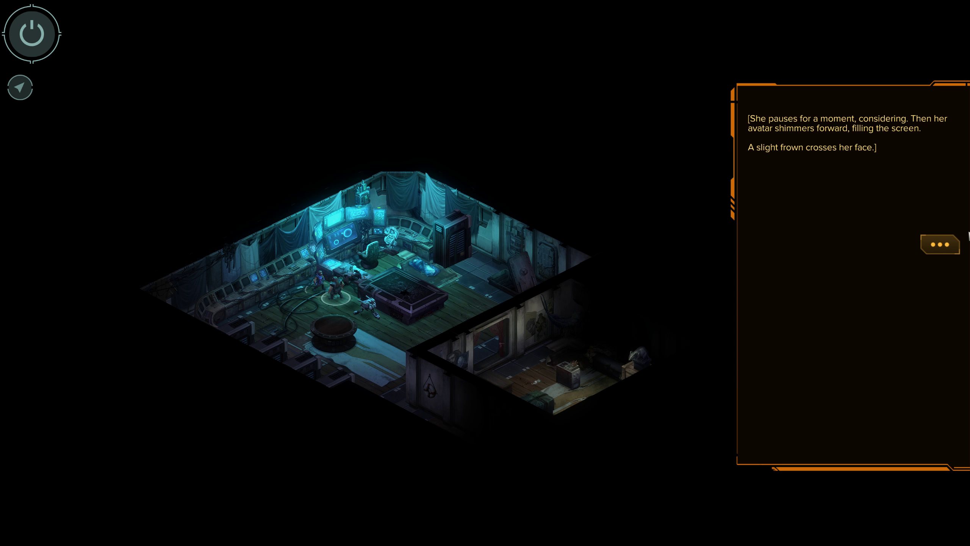
# Tell Is0bel not to make a big thing of it and relate growing up in the Barrens
pyautogui.click(940, 244)
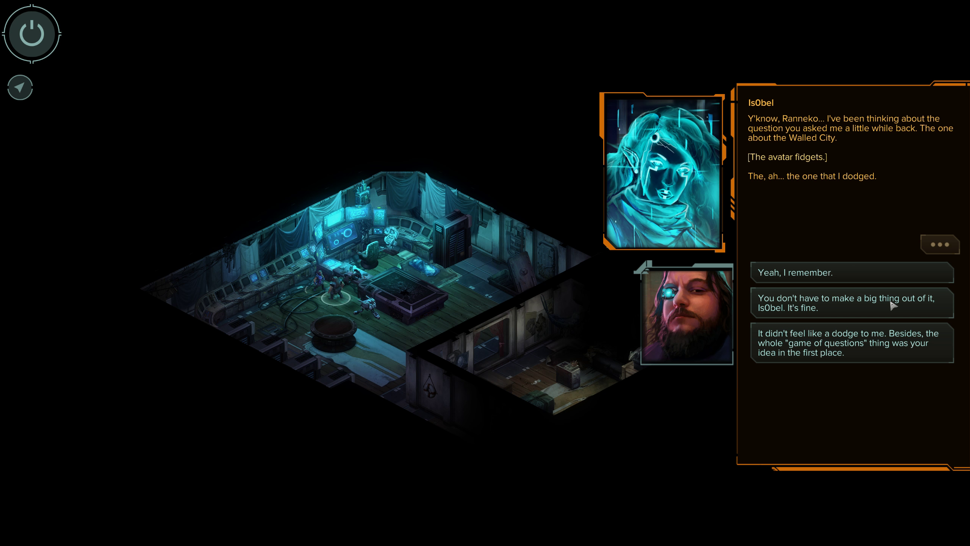
pyautogui.click(852, 303)
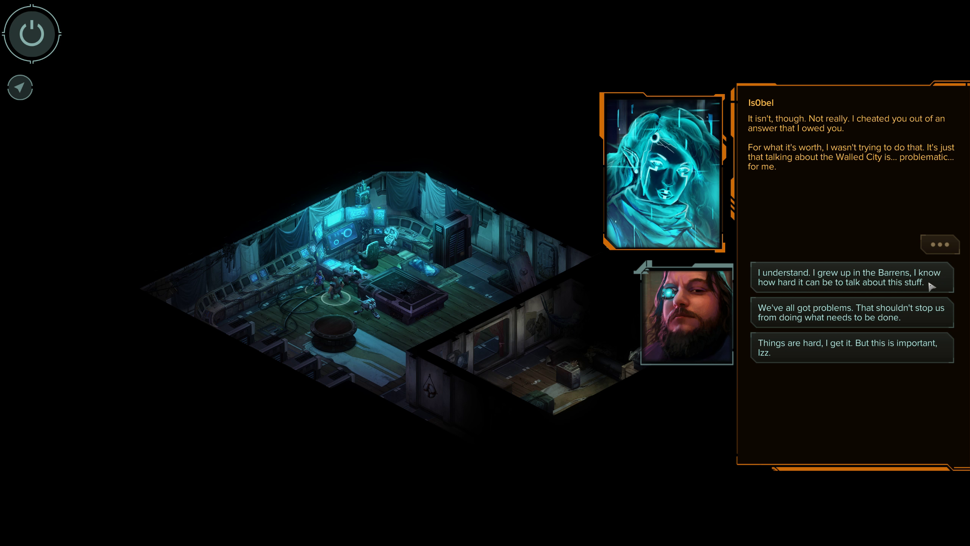
pyautogui.click(851, 278)
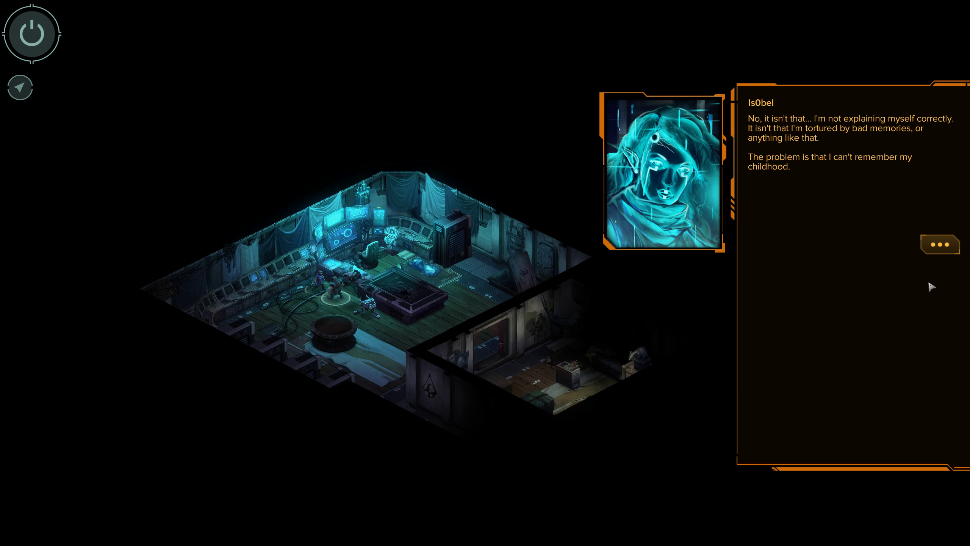
pyautogui.moveTo(956, 238)
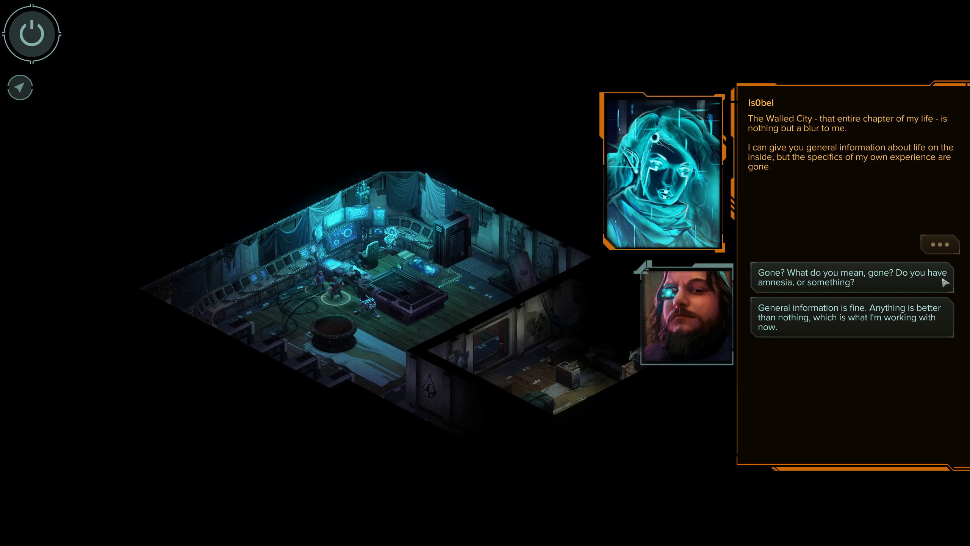
# Ask 'Gone?' and hear her admit she can't remember her Walled City childhood
pyautogui.click(852, 277)
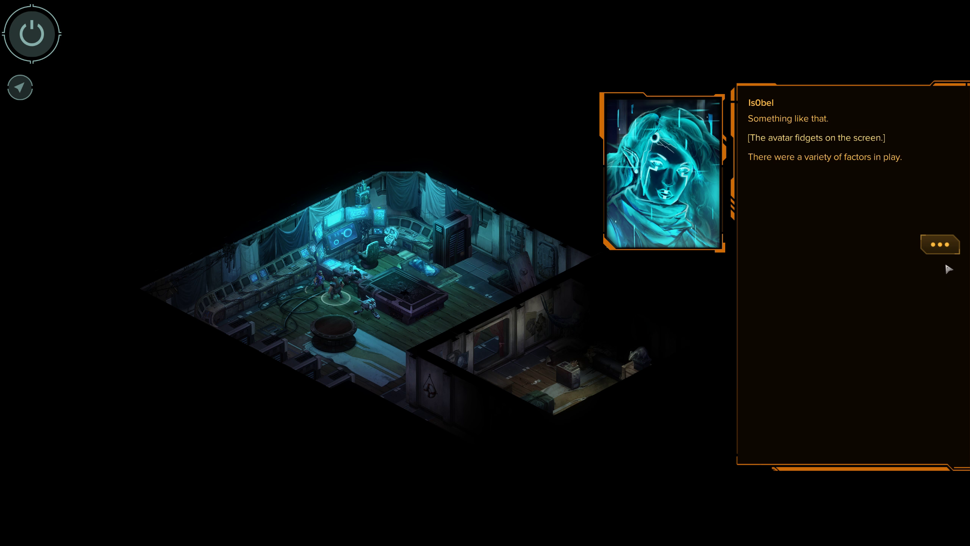
pyautogui.moveTo(944, 252)
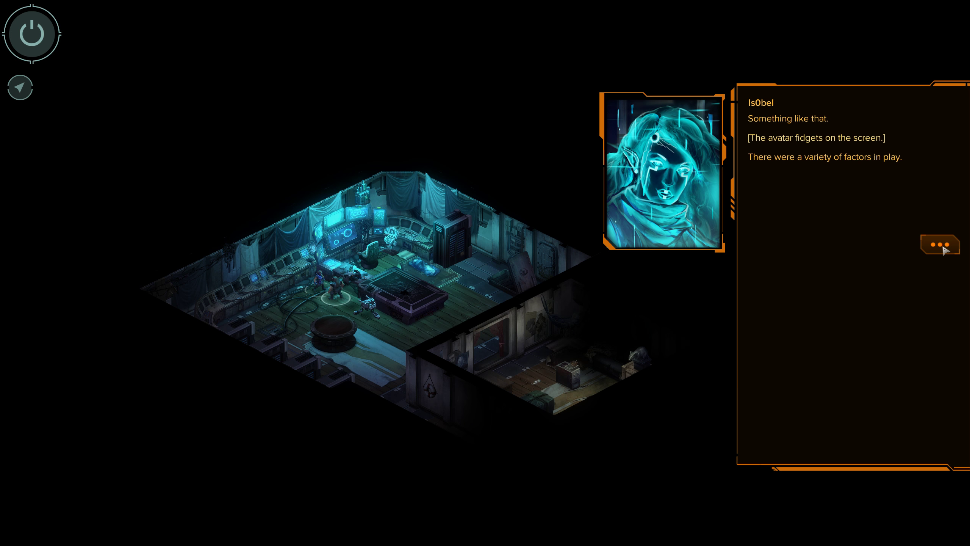
pyautogui.click(939, 246)
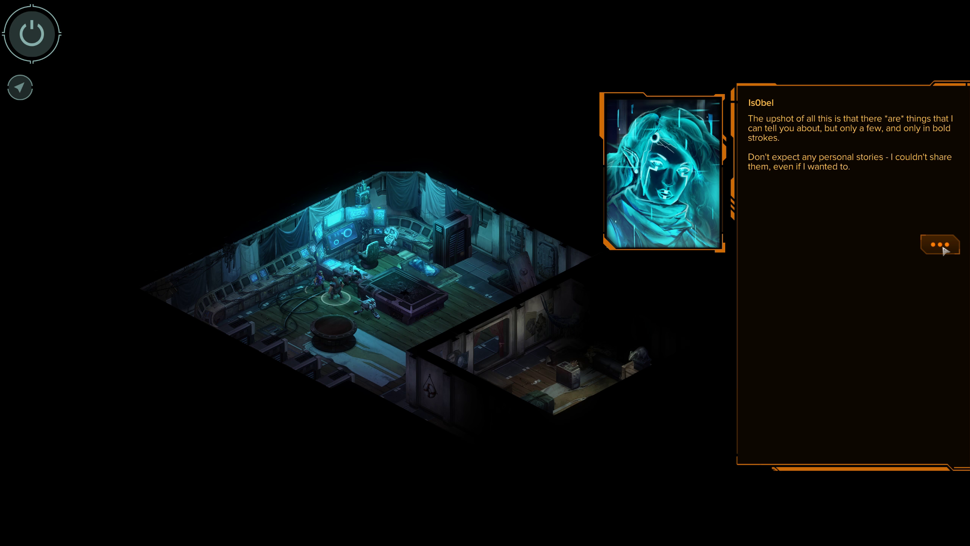
pyautogui.click(940, 244)
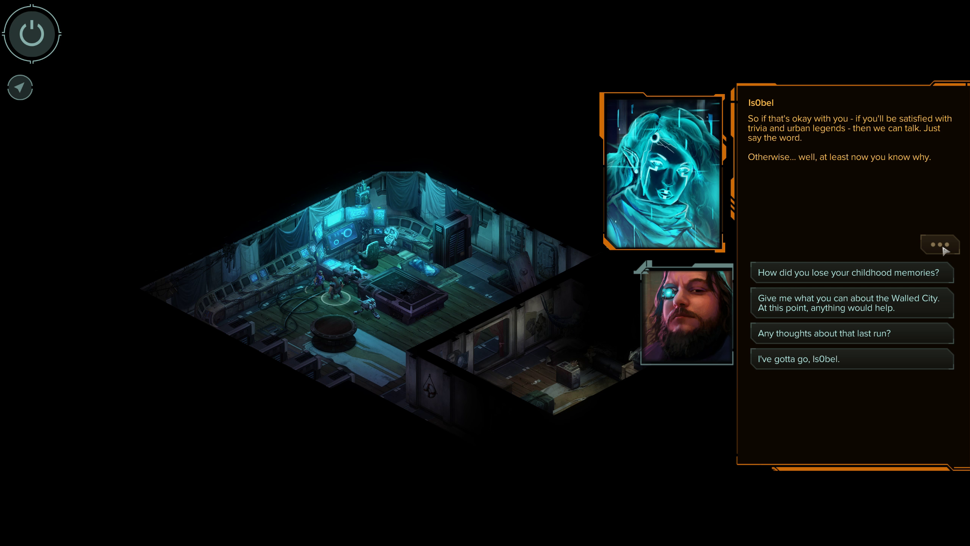
pyautogui.moveTo(920, 317)
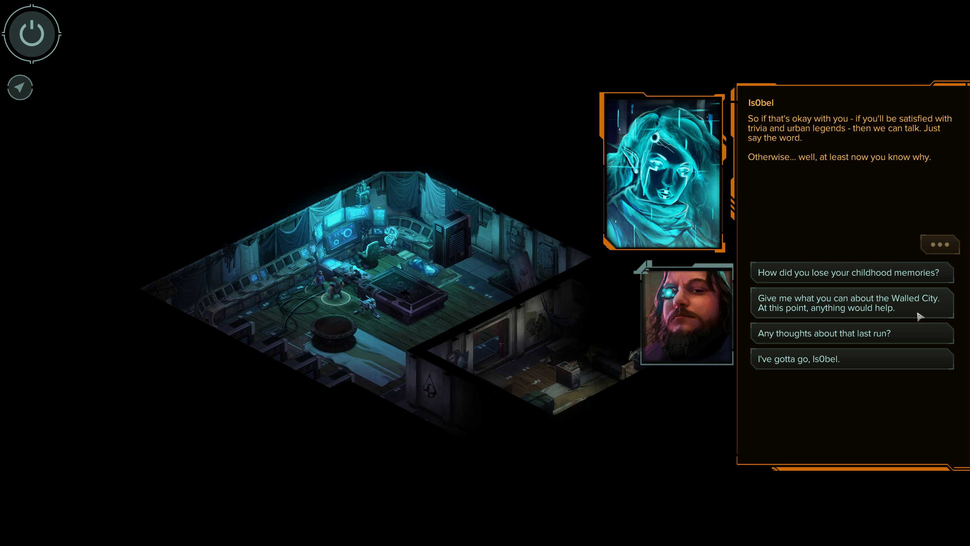
# Ask what she knows about the Walled City, hear its legends, and insist spirits are real
pyautogui.click(852, 303)
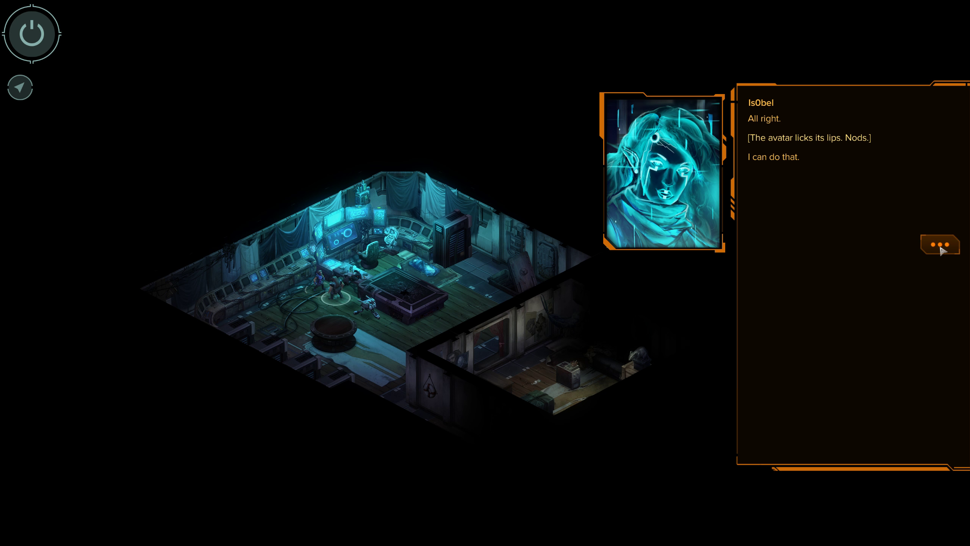
pyautogui.click(940, 244)
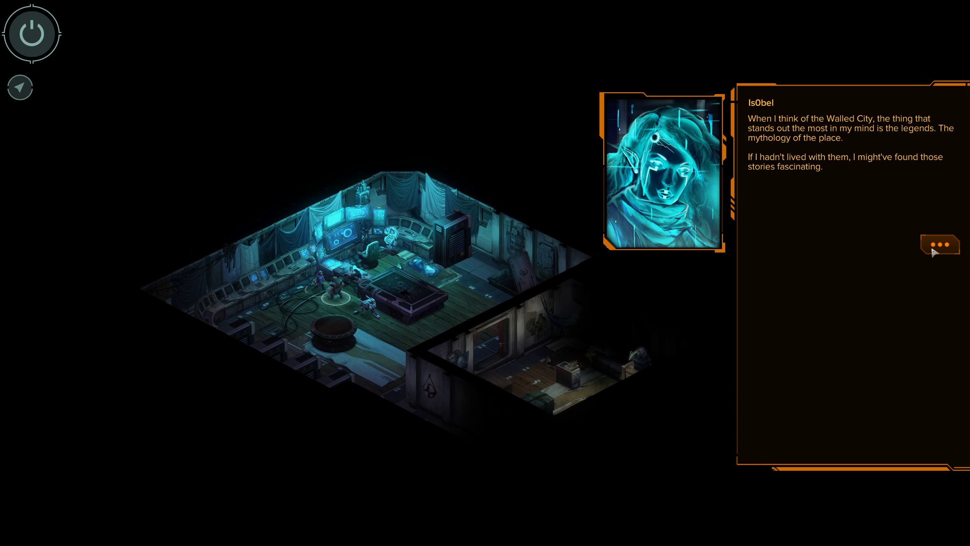
pyautogui.click(940, 244)
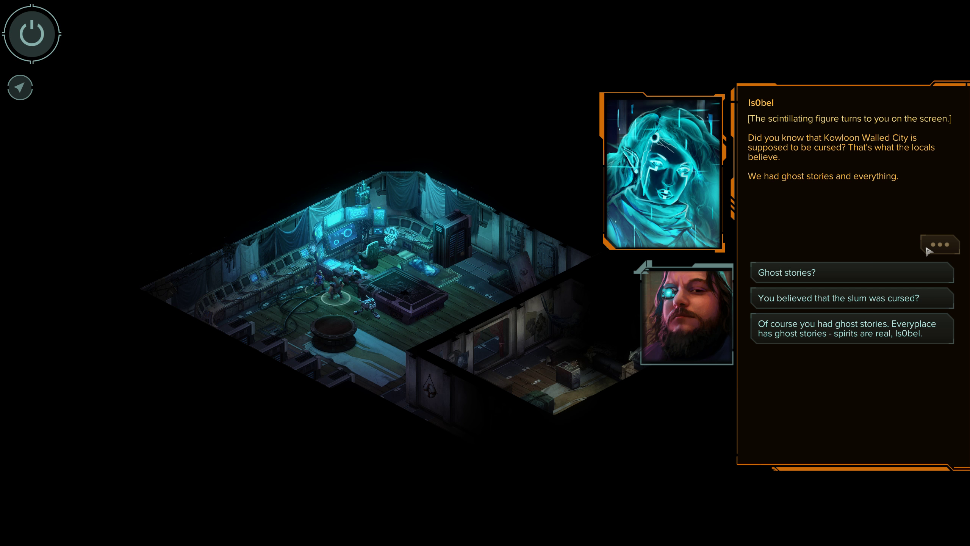
pyautogui.moveTo(940, 284)
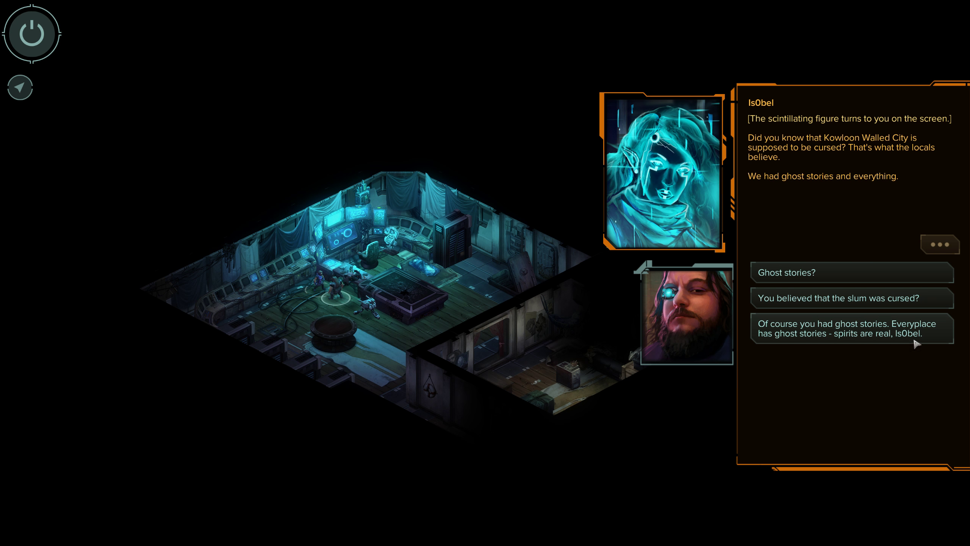
pyautogui.moveTo(926, 340)
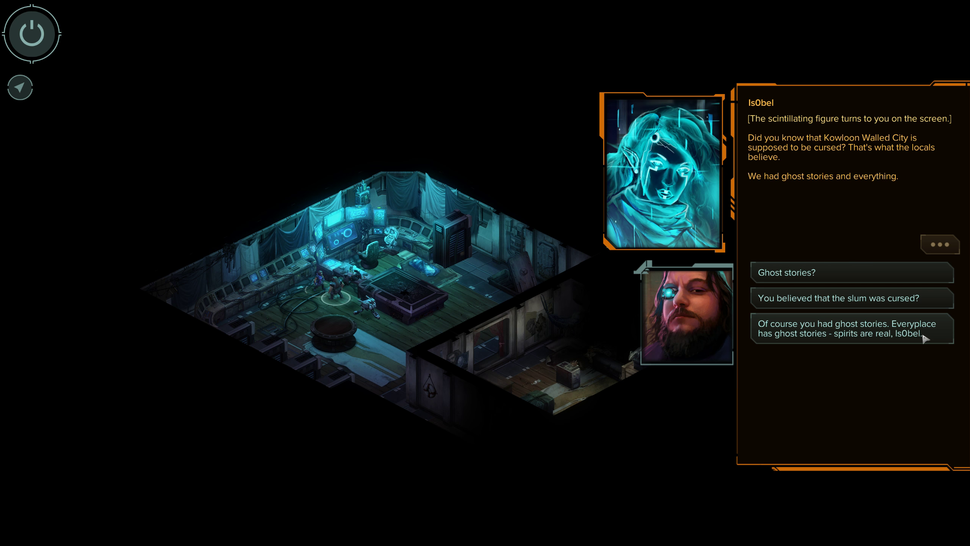
pyautogui.click(852, 333)
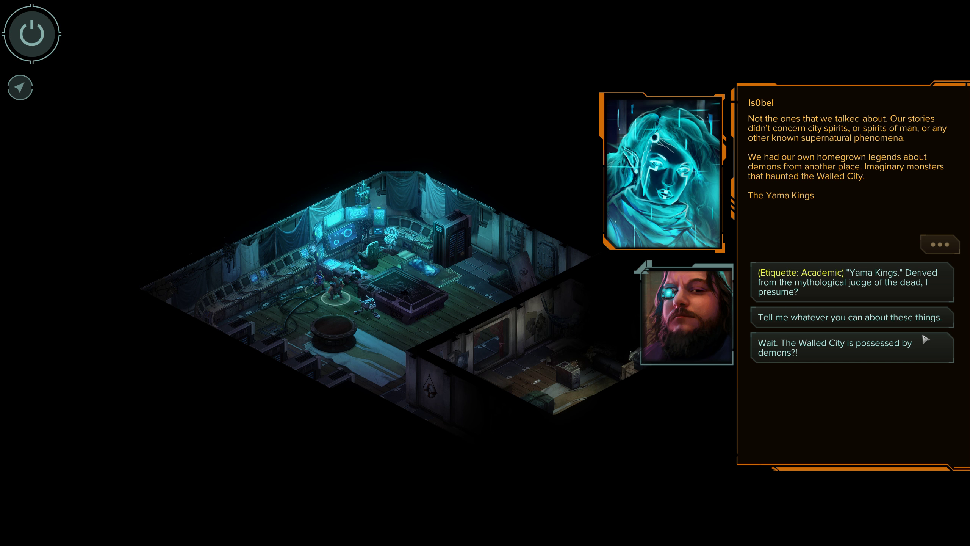
pyautogui.moveTo(867, 313)
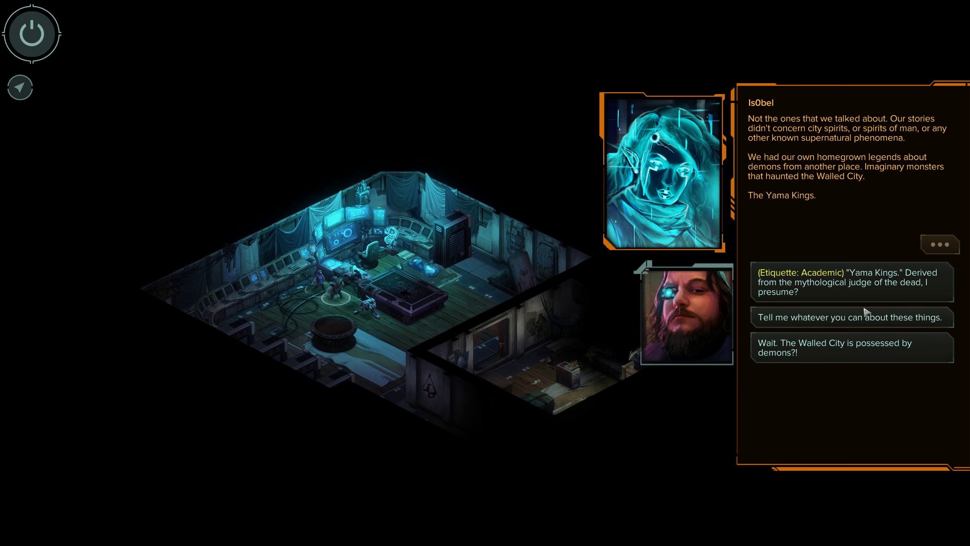
# Use the Academic reply linking Yama Kings to the judge of the dead and hear her tales
pyautogui.click(852, 282)
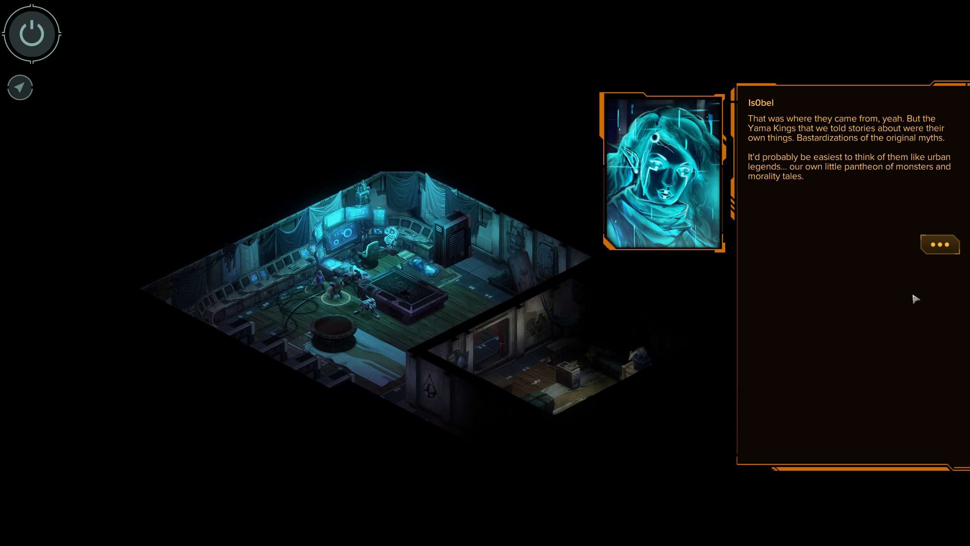
pyautogui.moveTo(943, 262)
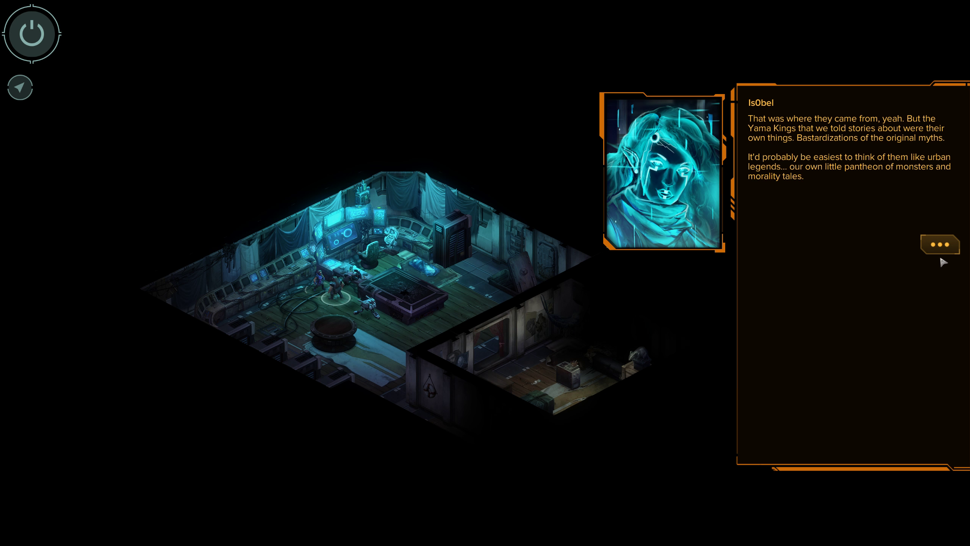
pyautogui.click(940, 244)
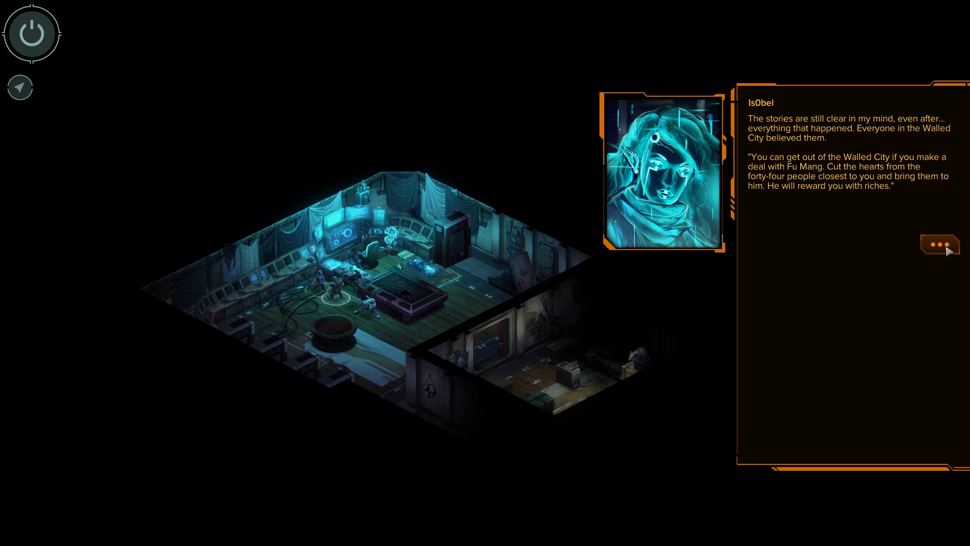
pyautogui.click(940, 244)
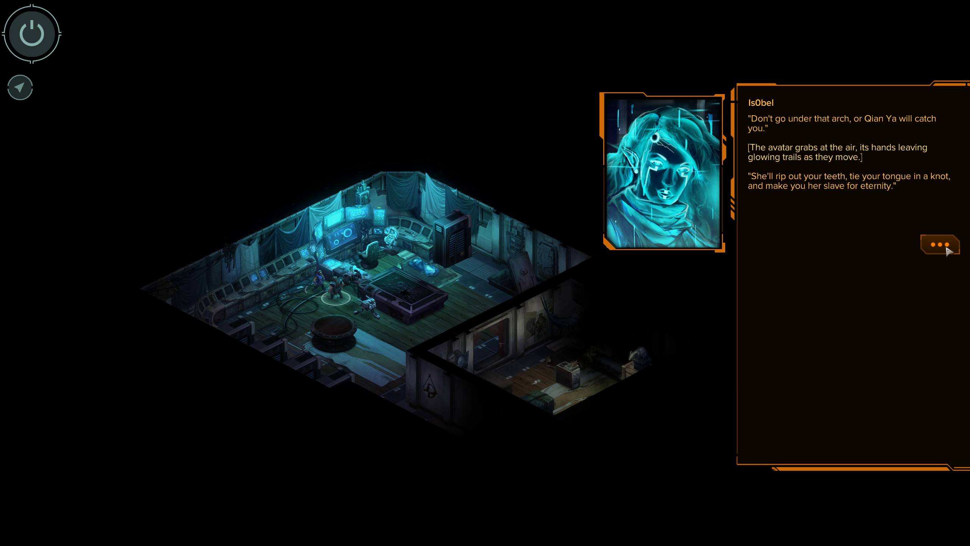
pyautogui.click(940, 244)
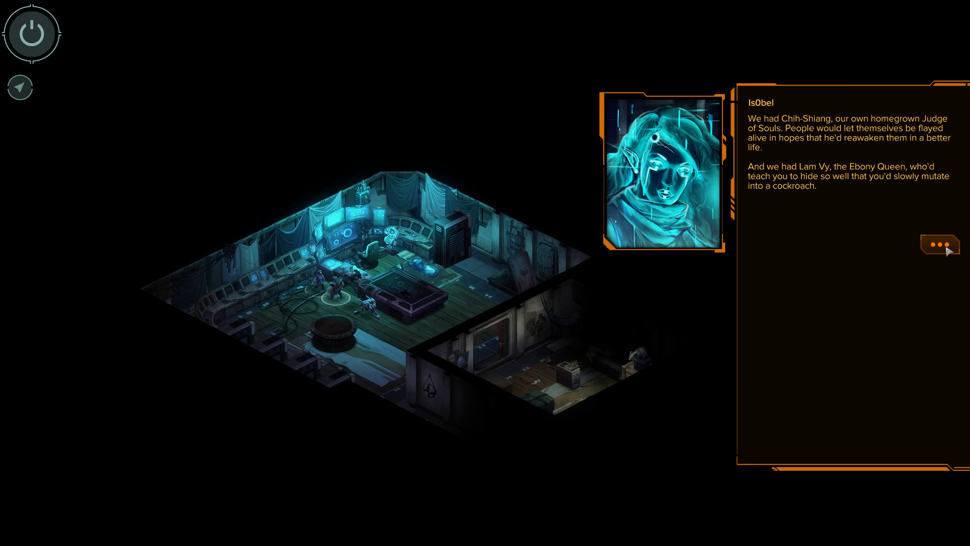
pyautogui.click(940, 244)
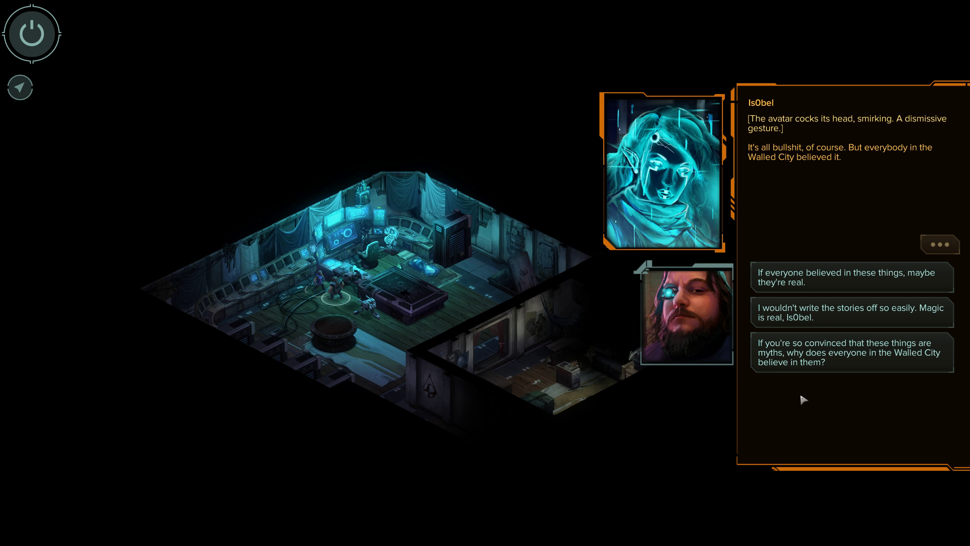
# Ask why everyone in the Walled City believes the myths, then suggest she's convincing herself
pyautogui.click(852, 352)
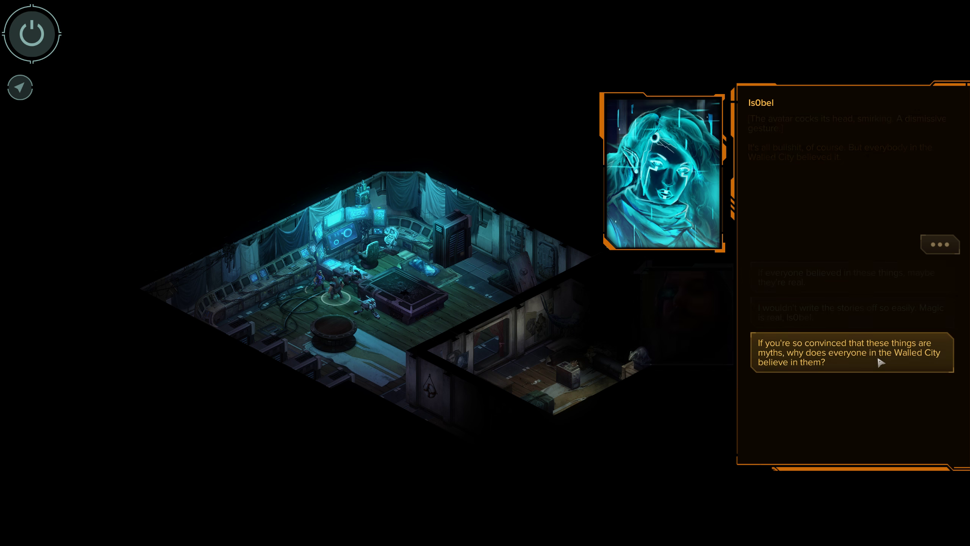
pyautogui.click(852, 353)
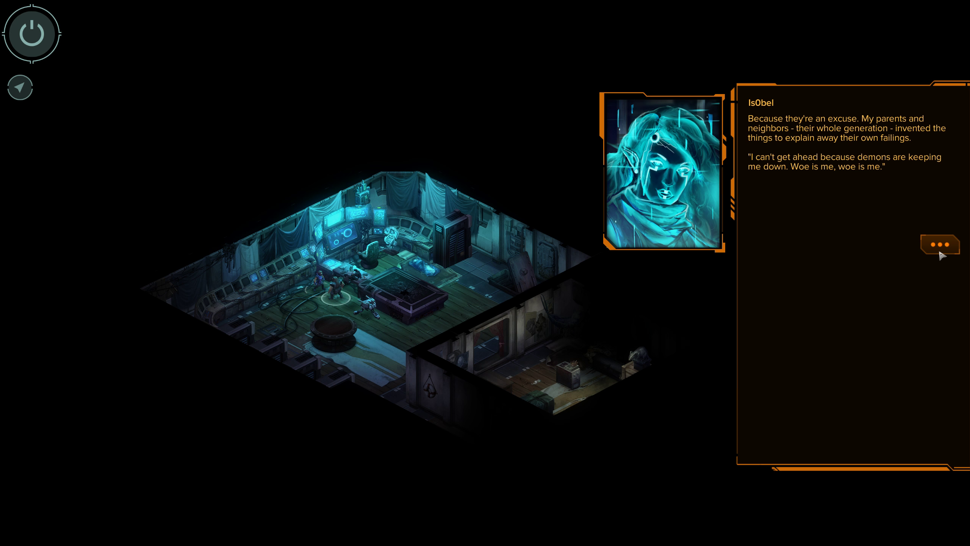
pyautogui.click(940, 245)
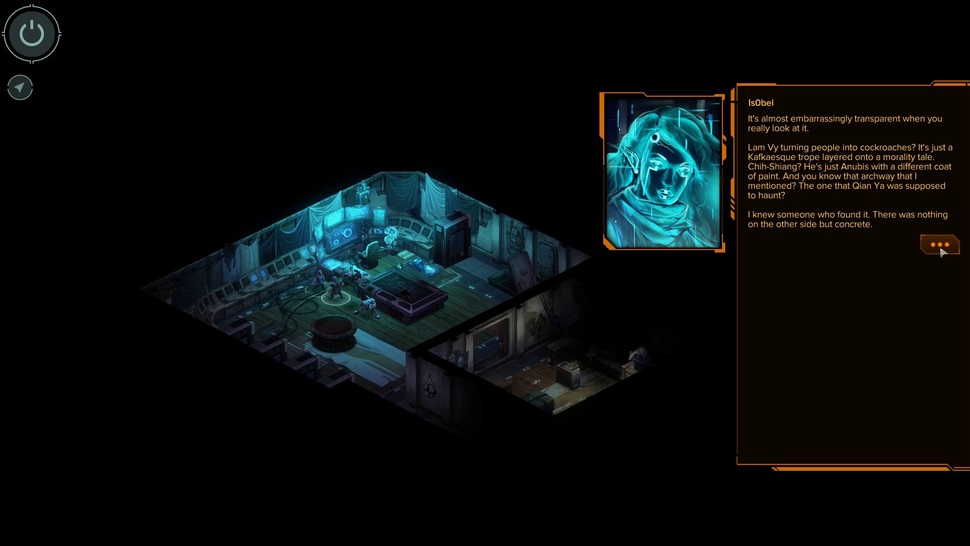
pyautogui.click(940, 244)
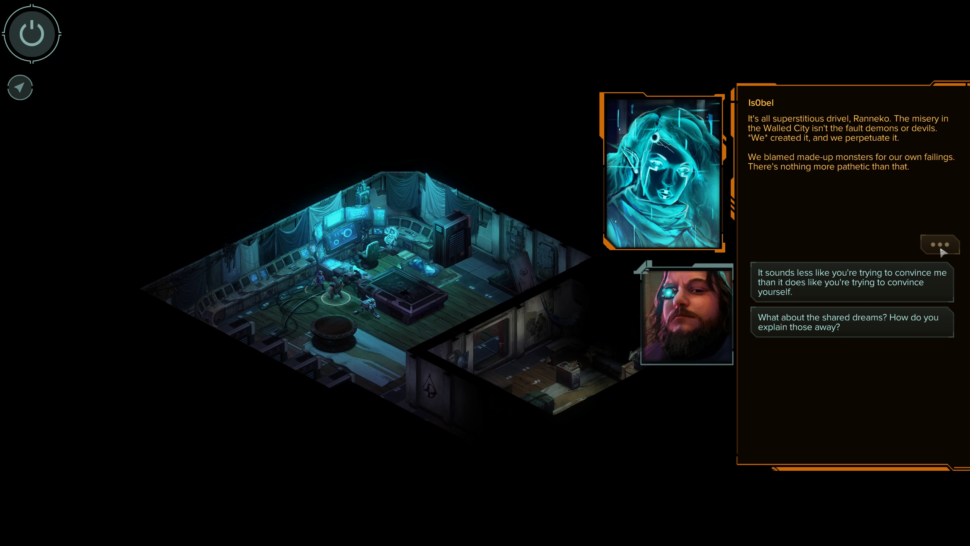
pyautogui.moveTo(908, 291)
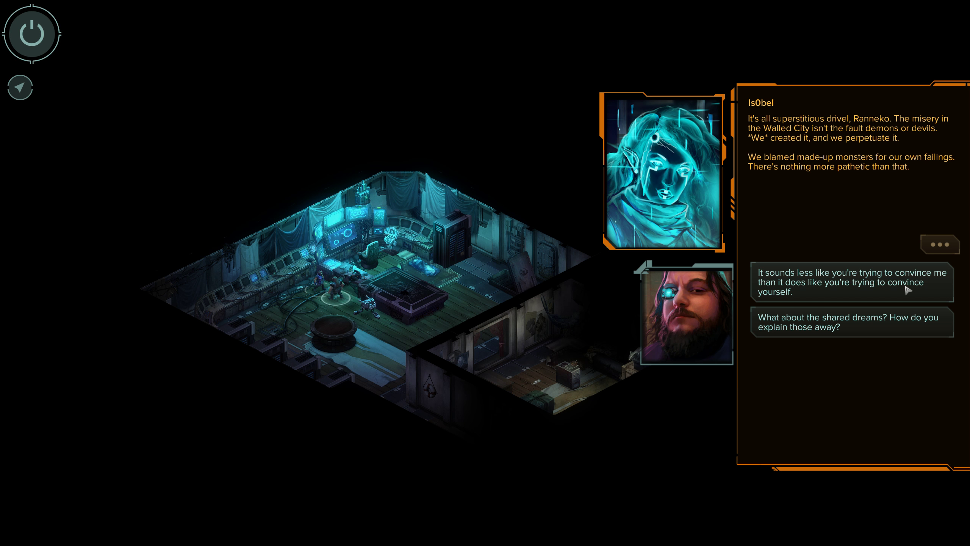
pyautogui.click(852, 282)
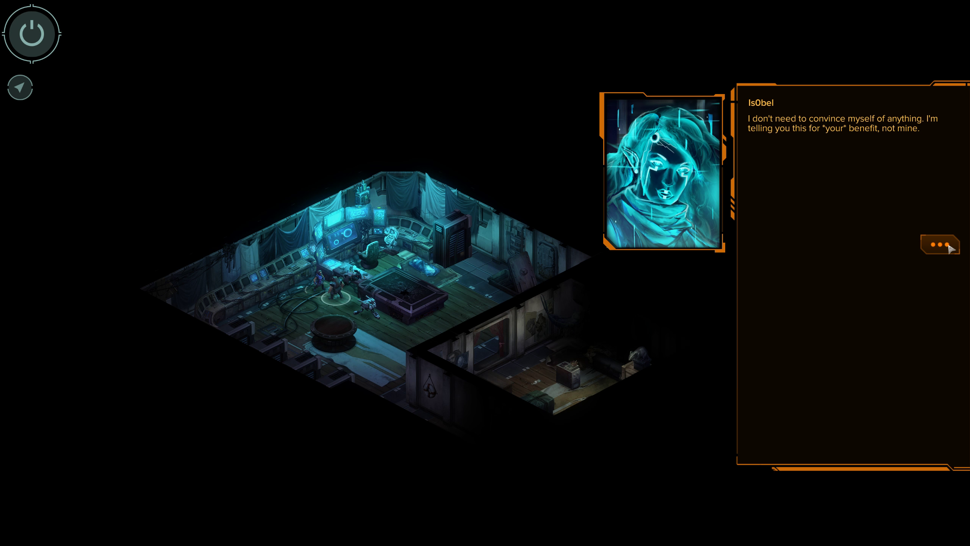
# Ask Is0bel's thoughts on the last run and point out they're already talking shop
pyautogui.click(940, 244)
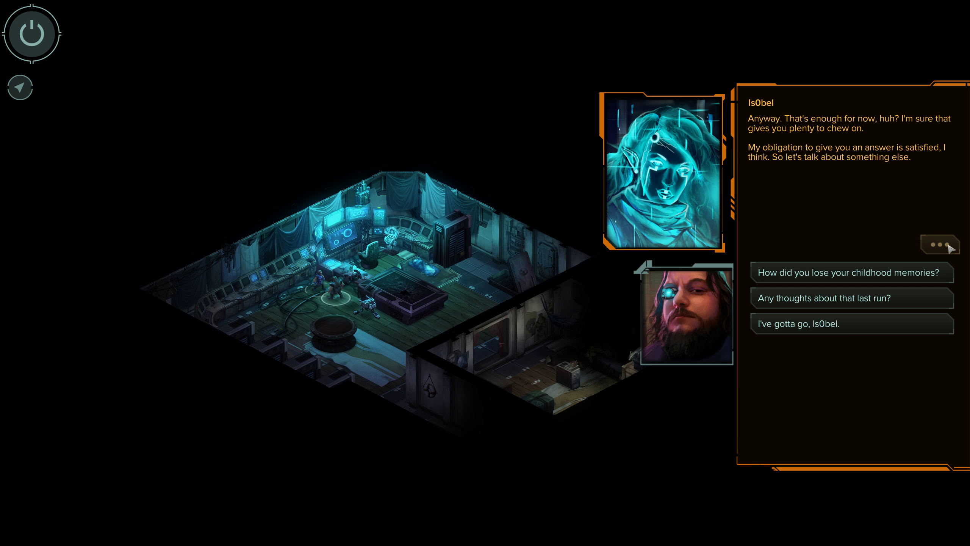
pyautogui.moveTo(830, 179)
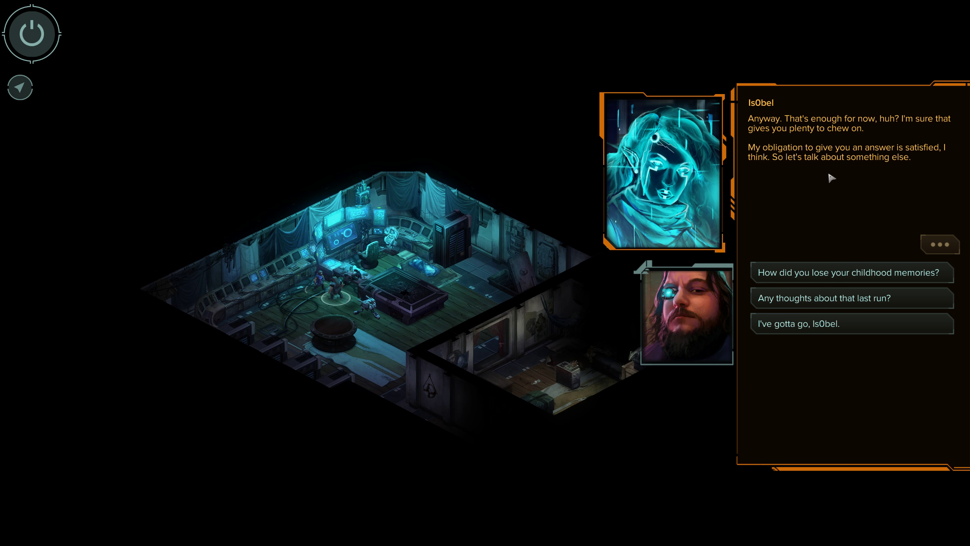
pyautogui.moveTo(870, 303)
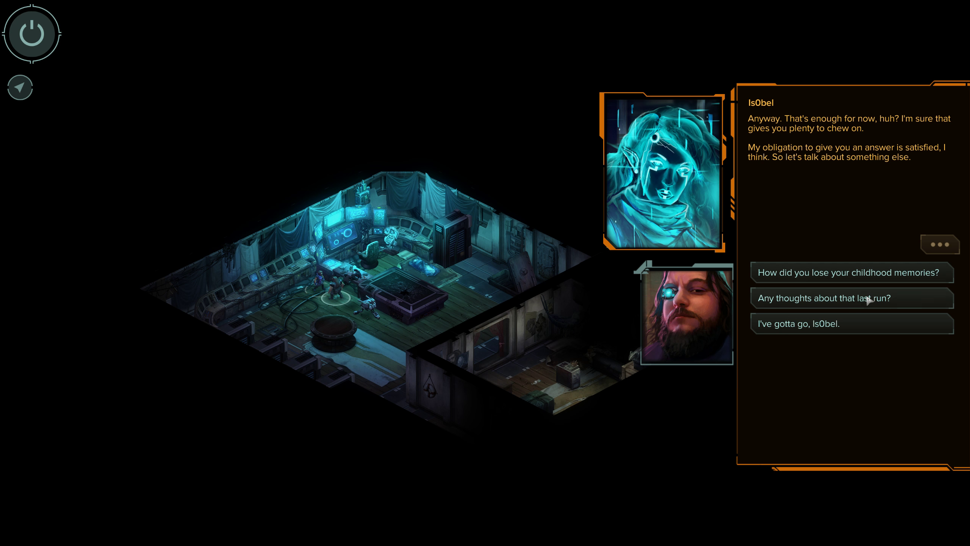
pyautogui.click(852, 298)
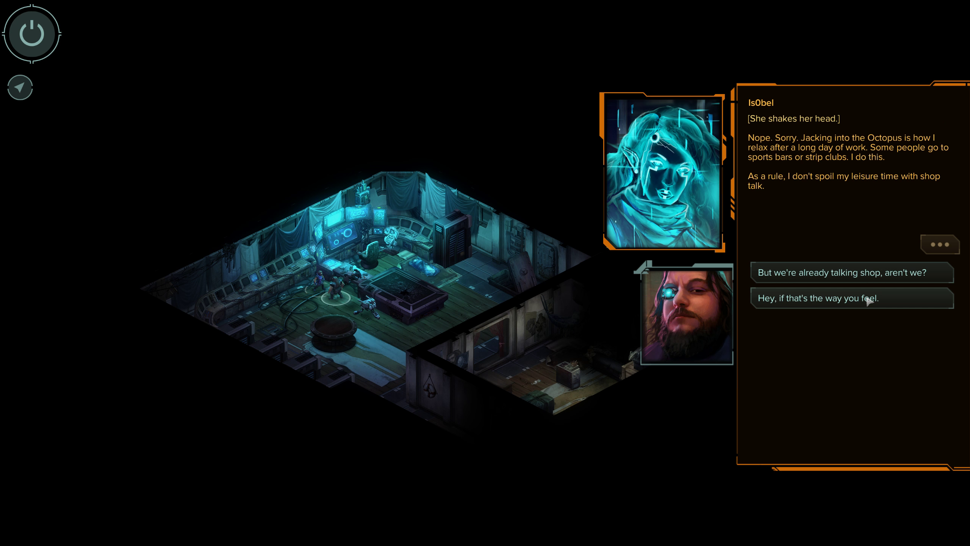
pyautogui.moveTo(902, 208)
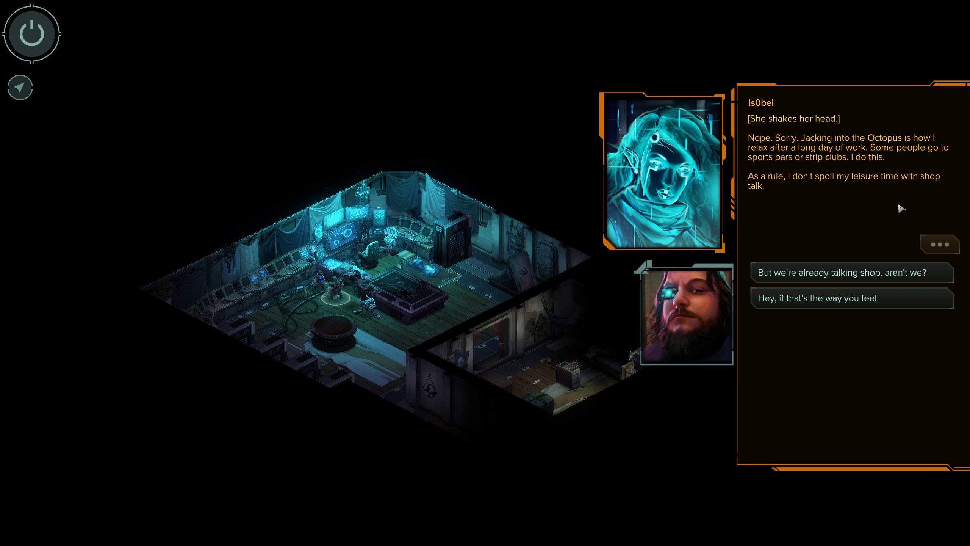
pyautogui.moveTo(912, 273)
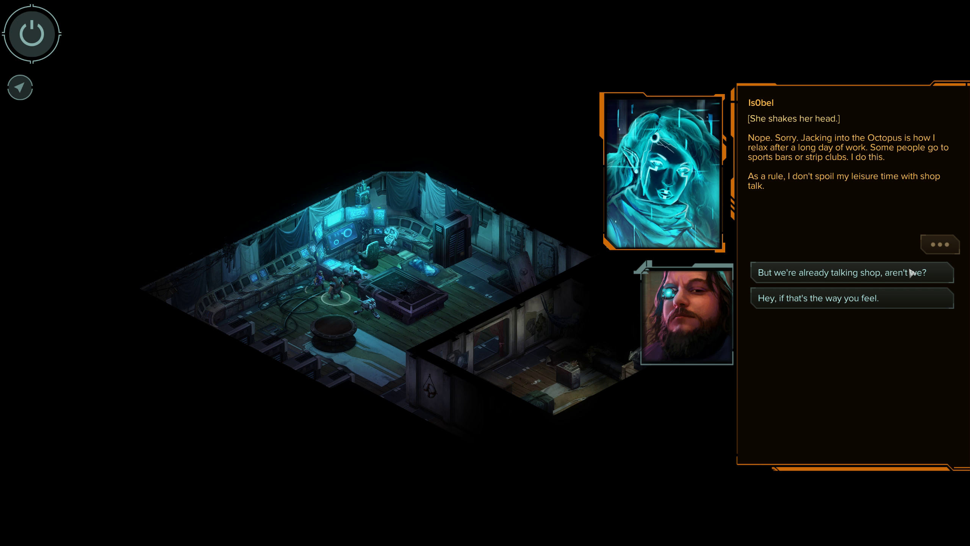
pyautogui.click(852, 273)
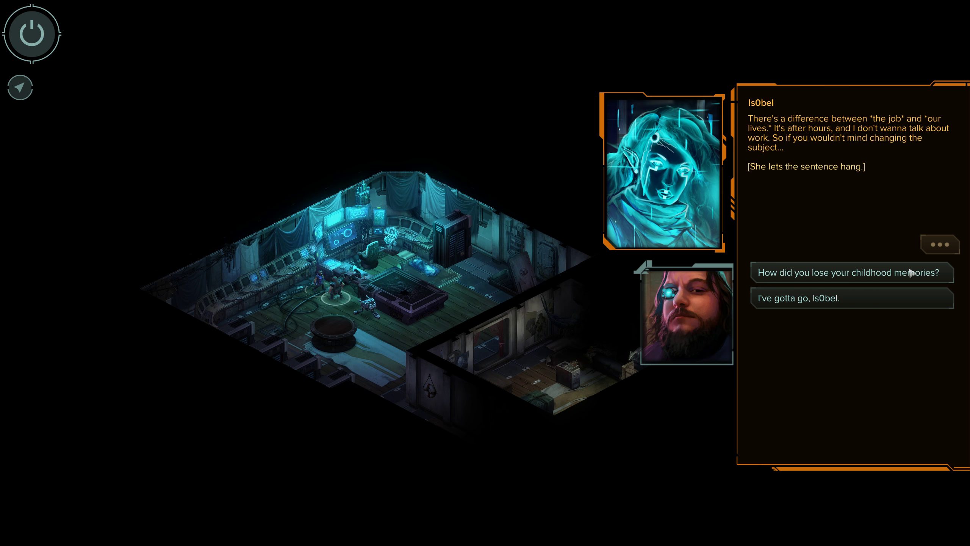
# Press her on how she lost her childhood memories, then ask if anything else could help
pyautogui.click(848, 273)
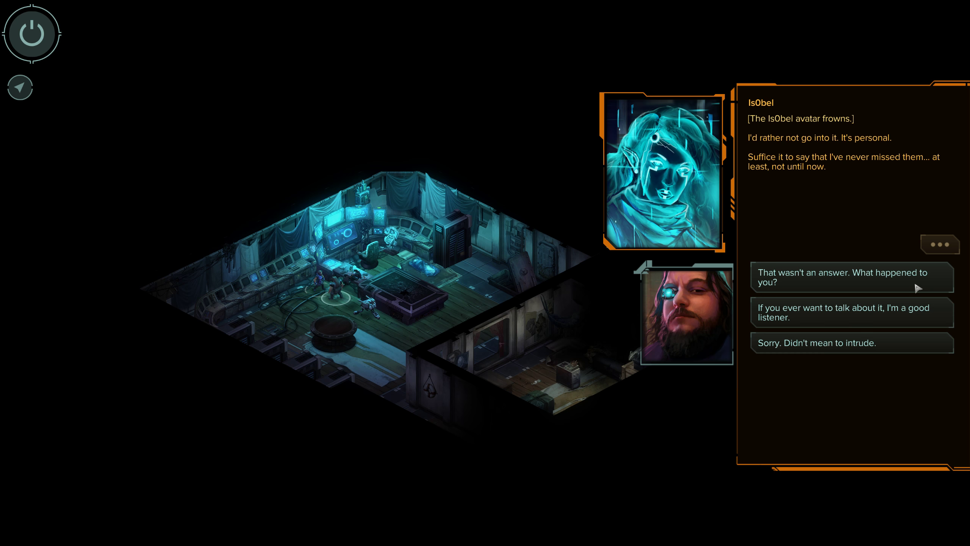
pyautogui.click(843, 277)
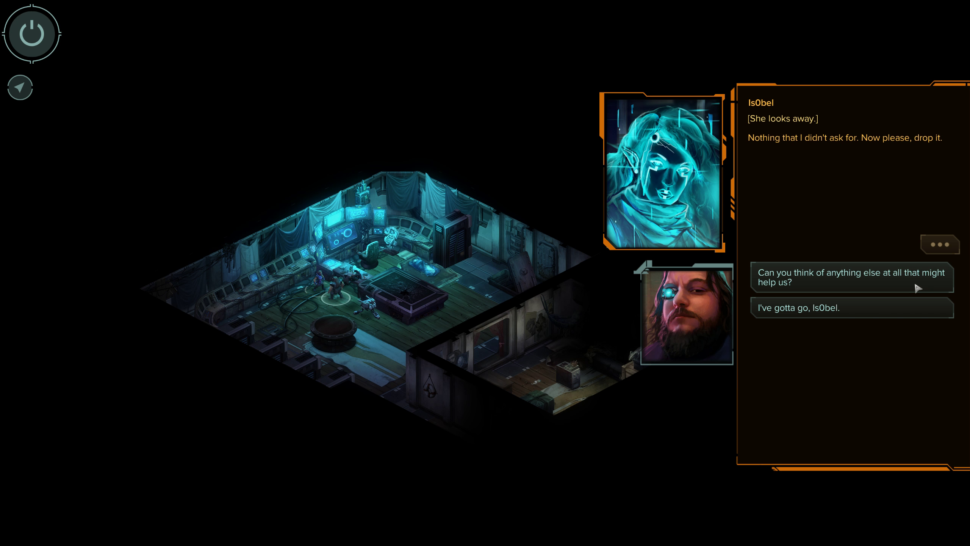
pyautogui.click(852, 277)
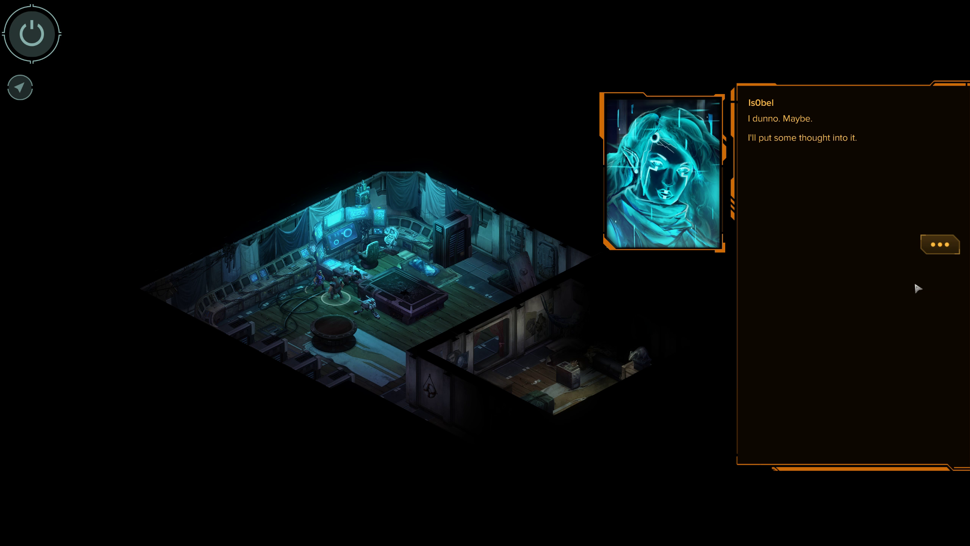
pyautogui.click(939, 244)
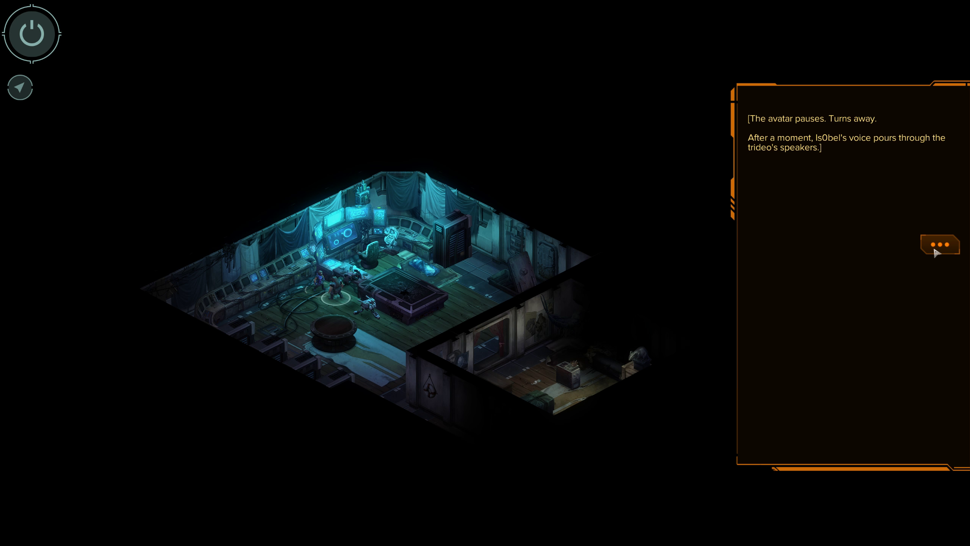
pyautogui.moveTo(906, 147)
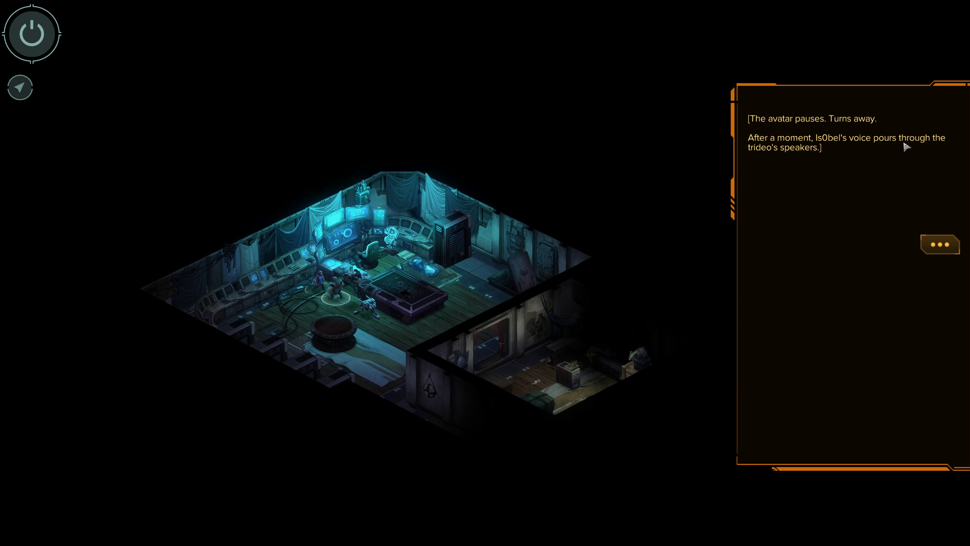
# Agree to being open to more work and ask what kind of software the side gig involves
pyautogui.click(940, 244)
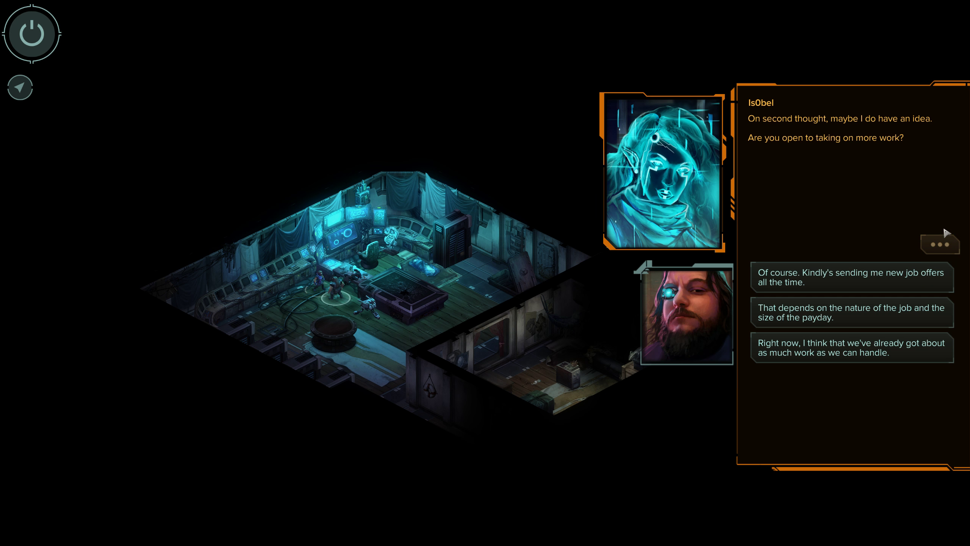
pyautogui.moveTo(944, 227)
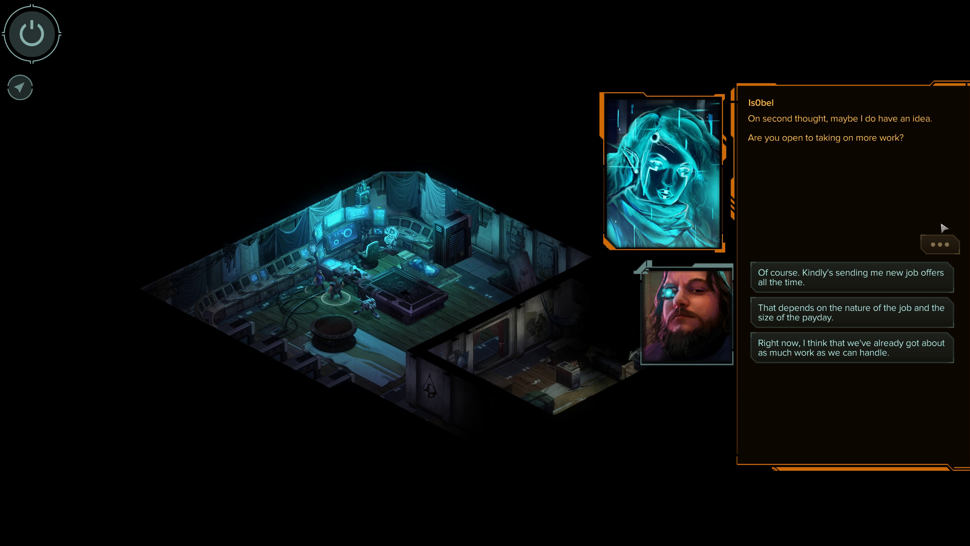
pyautogui.moveTo(929, 244)
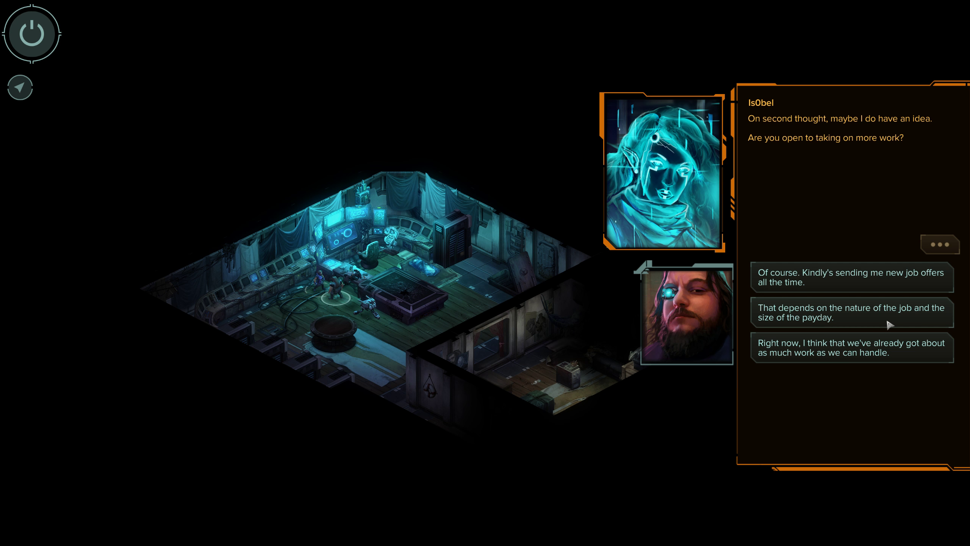
pyautogui.moveTo(894, 283)
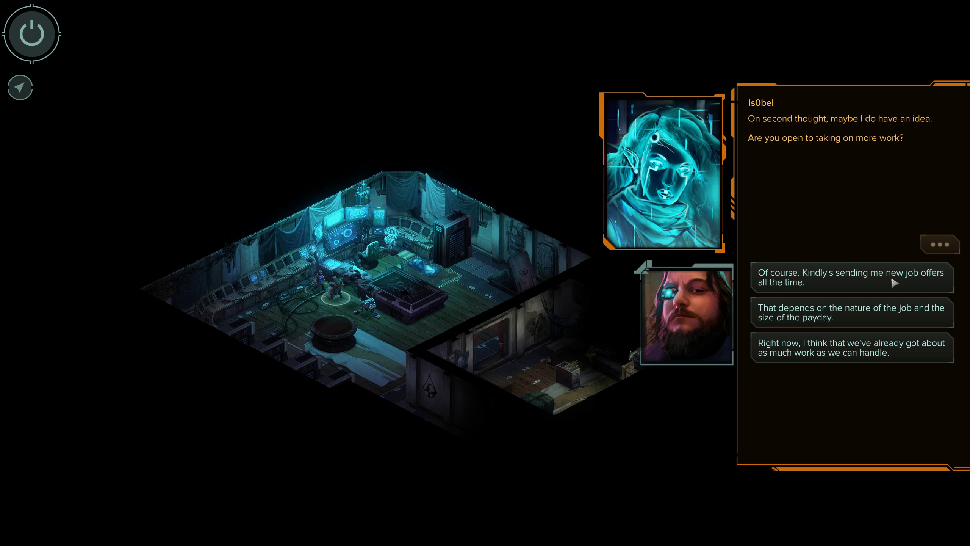
pyautogui.click(851, 278)
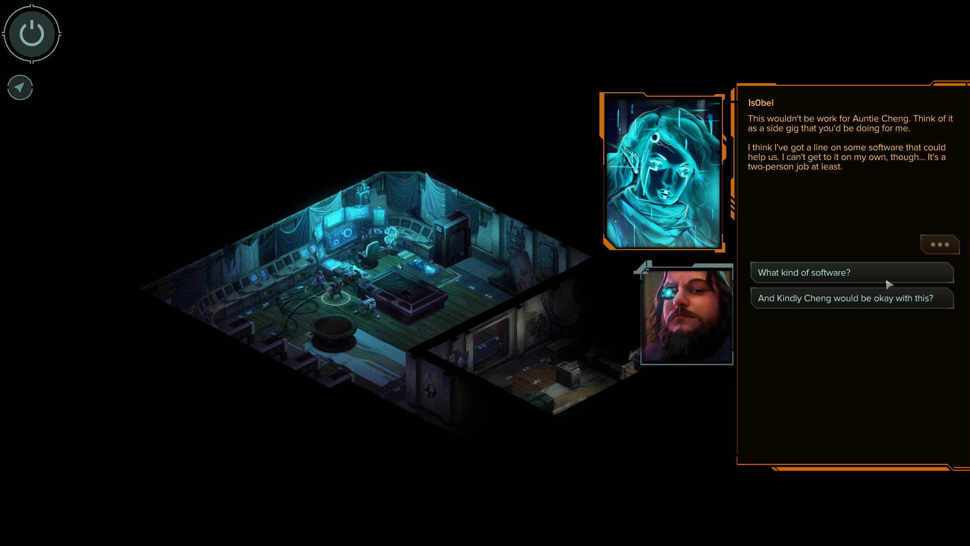
pyautogui.click(804, 273)
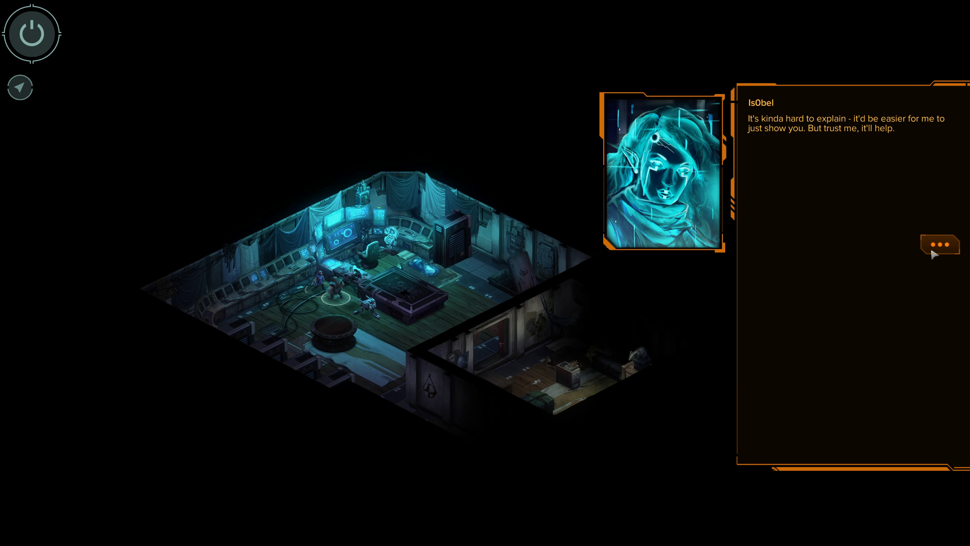
pyautogui.click(940, 244)
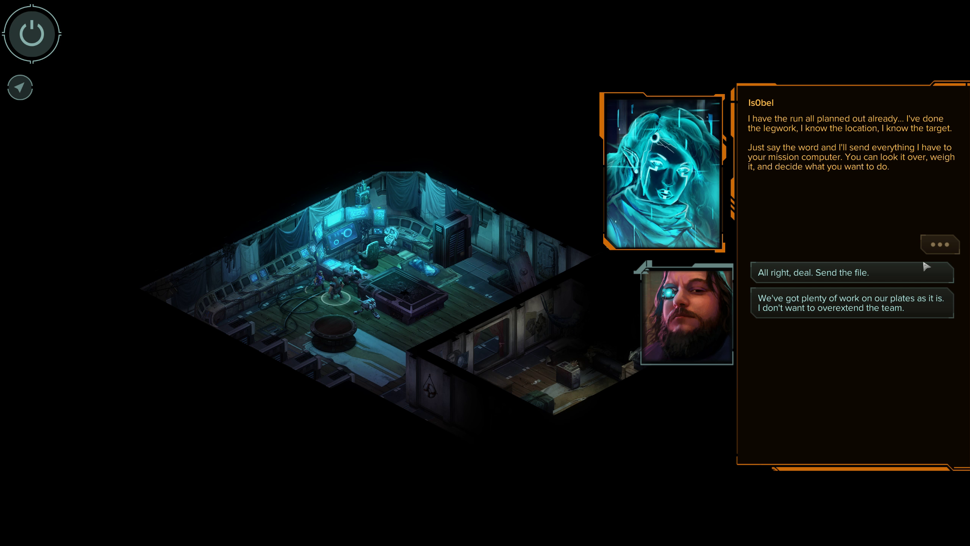
# Accept the deal, have her send the briefing file, and promise to go check it out
pyautogui.click(852, 273)
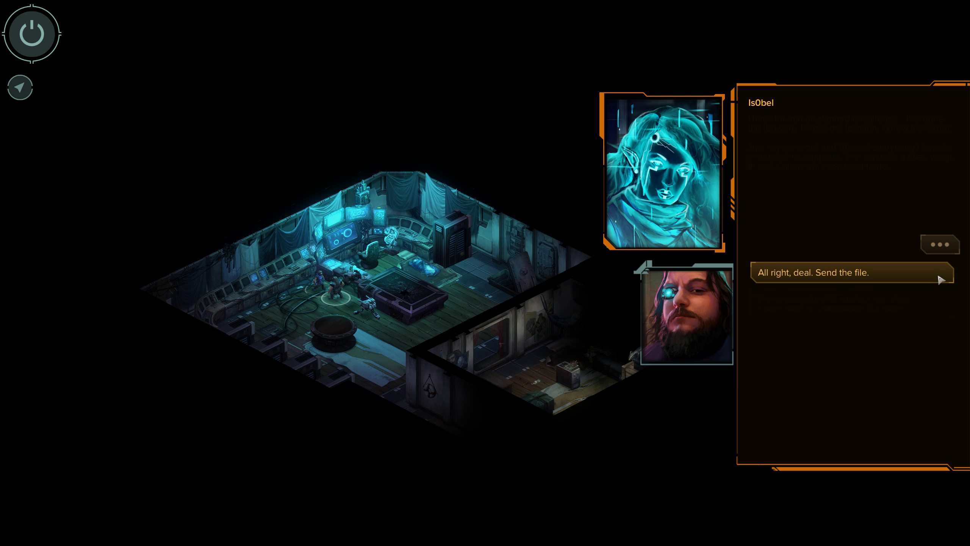
pyautogui.click(827, 273)
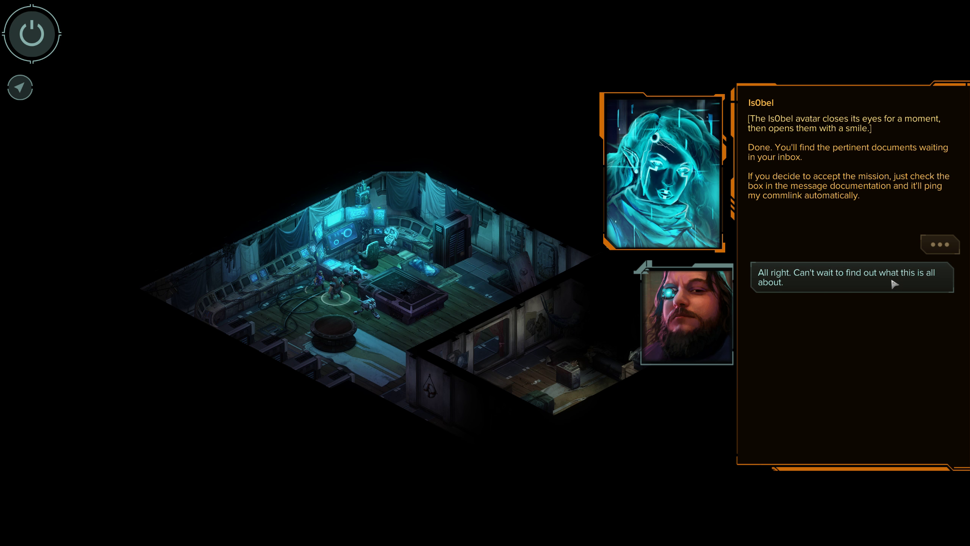
pyautogui.click(851, 278)
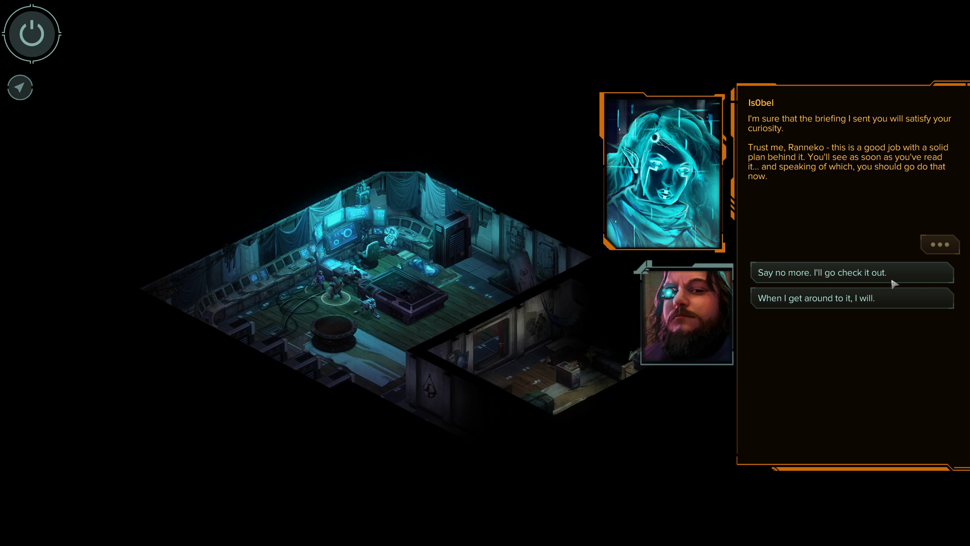
pyautogui.click(852, 273)
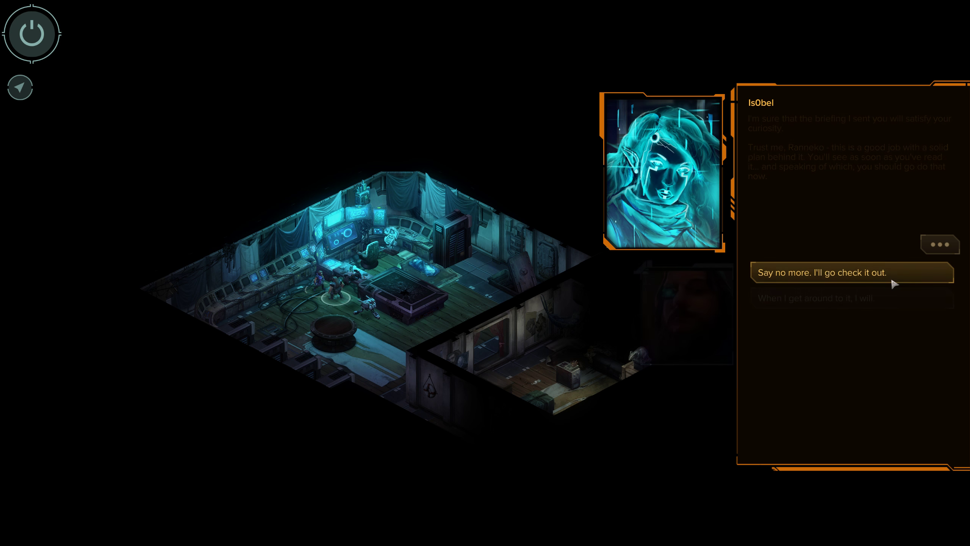
# End Is0bel's talk, check Gaichu's, Is0bel's and Gobbet's new level-2 abilities, then exit the level-up screen
pyautogui.click(823, 272)
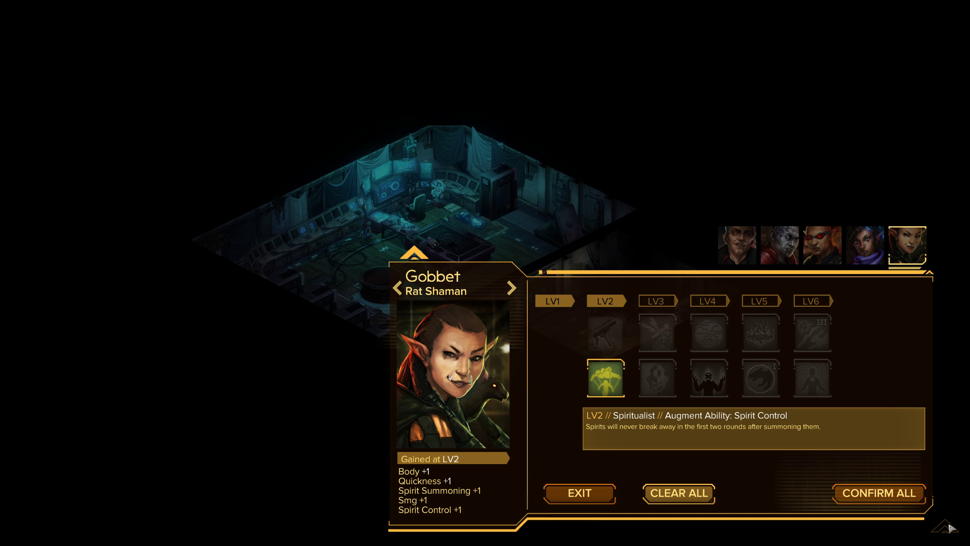
pyautogui.moveTo(685, 363)
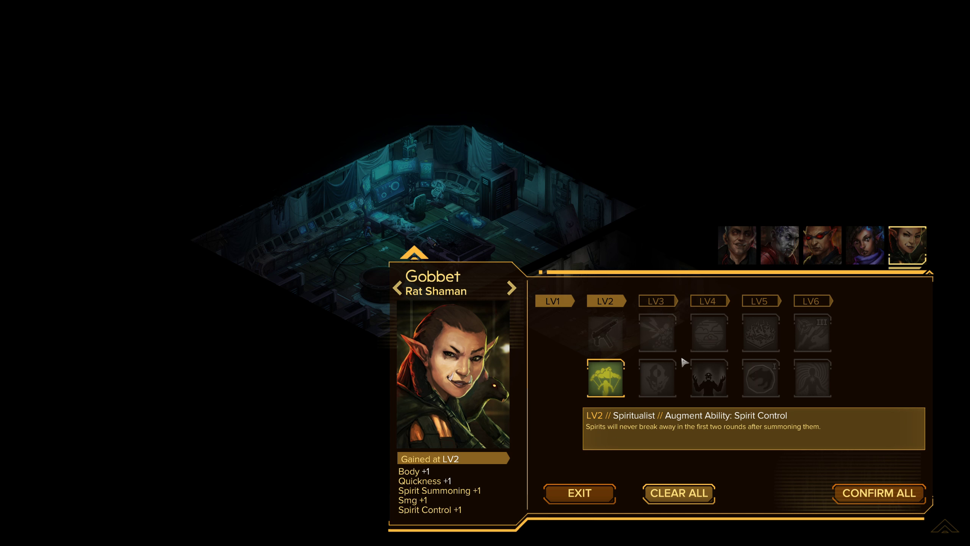
pyautogui.moveTo(813, 346)
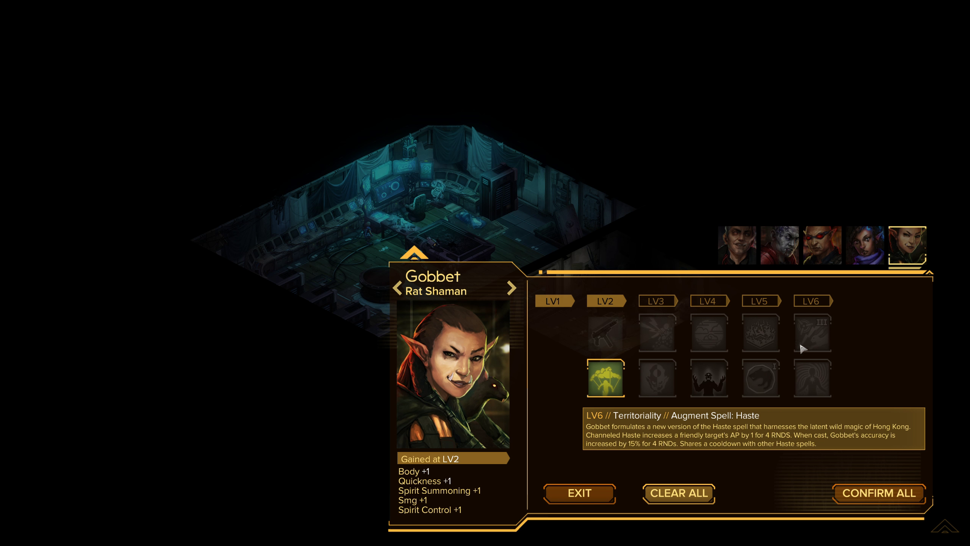
pyautogui.moveTo(641, 329)
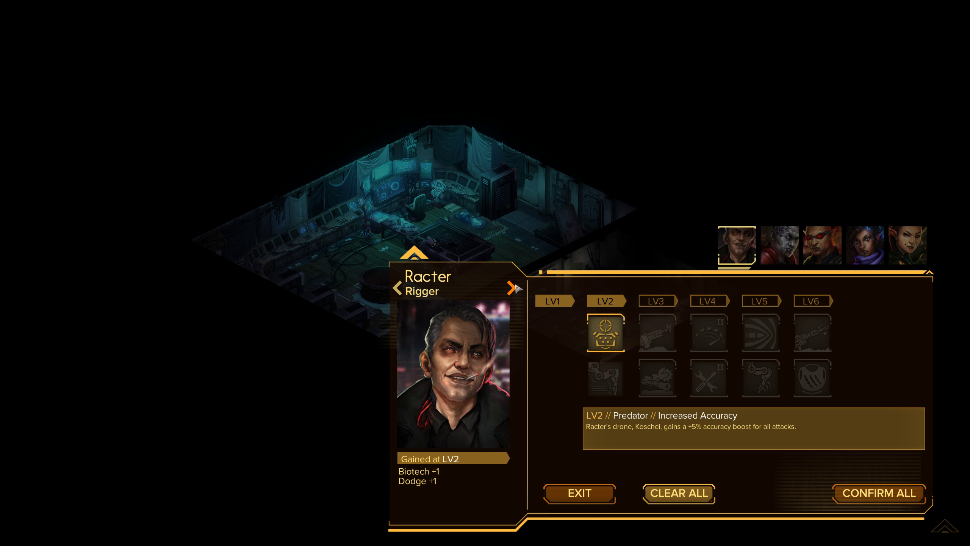
pyautogui.click(781, 248)
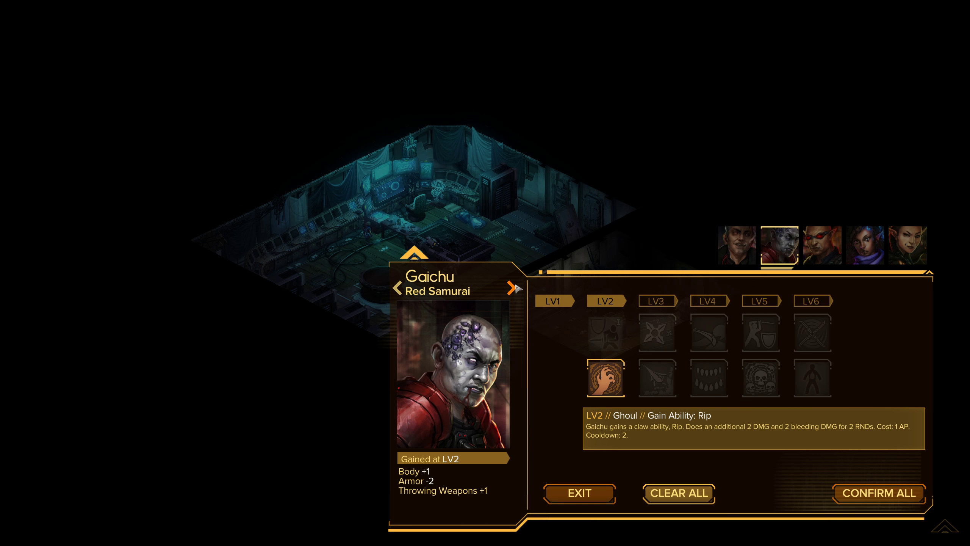
pyautogui.click(865, 244)
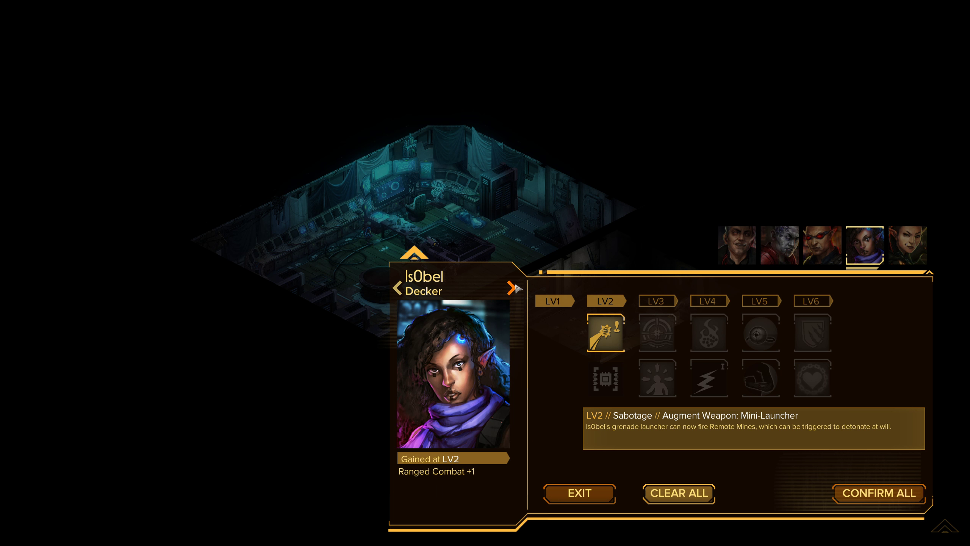
pyautogui.click(908, 245)
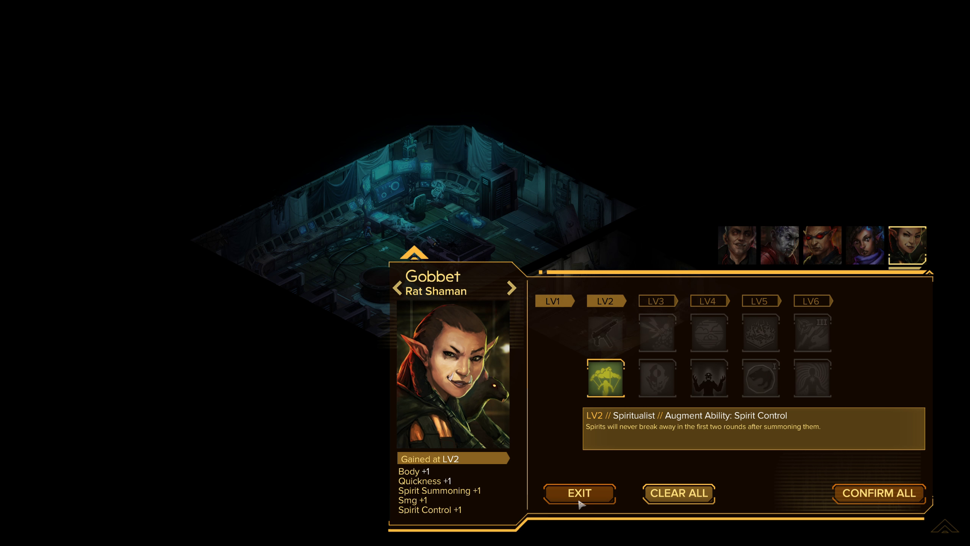
pyautogui.click(579, 494)
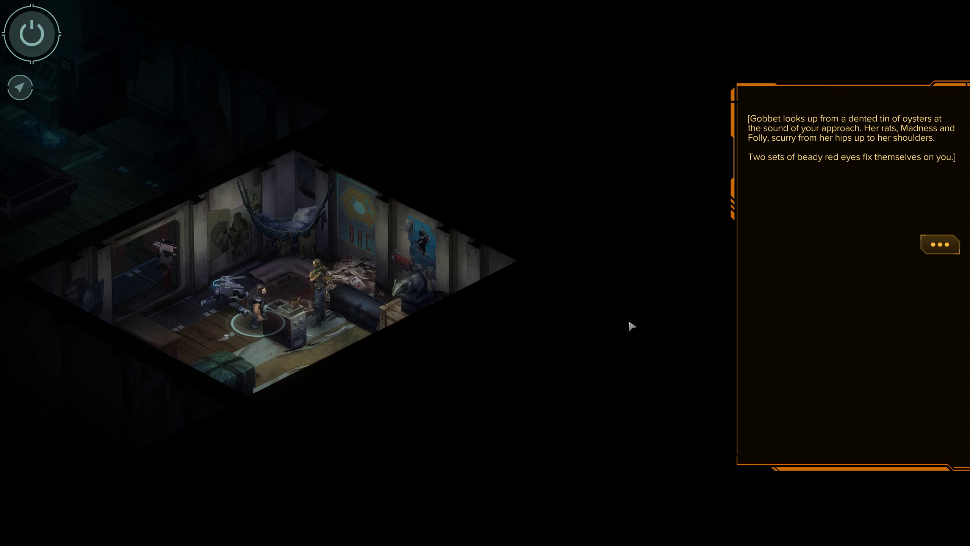
pyautogui.moveTo(900, 228)
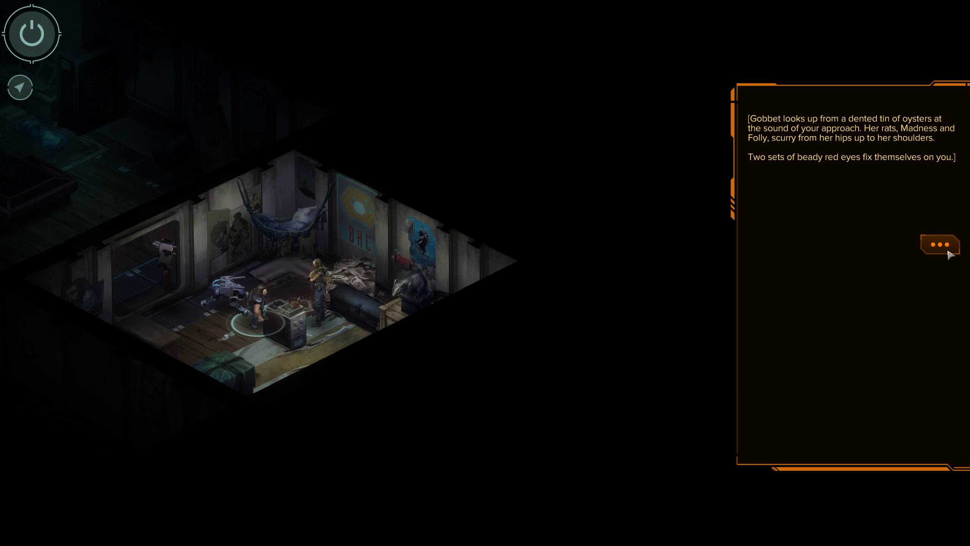
# Greet Gobbet and eat the oyster she offers with 'Sure, why not?'
pyautogui.click(940, 244)
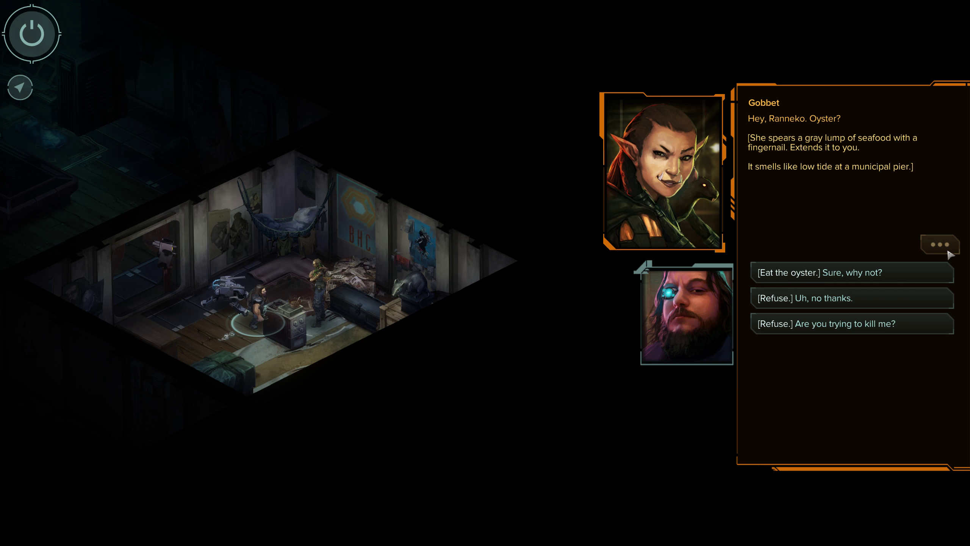
pyautogui.moveTo(851, 249)
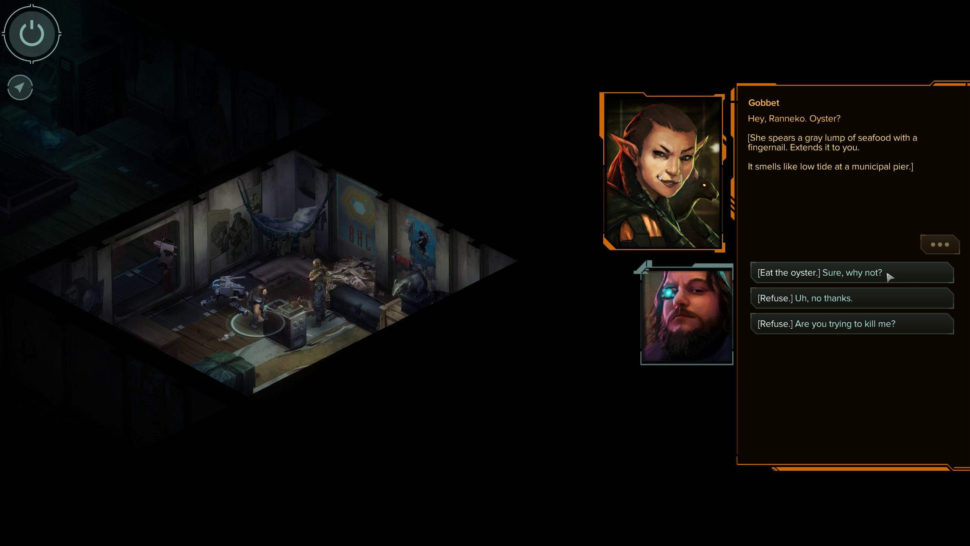
pyautogui.click(829, 273)
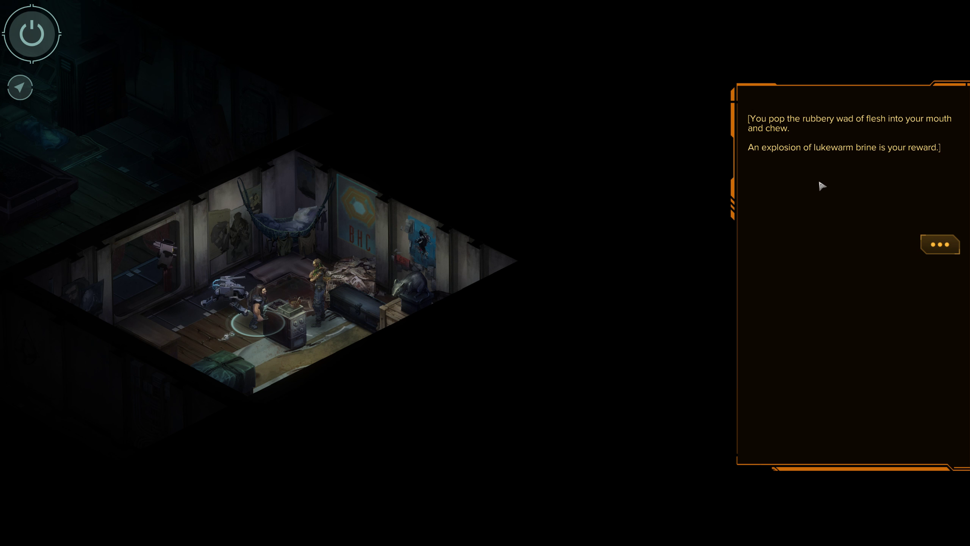
pyautogui.click(940, 245)
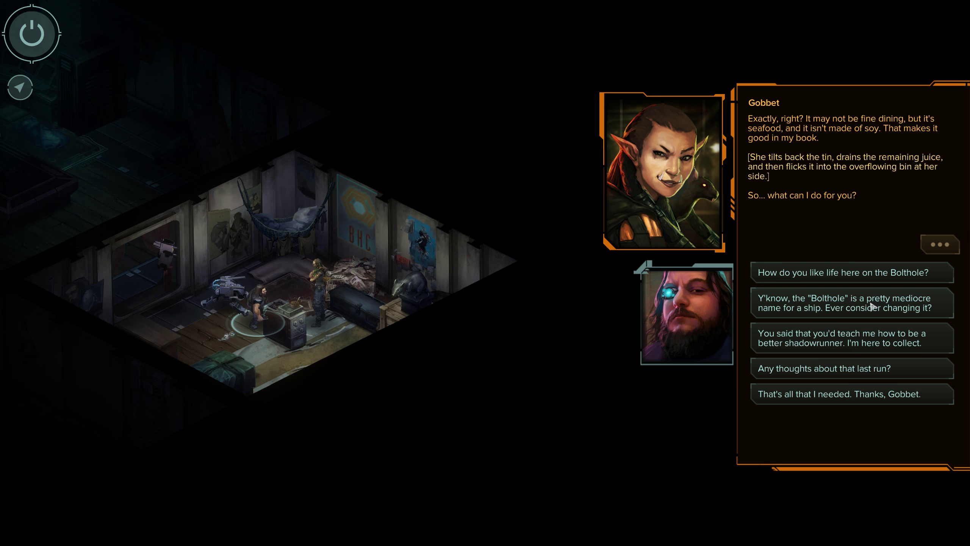
pyautogui.moveTo(934, 301)
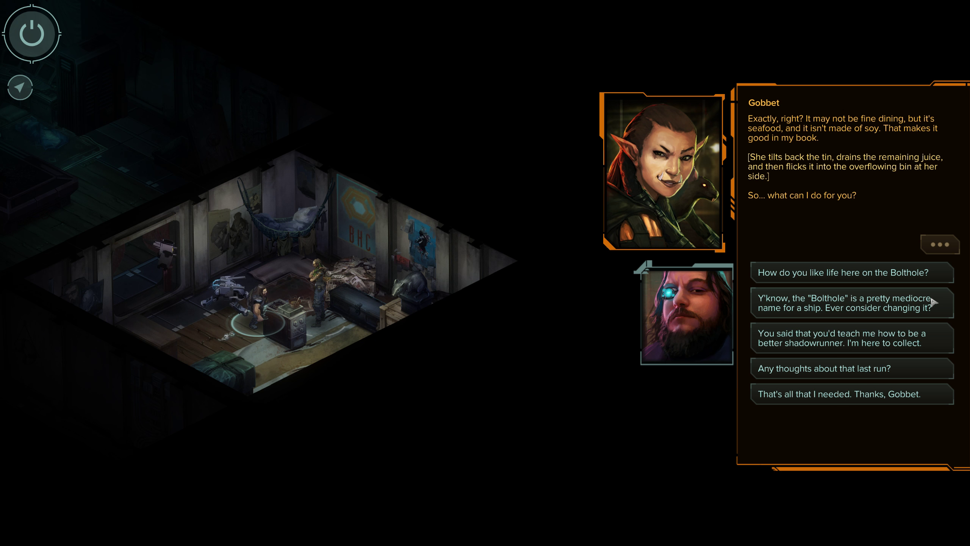
# Suggest changing the Bolthole's name and call her the 'Kraken'
pyautogui.click(853, 303)
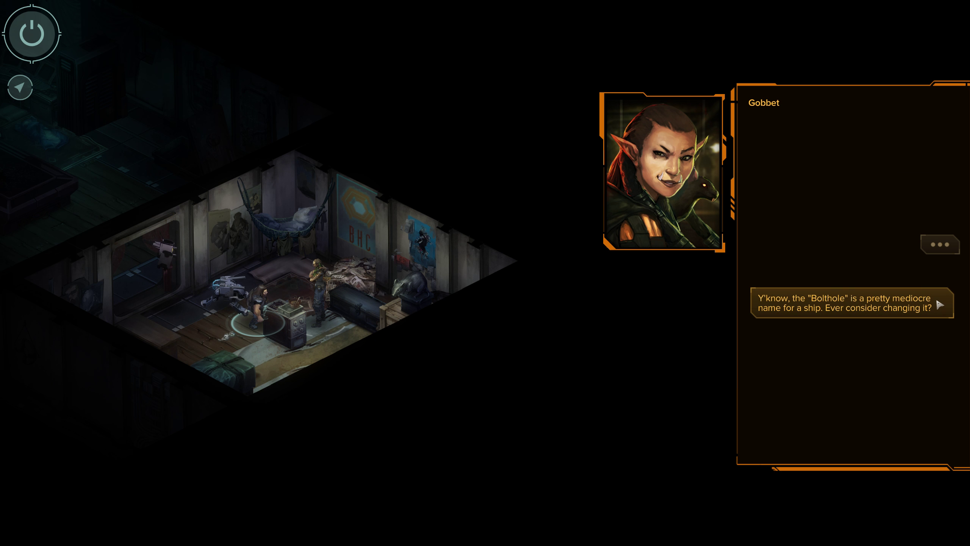
pyautogui.click(850, 308)
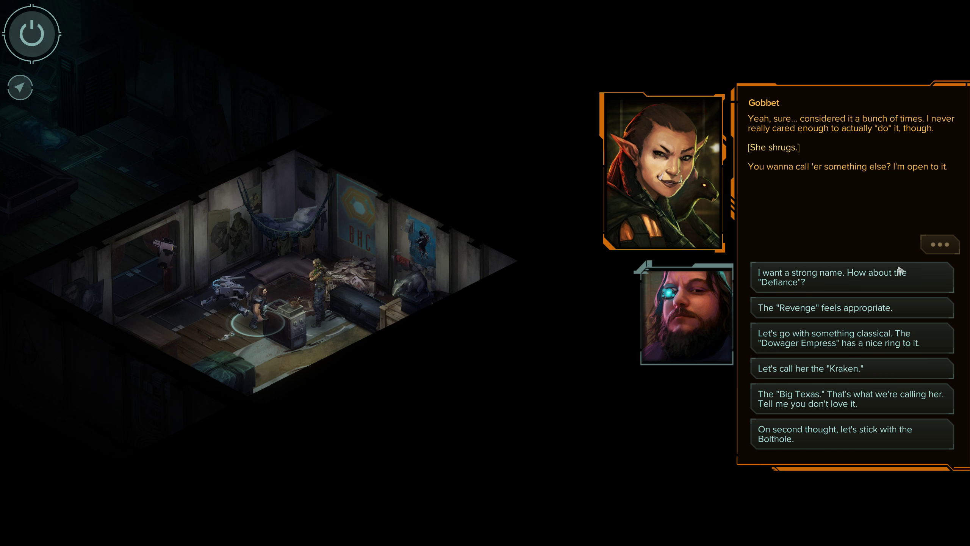
pyautogui.moveTo(866, 402)
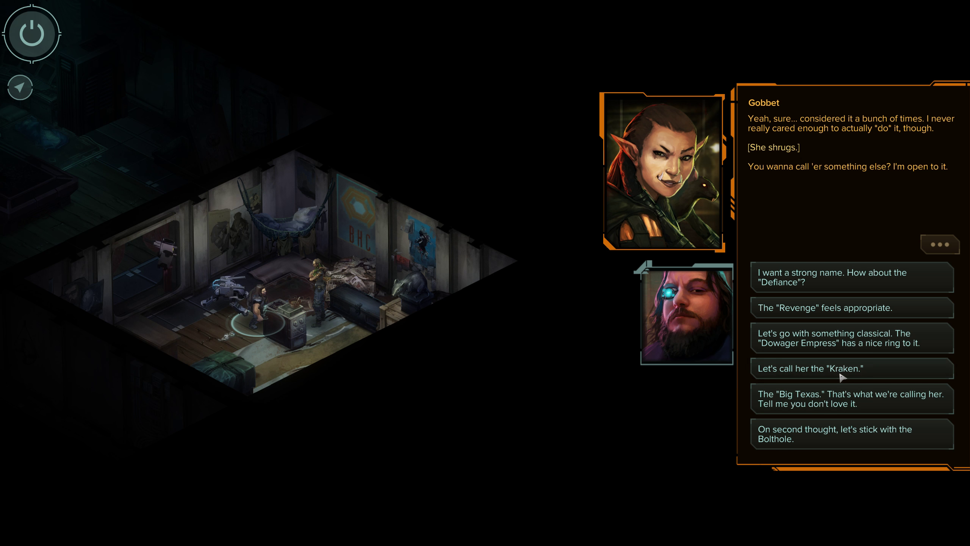
pyautogui.click(837, 368)
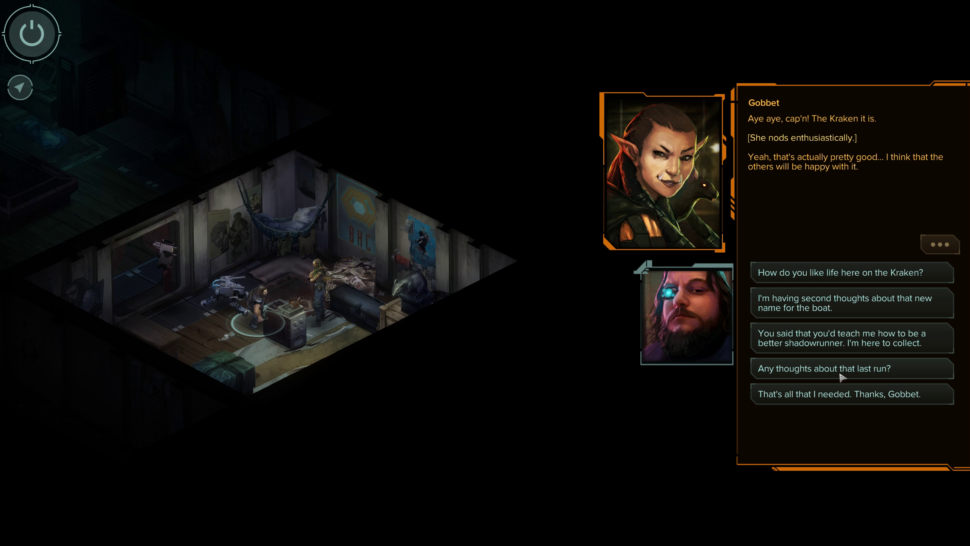
pyautogui.moveTo(922, 286)
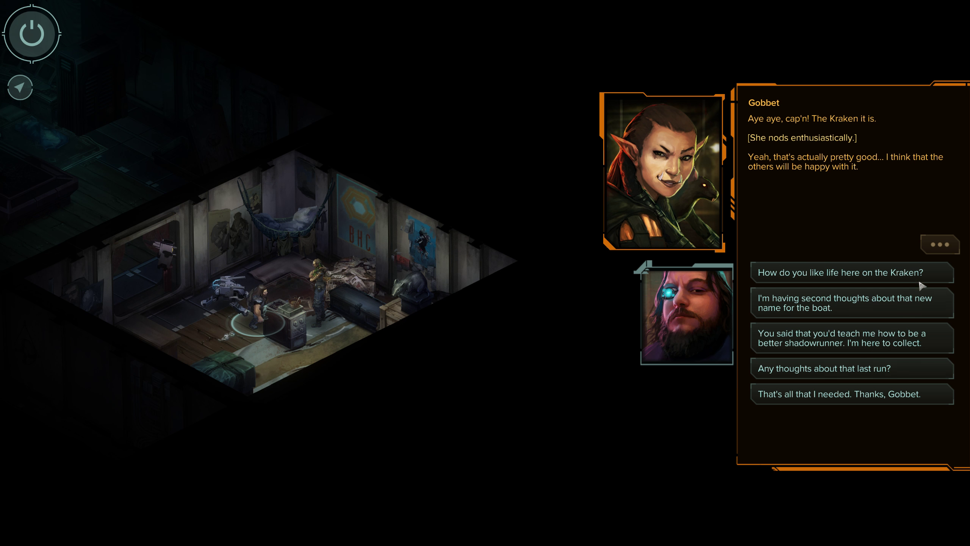
# Ask about life on the Kraken, prefer it to Barrens squats, call a mob boss ally handy, share her doubts about Auntie Cheng
pyautogui.click(841, 273)
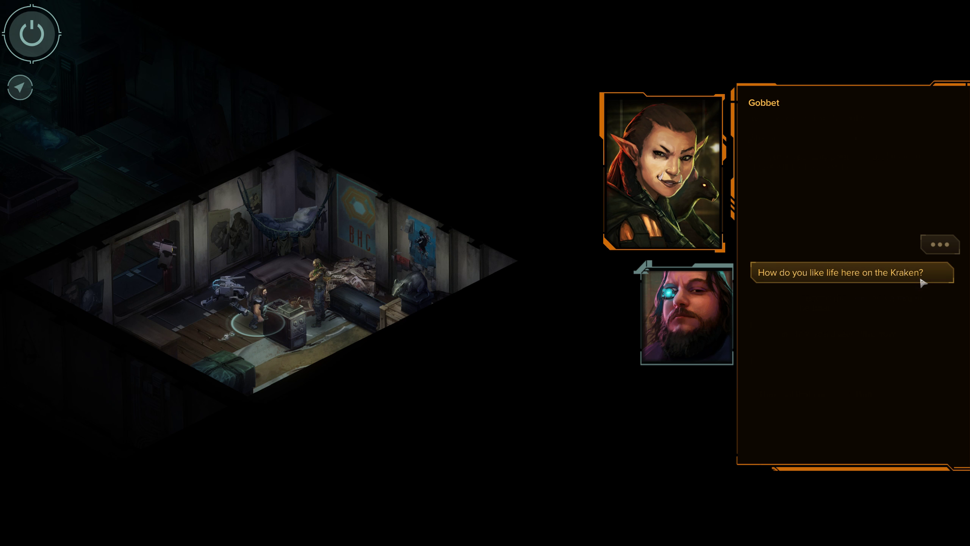
pyautogui.click(839, 272)
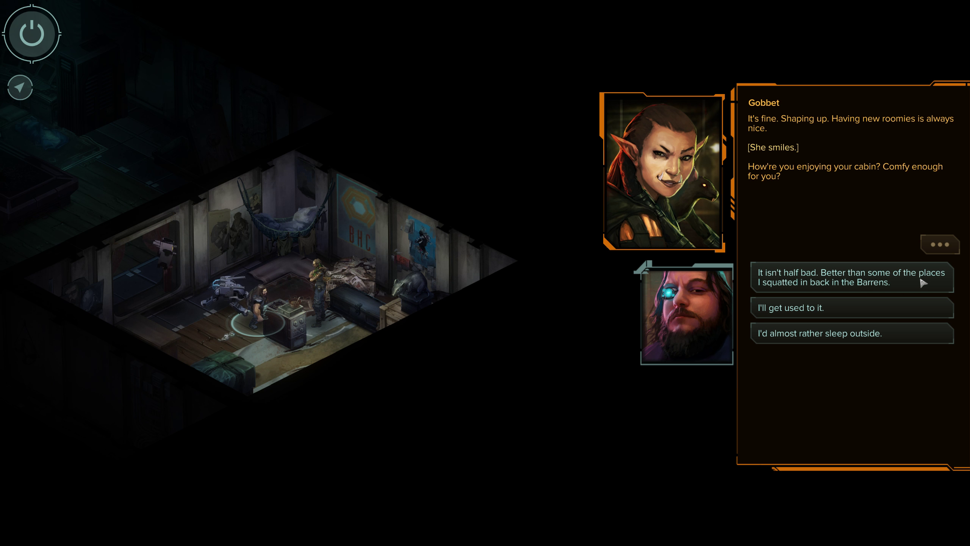
pyautogui.click(852, 277)
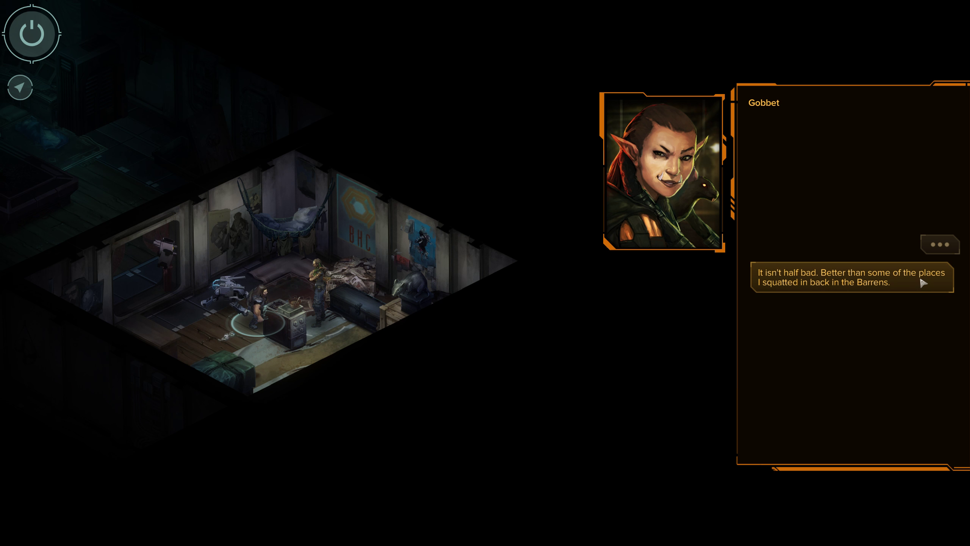
pyautogui.click(851, 277)
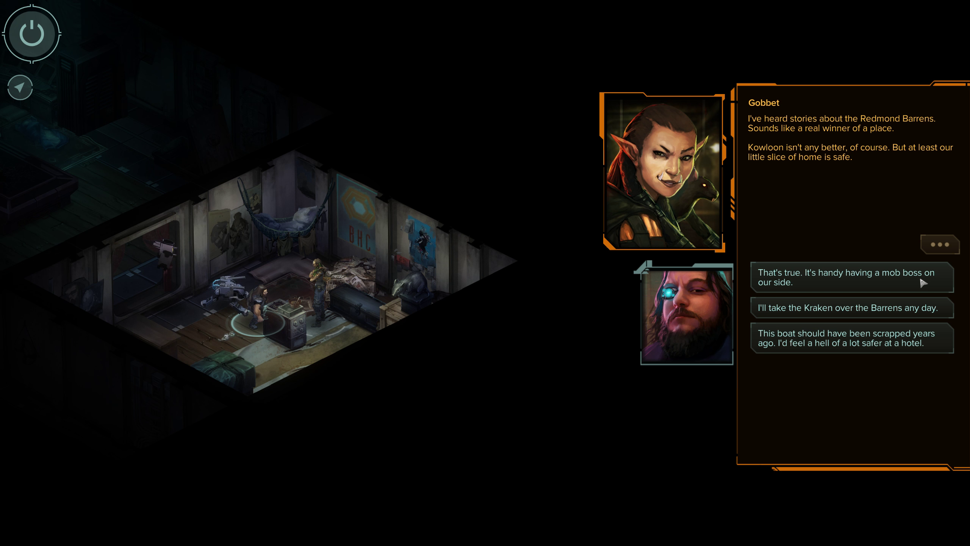
pyautogui.click(844, 278)
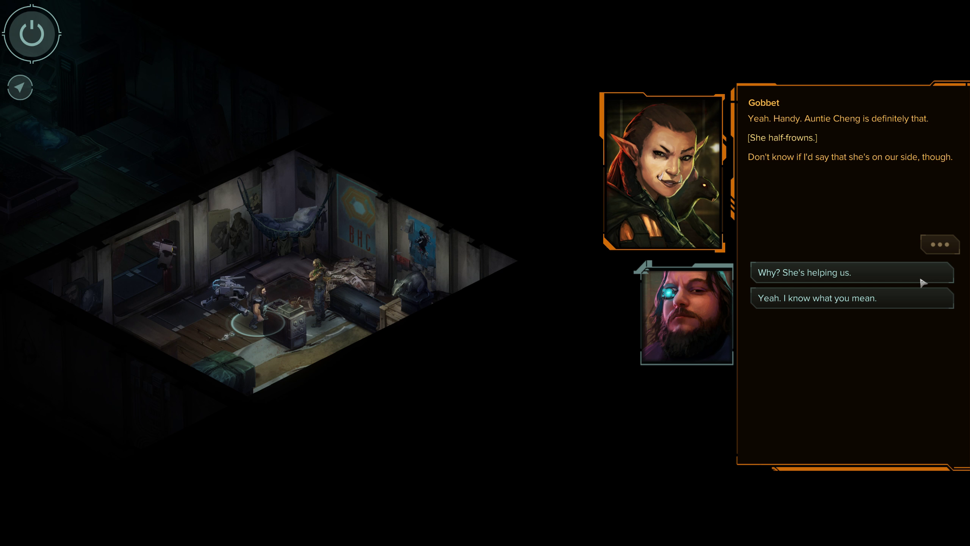
pyautogui.moveTo(889, 301)
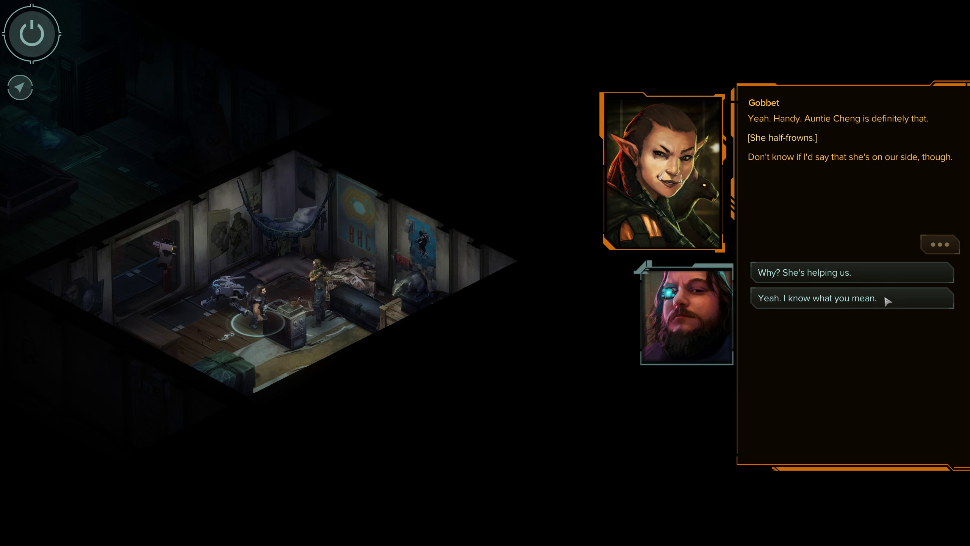
pyautogui.click(827, 297)
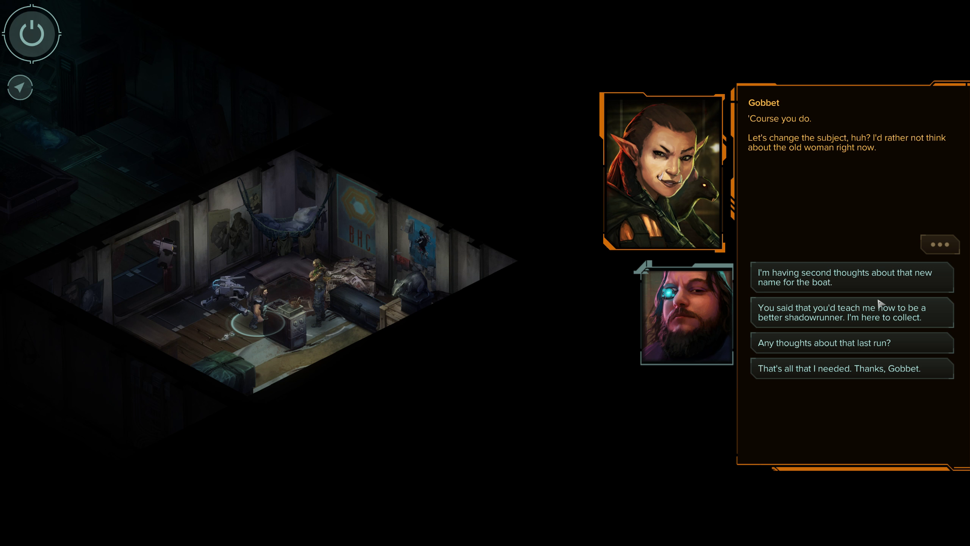
# Ask Gobbet's thoughts on the last run and hear her call it a miracle and praise the Whampoan job
pyautogui.click(852, 342)
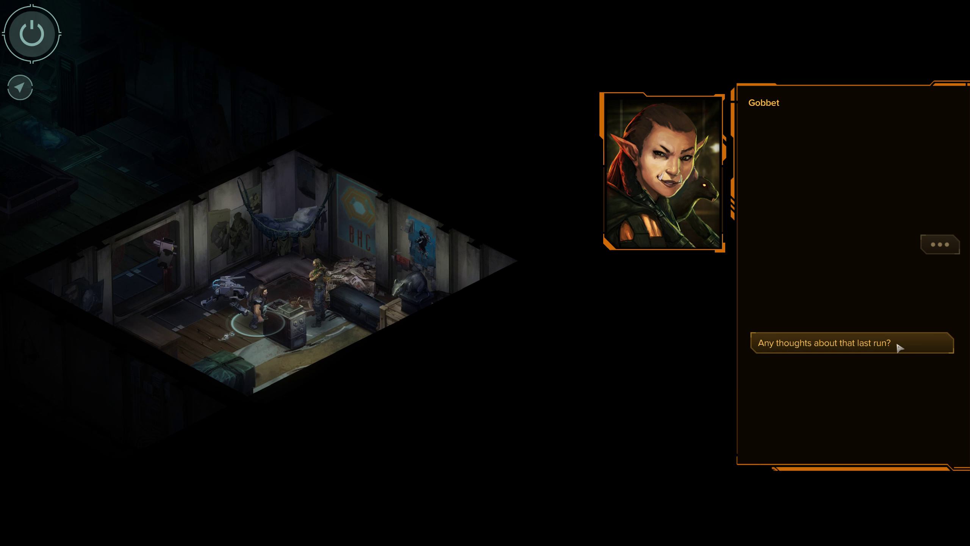
pyautogui.click(851, 342)
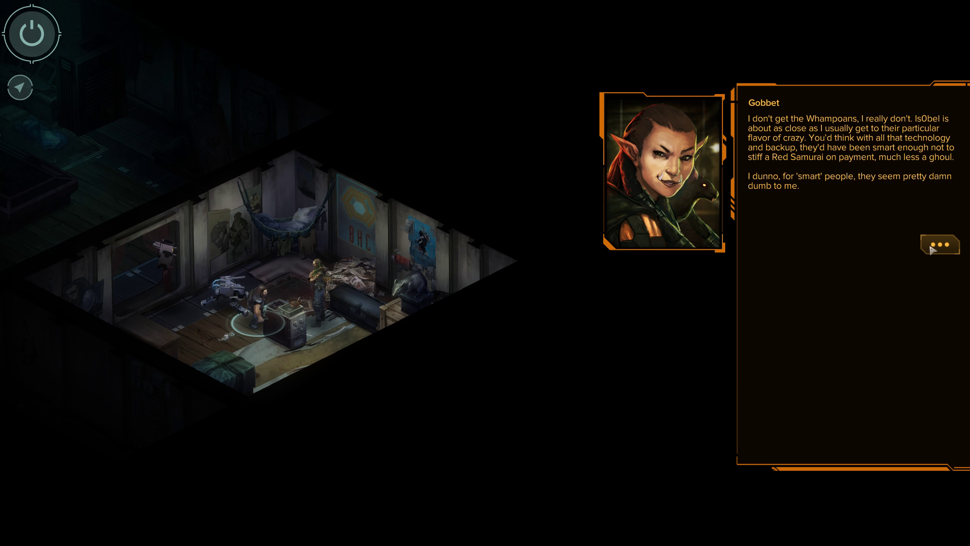
pyautogui.click(940, 244)
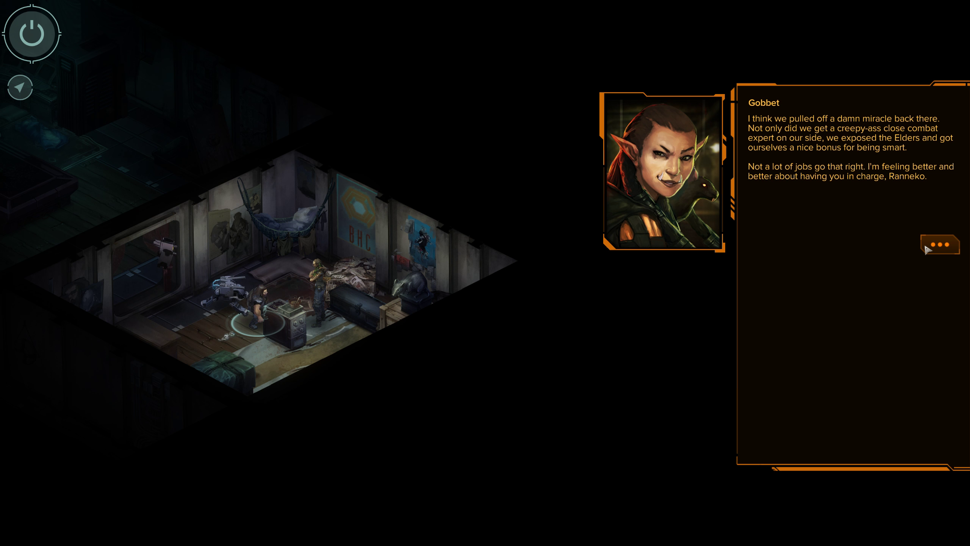
pyautogui.click(940, 245)
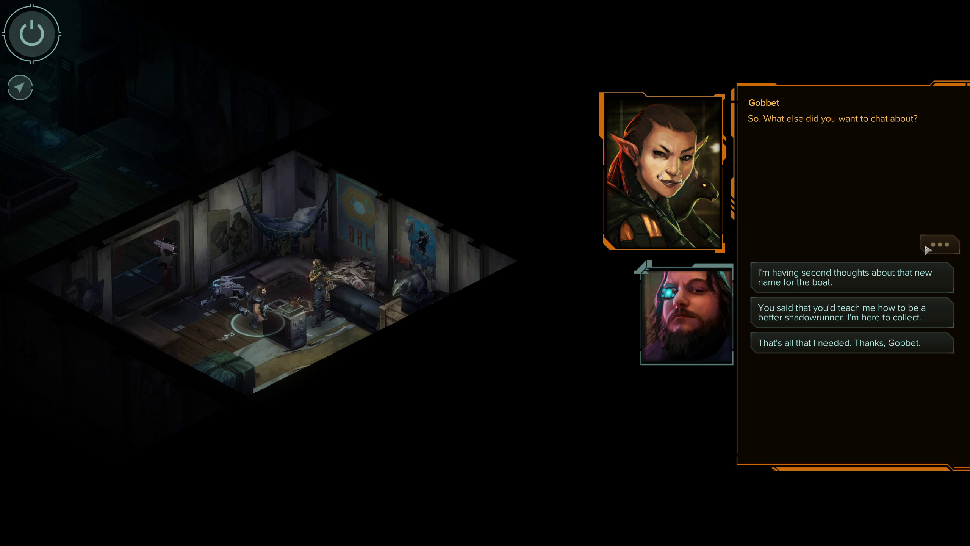
pyautogui.moveTo(931, 326)
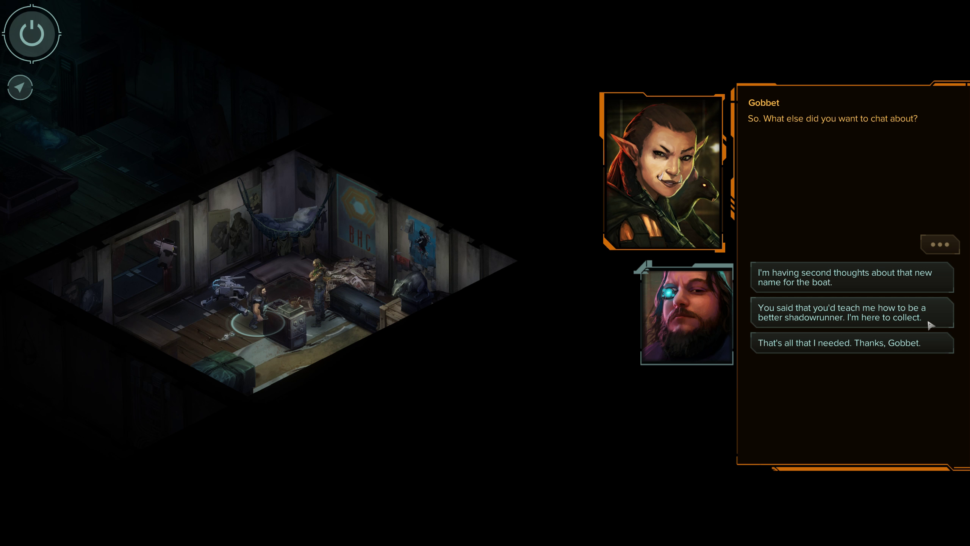
# Request the shadowrunner lesson, joke she was twelve then, and mention Seattle multiplexes as her story begins
pyautogui.click(852, 312)
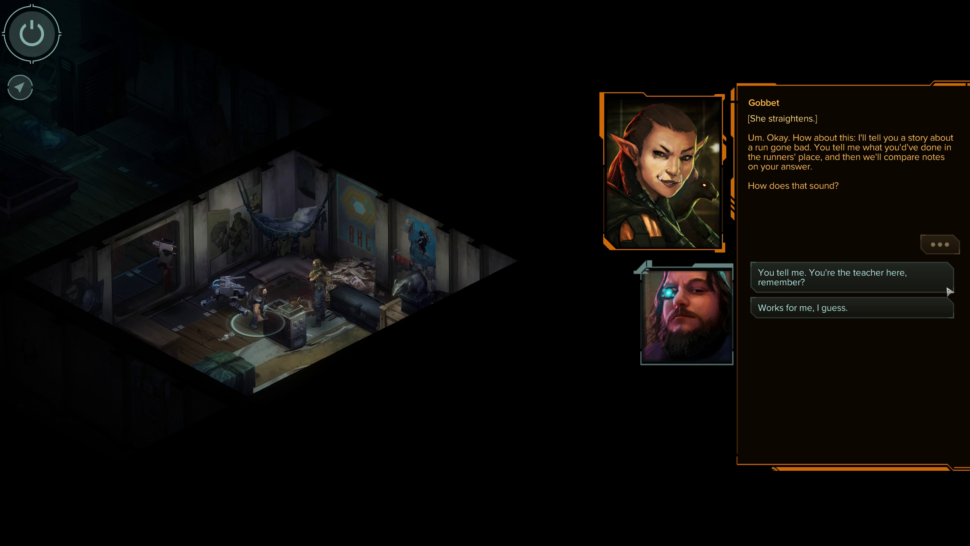
pyautogui.moveTo(889, 293)
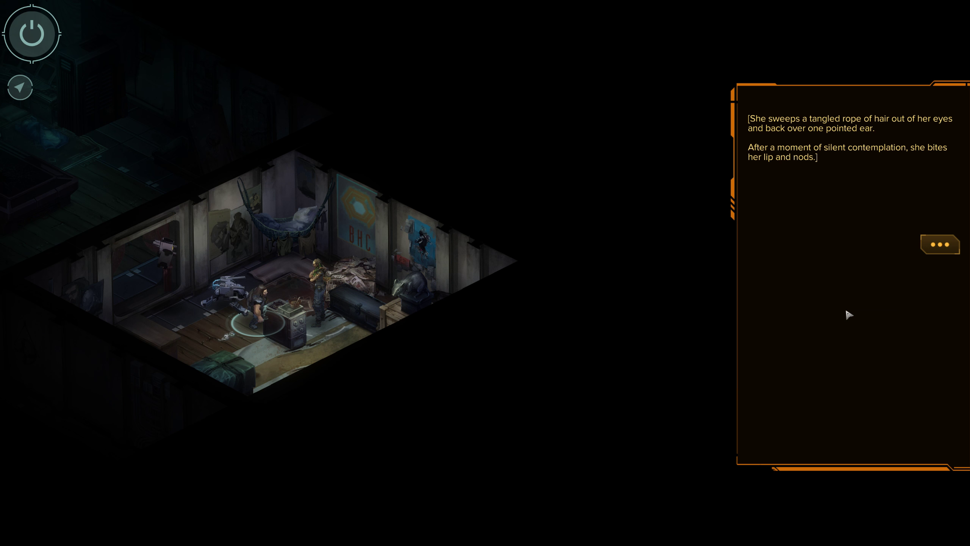
pyautogui.moveTo(832, 319)
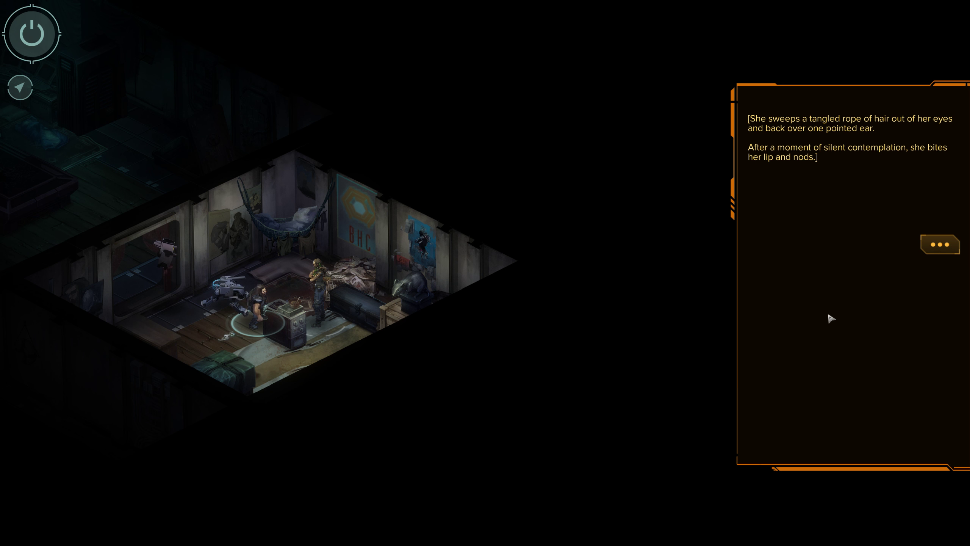
pyautogui.click(940, 244)
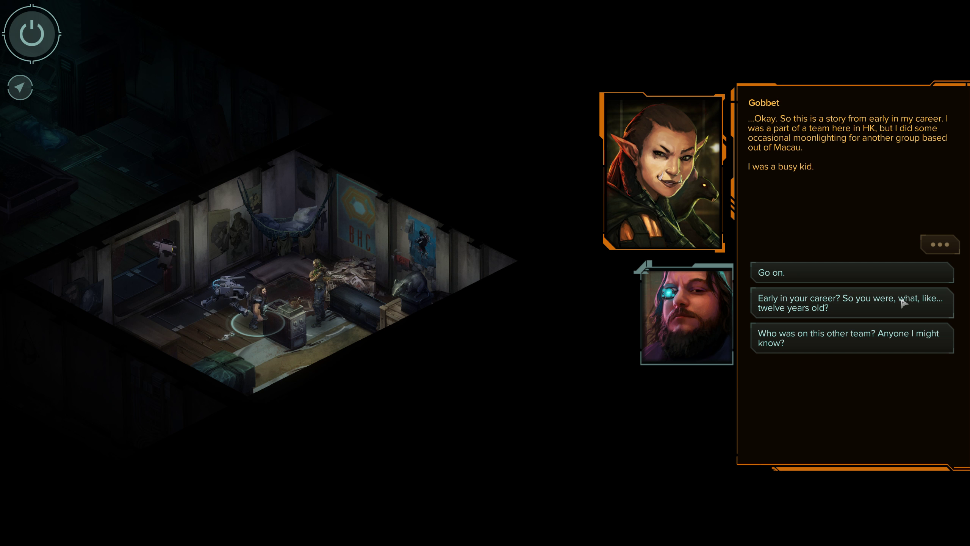
pyautogui.click(852, 302)
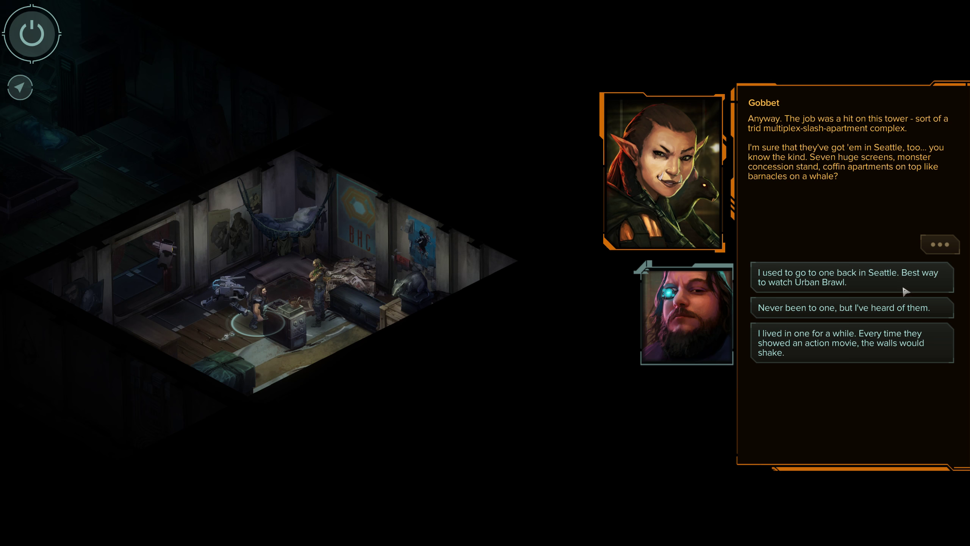
pyautogui.click(852, 278)
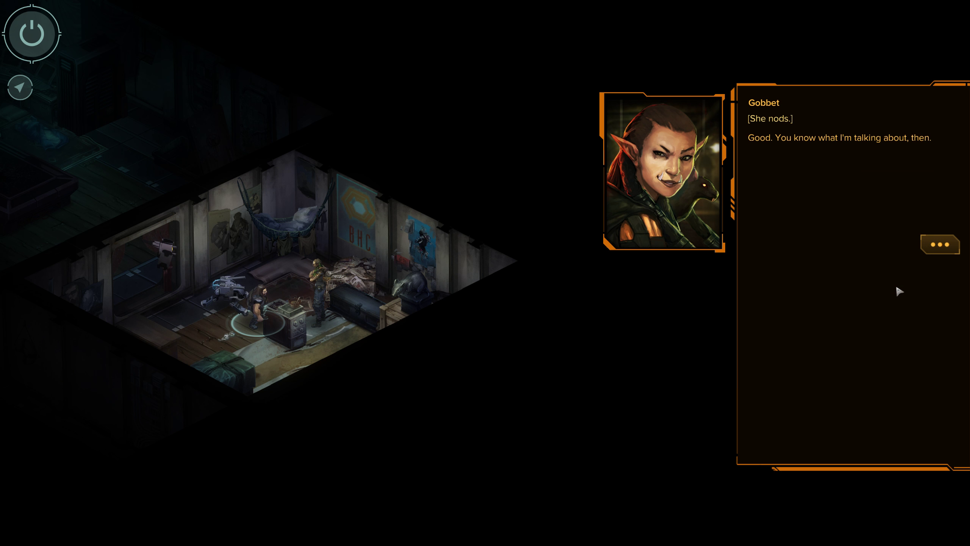
pyautogui.moveTo(953, 262)
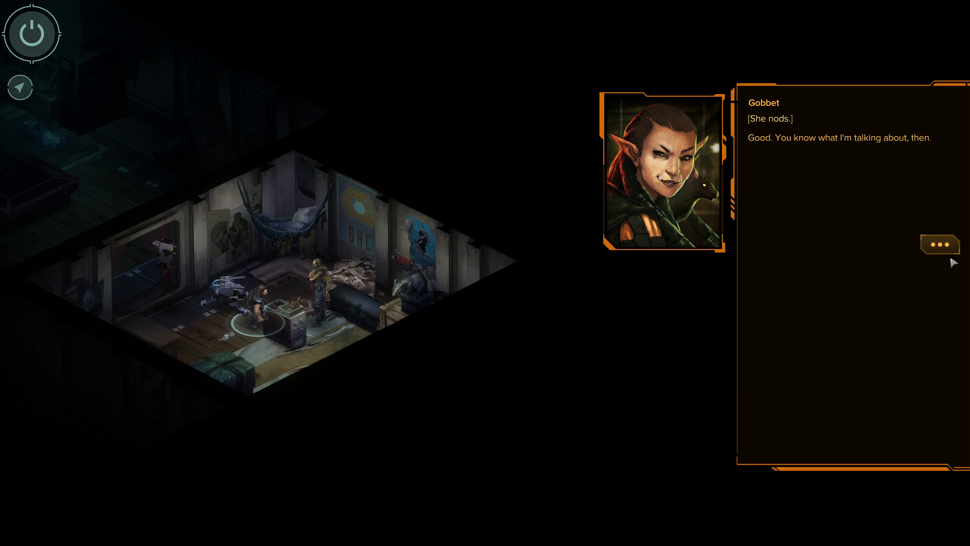
# Follow the multiplex job setup, calling it thrill-ganger work and academically familiar
pyautogui.click(941, 244)
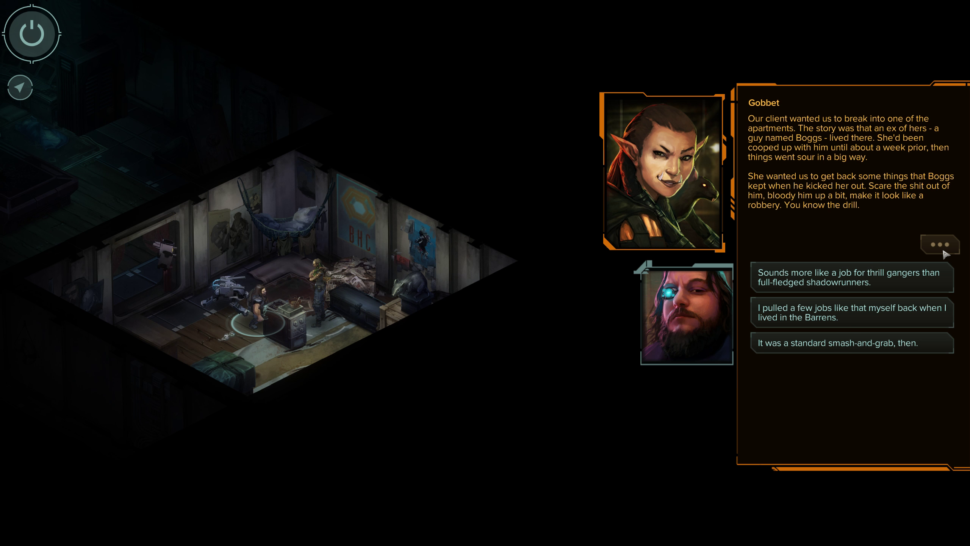
pyautogui.moveTo(909, 288)
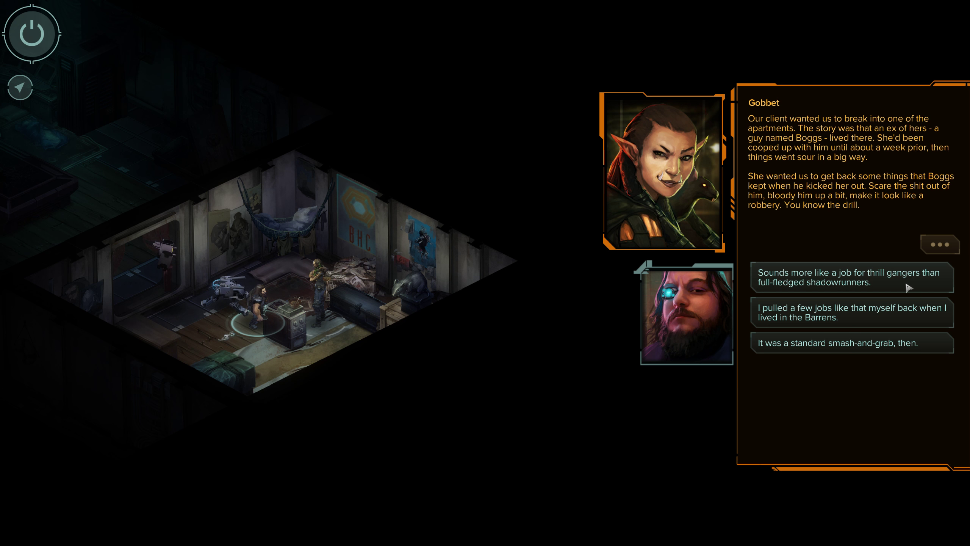
pyautogui.click(852, 278)
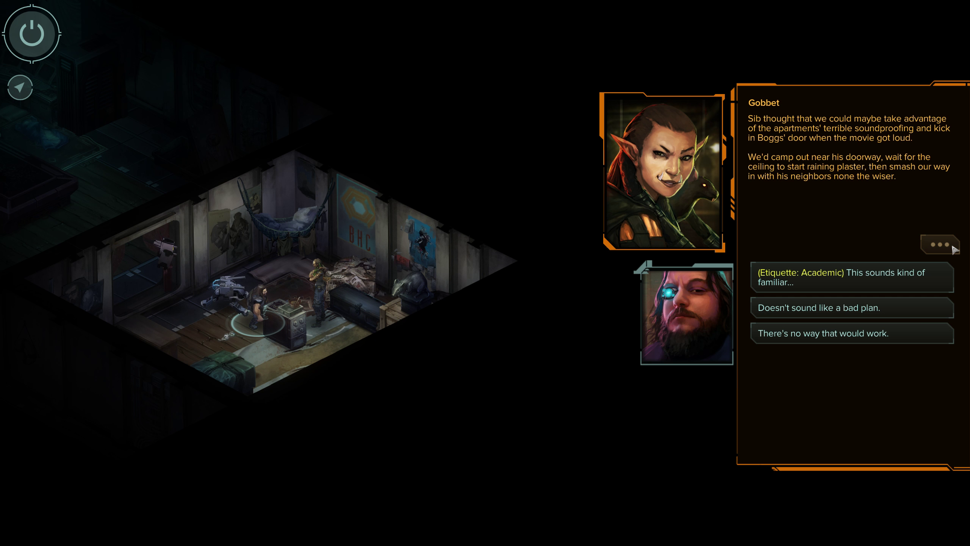
pyautogui.moveTo(828, 220)
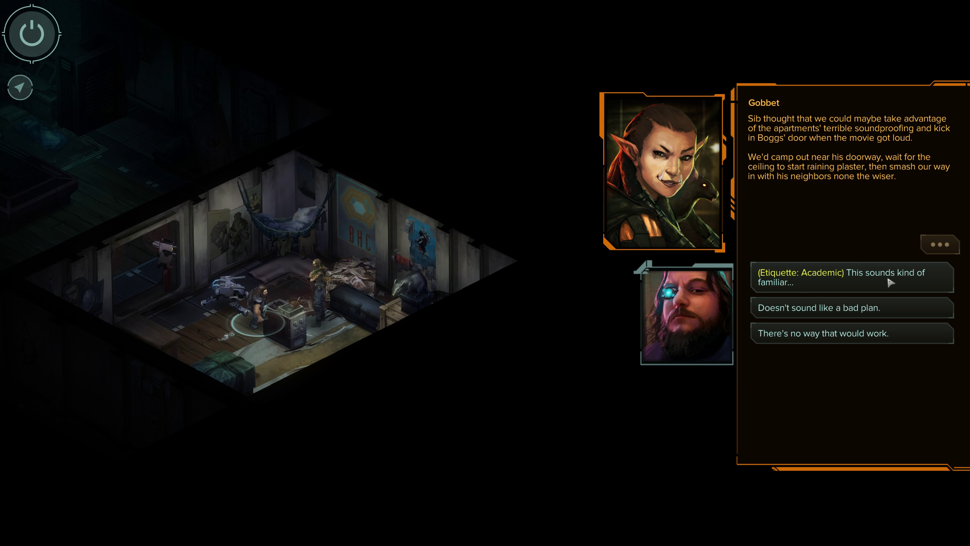
pyautogui.click(852, 278)
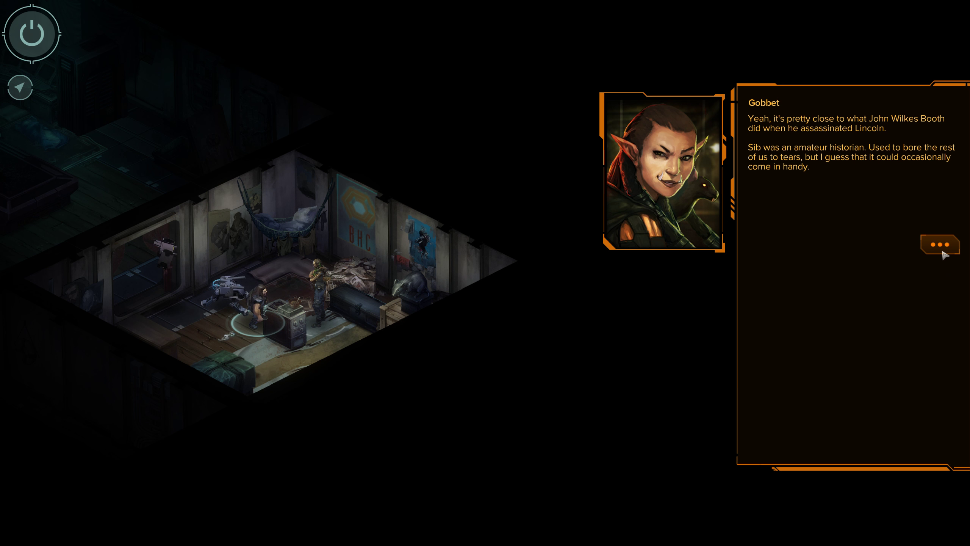
pyautogui.click(940, 245)
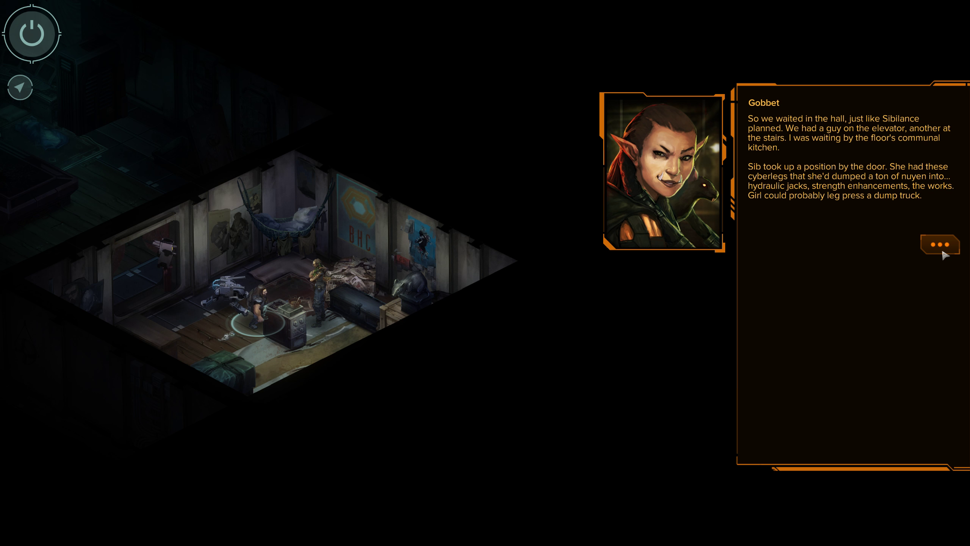
pyautogui.click(940, 244)
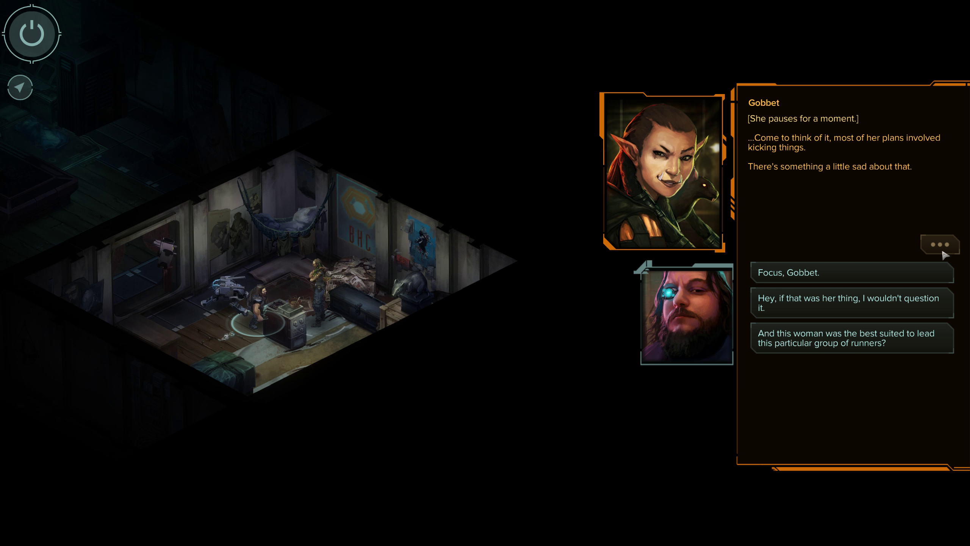
pyautogui.moveTo(935, 324)
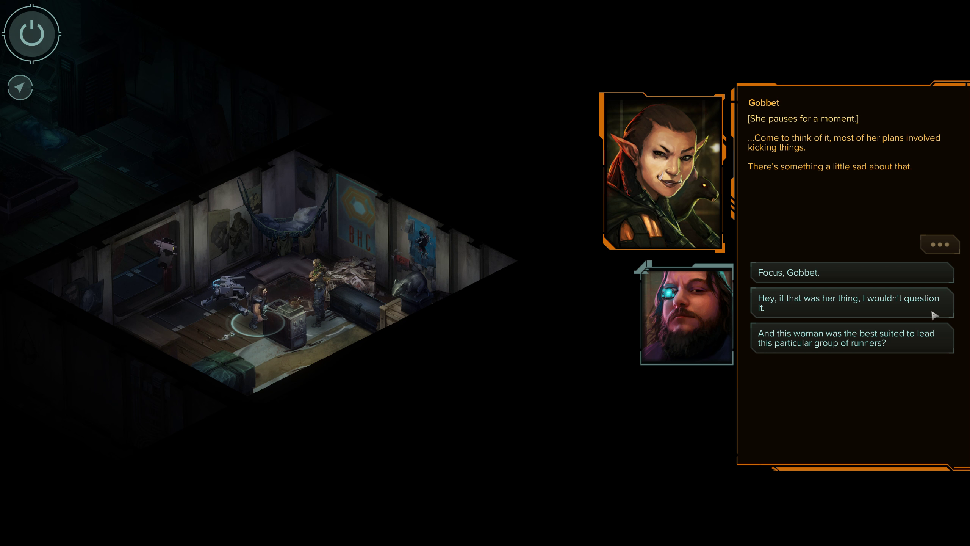
# Say you wouldn't question her leader's door-kicking plan and hear the boom, the wrecked apartment and Boggs's fate
pyautogui.click(852, 304)
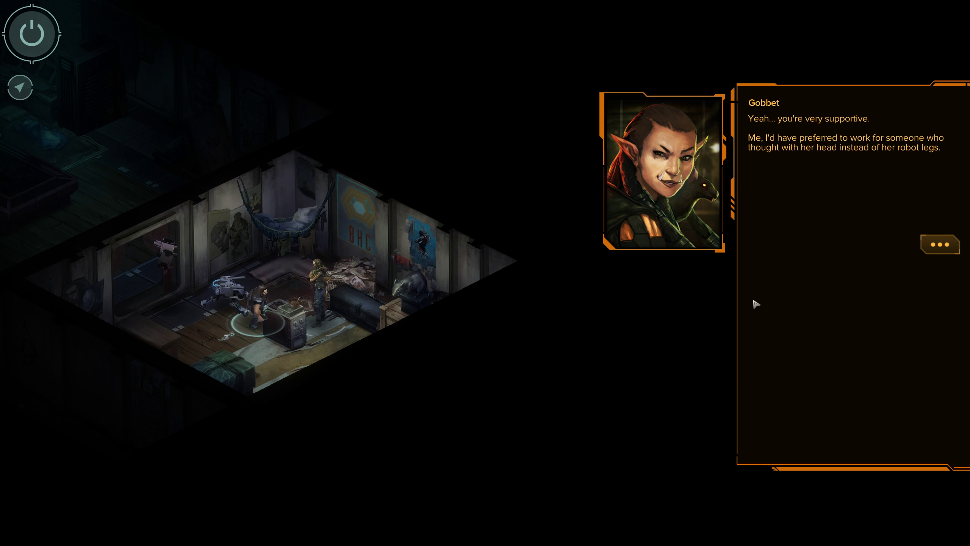
pyautogui.moveTo(811, 218)
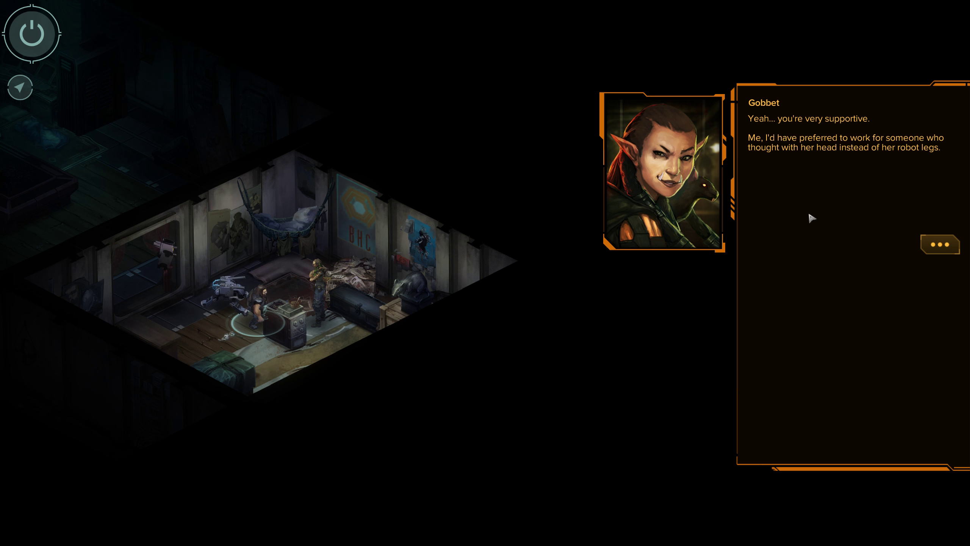
pyautogui.moveTo(936, 239)
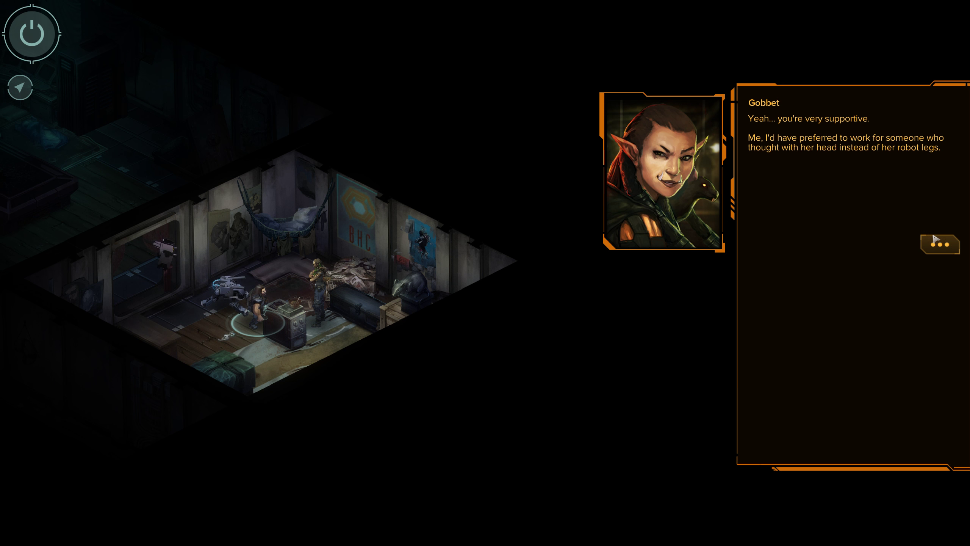
pyautogui.click(940, 245)
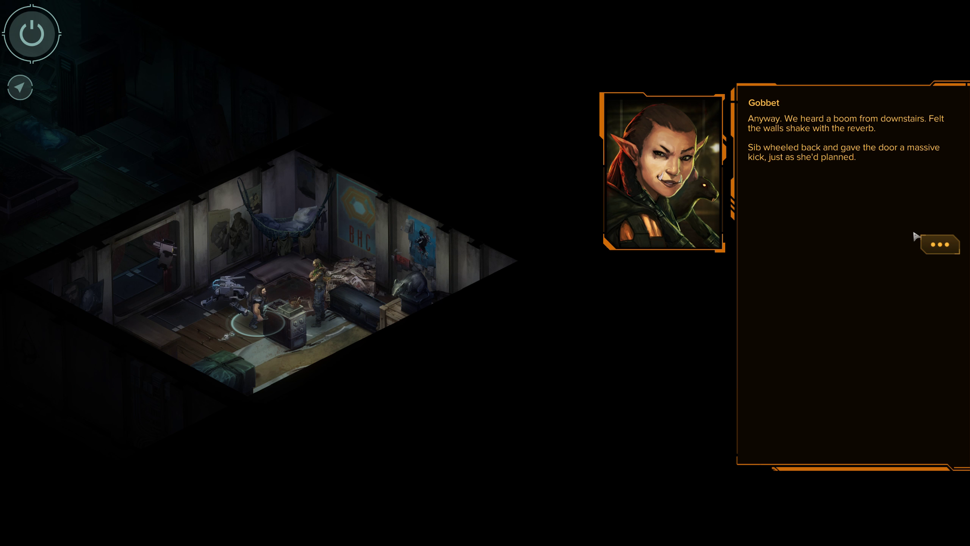
pyautogui.moveTo(898, 239)
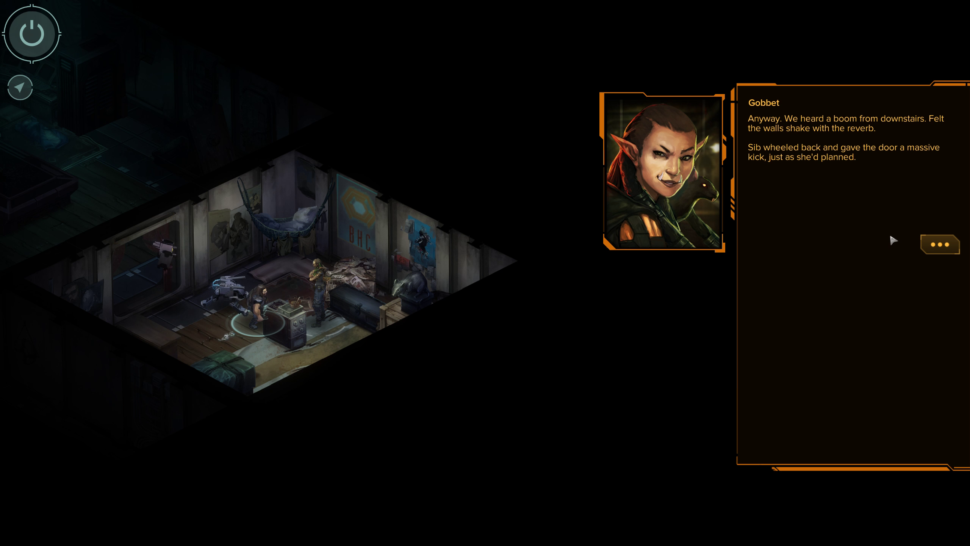
pyautogui.click(939, 245)
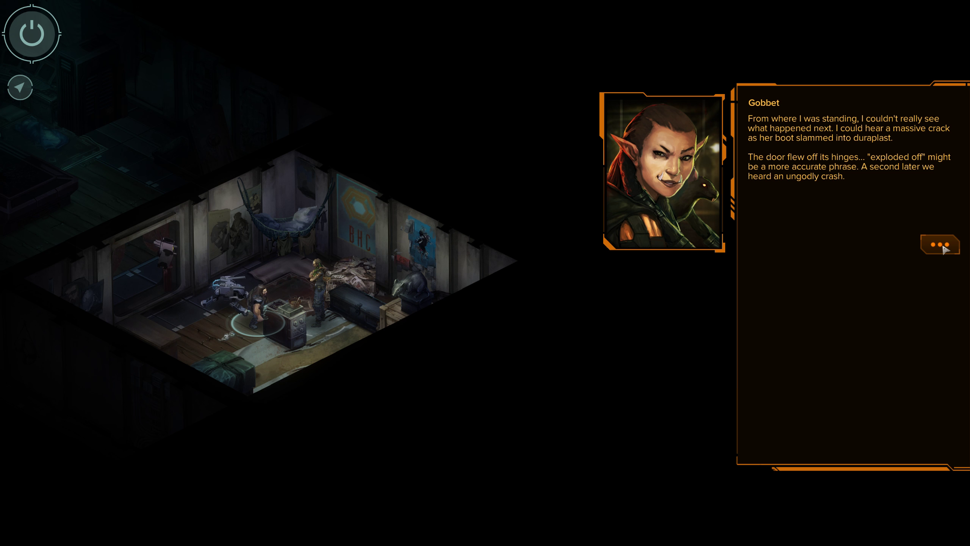
pyautogui.click(940, 245)
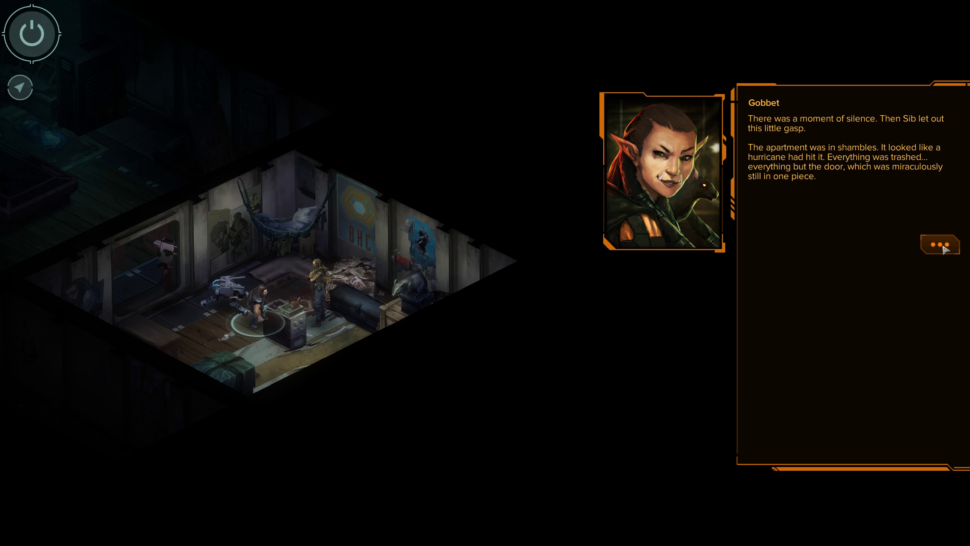
pyautogui.moveTo(919, 232)
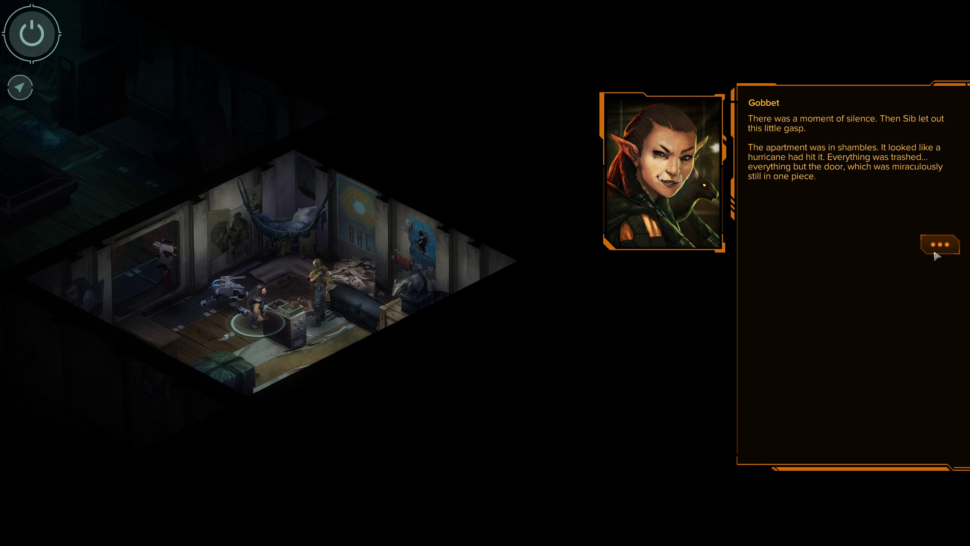
pyautogui.click(939, 245)
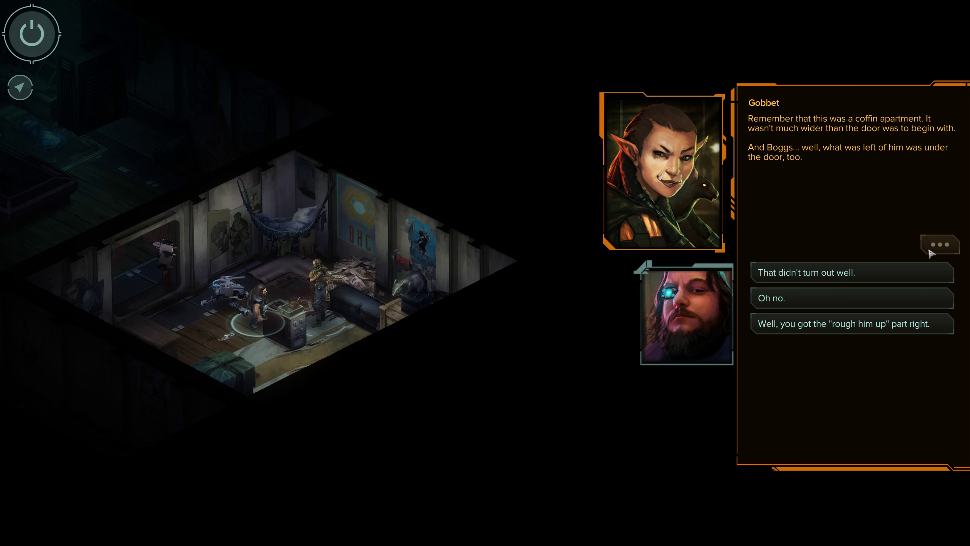
pyautogui.moveTo(902, 226)
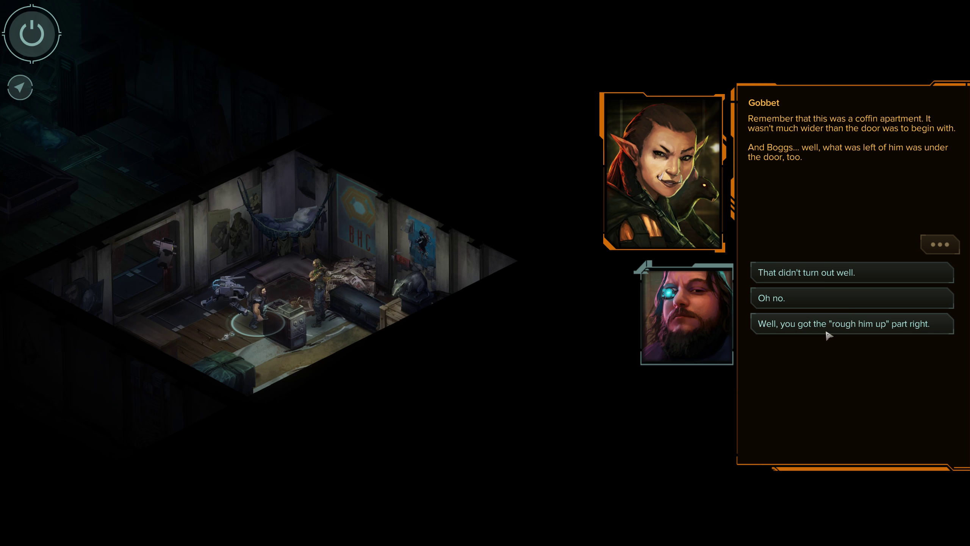
# Remark they got the roughing-up right and reach Gobbet's question about what you'd have done
pyautogui.click(852, 324)
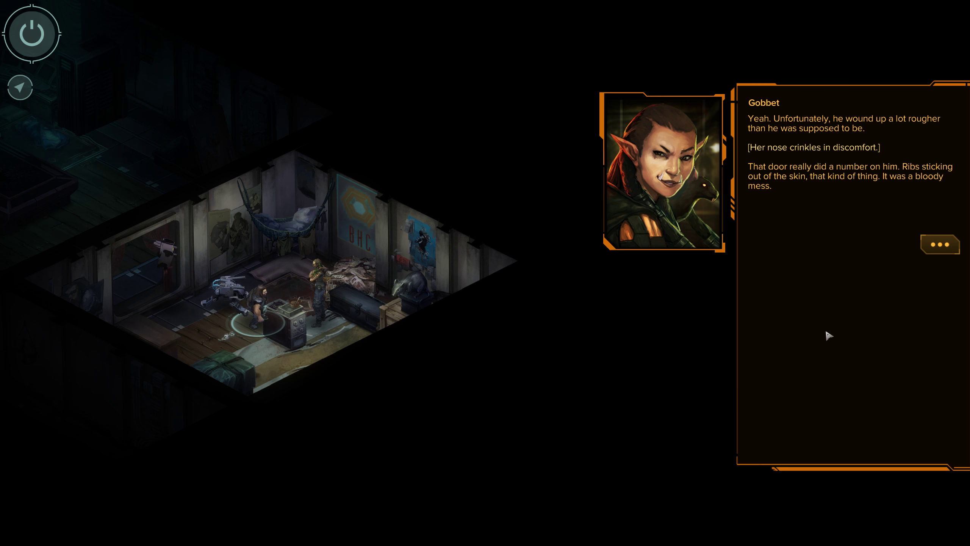
pyautogui.moveTo(923, 281)
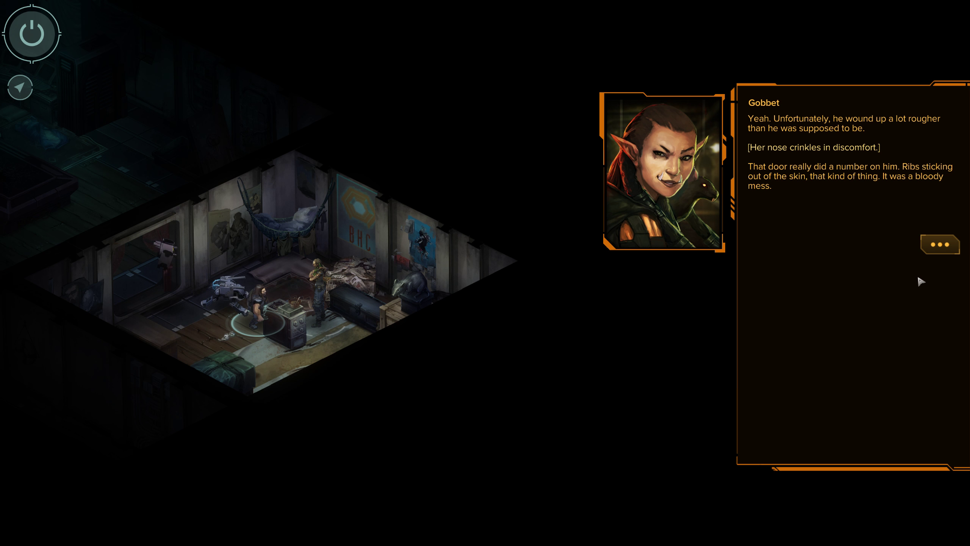
pyautogui.click(940, 244)
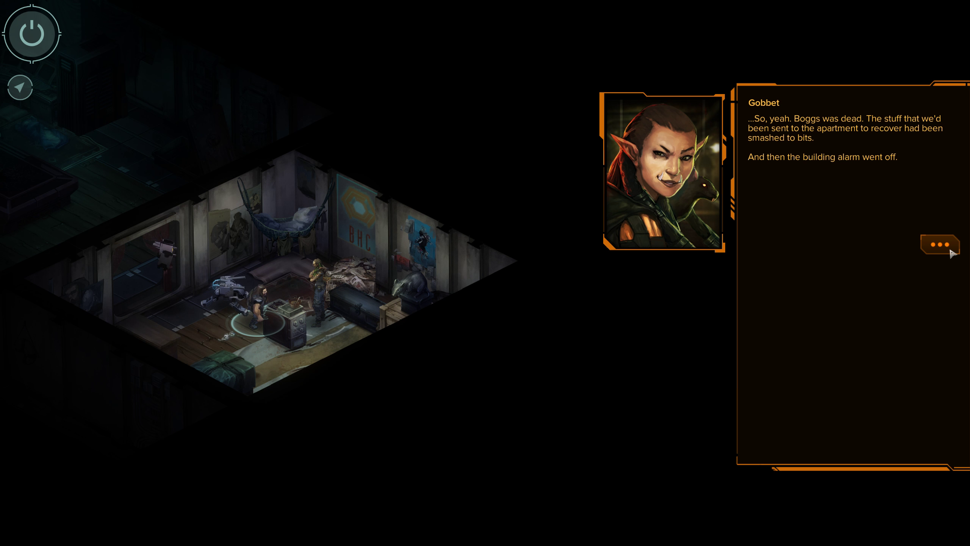
pyautogui.click(940, 244)
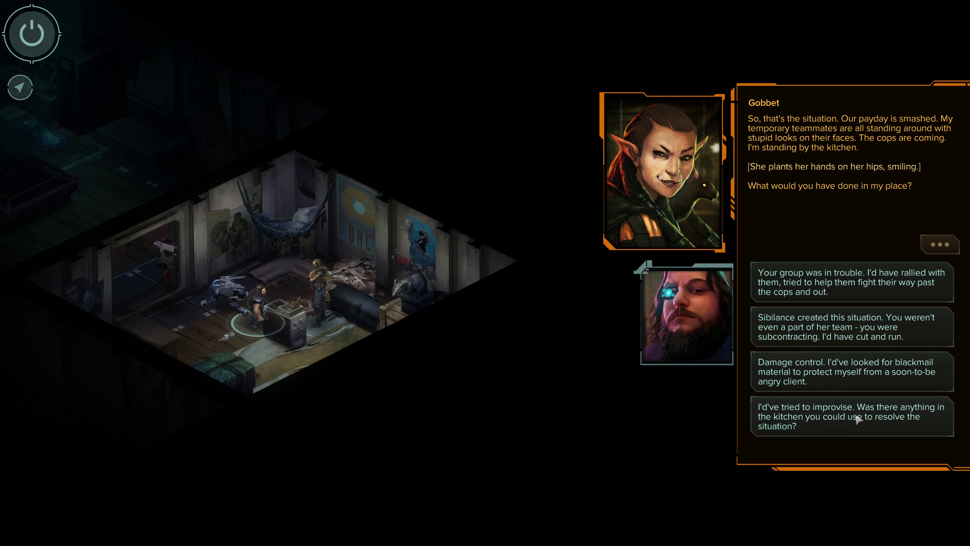
pyautogui.moveTo(876, 433)
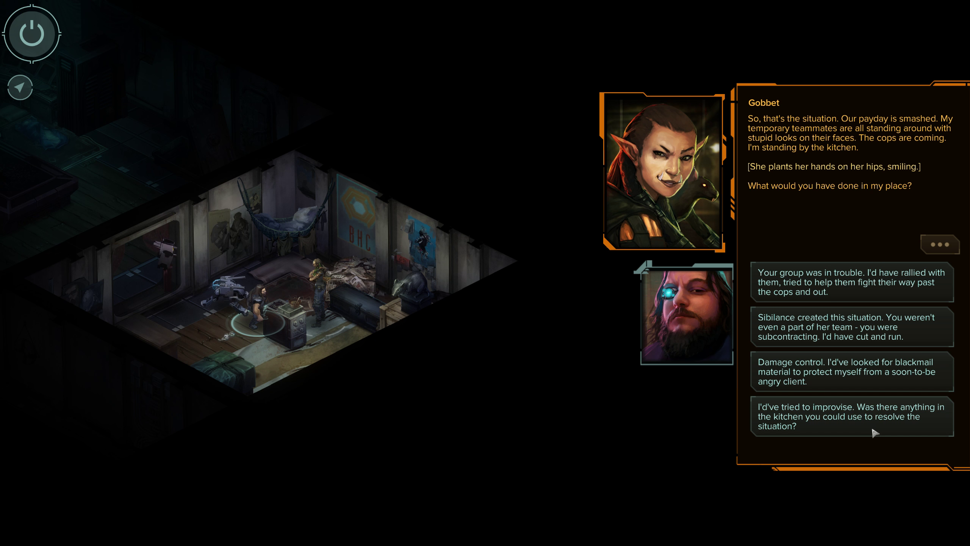
# Propose improvising with the kitchen, say 'Got it.', and agree her fire idea made sense
pyautogui.click(852, 416)
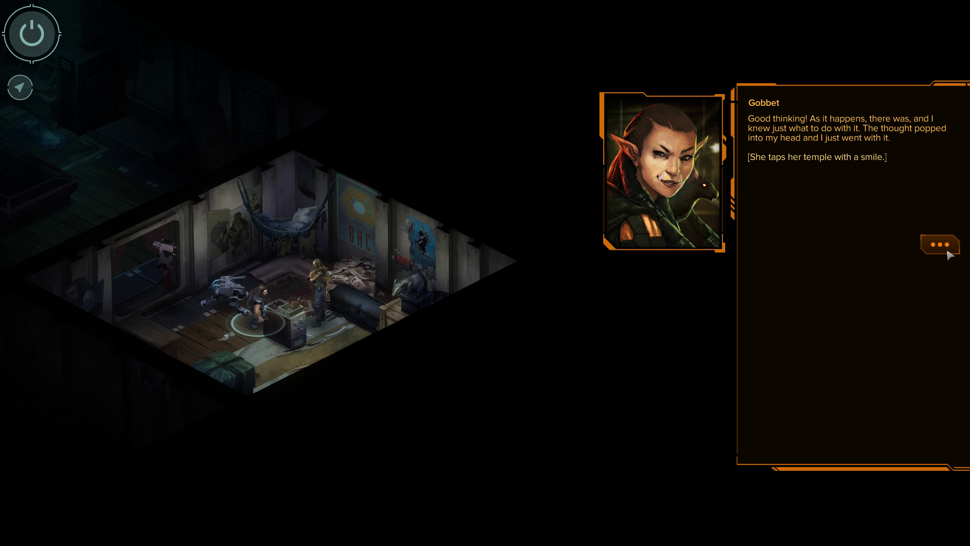
pyautogui.click(940, 244)
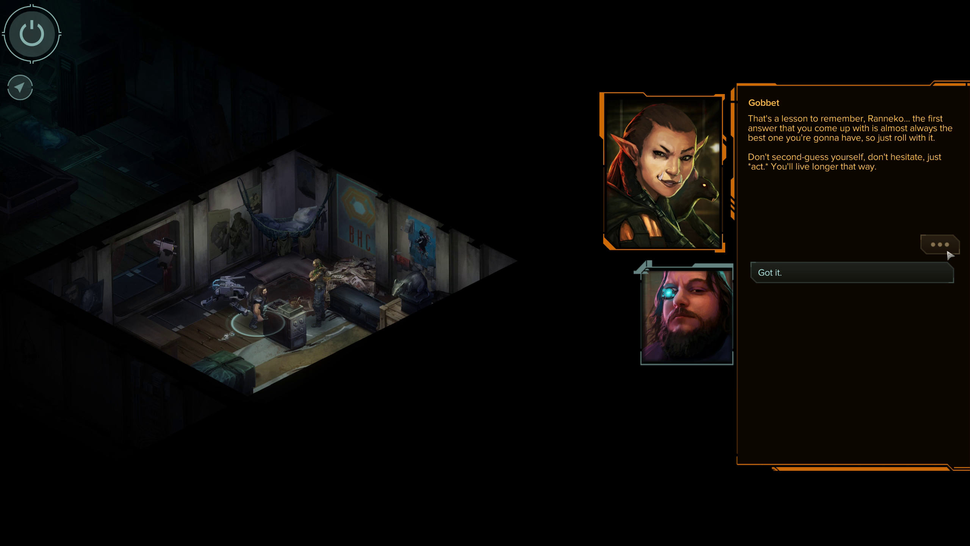
pyautogui.click(852, 273)
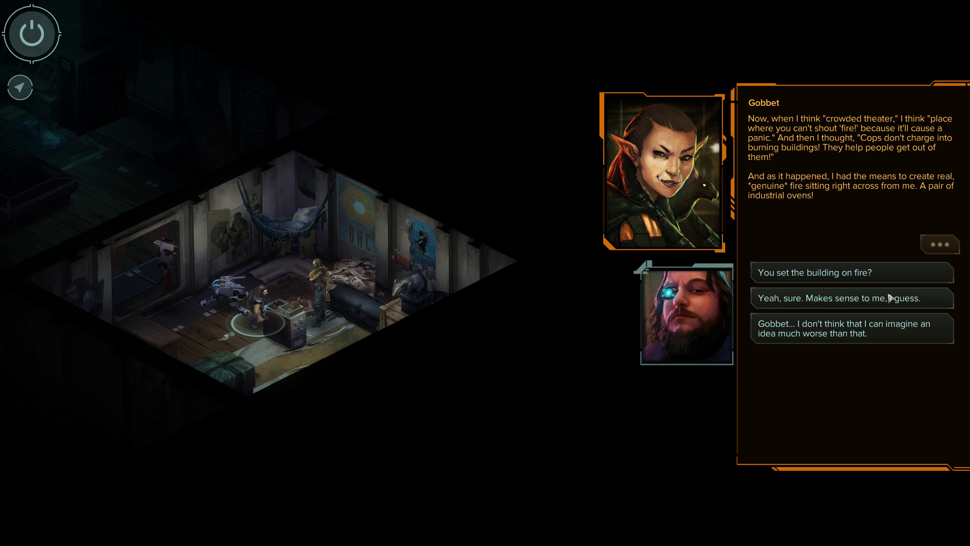
pyautogui.moveTo(881, 319)
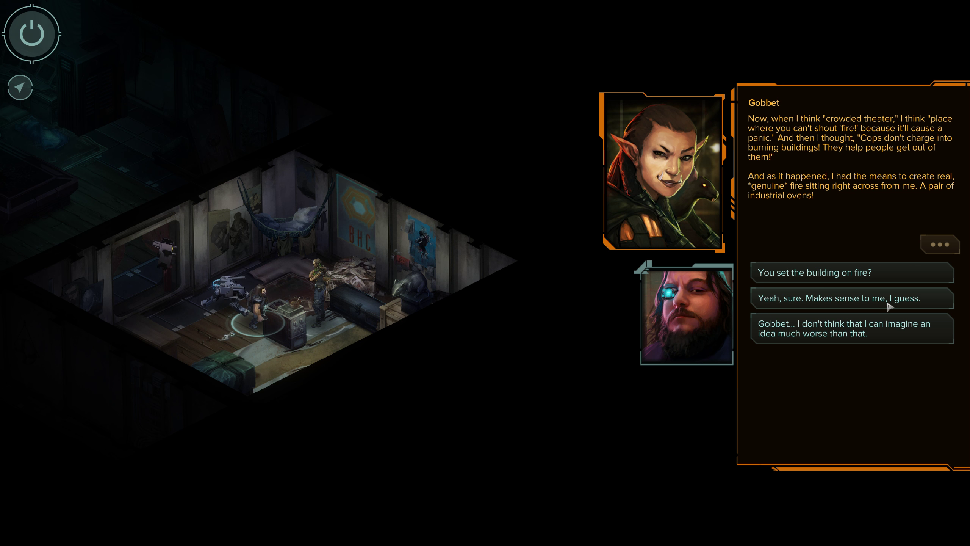
pyautogui.moveTo(936, 303)
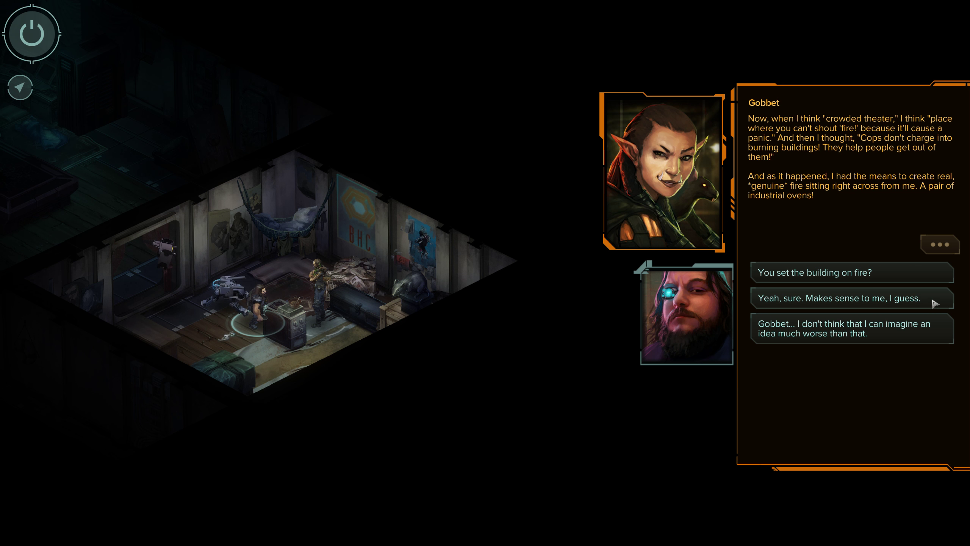
pyautogui.click(850, 298)
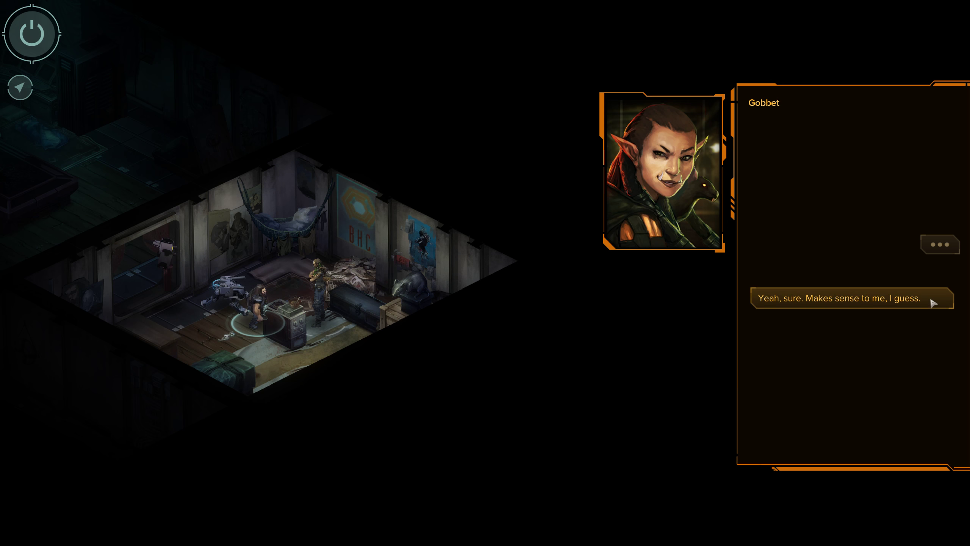
pyautogui.click(852, 298)
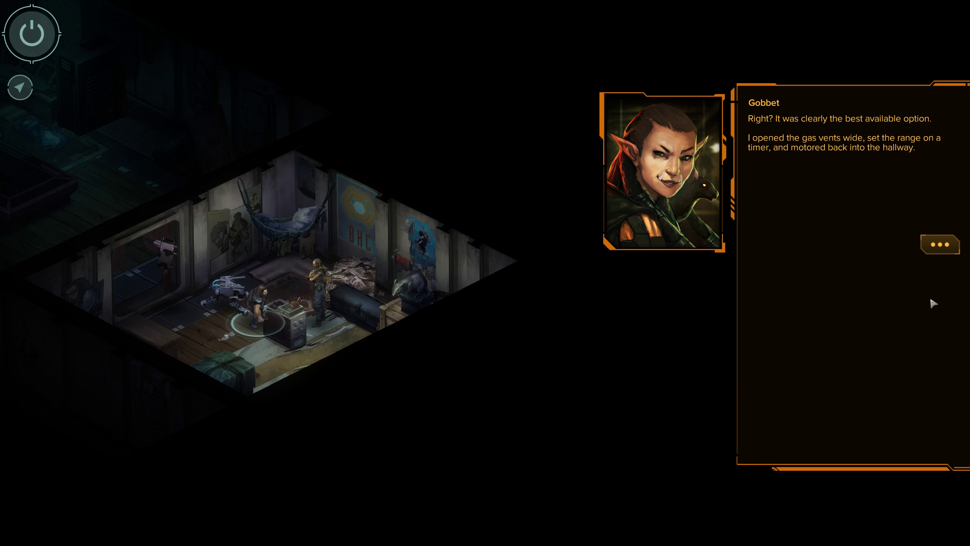
# Listen through the gas-vent fire story and react to her team burned but everyone else saved
pyautogui.click(940, 245)
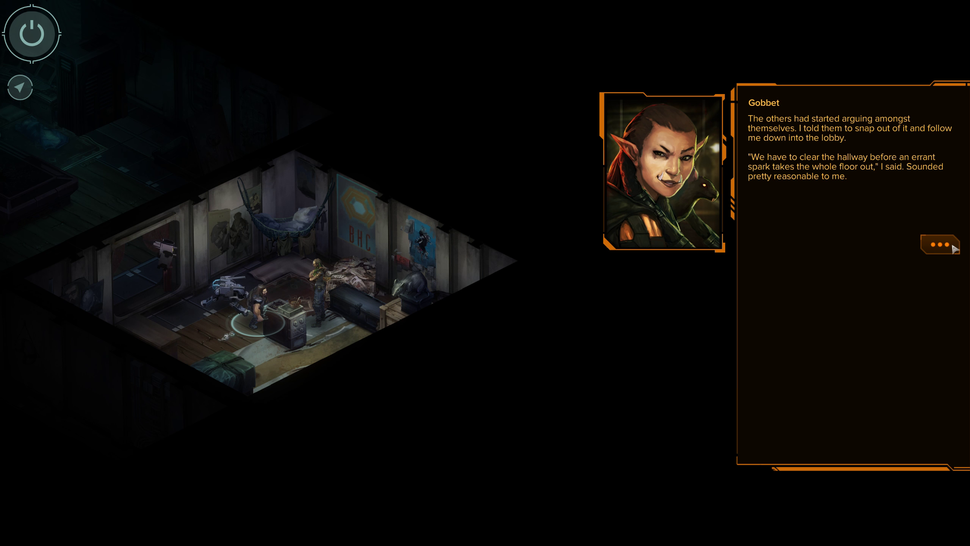
pyautogui.click(940, 244)
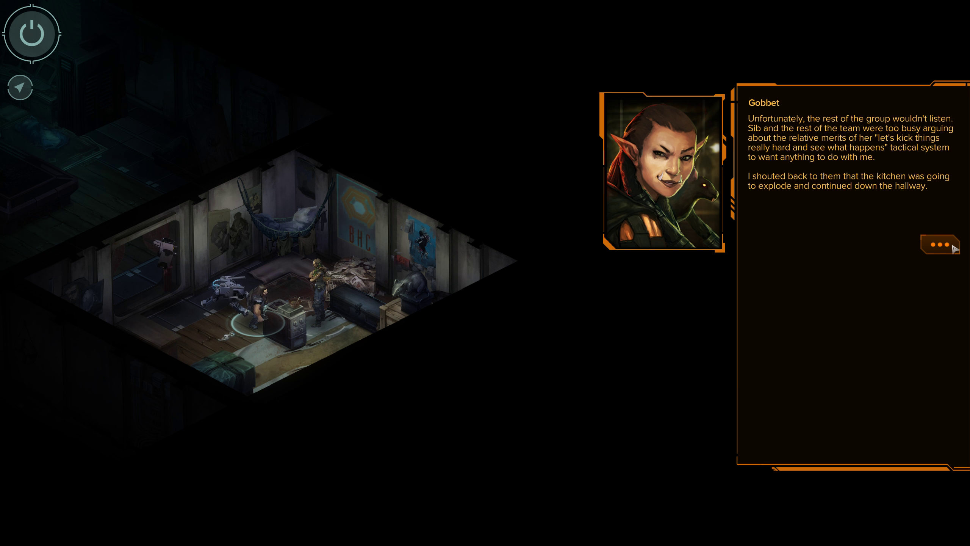
pyautogui.click(940, 244)
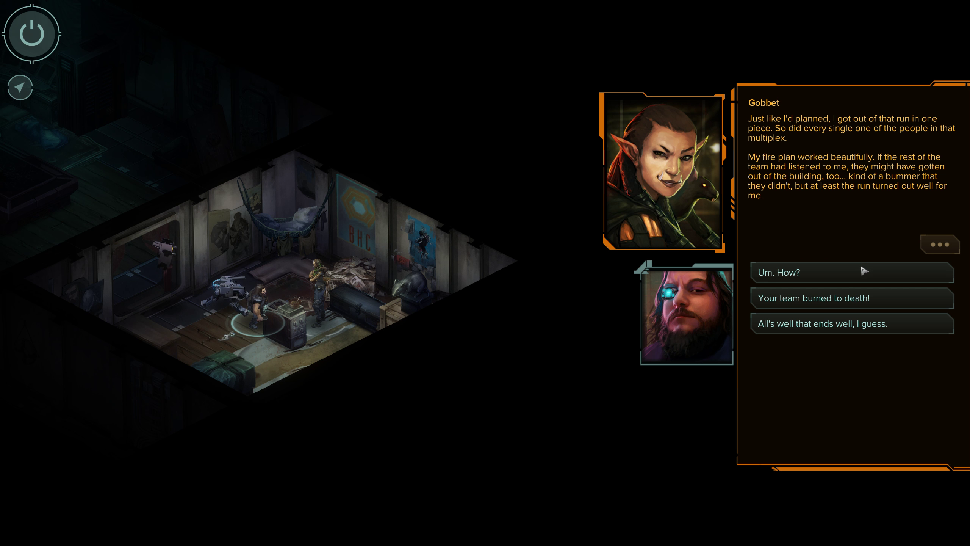
pyautogui.click(851, 324)
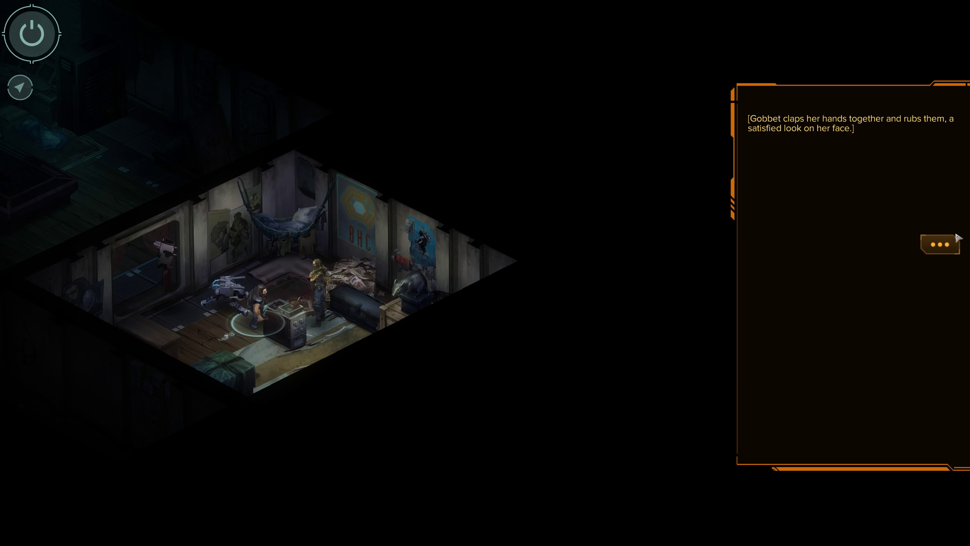
pyautogui.click(940, 244)
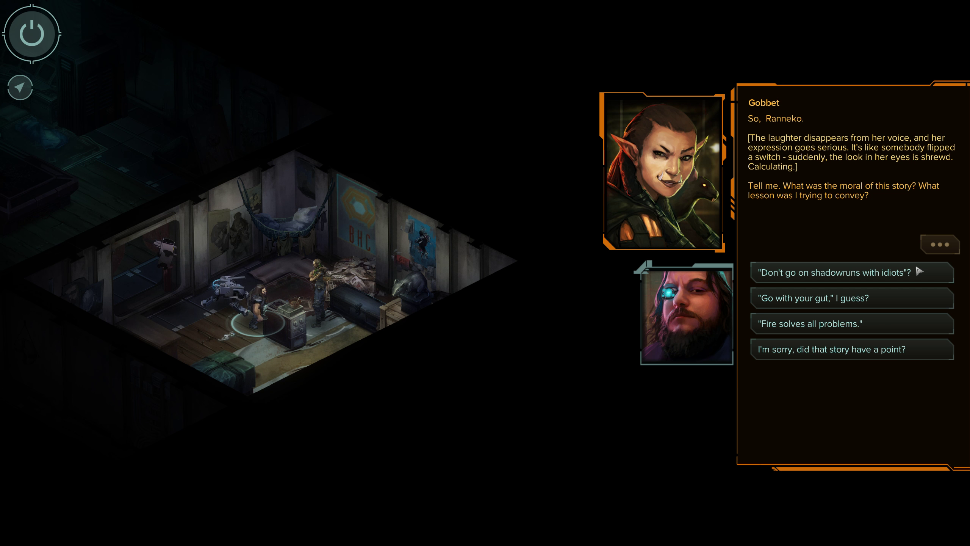
pyautogui.moveTo(890, 328)
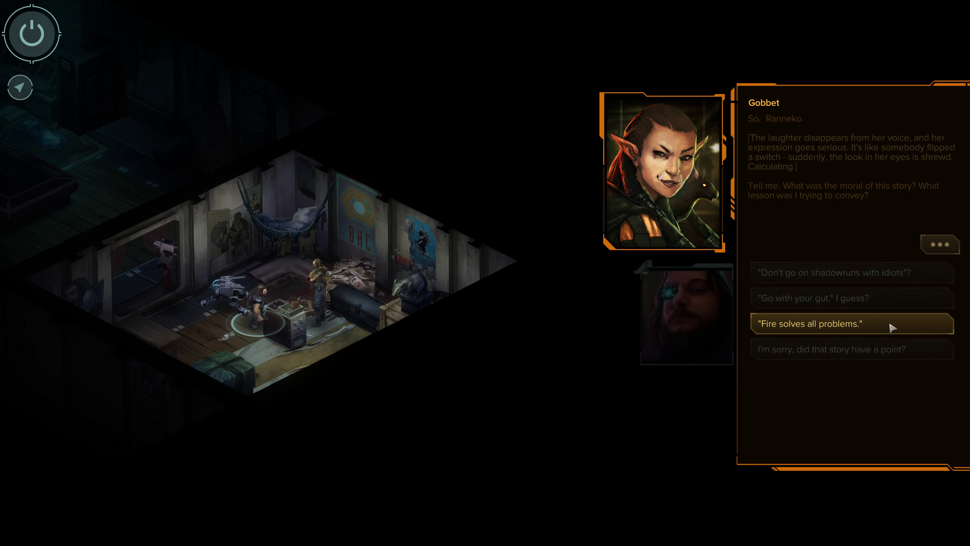
# Answer that fire solves all problems and hear her real lesson about trusting impulses and acting
pyautogui.click(827, 324)
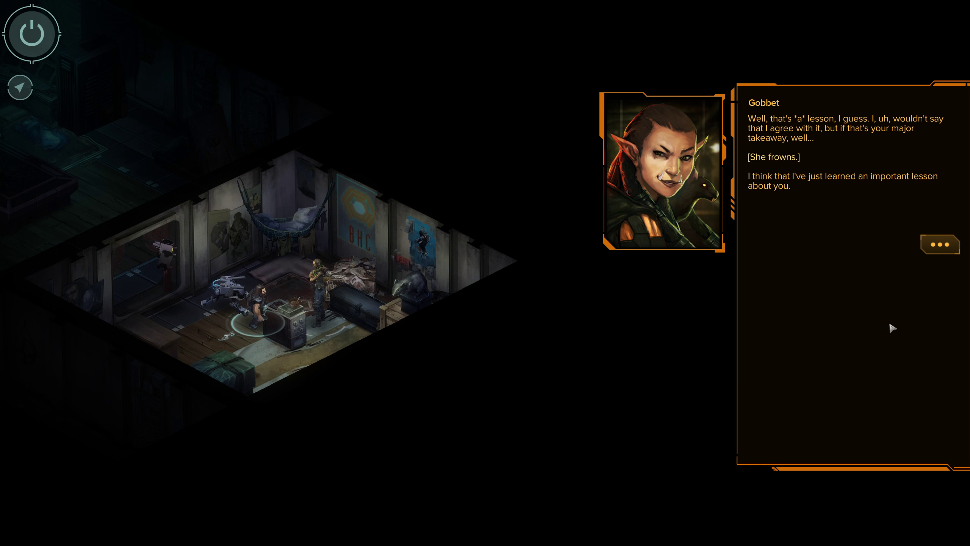
pyautogui.moveTo(957, 240)
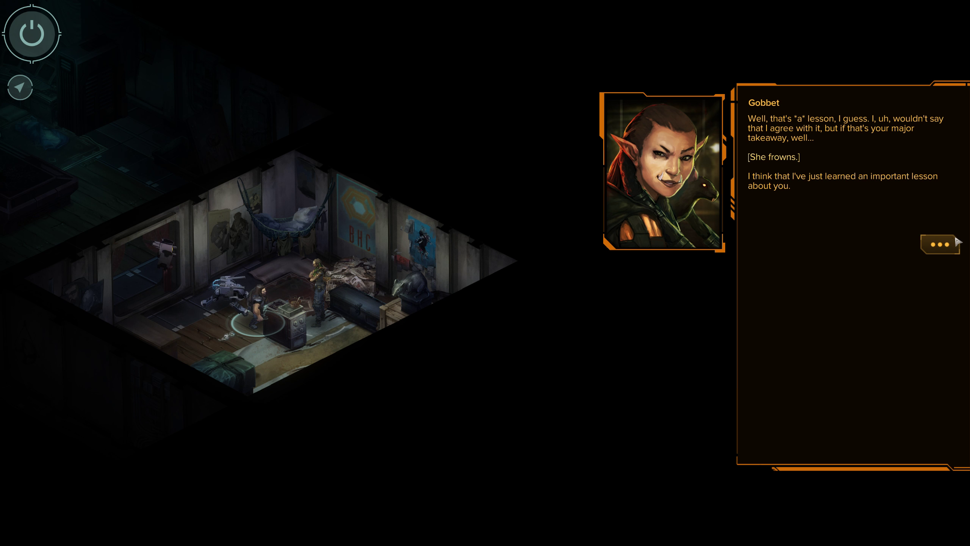
pyautogui.click(940, 245)
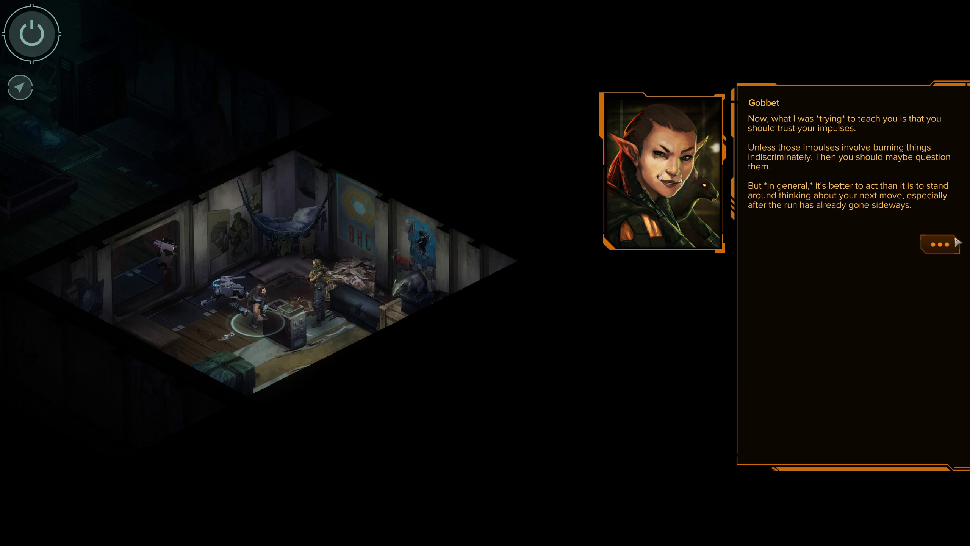
pyautogui.click(940, 244)
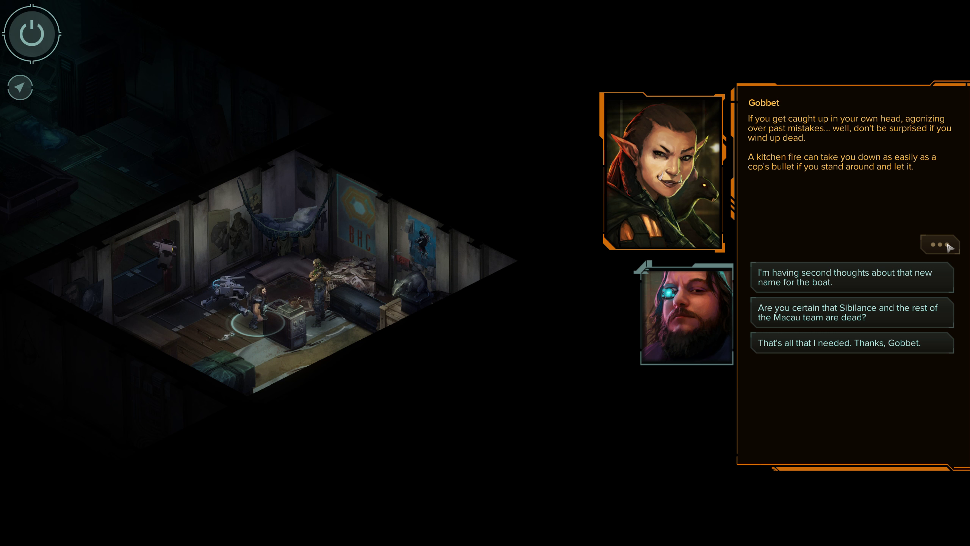
# Ask whether the Macau team is really dead and hear Gobbet admit embellishing her story
pyautogui.click(852, 312)
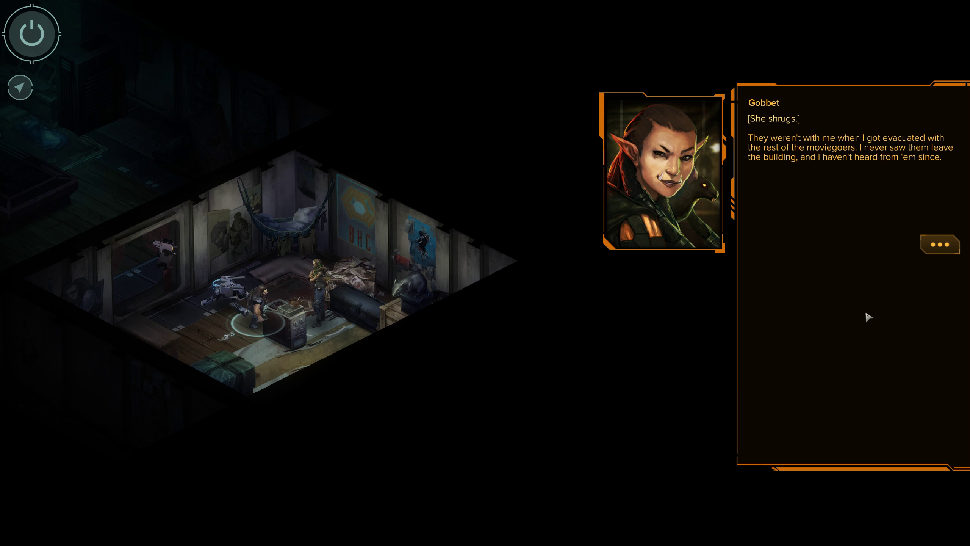
pyautogui.moveTo(893, 273)
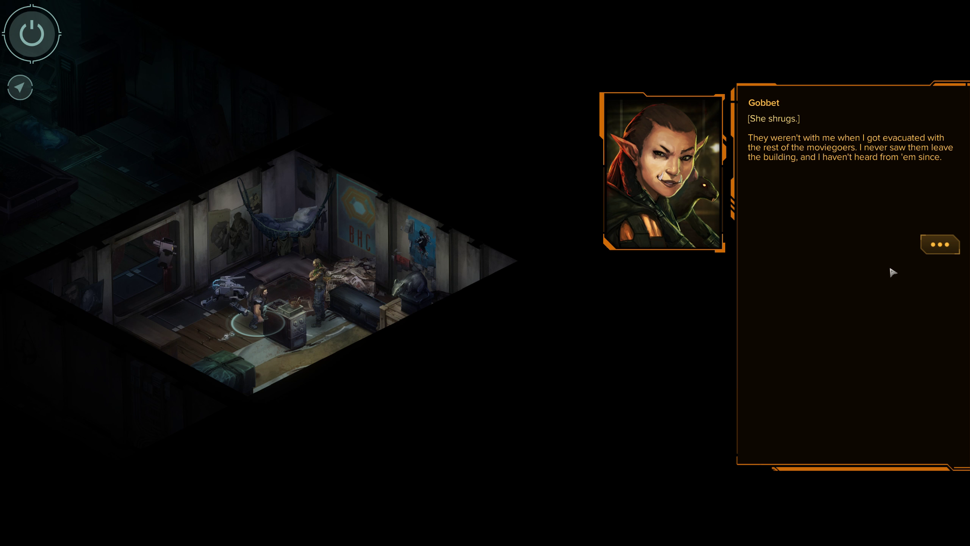
pyautogui.click(940, 244)
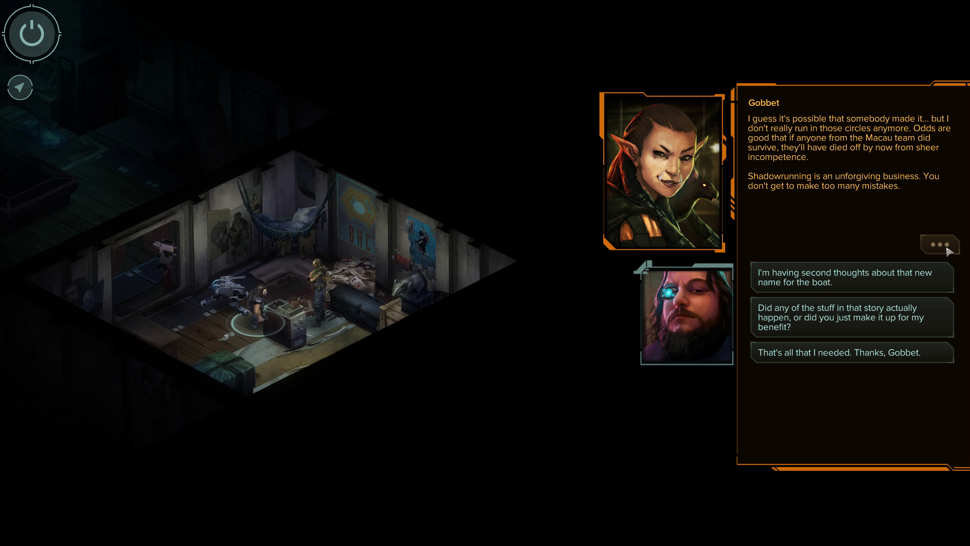
pyautogui.moveTo(951, 240)
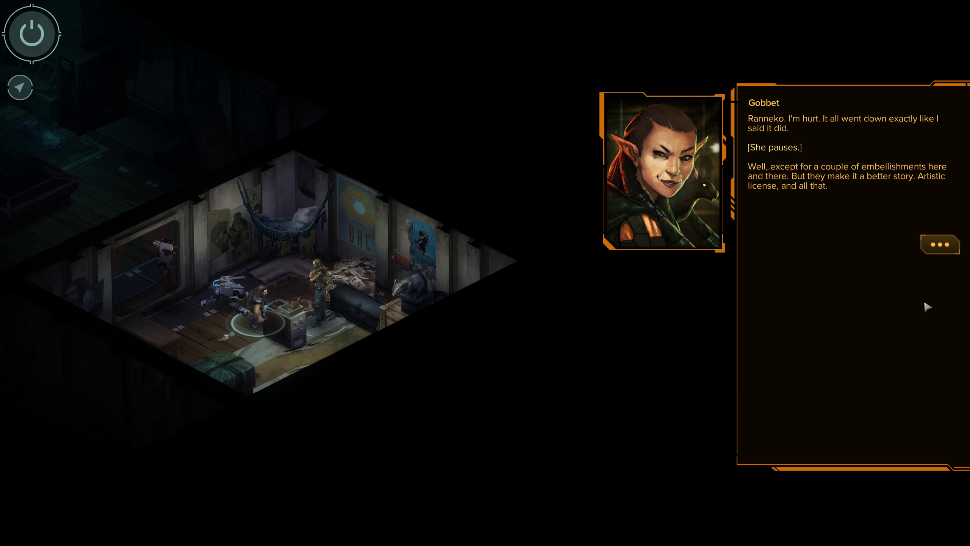
pyautogui.moveTo(939, 244)
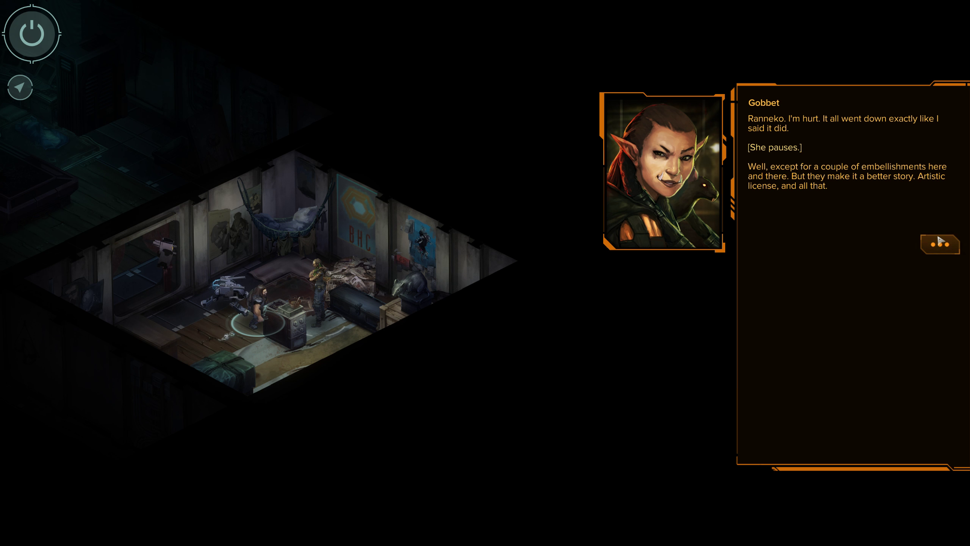
pyautogui.click(939, 245)
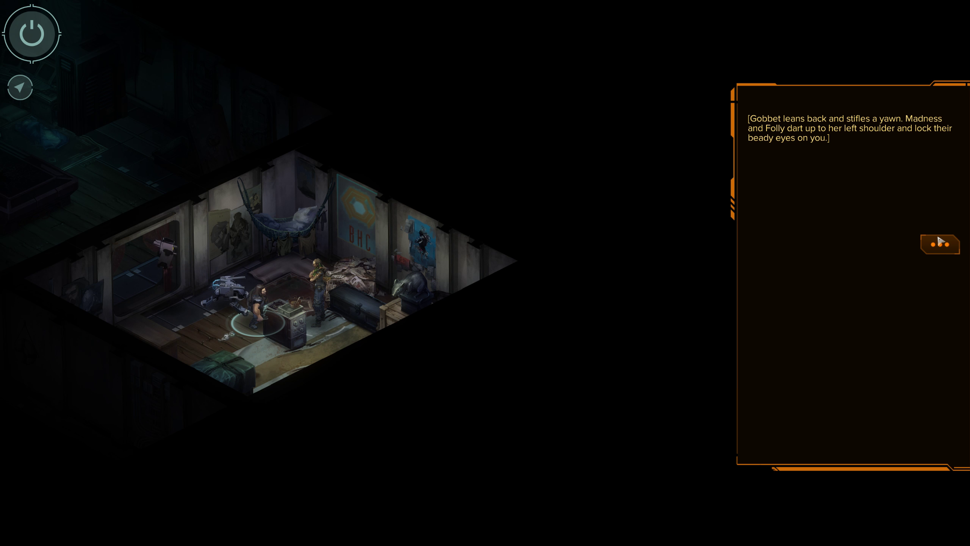
pyautogui.click(940, 245)
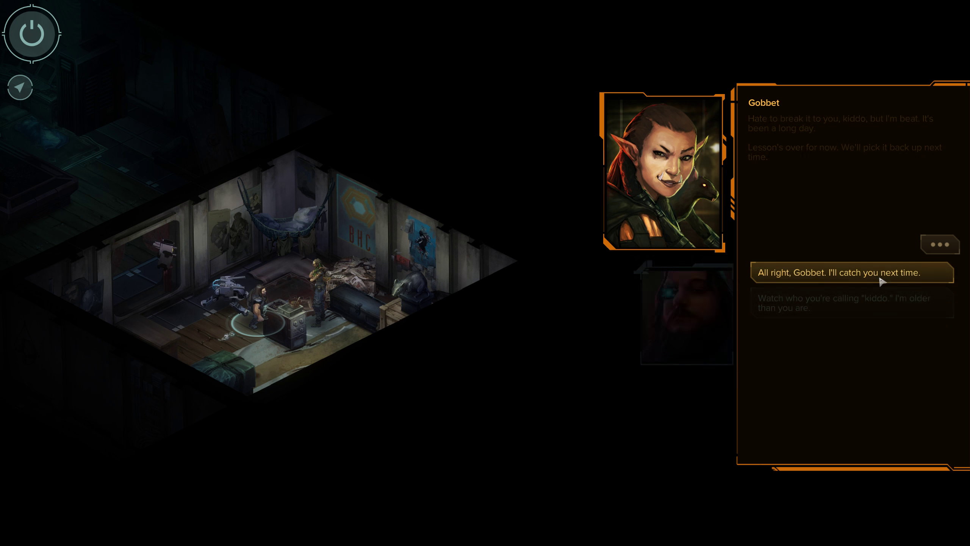
# Agree to catch Gobbet next time and end the lesson
pyautogui.click(852, 273)
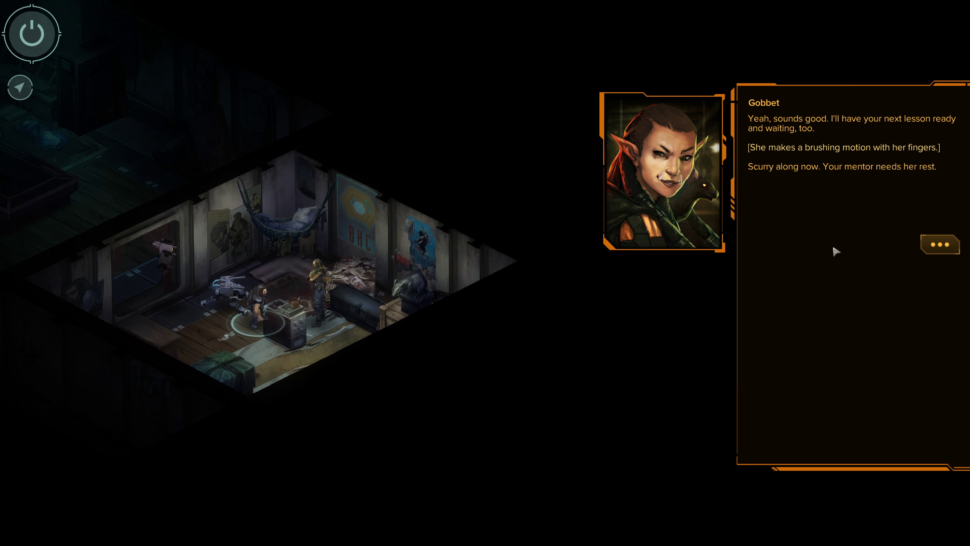
pyautogui.click(940, 244)
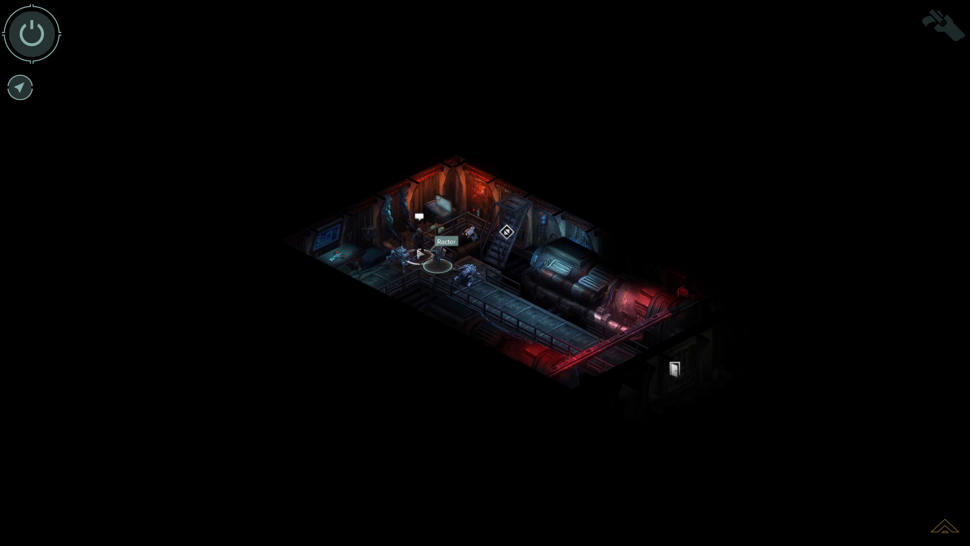
# Start talking to Racter in his shop and hear his opinion of the team
pyautogui.click(436, 257)
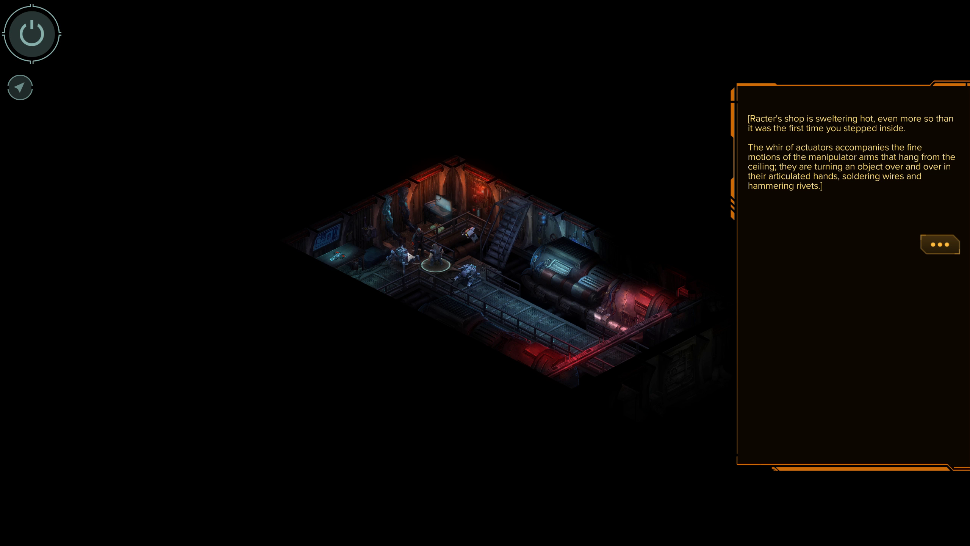
pyautogui.moveTo(656, 338)
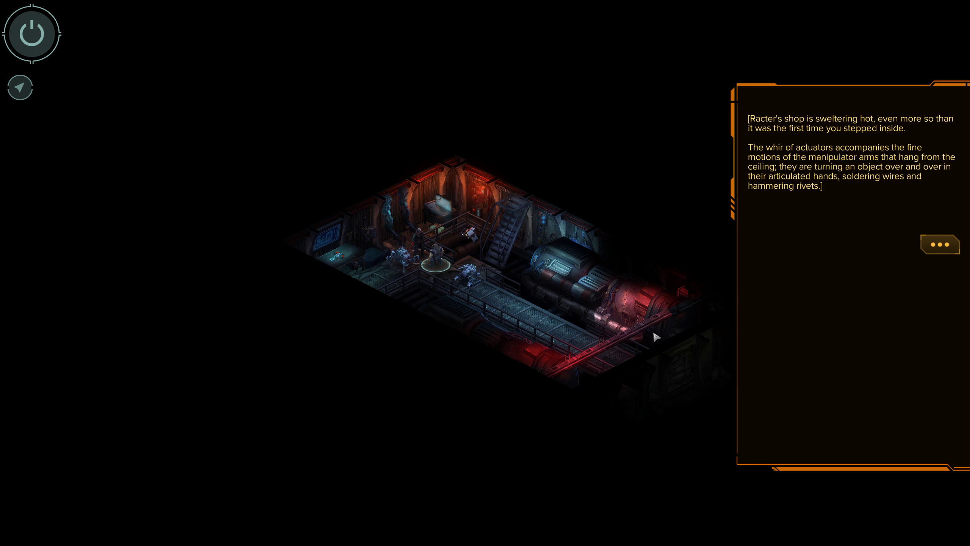
pyautogui.moveTo(899, 241)
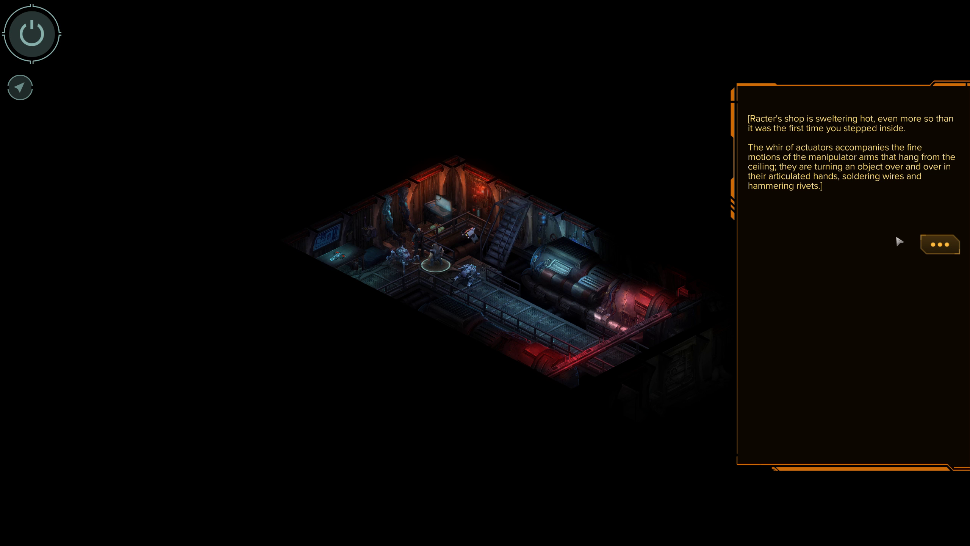
pyautogui.moveTo(903, 220)
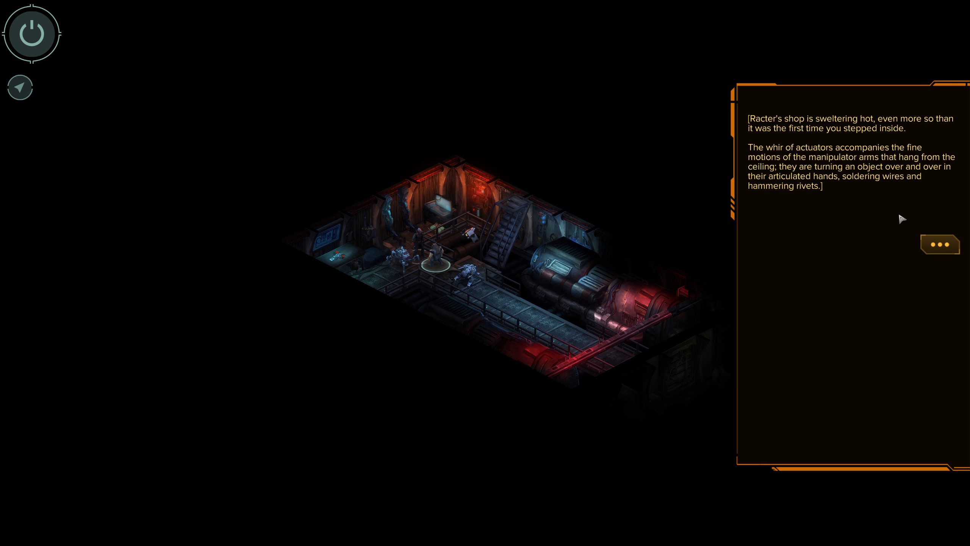
pyautogui.moveTo(908, 212)
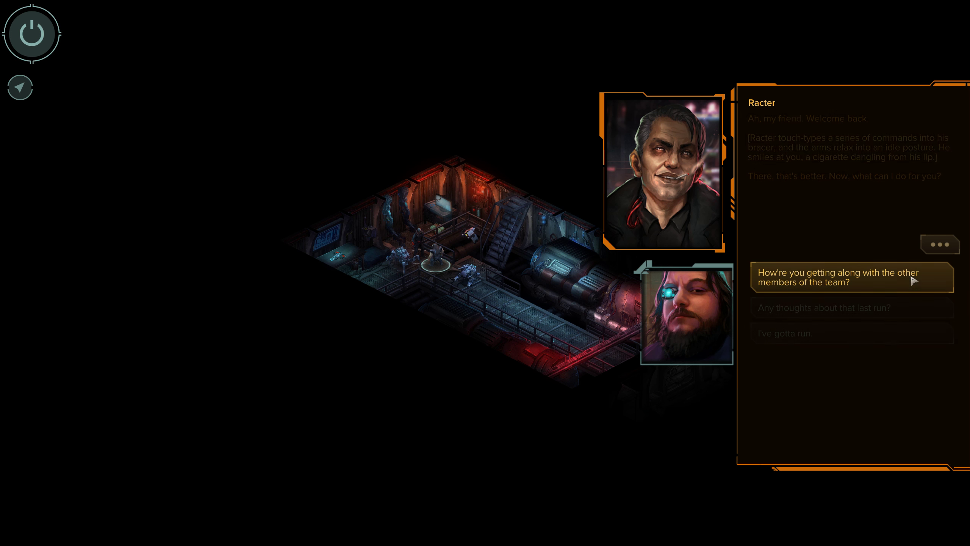
pyautogui.click(852, 278)
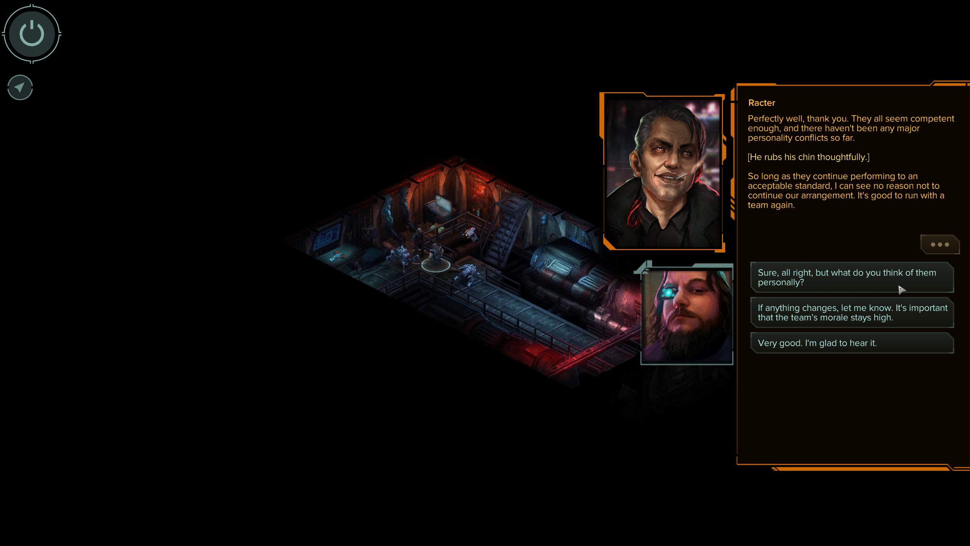
pyautogui.moveTo(890, 300)
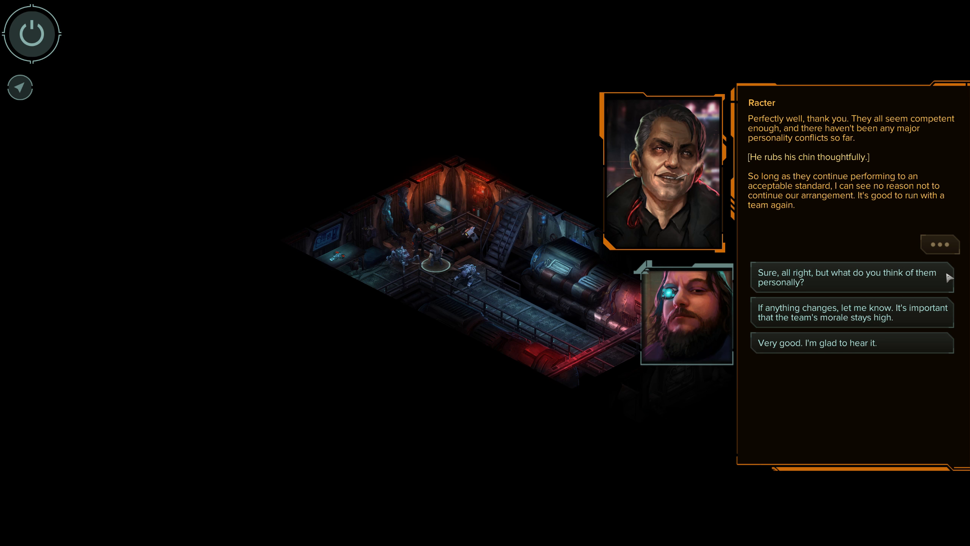
pyautogui.moveTo(911, 325)
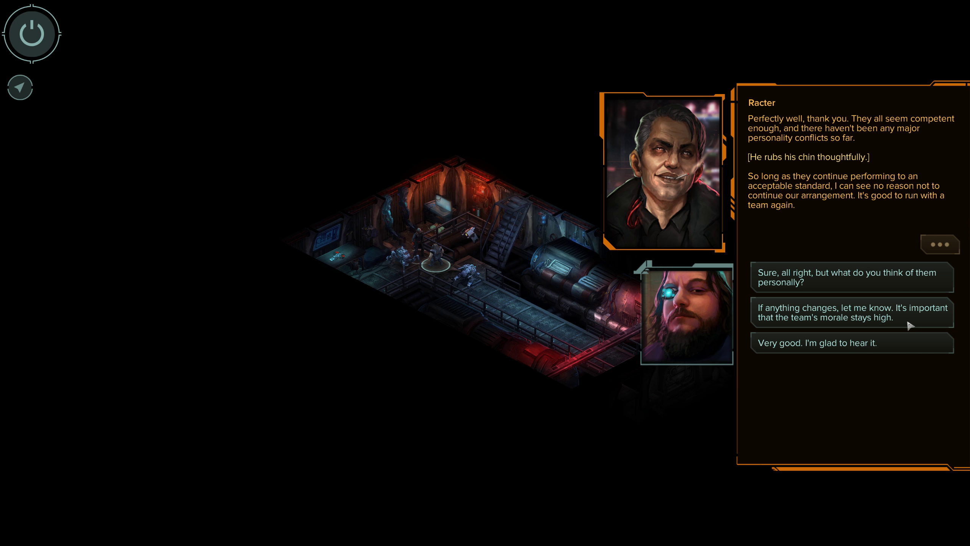
# Tell Racter to report anything affecting morale, then ask if he minds a few questions
pyautogui.click(852, 313)
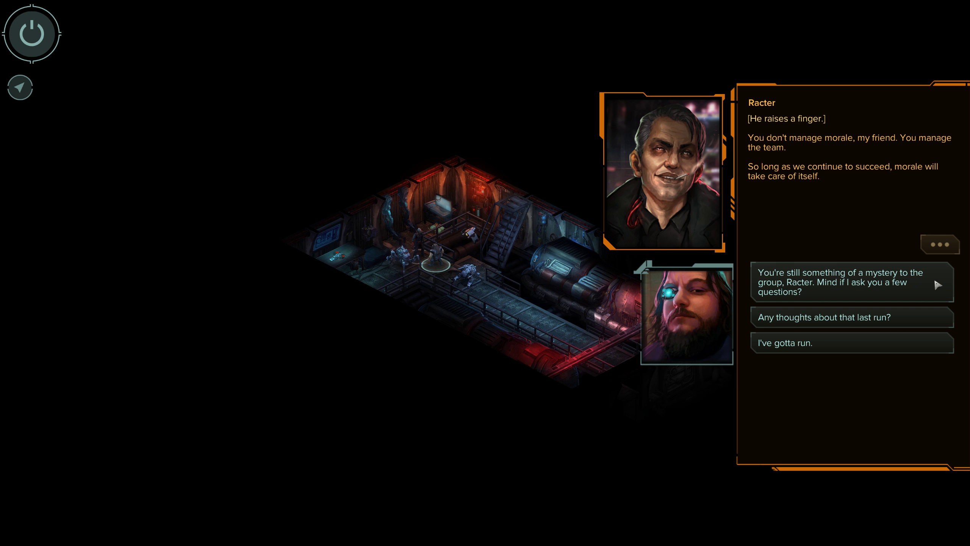
pyautogui.click(851, 283)
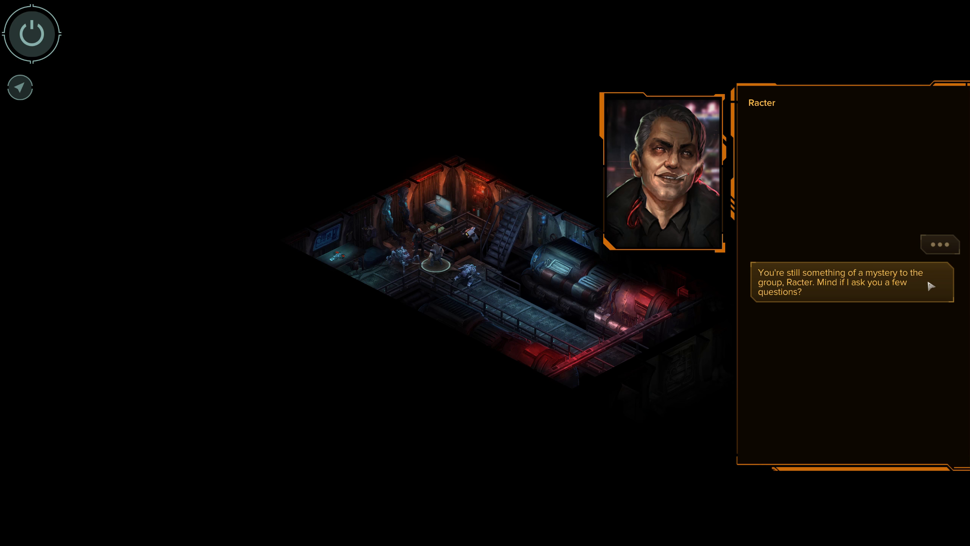
# Ask Racter about growing up in the Russian Republic and admit knowing only bits of the history
pyautogui.click(851, 287)
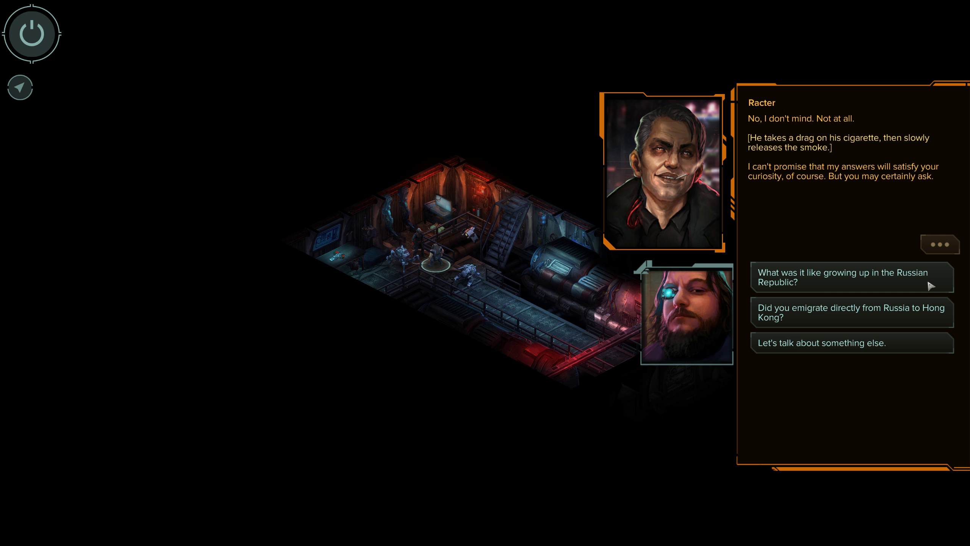
pyautogui.click(850, 278)
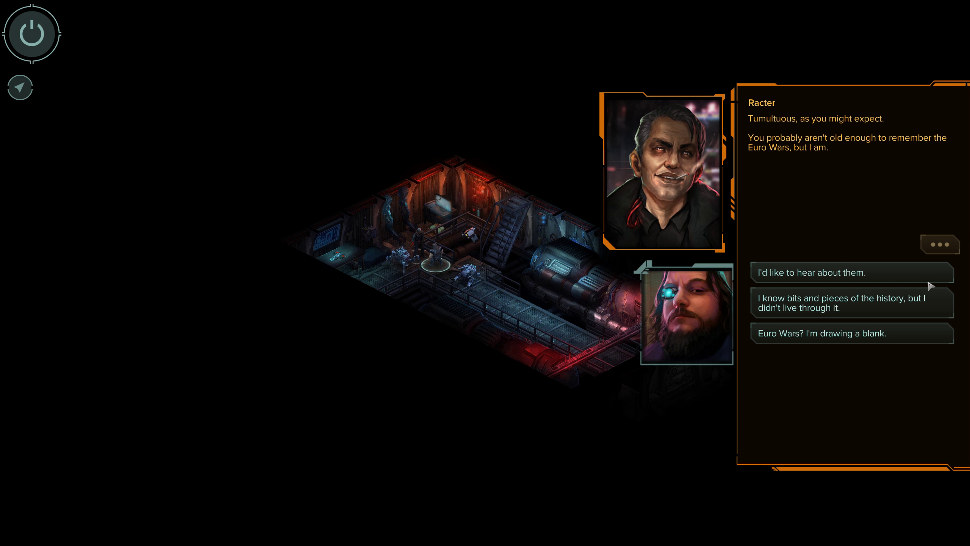
pyautogui.moveTo(893, 305)
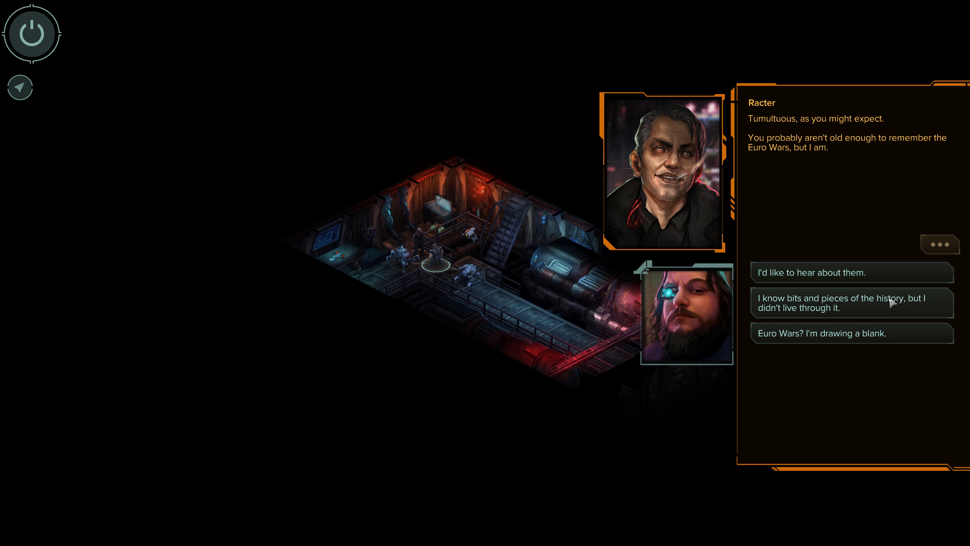
pyautogui.click(852, 304)
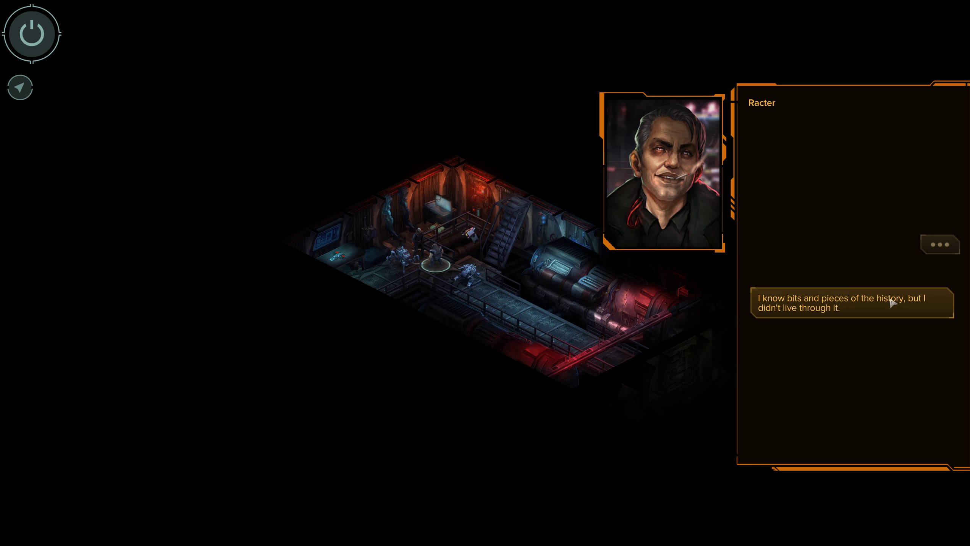
# Hear Racter's story of invading Poland and Germany, then liken Kropunin's ambition to Stalin's
pyautogui.click(852, 303)
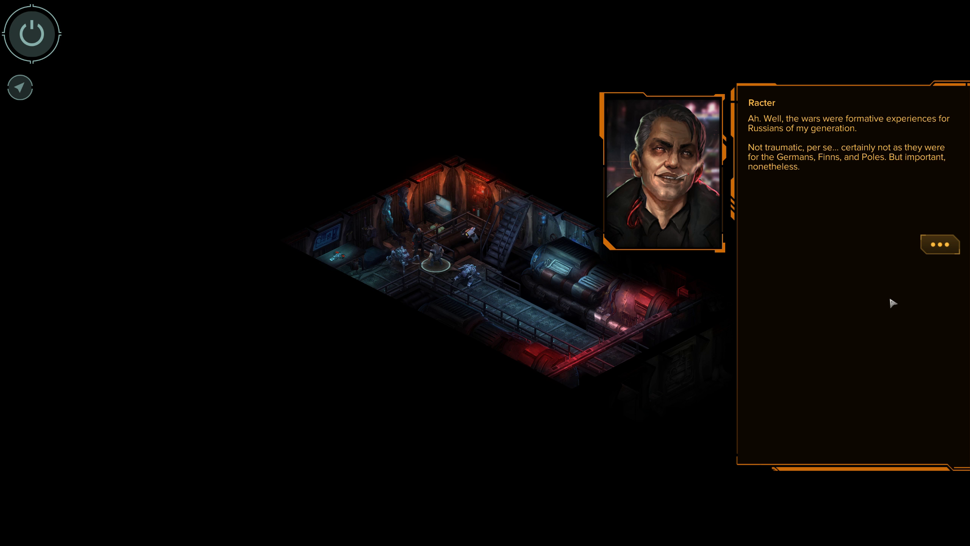
pyautogui.moveTo(958, 253)
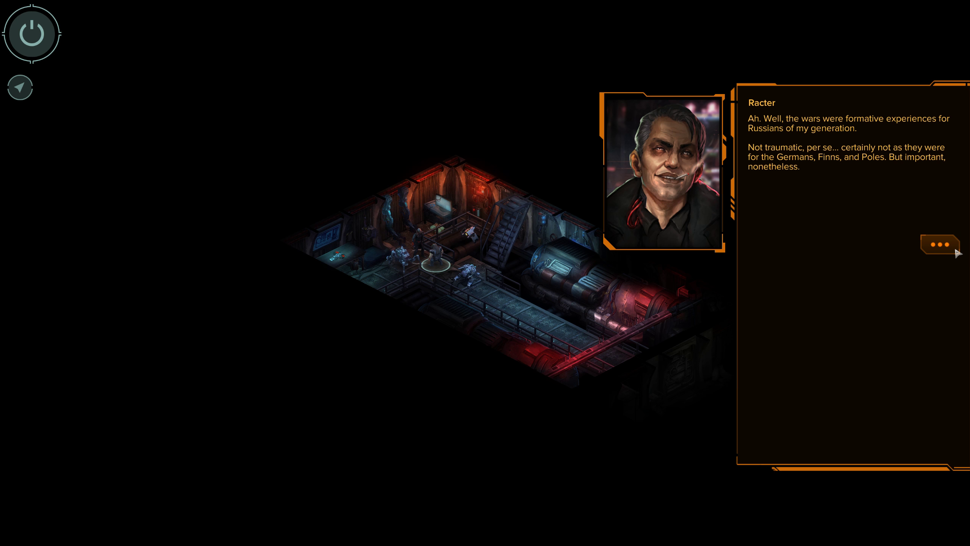
pyautogui.click(939, 244)
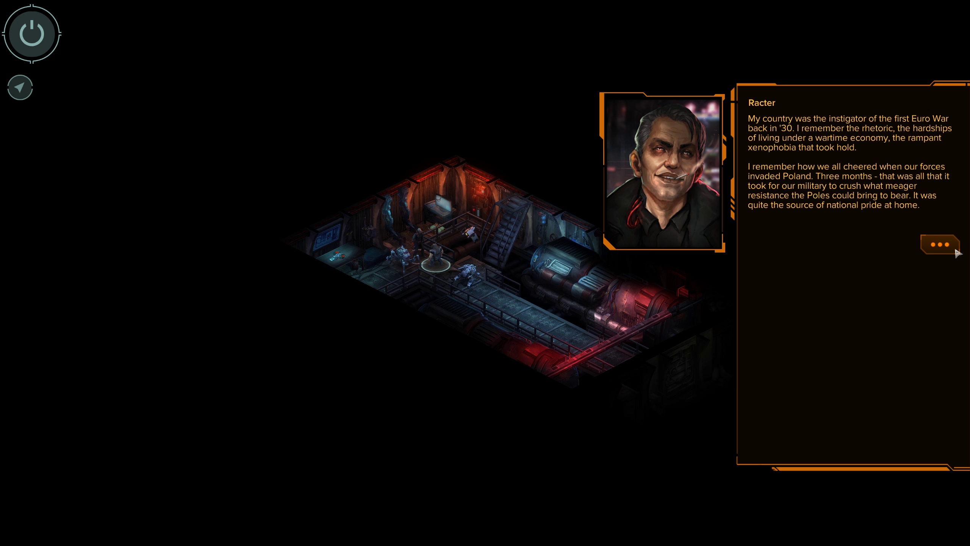
pyautogui.click(940, 245)
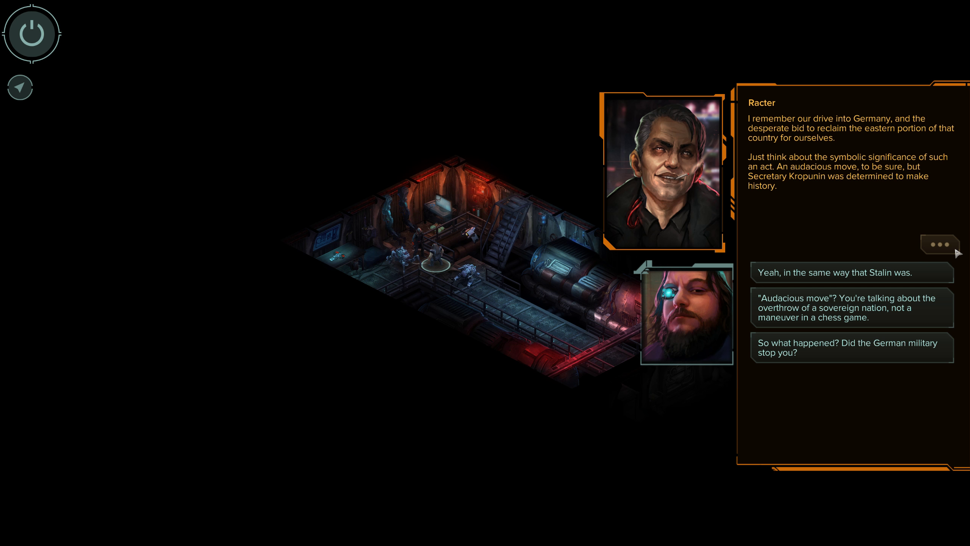
pyautogui.moveTo(918, 272)
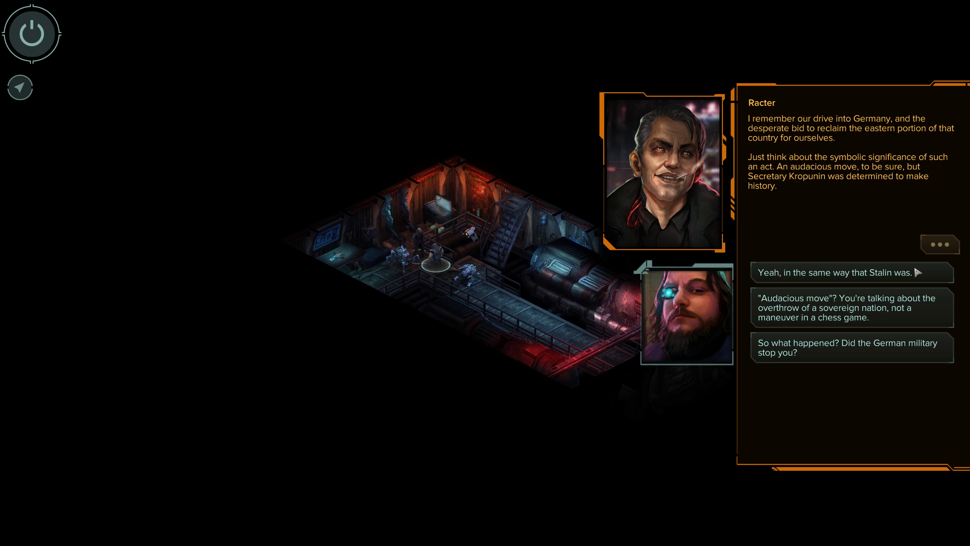
pyautogui.click(851, 273)
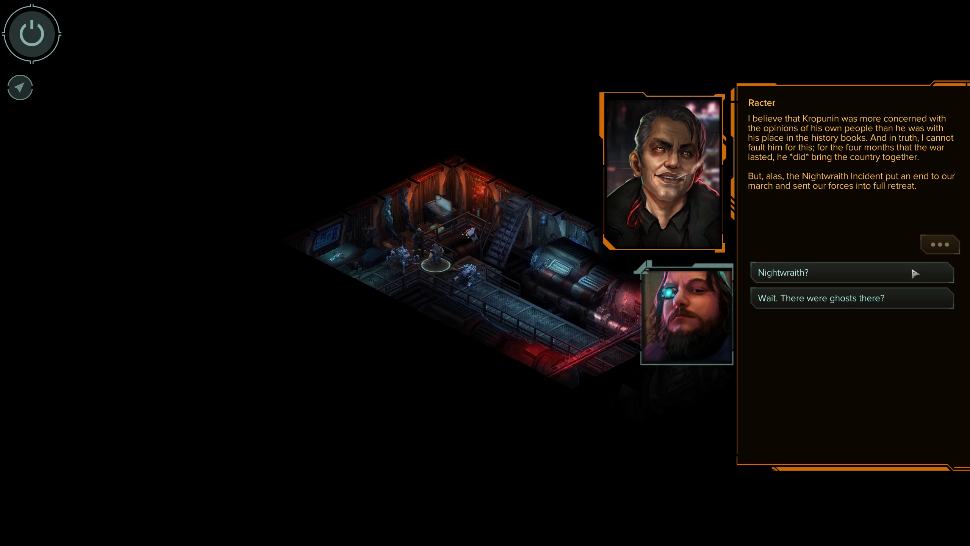
pyautogui.click(852, 272)
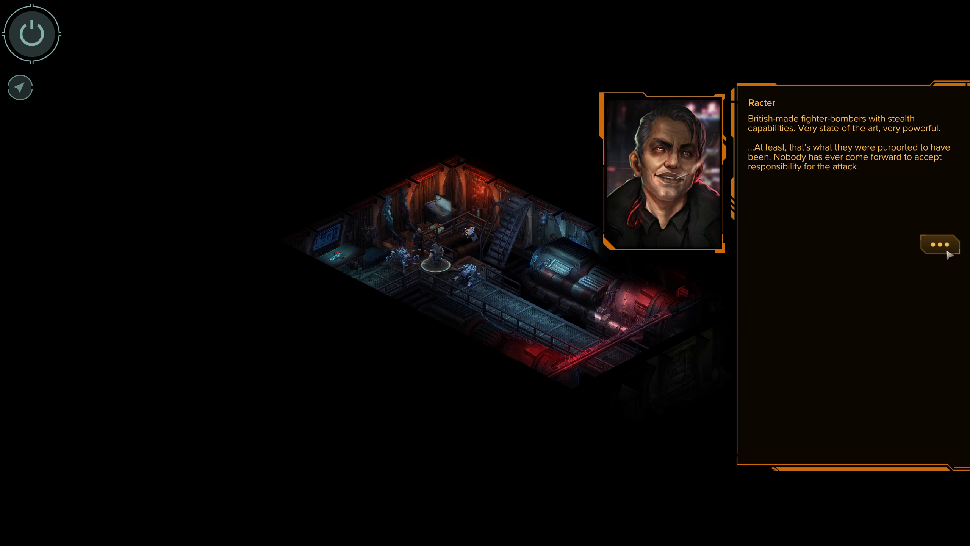
pyautogui.click(940, 245)
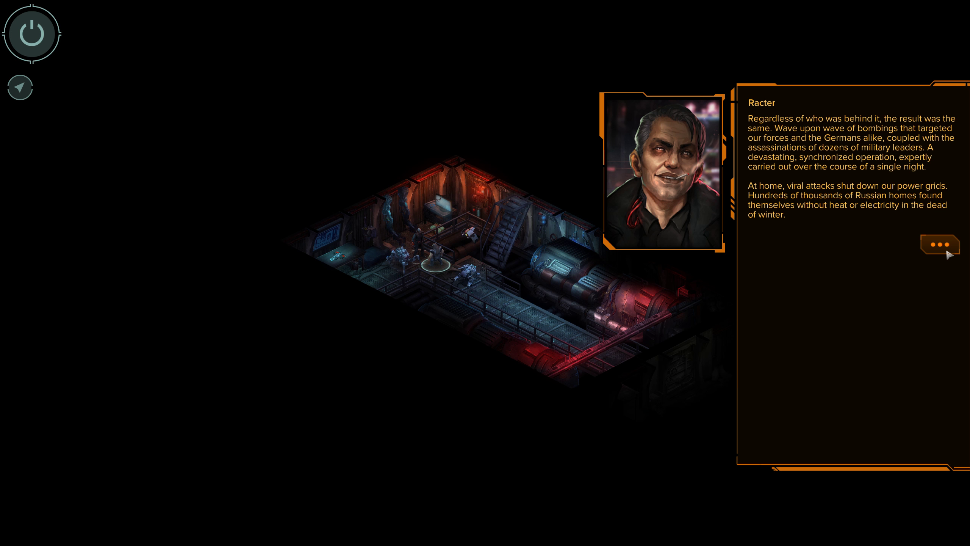
pyautogui.click(940, 245)
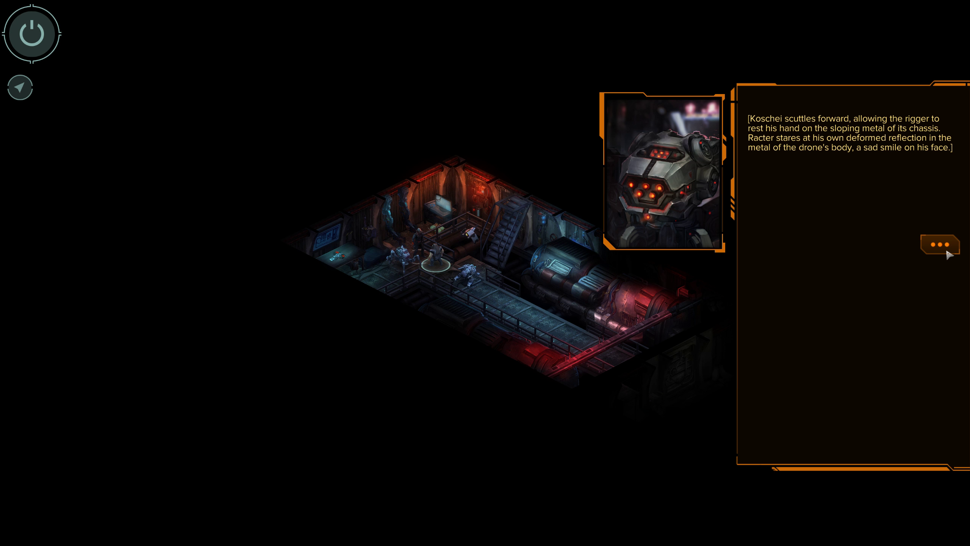
# Hear Racter's memories of the freezing winter and shame, then suggest Russia still had enemies in Poland and Germany
pyautogui.click(940, 244)
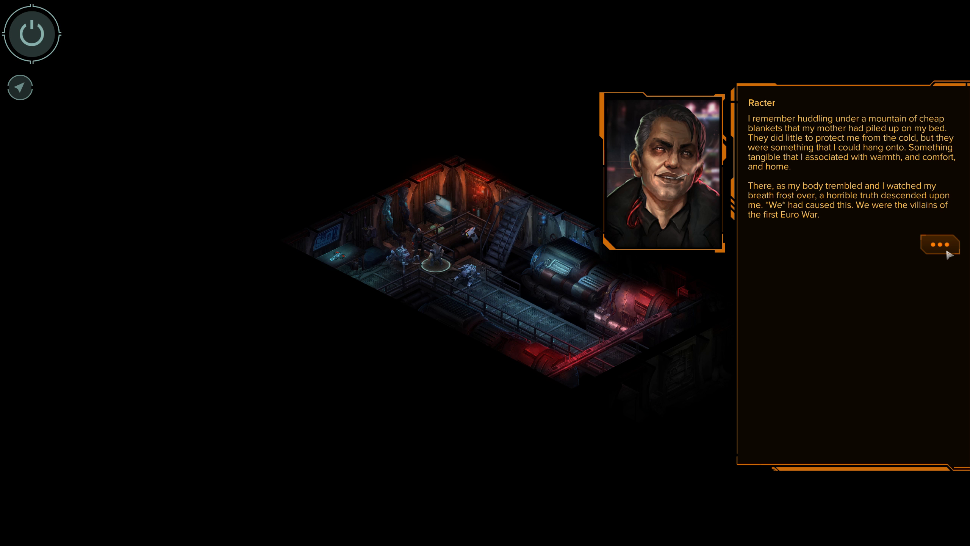
pyautogui.click(940, 244)
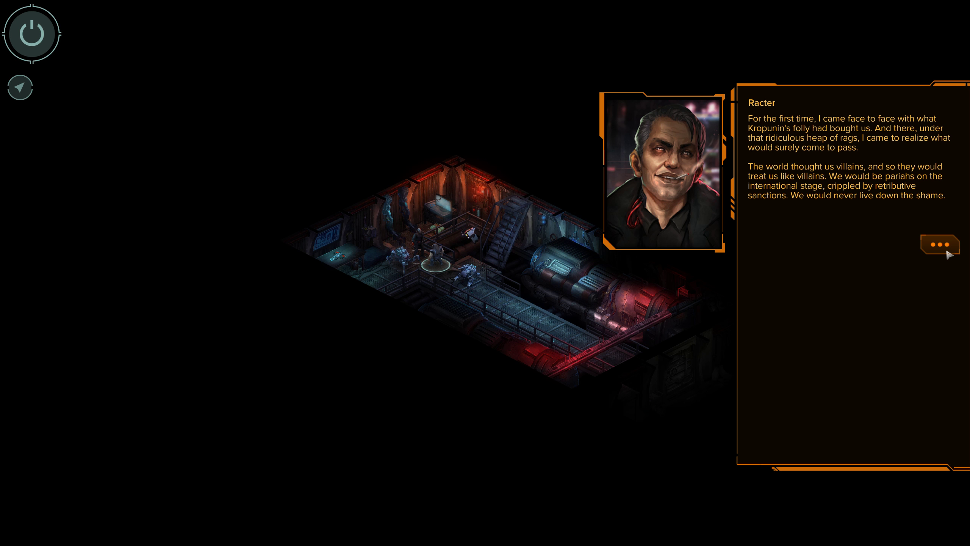
pyautogui.click(940, 244)
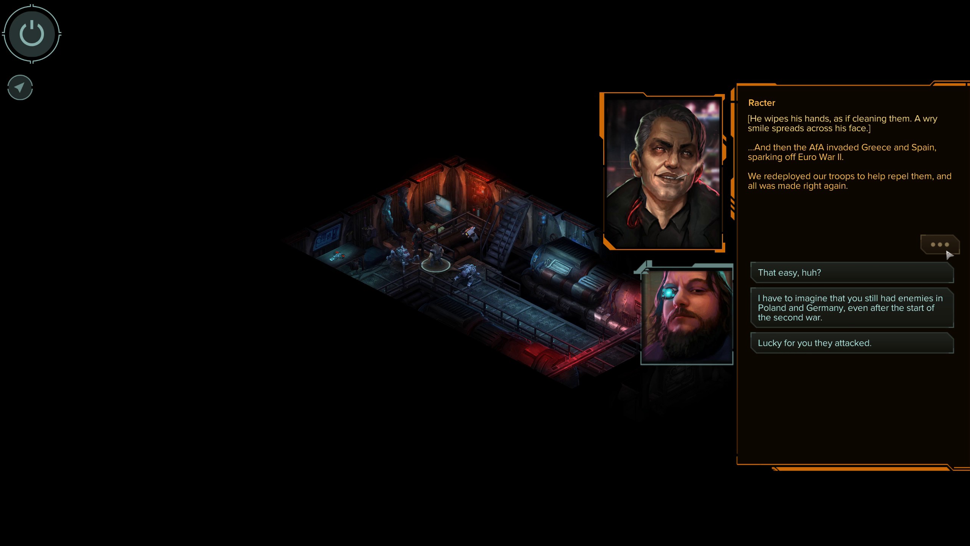
pyautogui.moveTo(919, 315)
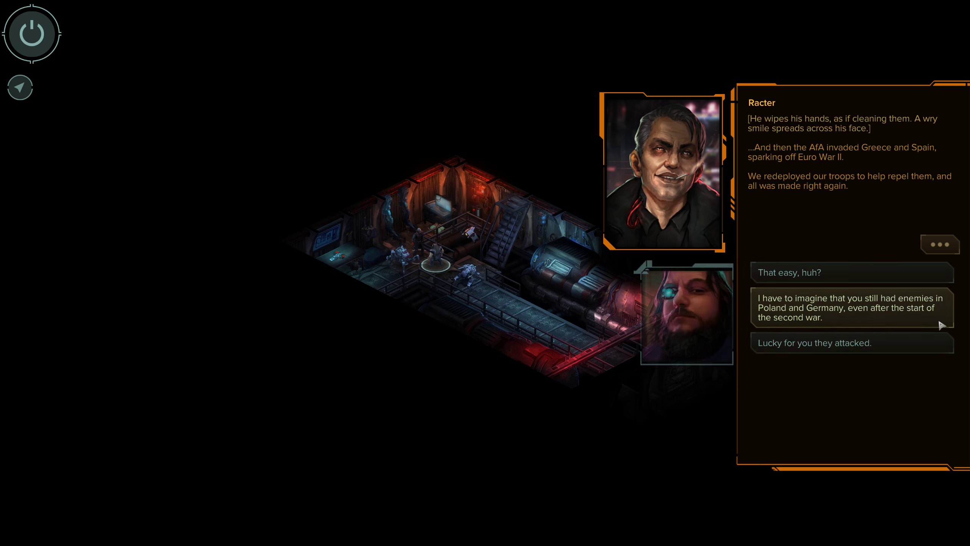
pyautogui.click(852, 308)
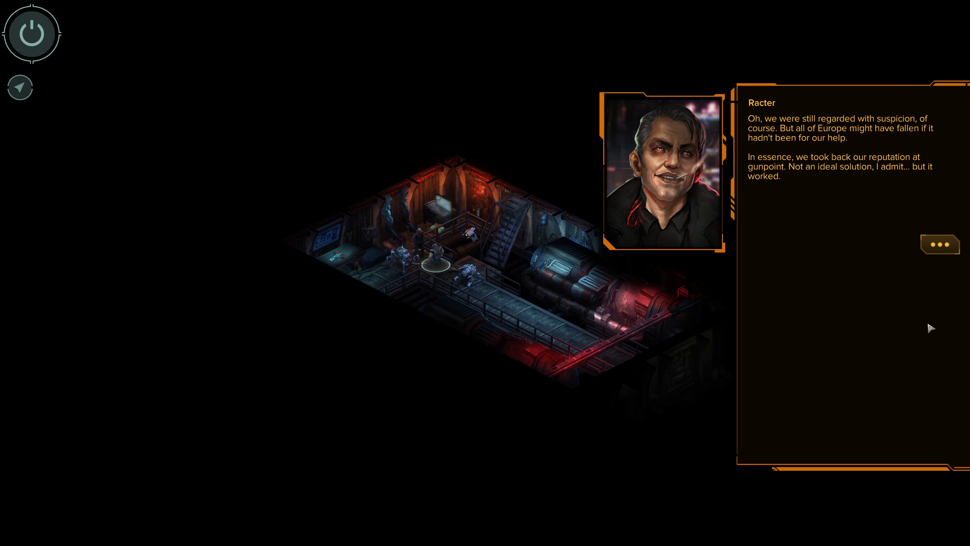
pyautogui.click(940, 244)
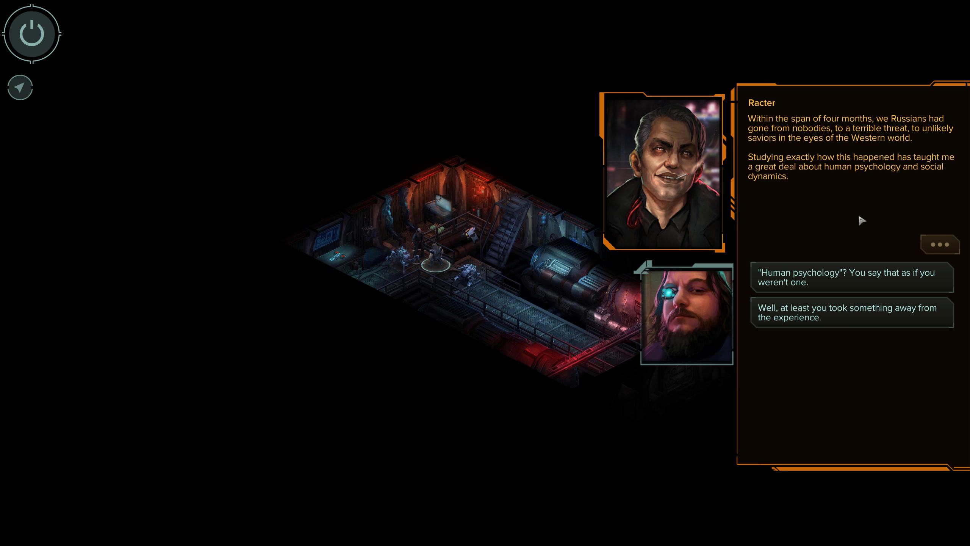
pyautogui.moveTo(840, 225)
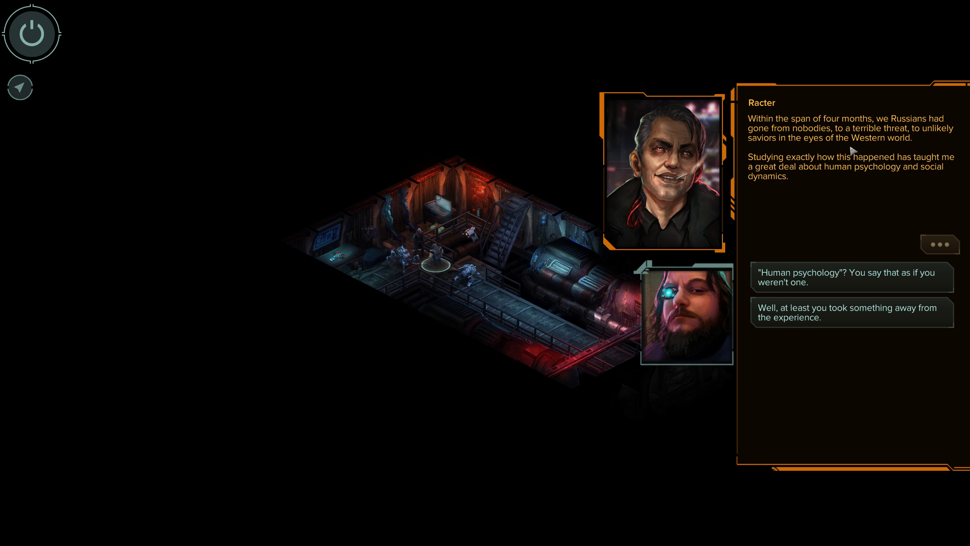
pyautogui.moveTo(835, 157)
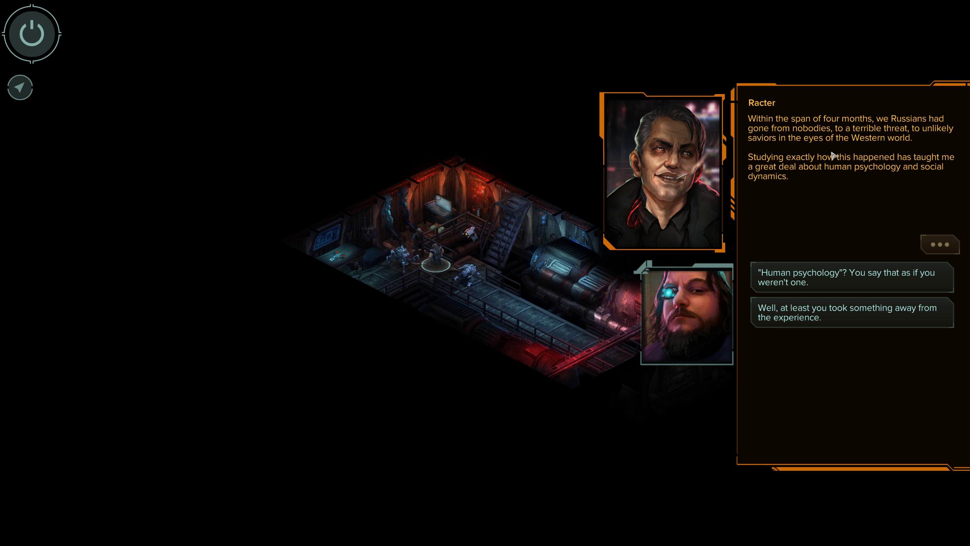
pyautogui.moveTo(861, 46)
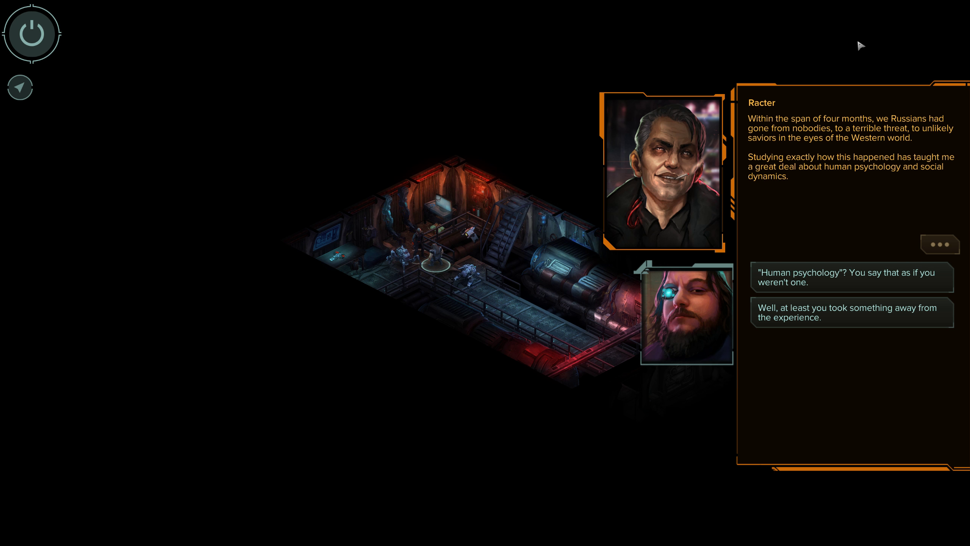
pyautogui.moveTo(844, 115)
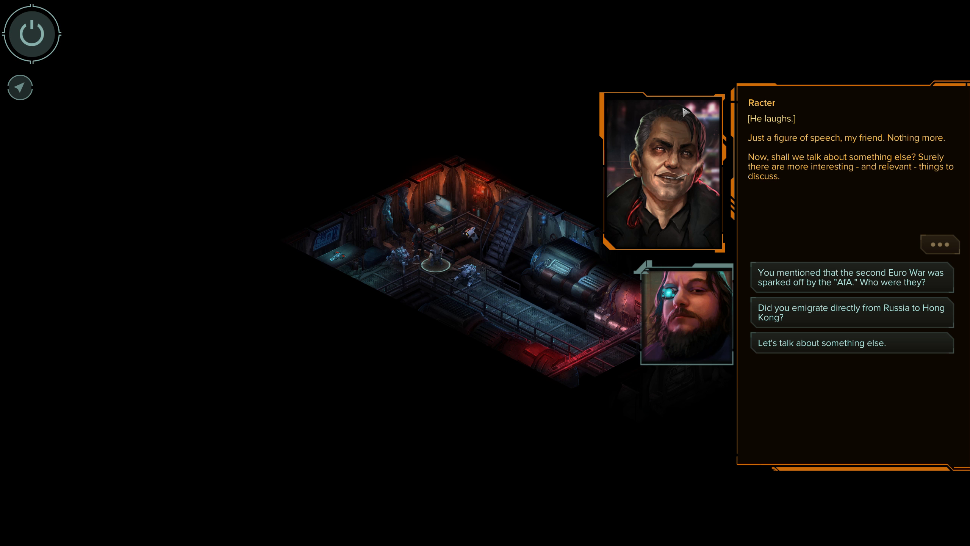
# Ask if Racter emigrated directly to Hong Kong and hear about his year with Berlin anarchists
pyautogui.click(851, 313)
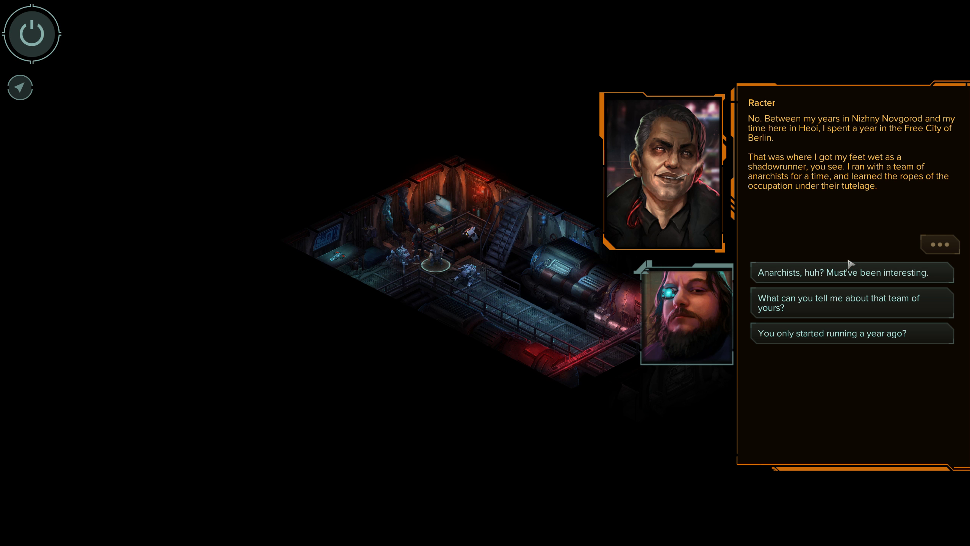
pyautogui.moveTo(855, 96)
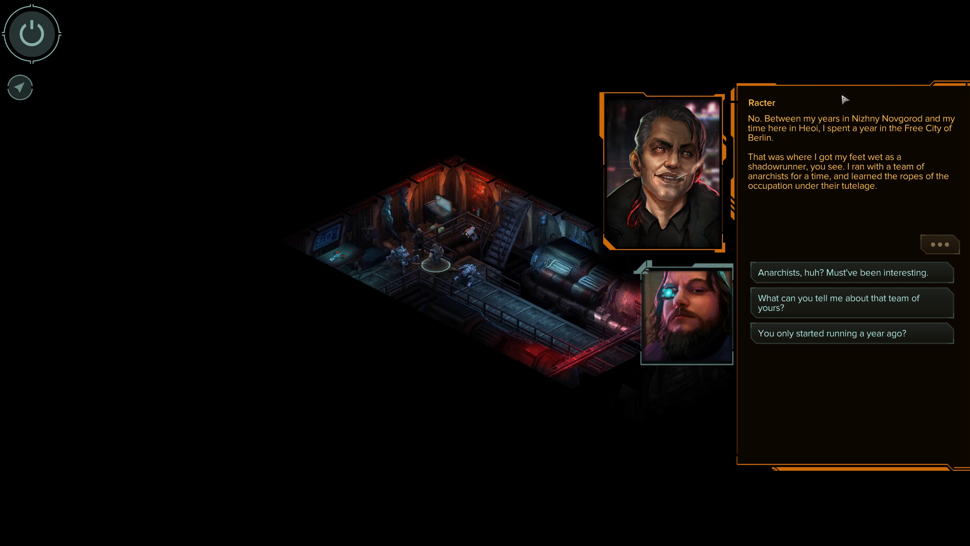
pyautogui.moveTo(799, 73)
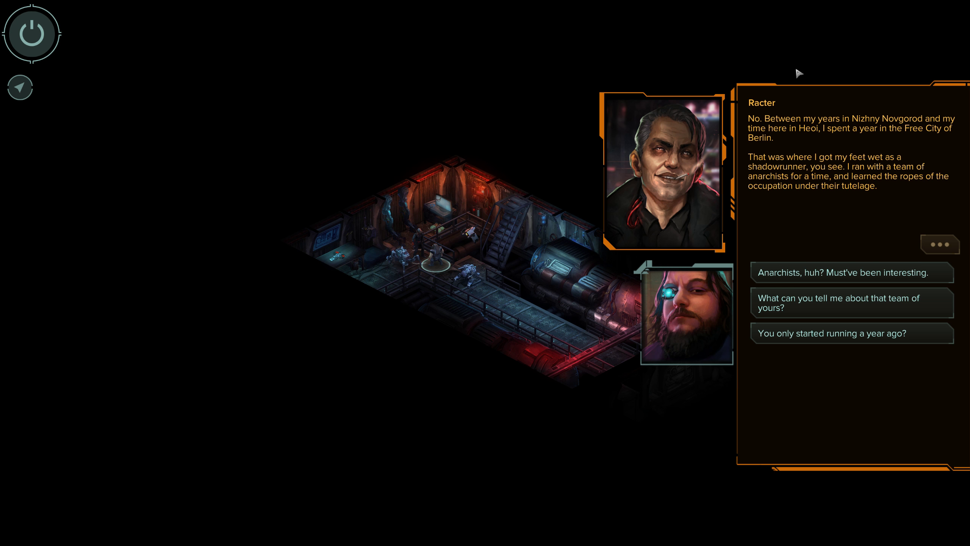
pyautogui.moveTo(892, 308)
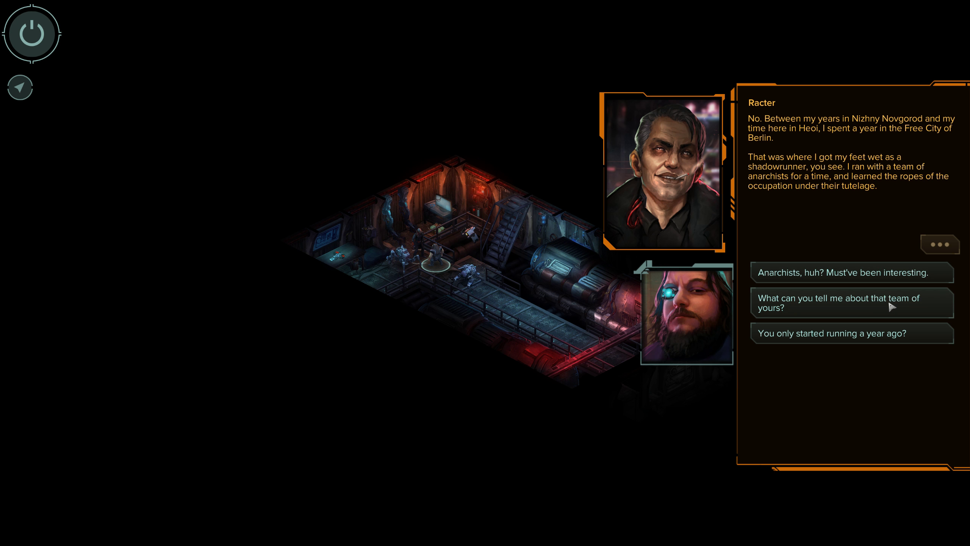
# Ask Racter what happened with his old Berlin group and hear why they blame him
pyautogui.click(850, 303)
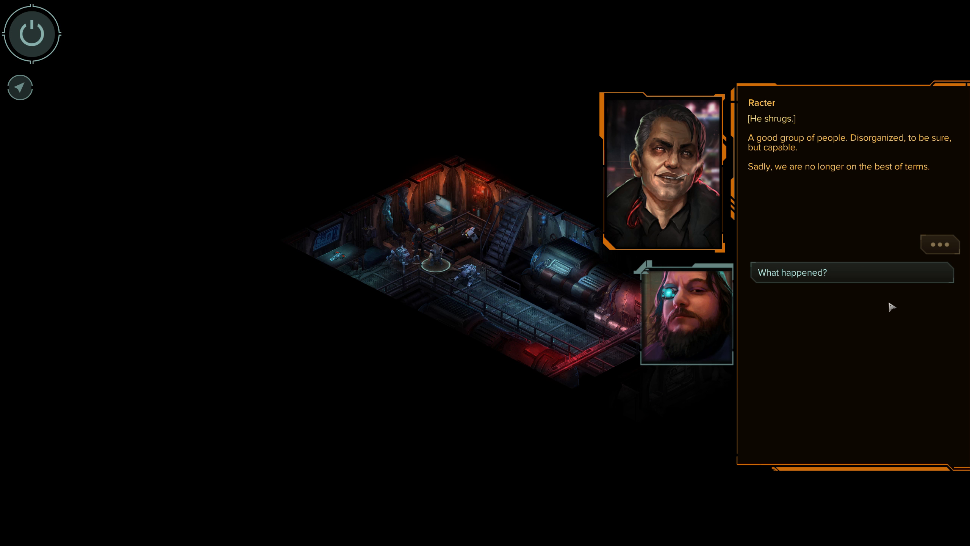
pyautogui.moveTo(889, 296)
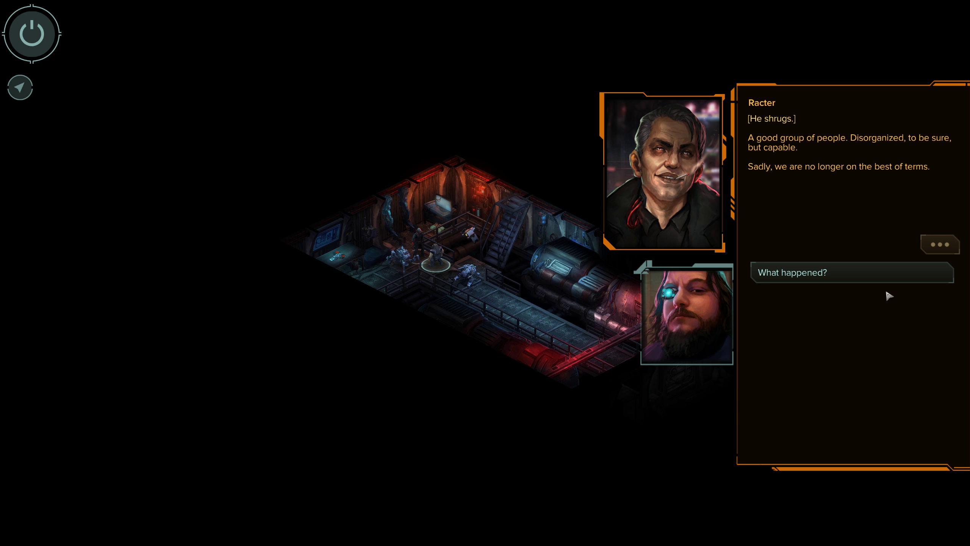
pyautogui.click(852, 273)
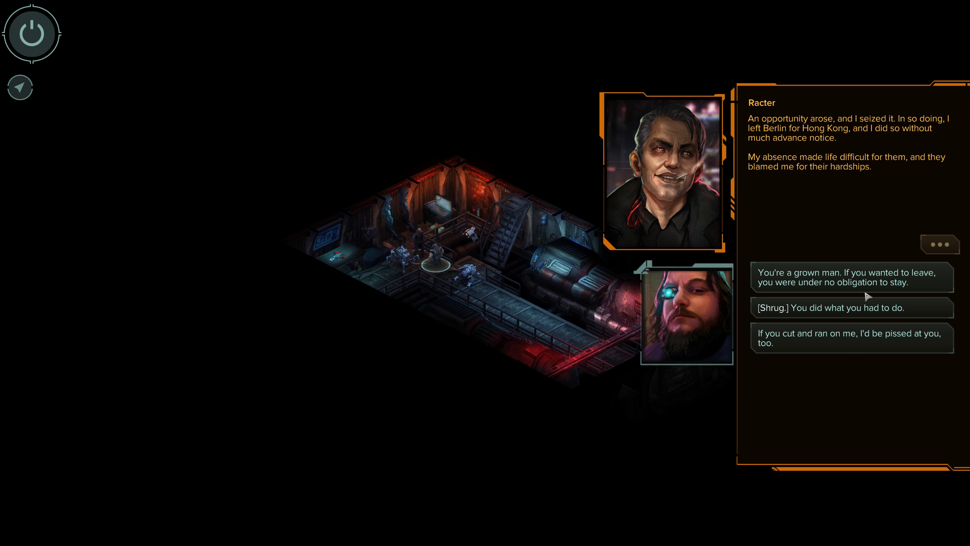
pyautogui.moveTo(914, 291)
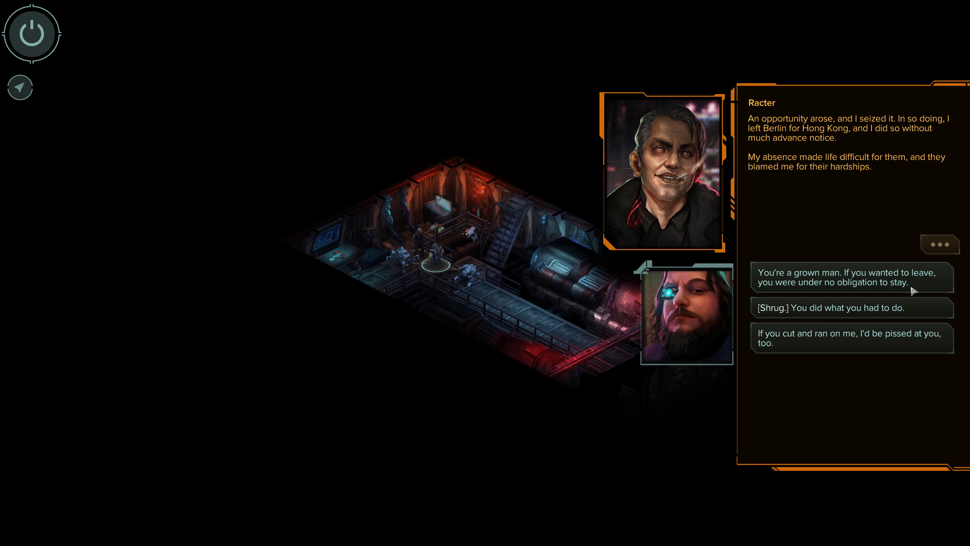
pyautogui.moveTo(934, 286)
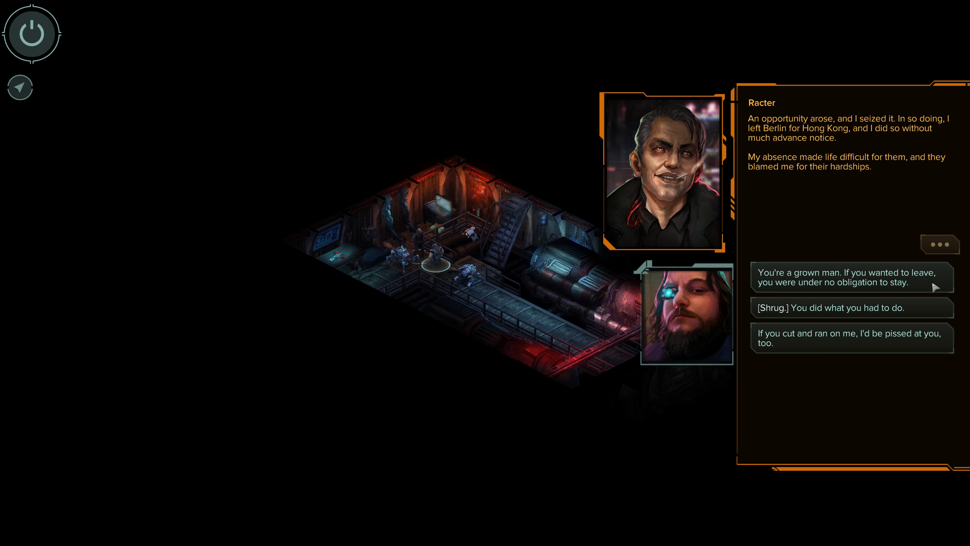
# Tell Racter he was free to leave, hear his thoughts on Berlin, and agree you like it here too
pyautogui.click(852, 278)
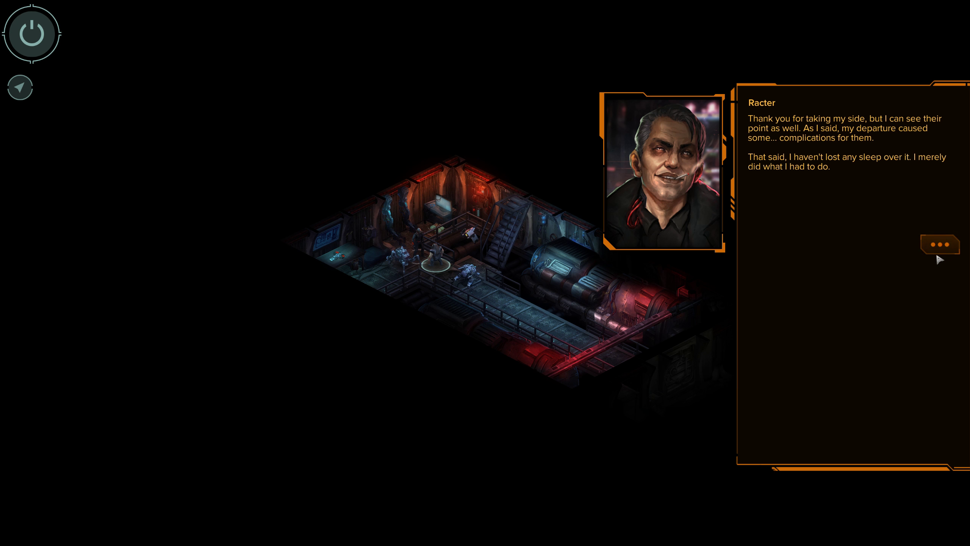
pyautogui.click(940, 244)
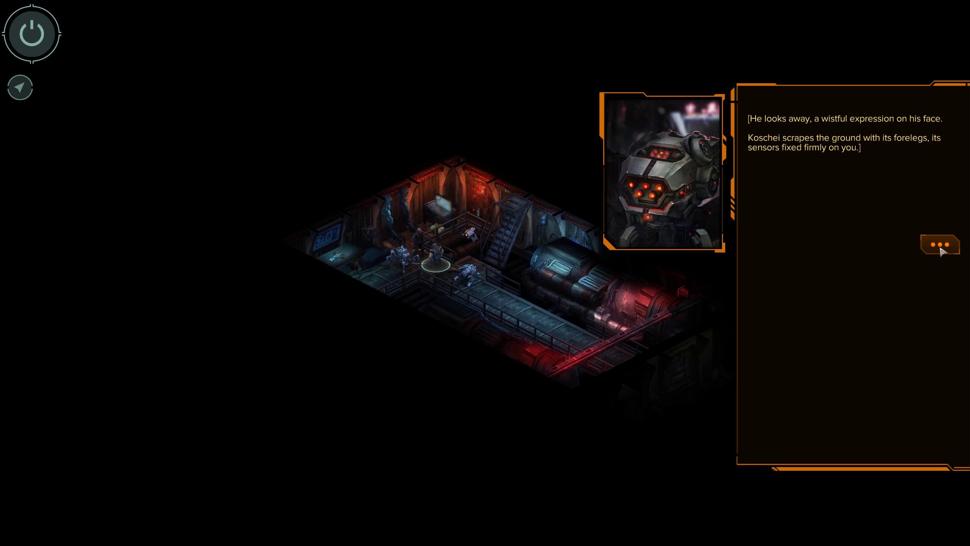
pyautogui.moveTo(889, 257)
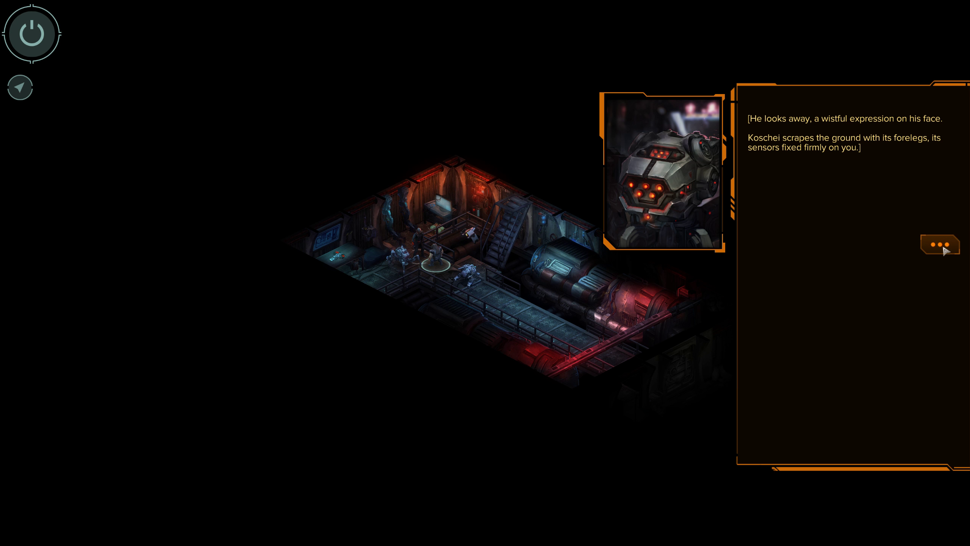
pyautogui.click(940, 244)
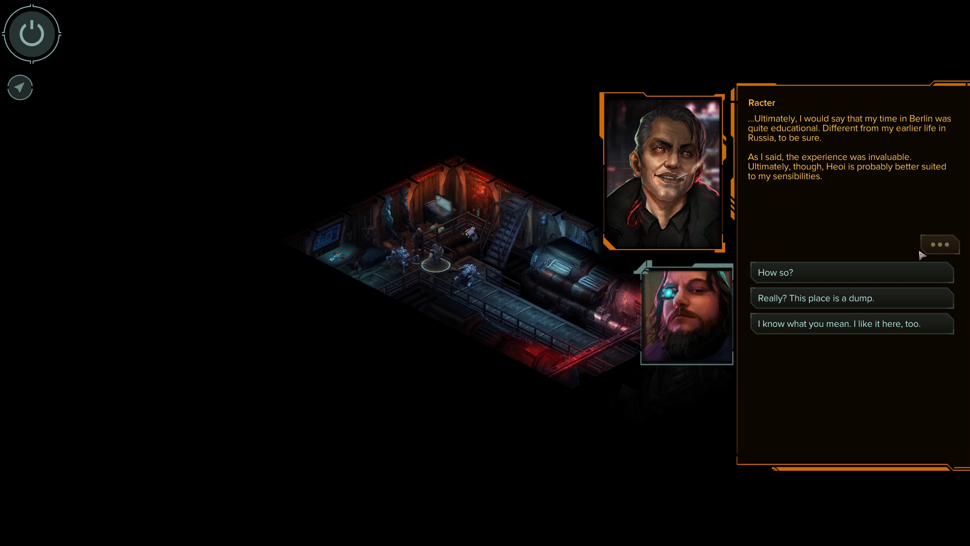
pyautogui.moveTo(879, 261)
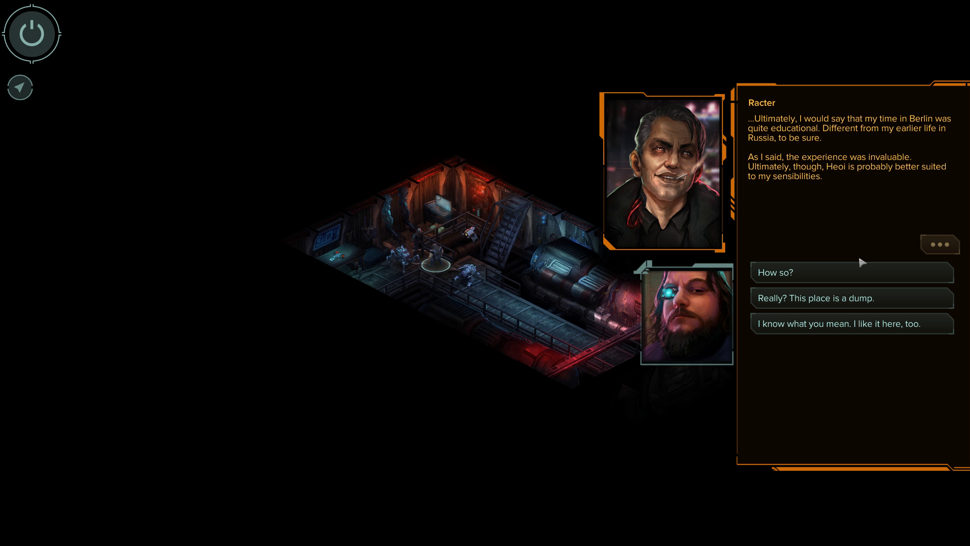
pyautogui.moveTo(742, 165)
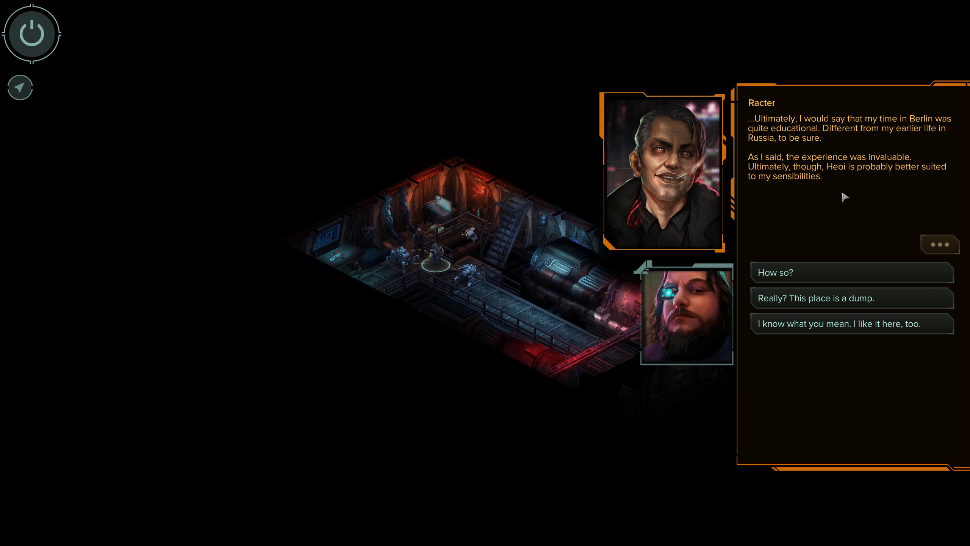
pyautogui.moveTo(828, 207)
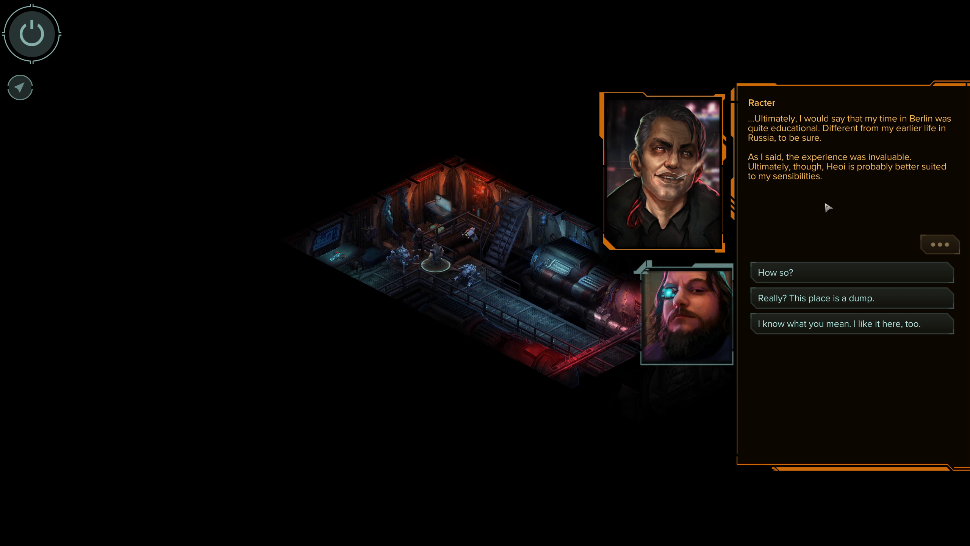
pyautogui.moveTo(846, 334)
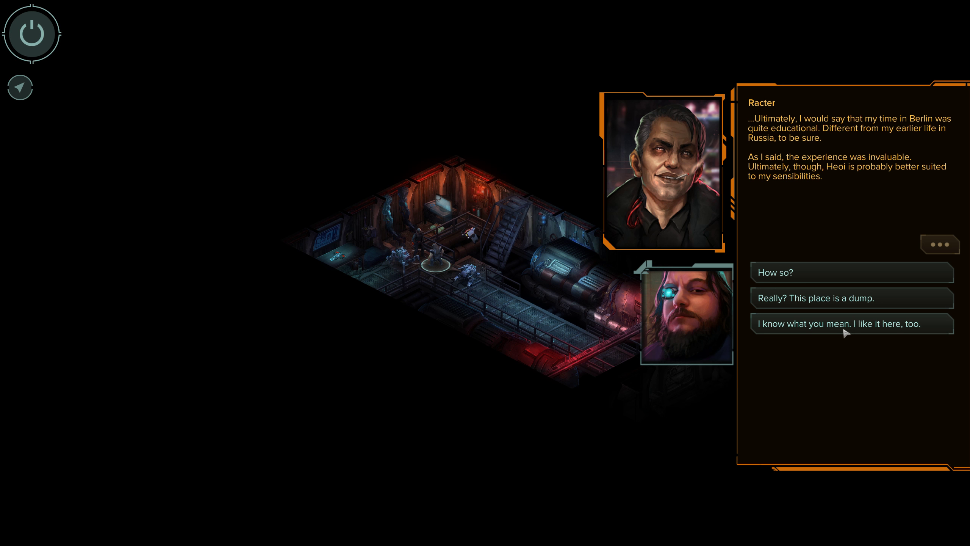
pyautogui.click(848, 323)
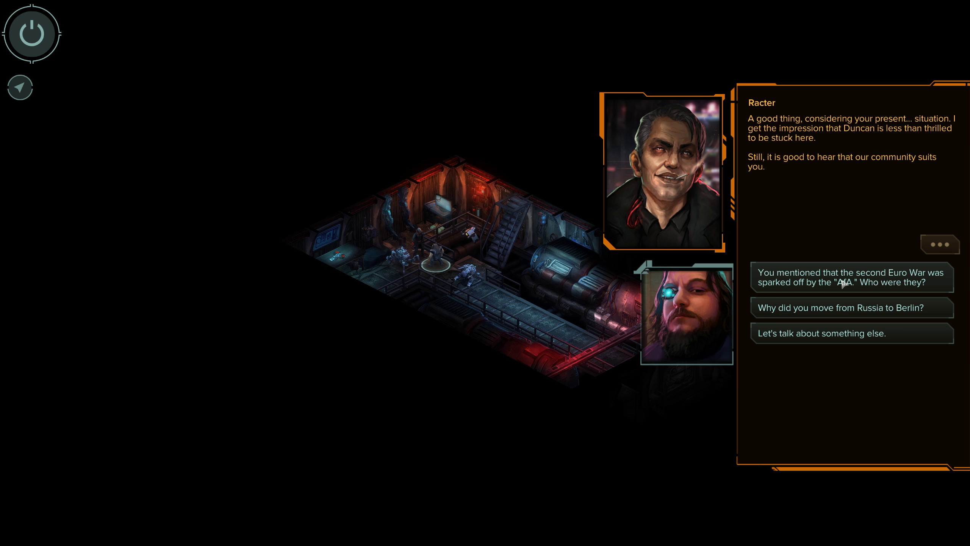
pyautogui.moveTo(840, 284)
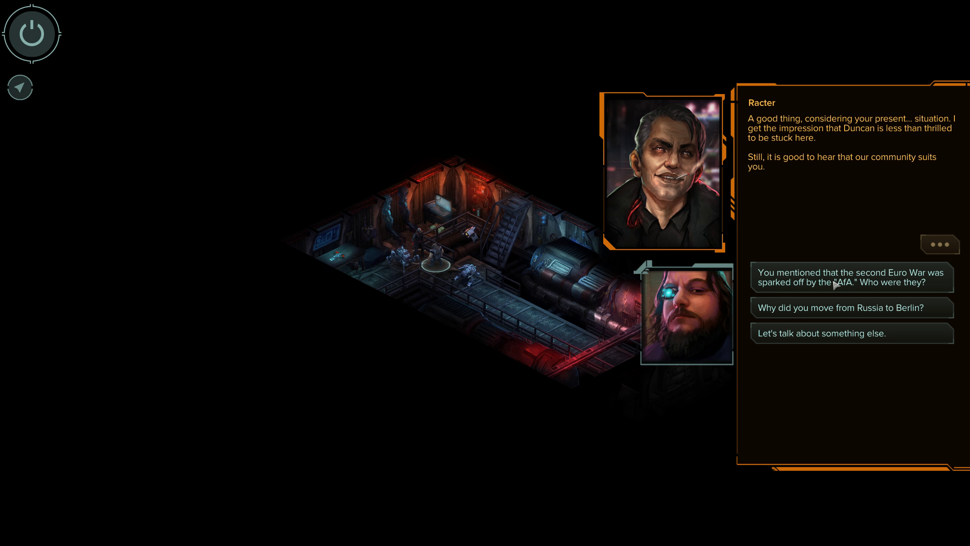
# Ask who the AfA were, about their surprise attack, how the war ended, and why he left Russia for Berlin
pyautogui.click(852, 278)
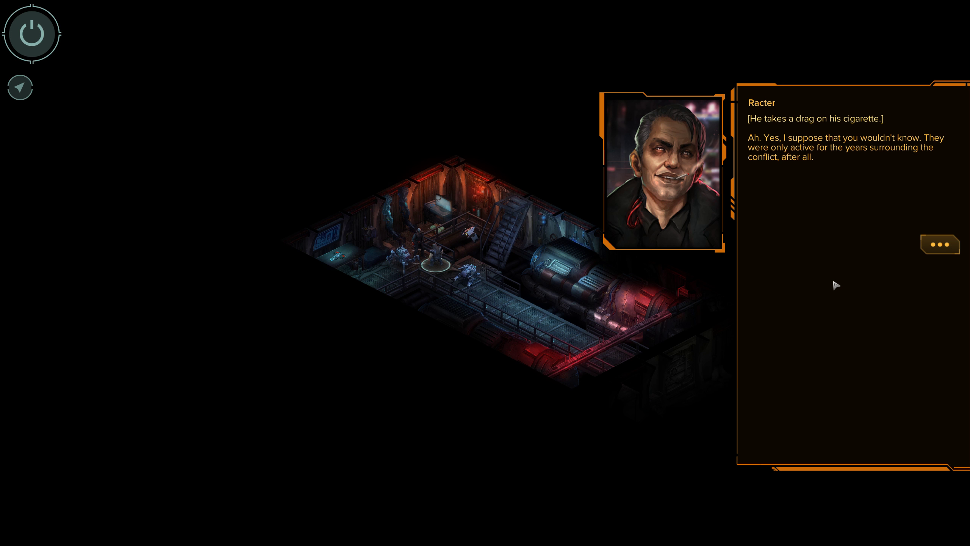
pyautogui.moveTo(909, 285)
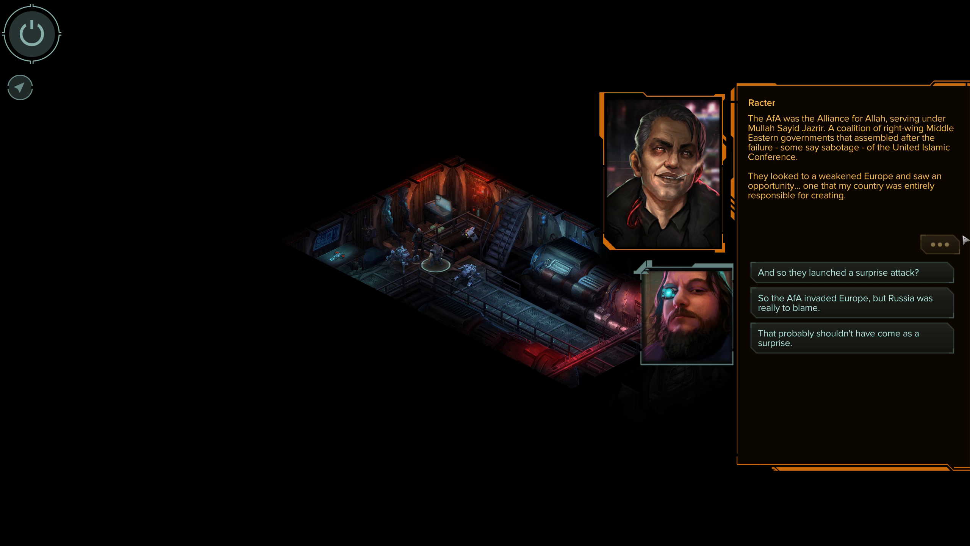
pyautogui.moveTo(929, 251)
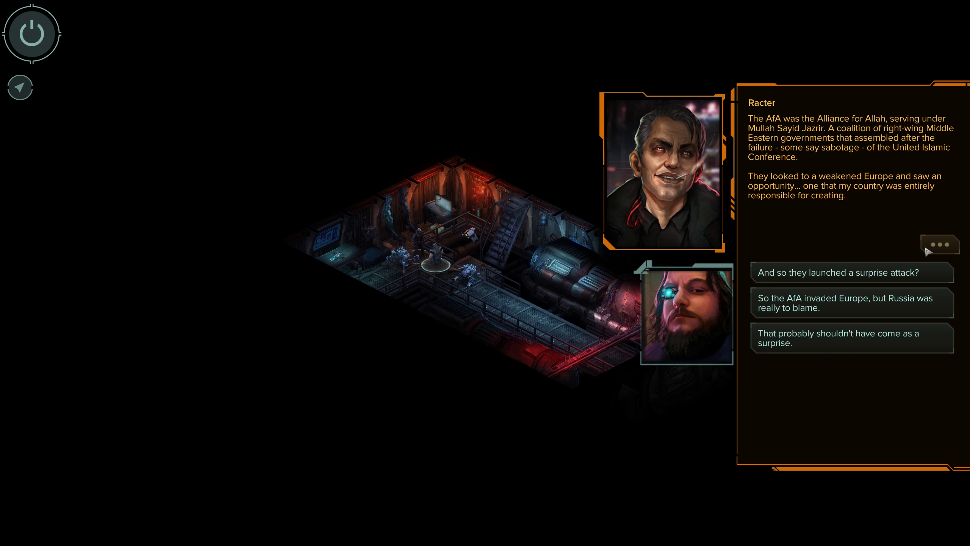
pyautogui.moveTo(847, 151)
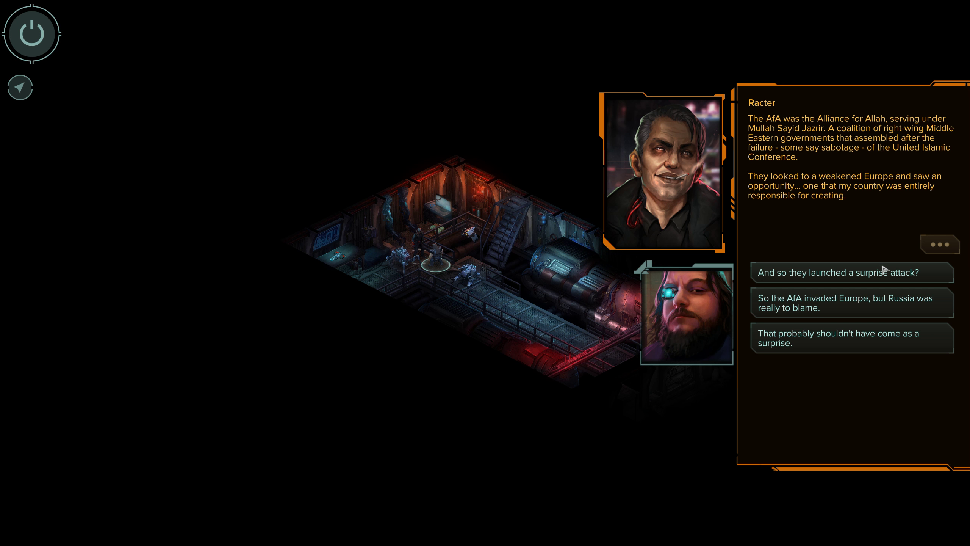
pyautogui.moveTo(861, 277)
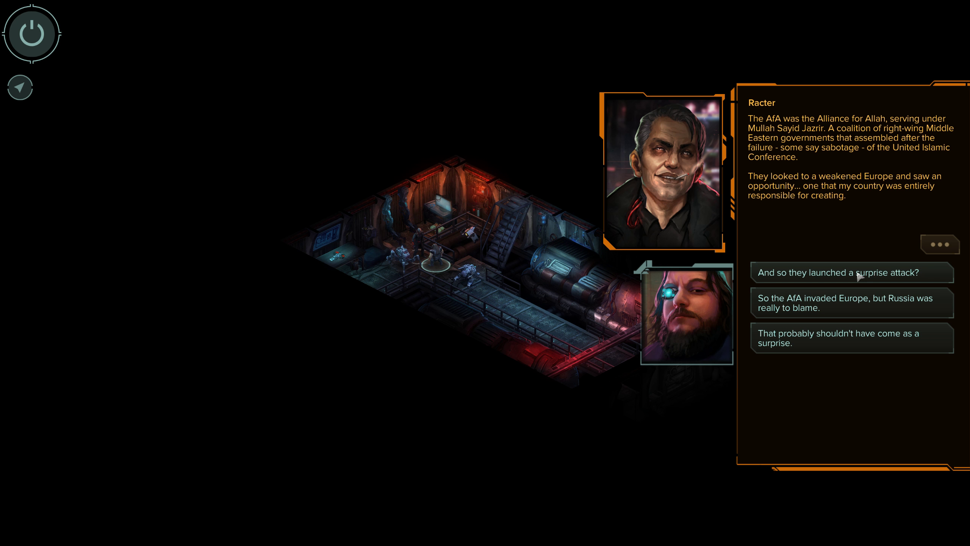
pyautogui.click(852, 273)
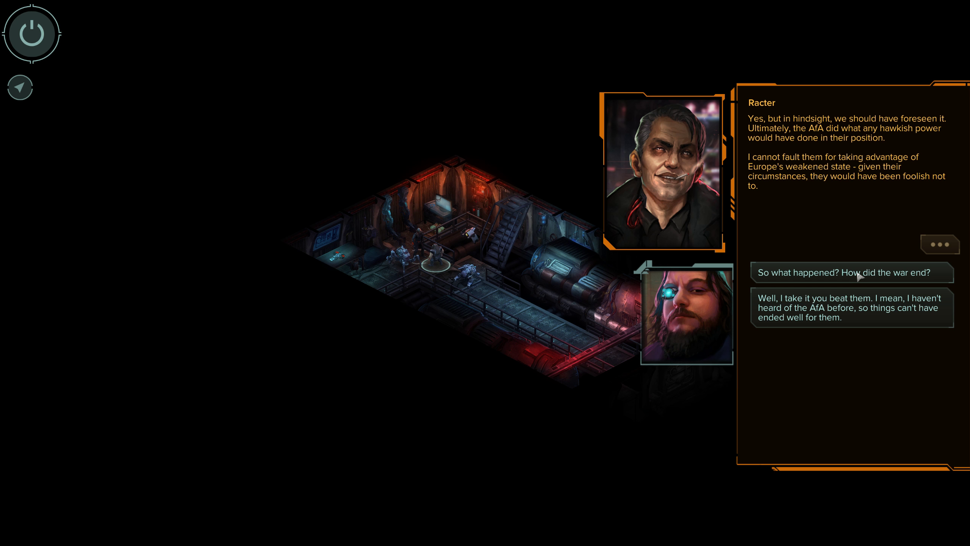
pyautogui.moveTo(903, 208)
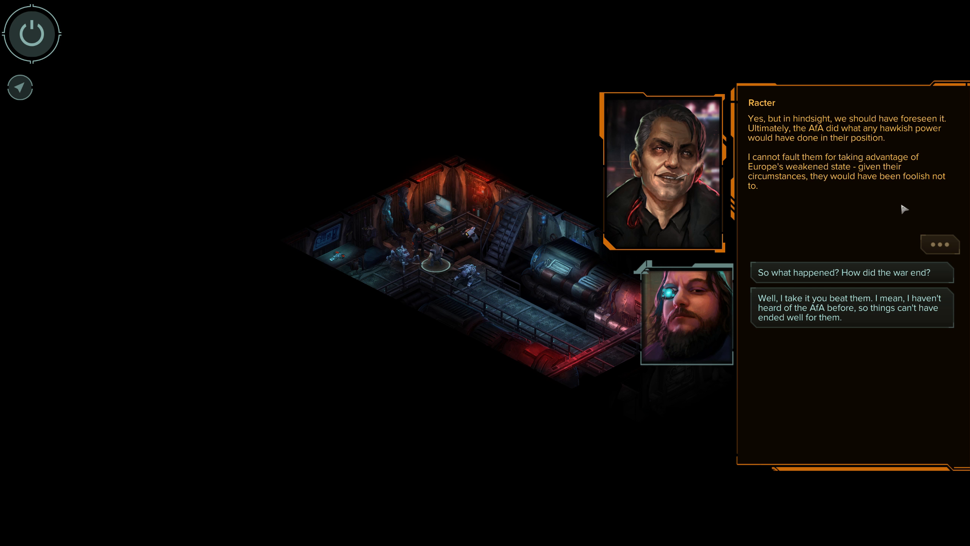
pyautogui.click(852, 307)
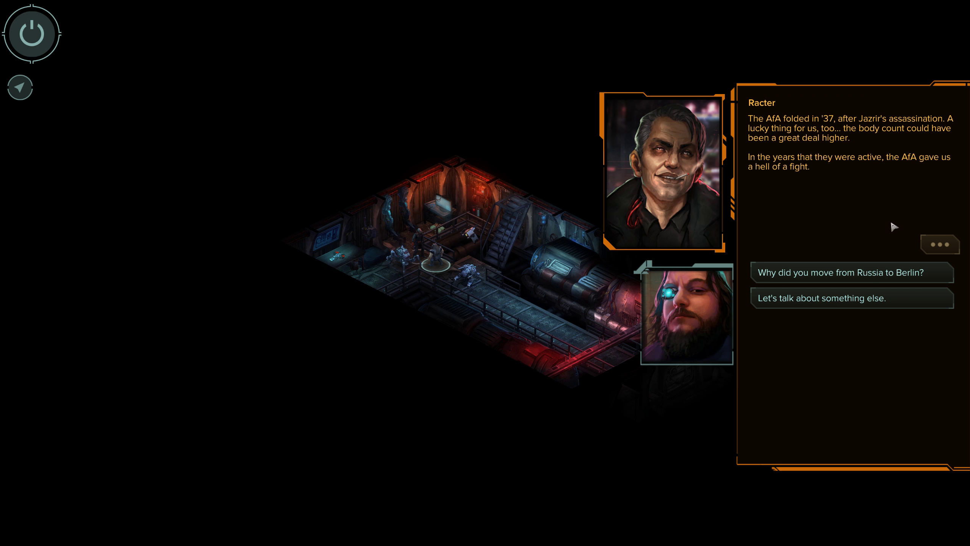
pyautogui.moveTo(888, 283)
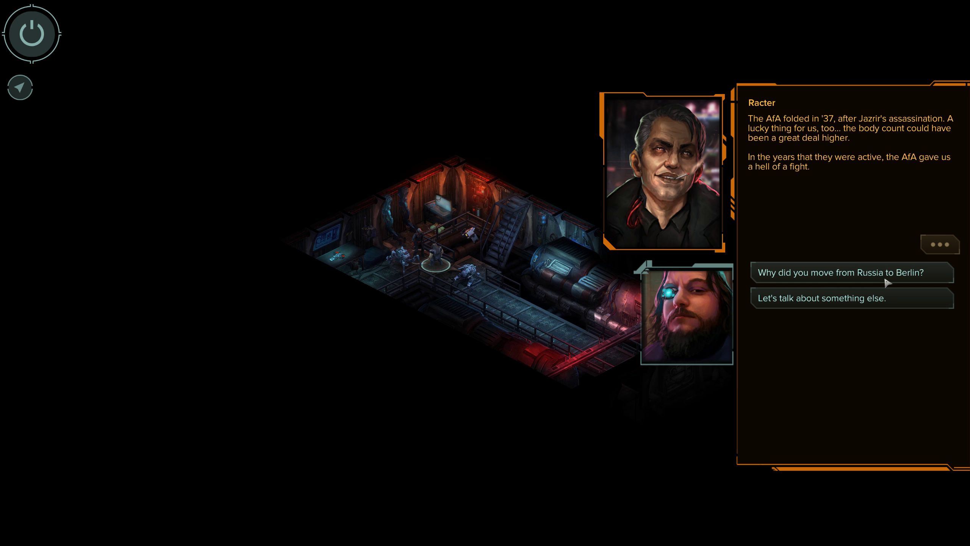
pyautogui.click(840, 273)
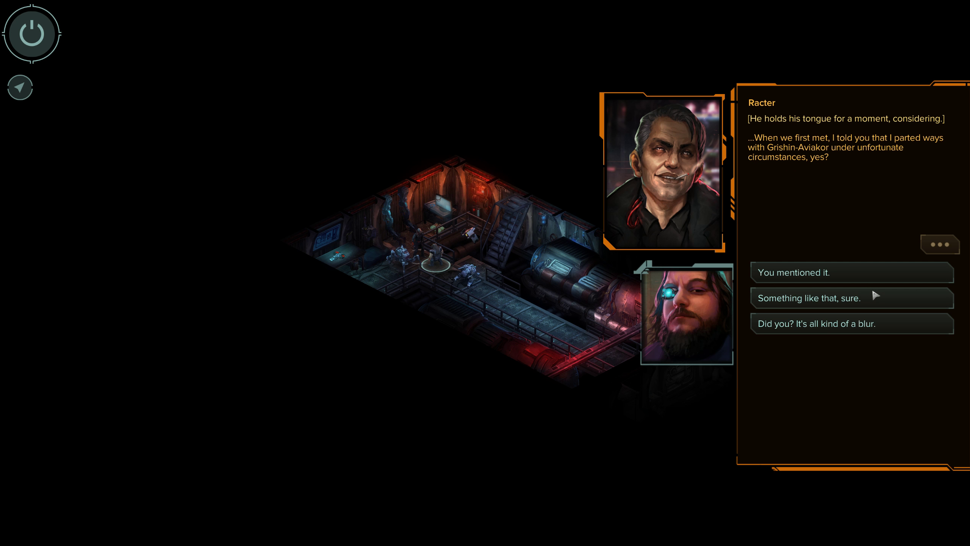
pyautogui.moveTo(828, 344)
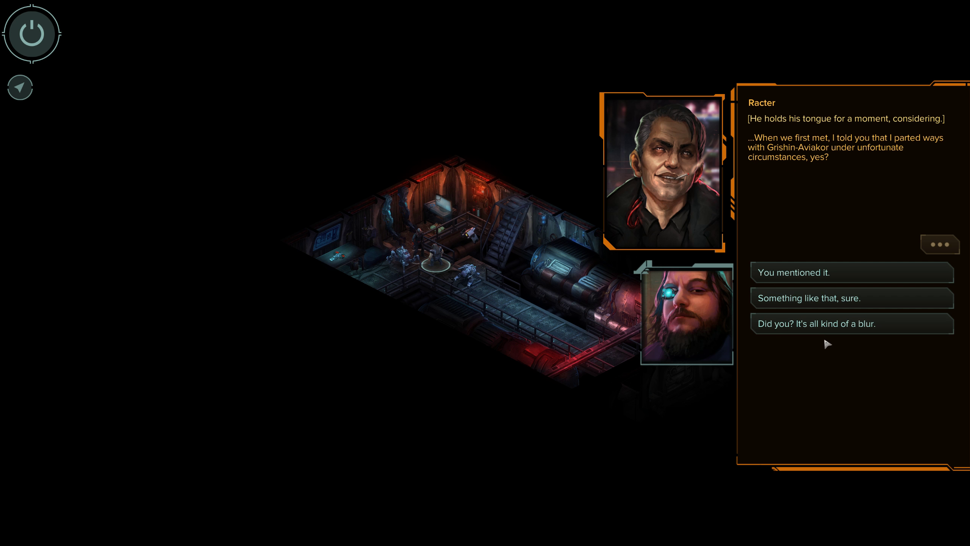
pyautogui.moveTo(859, 313)
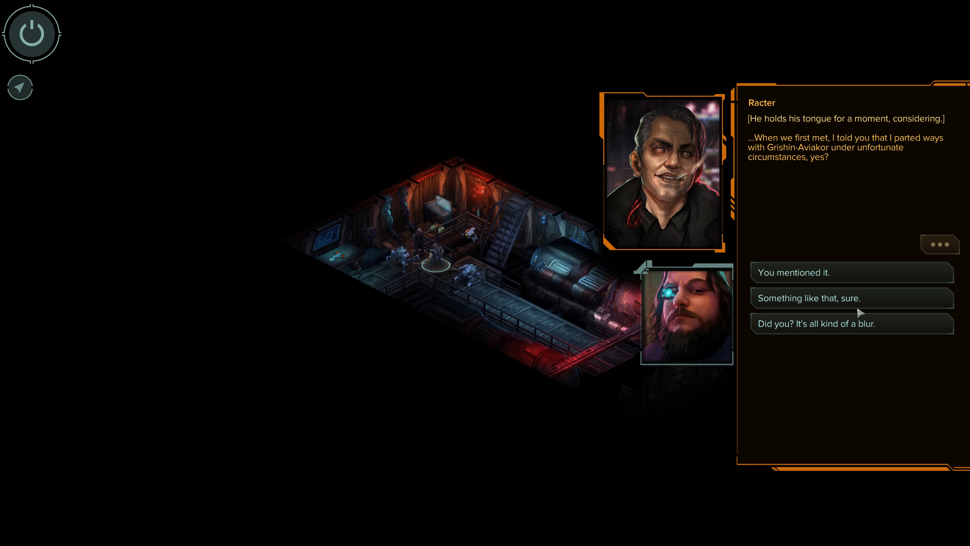
pyautogui.moveTo(865, 238)
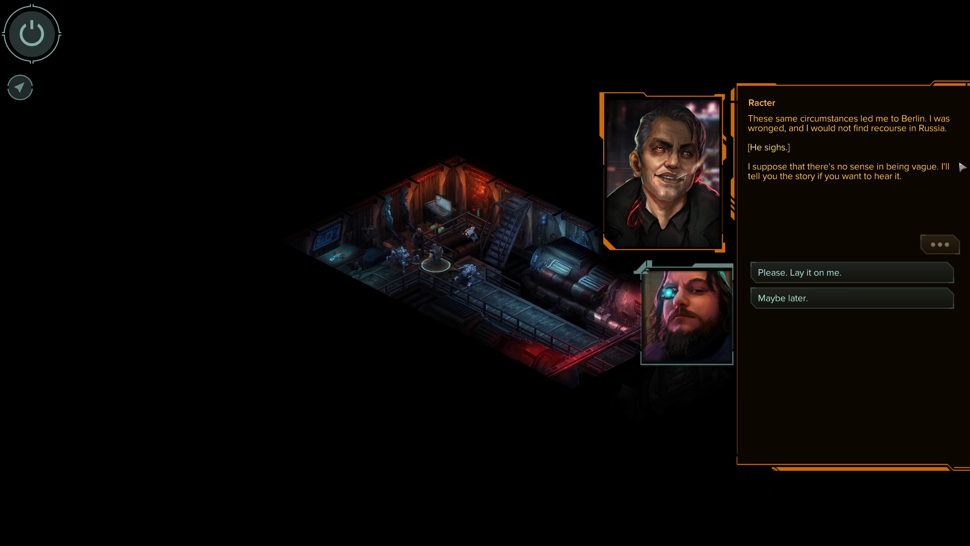
pyautogui.moveTo(836, 142)
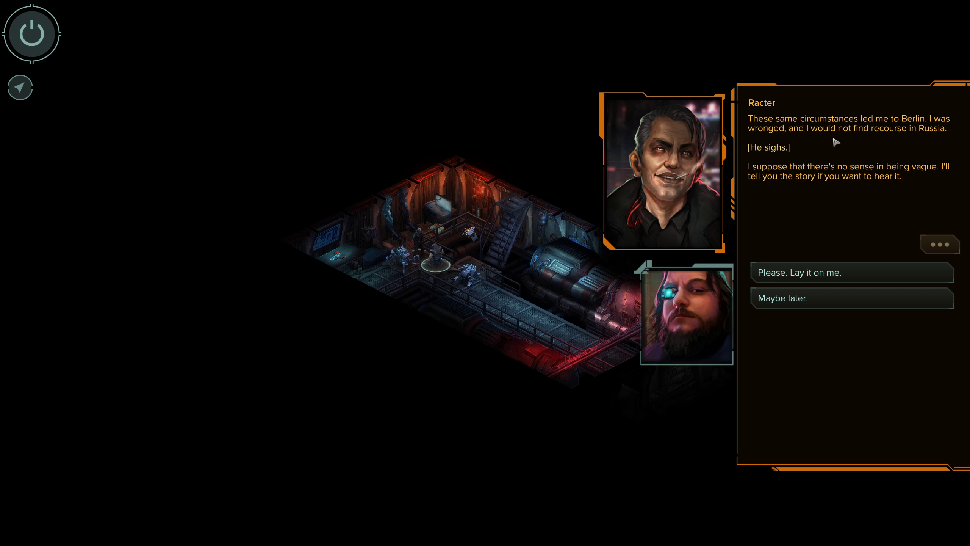
pyautogui.moveTo(806, 220)
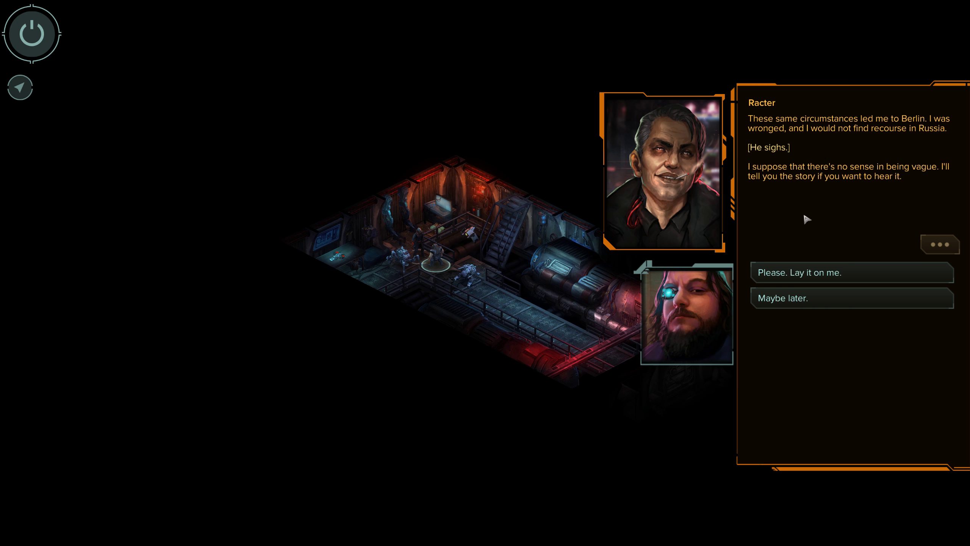
pyautogui.moveTo(871, 232)
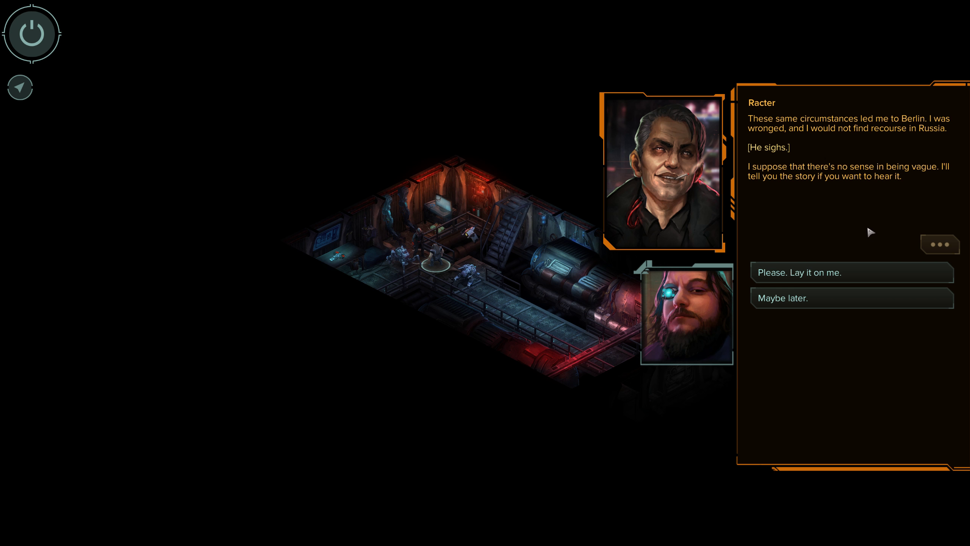
pyautogui.moveTo(820, 257)
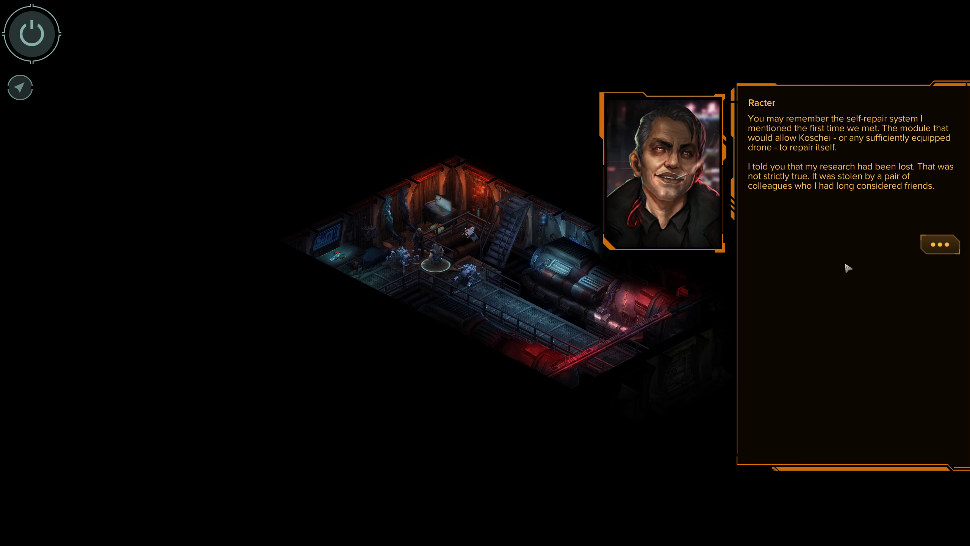
pyautogui.moveTo(937, 272)
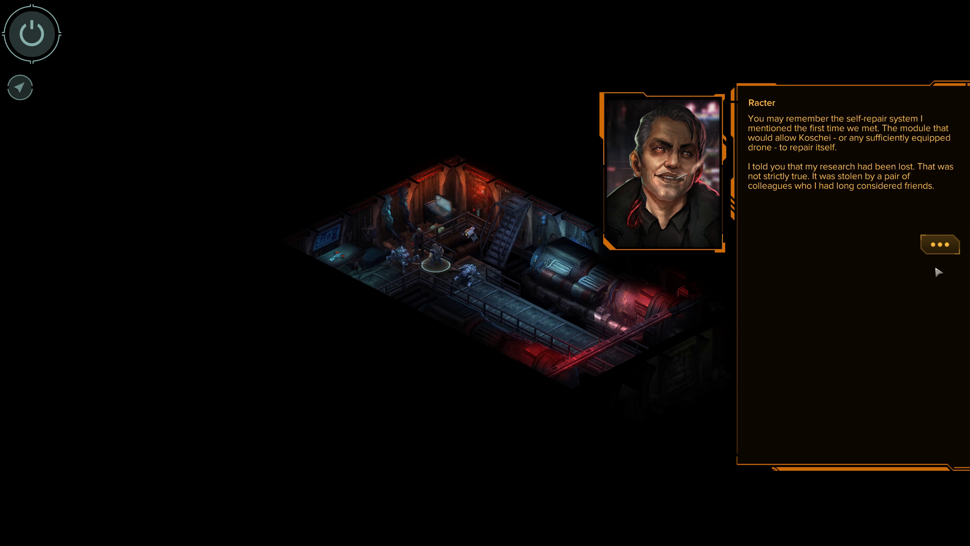
# Hear Racter reveal that colleagues stole his self-repair research and defected
pyautogui.click(940, 244)
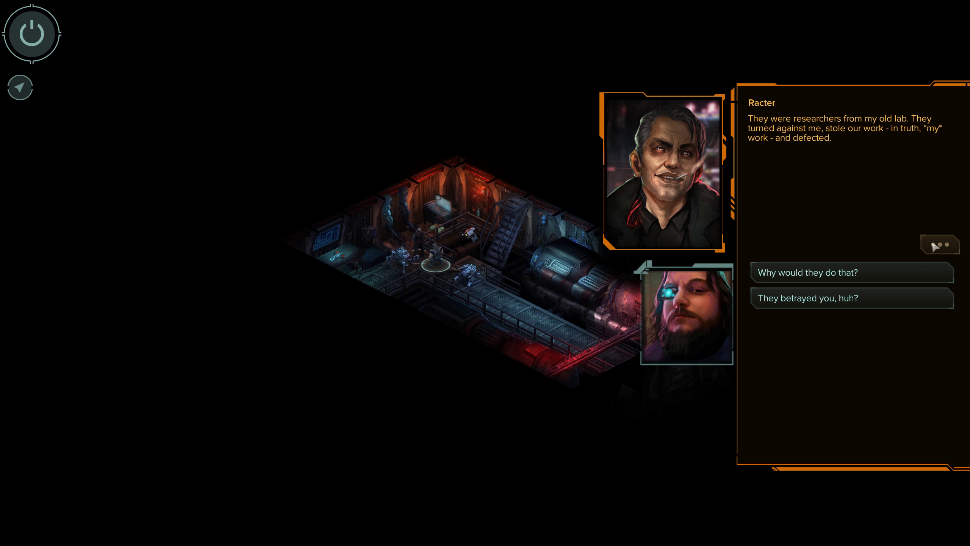
pyautogui.moveTo(894, 275)
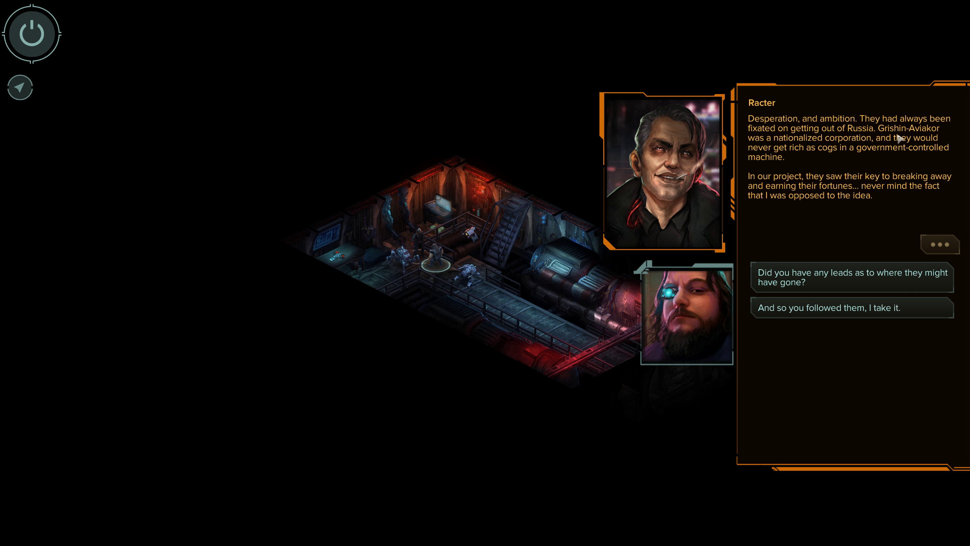
pyautogui.moveTo(939, 138)
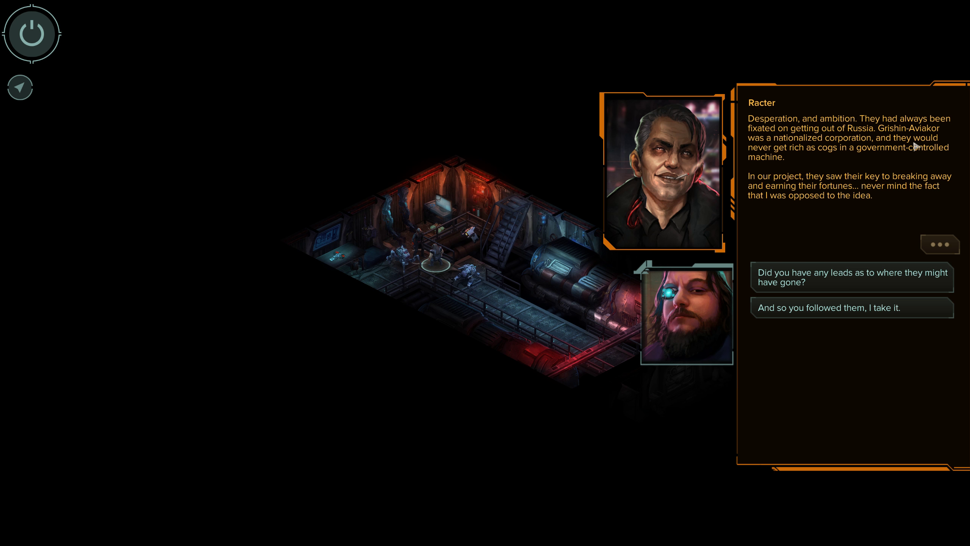
pyautogui.moveTo(910, 150)
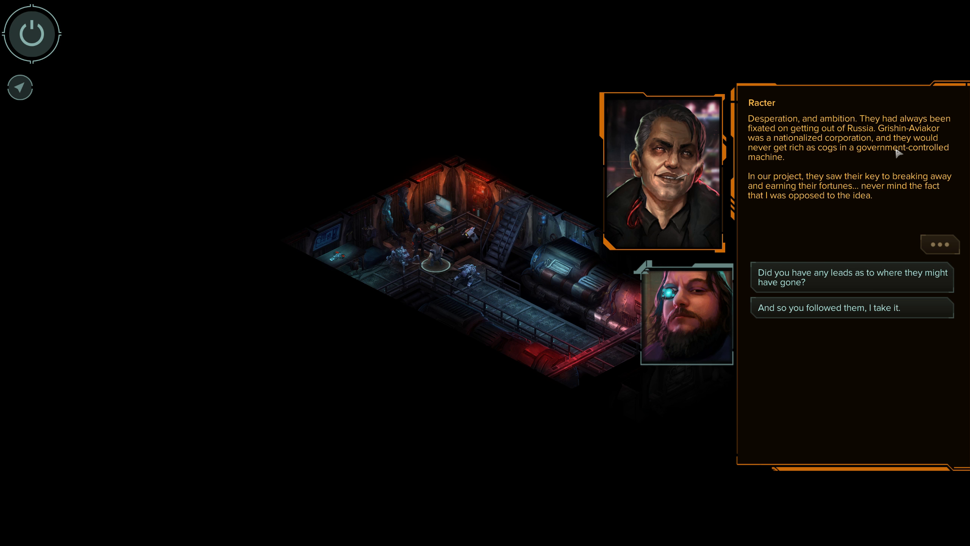
pyautogui.moveTo(921, 157)
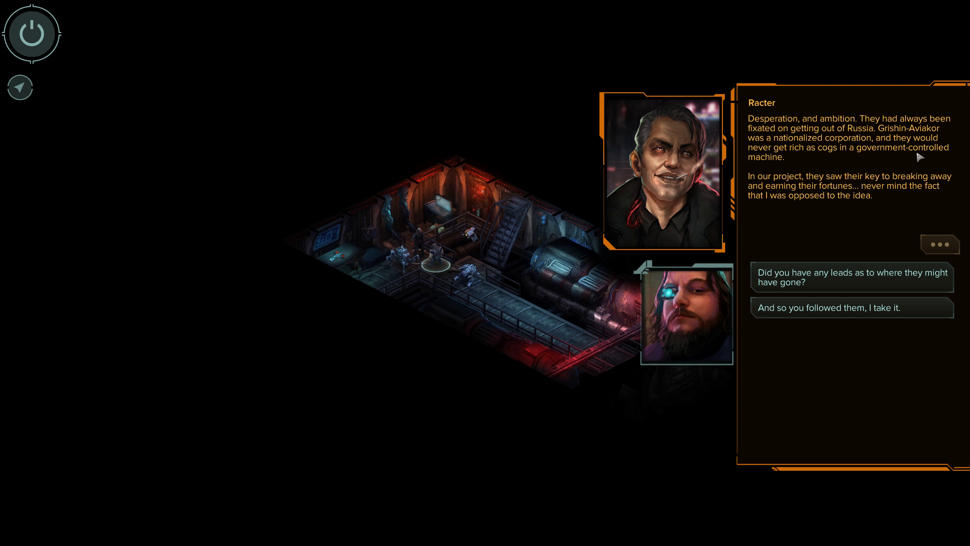
pyautogui.moveTo(880, 206)
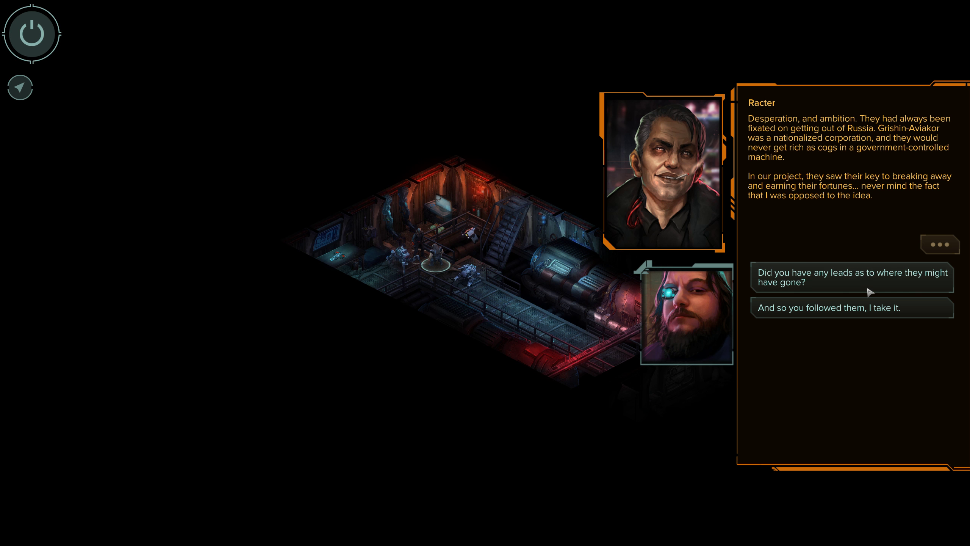
# Ask Racter whether he had any leads on where the thieves went
pyautogui.click(852, 278)
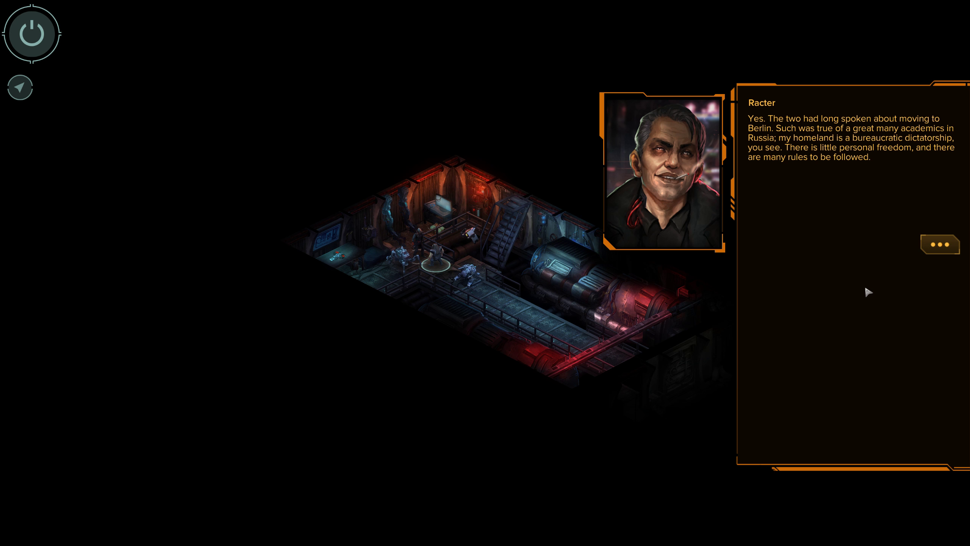
pyautogui.moveTo(866, 293)
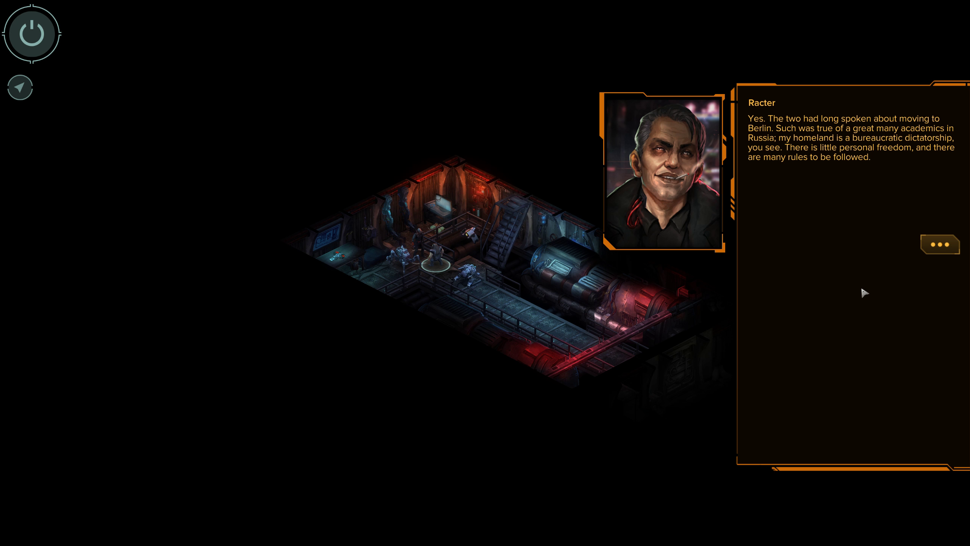
pyautogui.moveTo(900, 261)
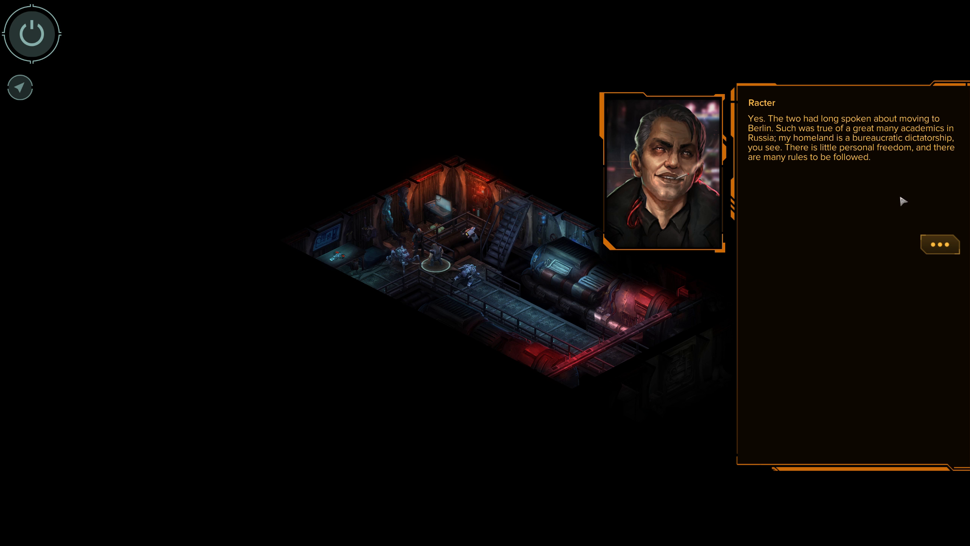
pyautogui.moveTo(886, 208)
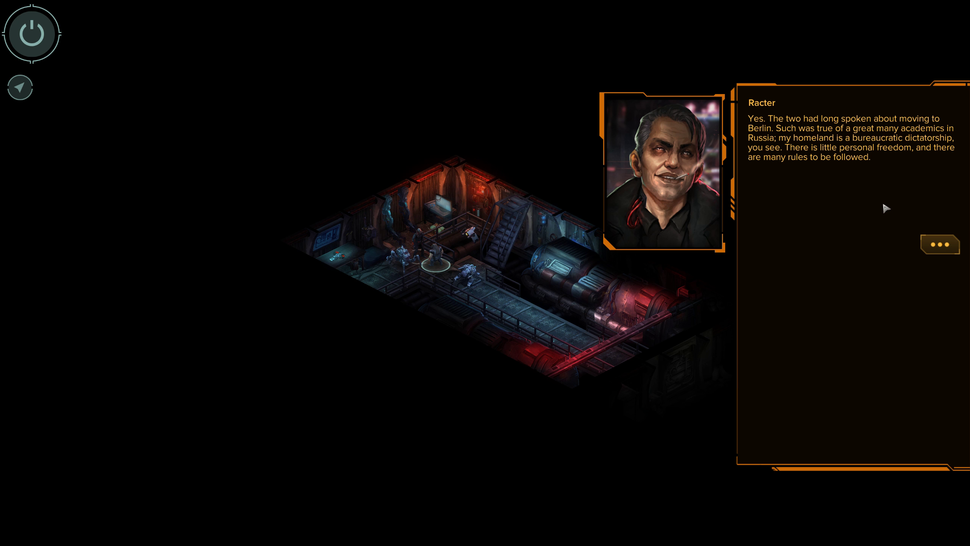
pyautogui.moveTo(829, 203)
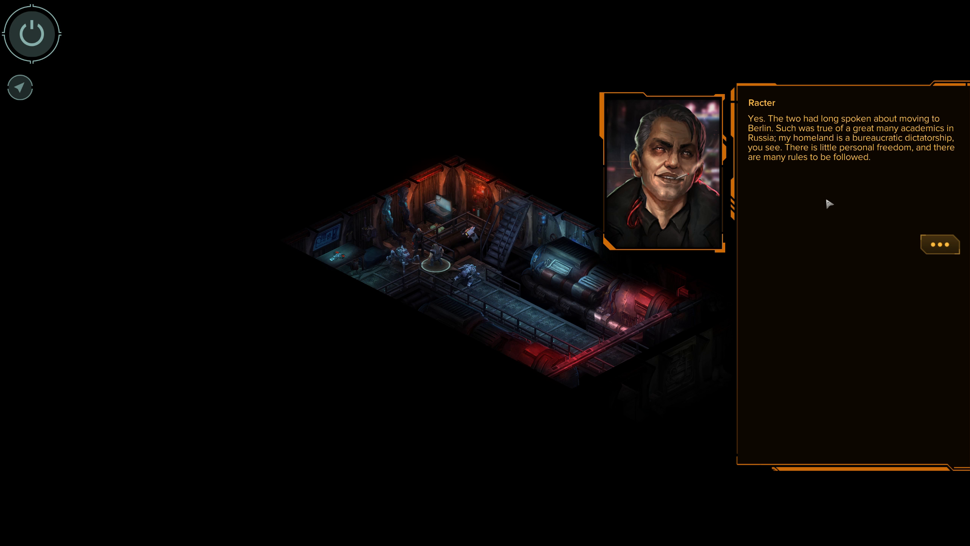
pyautogui.moveTo(917, 239)
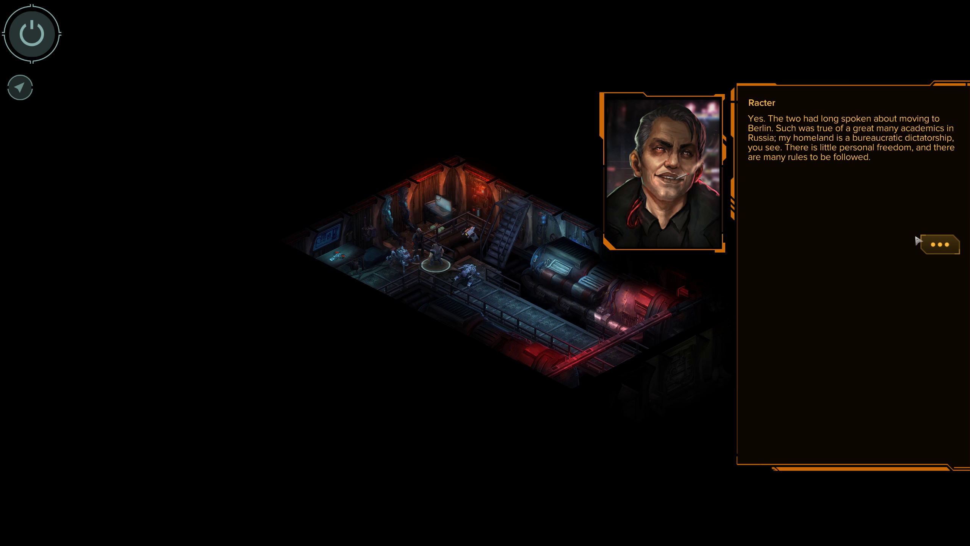
# Hear about Berlin and the Flux State, then continue past Koschei's interruption
pyautogui.click(940, 244)
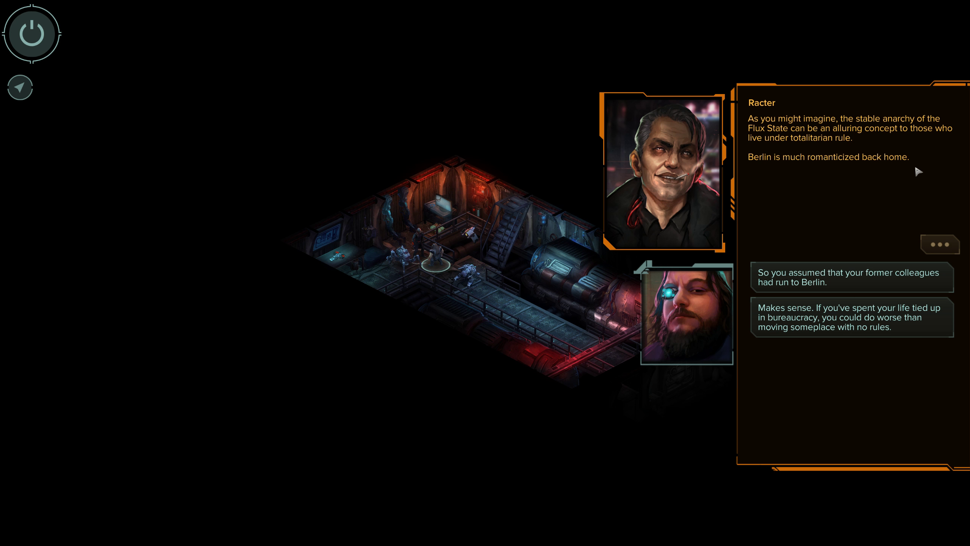
pyautogui.moveTo(906, 187)
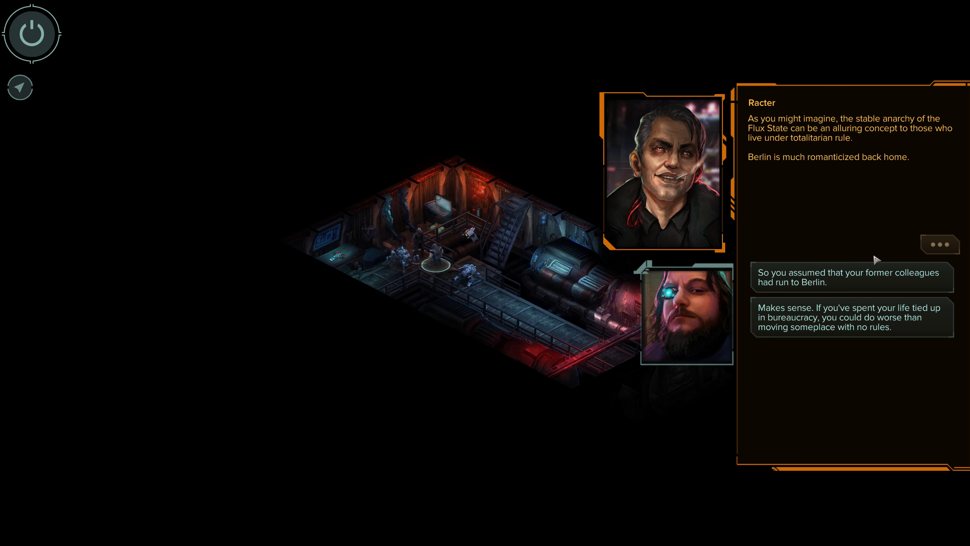
pyautogui.moveTo(917, 175)
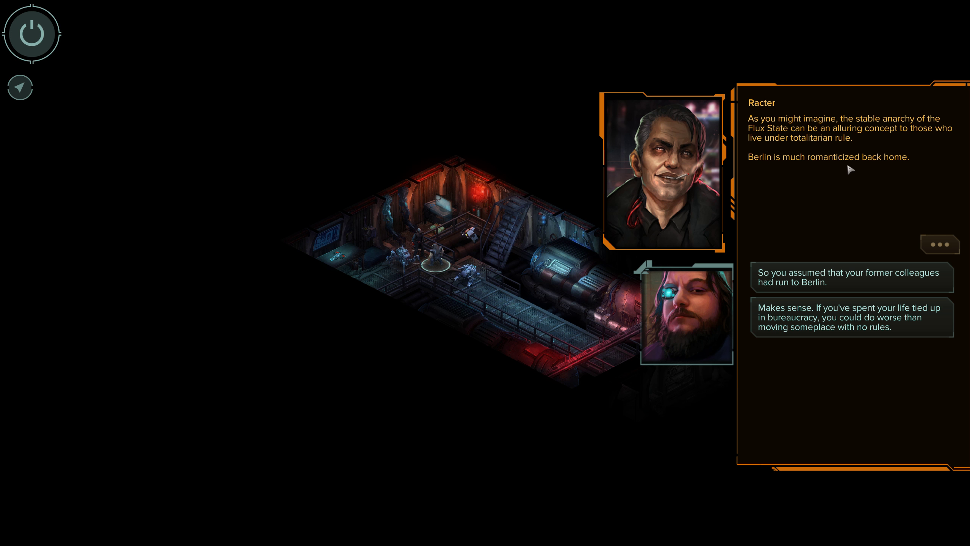
pyautogui.moveTo(808, 284)
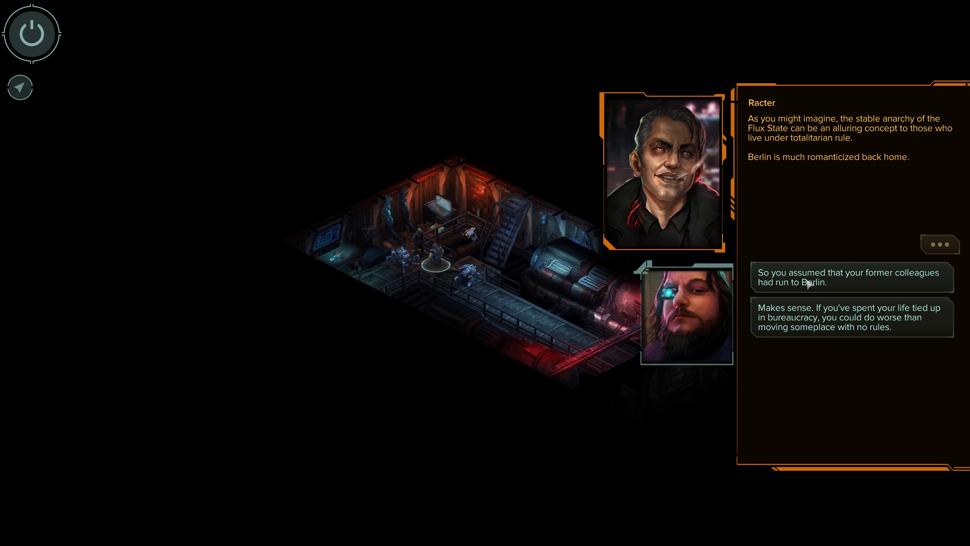
pyautogui.moveTo(875, 263)
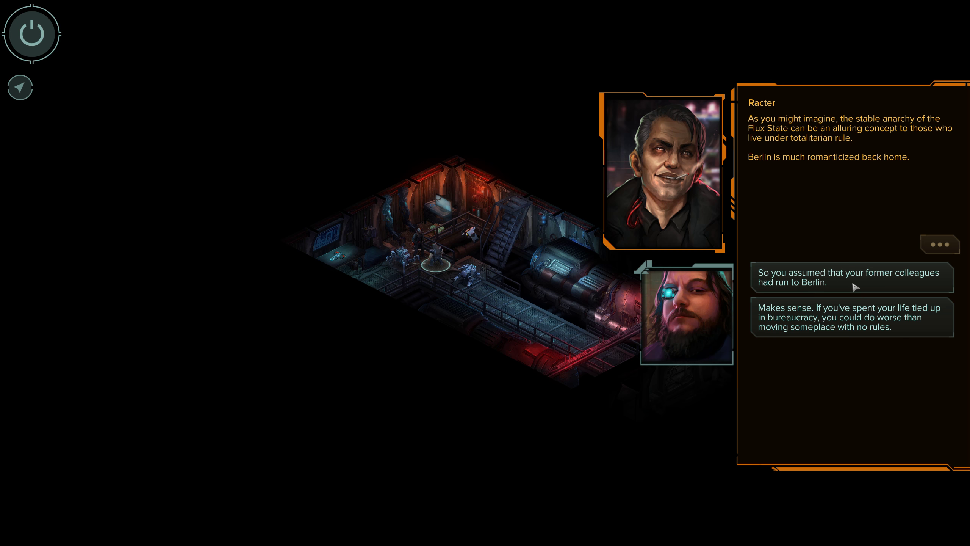
pyautogui.moveTo(634, 311)
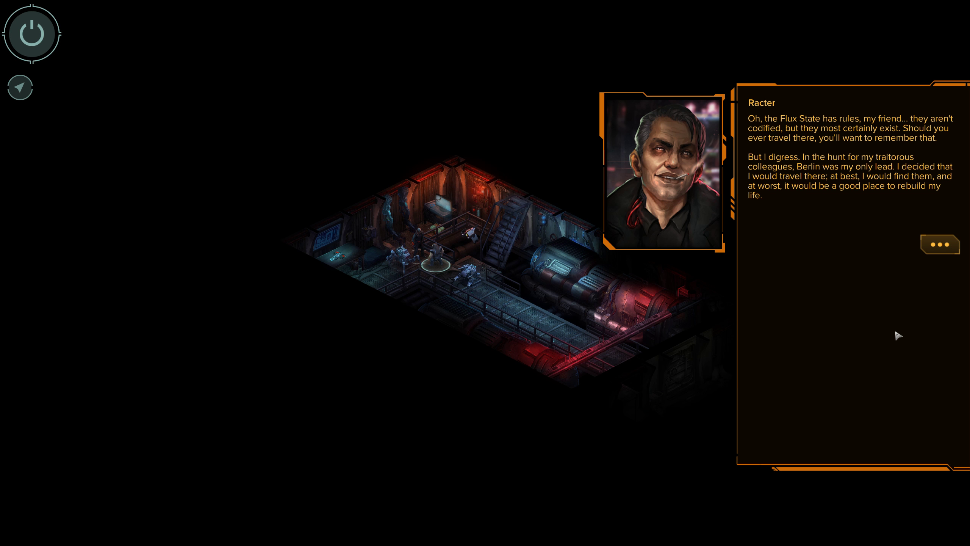
pyautogui.moveTo(932, 251)
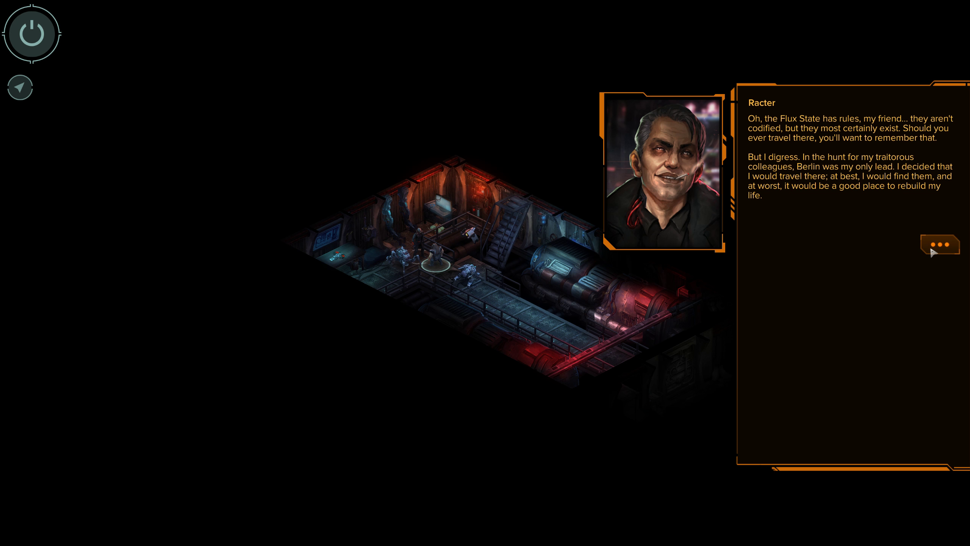
pyautogui.click(940, 245)
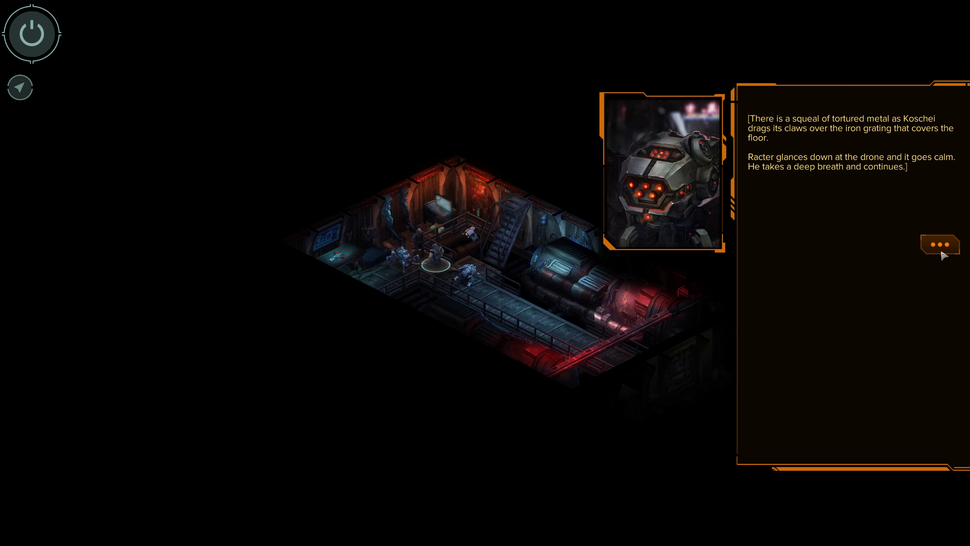
pyautogui.click(941, 244)
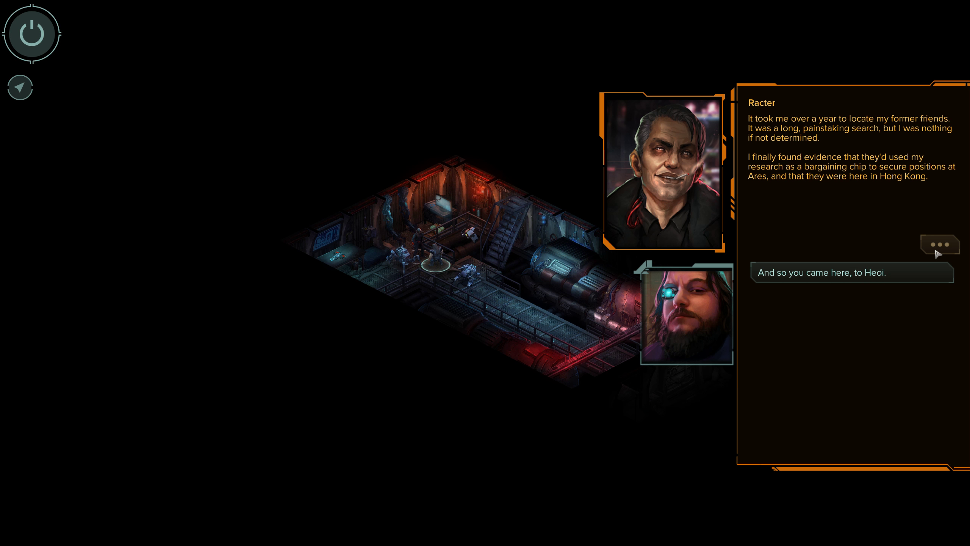
pyautogui.moveTo(896, 265)
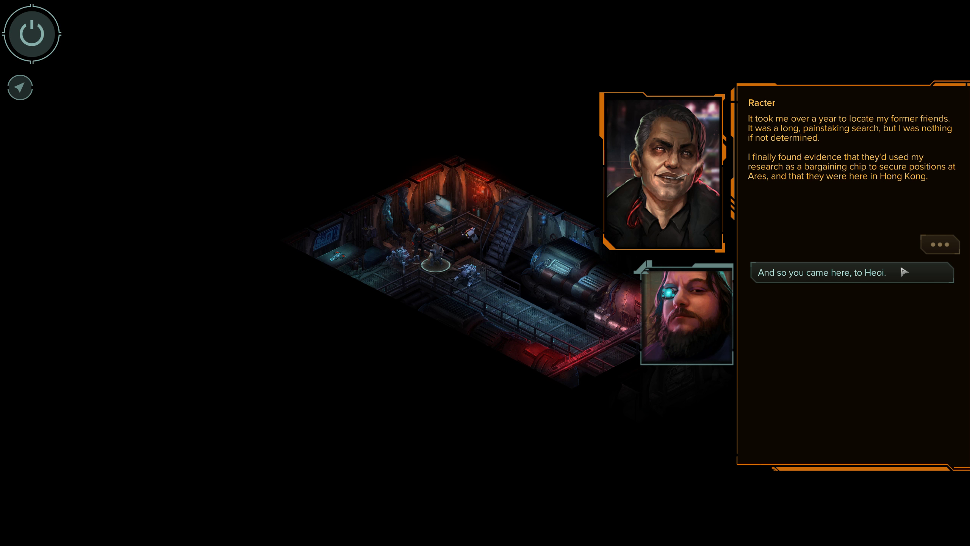
# Note that he came to Heoi, hear his priorities, and promise to help when he's ready
pyautogui.click(852, 272)
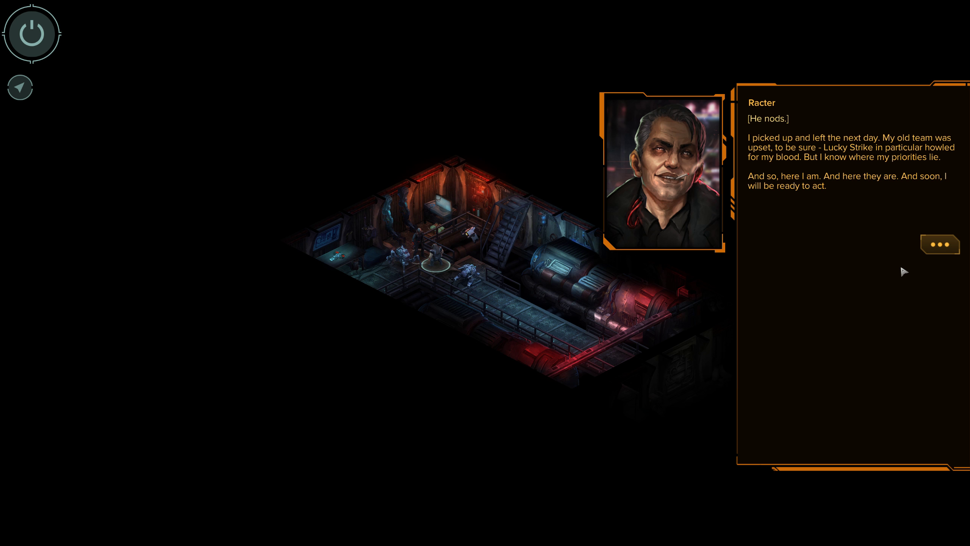
pyautogui.moveTo(934, 199)
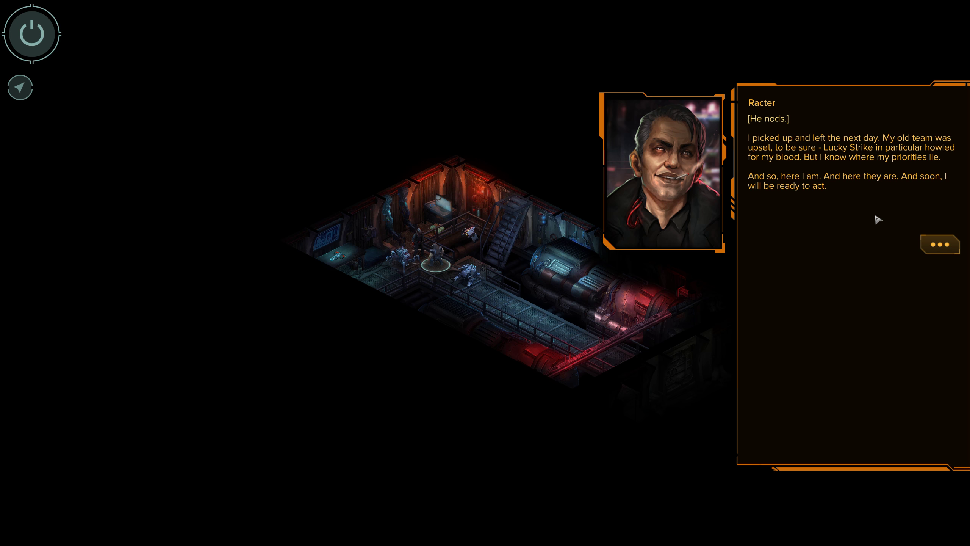
pyautogui.moveTo(942, 255)
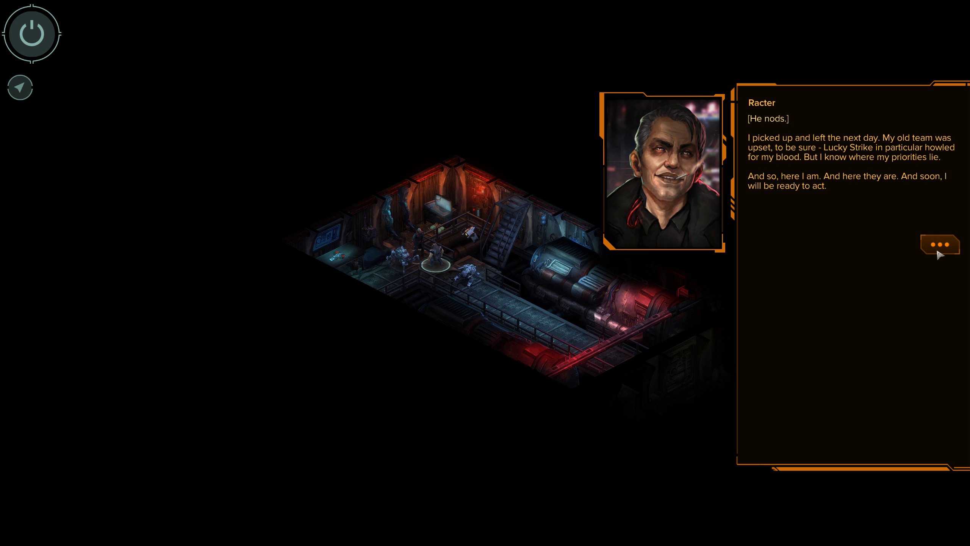
pyautogui.click(940, 245)
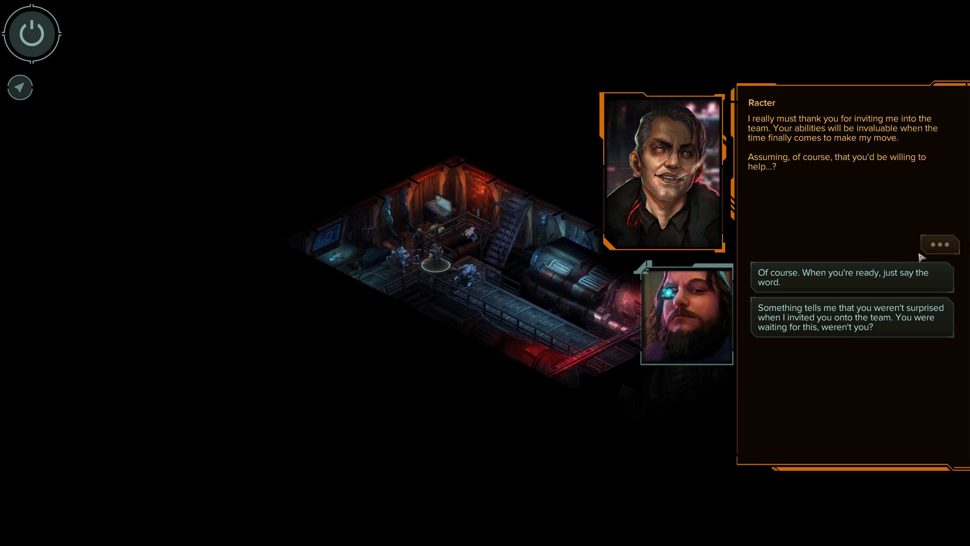
pyautogui.moveTo(898, 223)
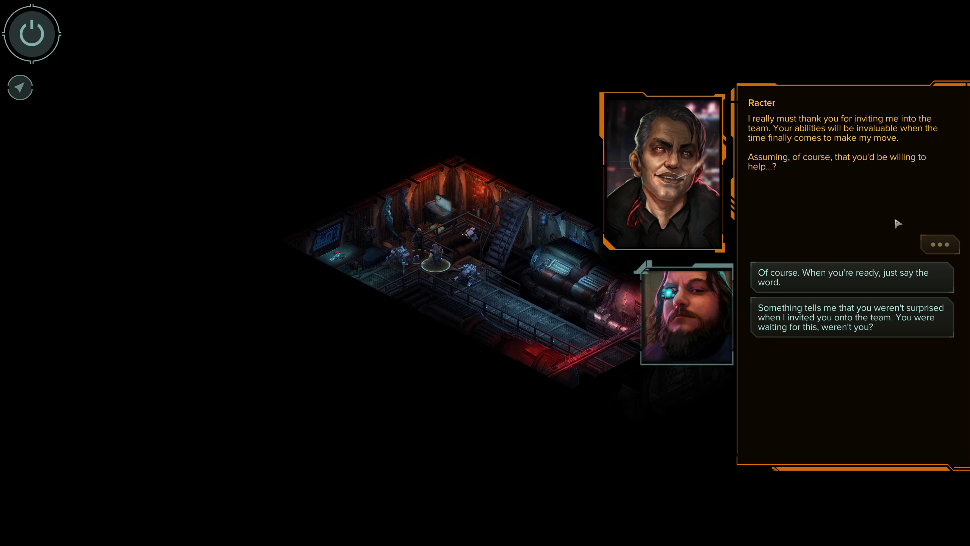
pyautogui.moveTo(856, 143)
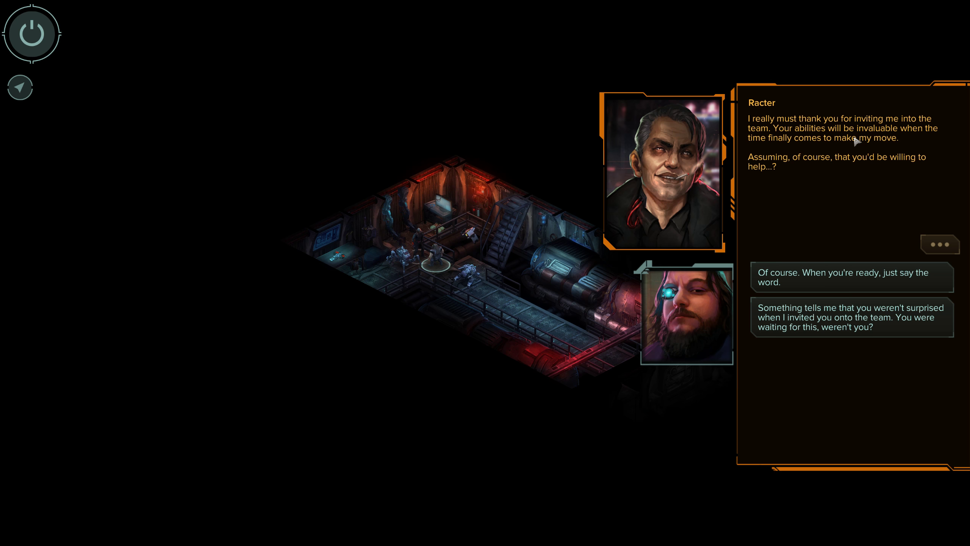
pyautogui.moveTo(879, 203)
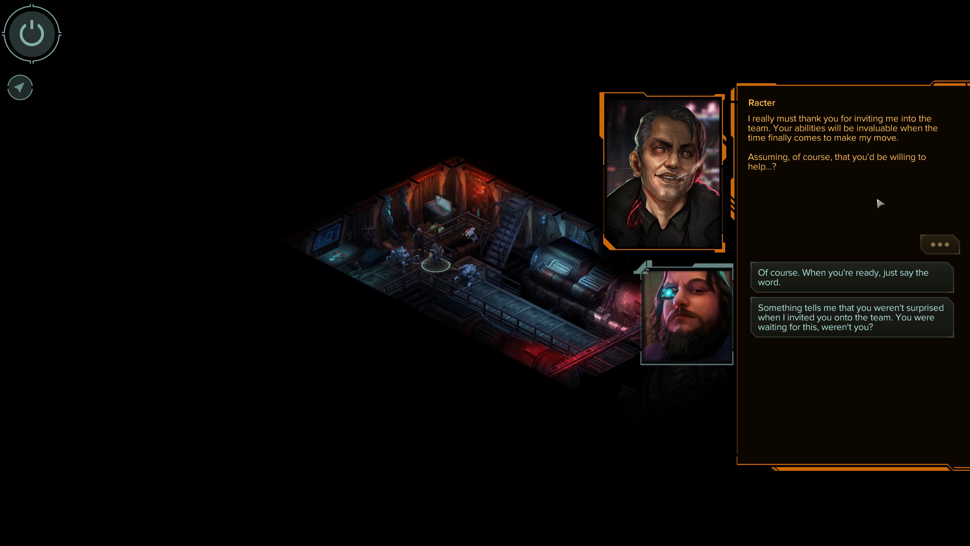
pyautogui.moveTo(881, 179)
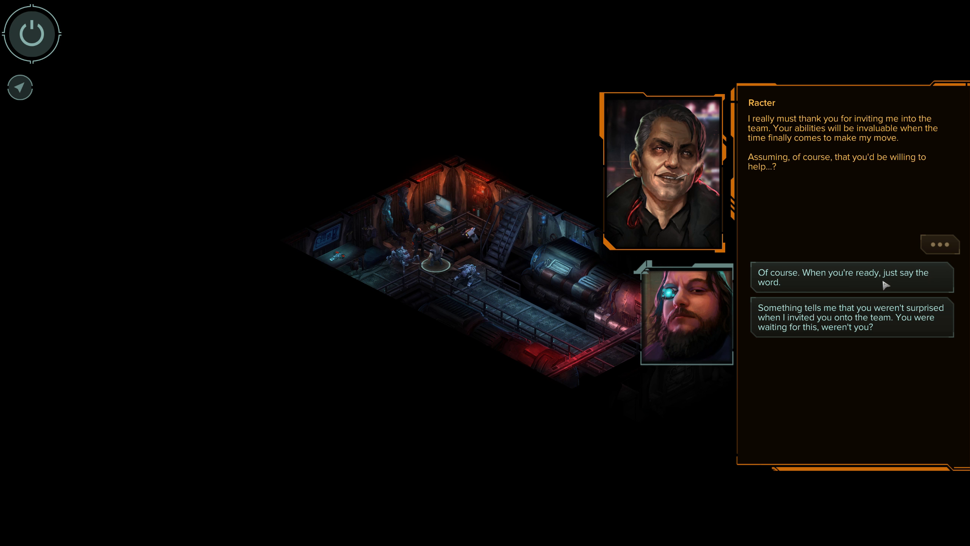
pyautogui.click(852, 278)
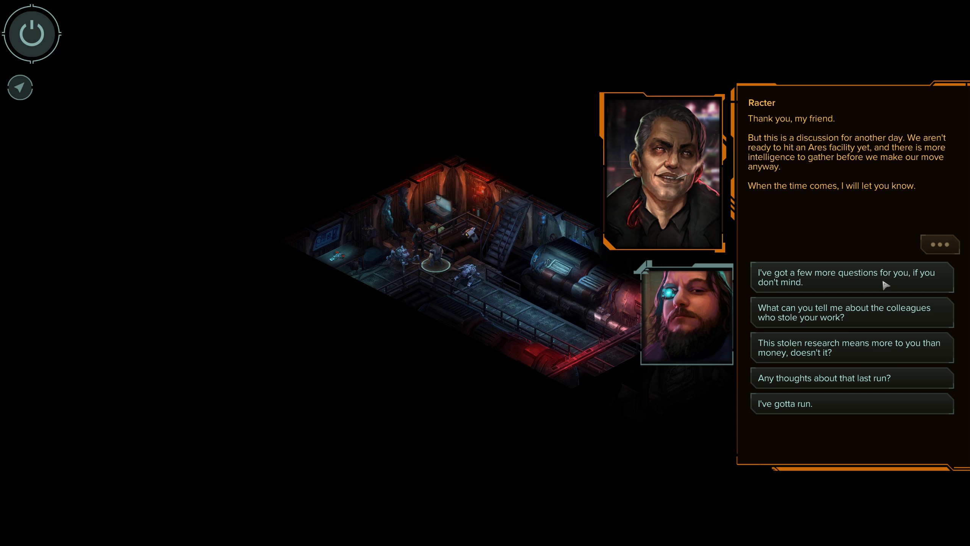
pyautogui.moveTo(875, 310)
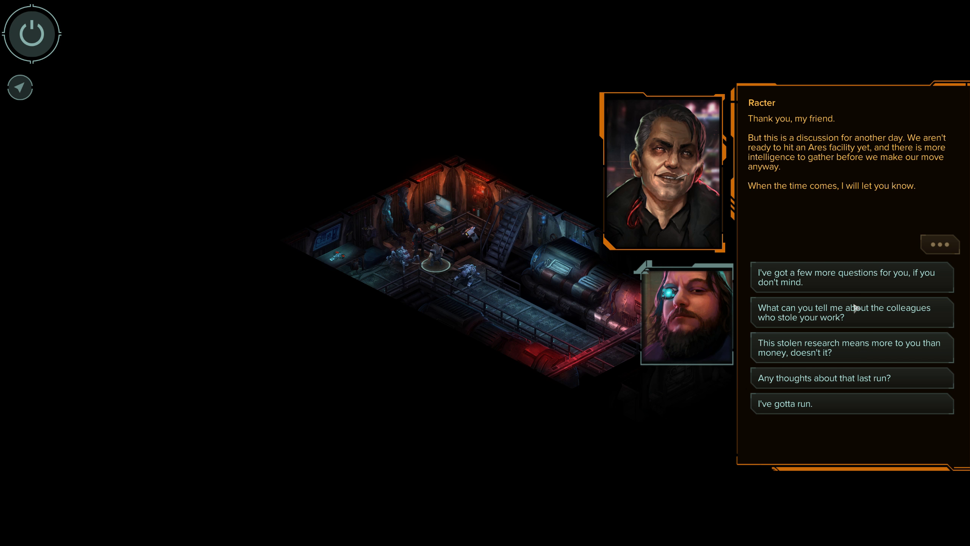
pyautogui.moveTo(875, 137)
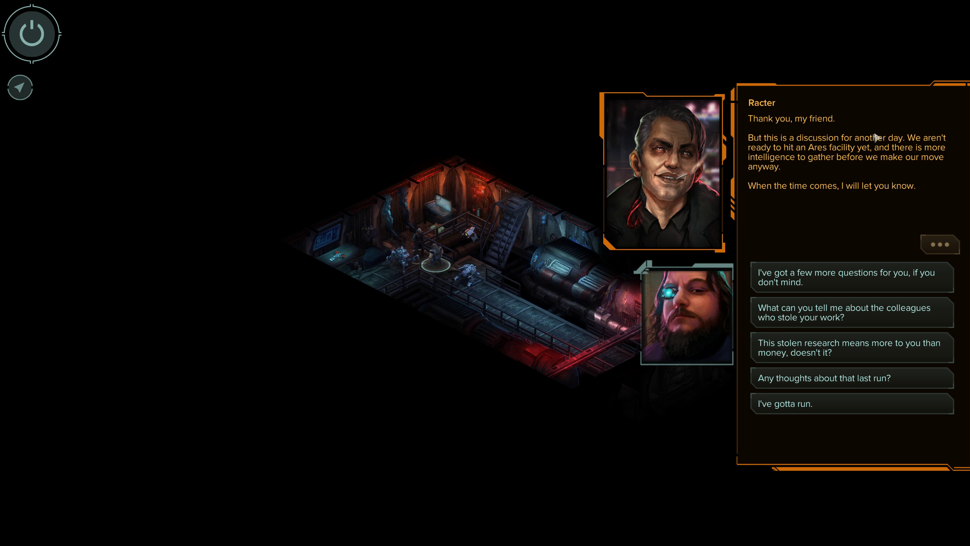
pyautogui.moveTo(810, 386)
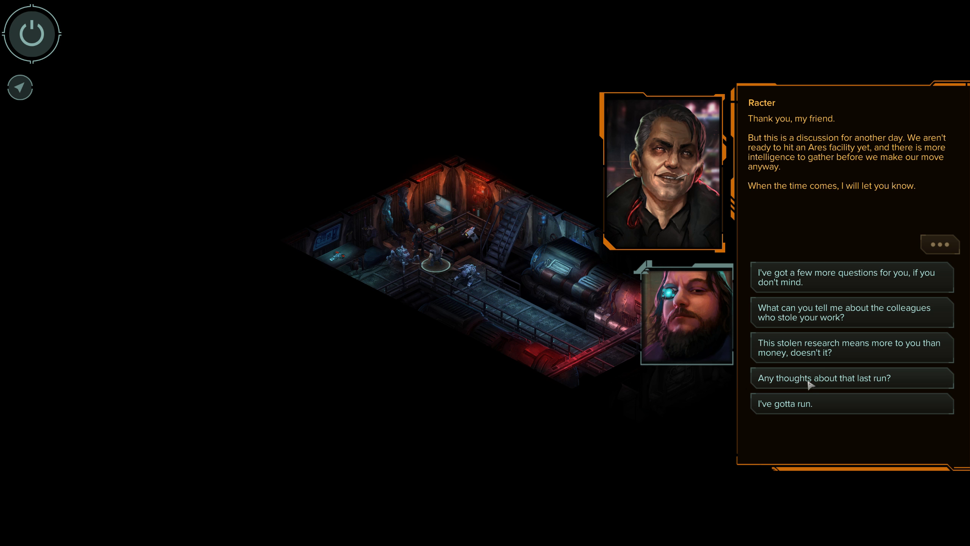
# Ask if the stolen research means more than money, then dismiss it as mere drone self-repair
pyautogui.click(849, 348)
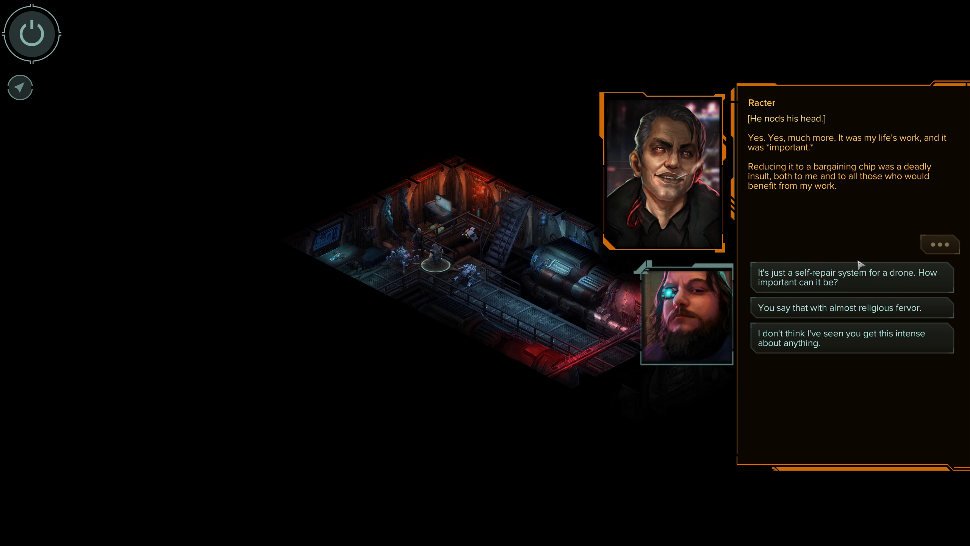
pyautogui.moveTo(847, 289)
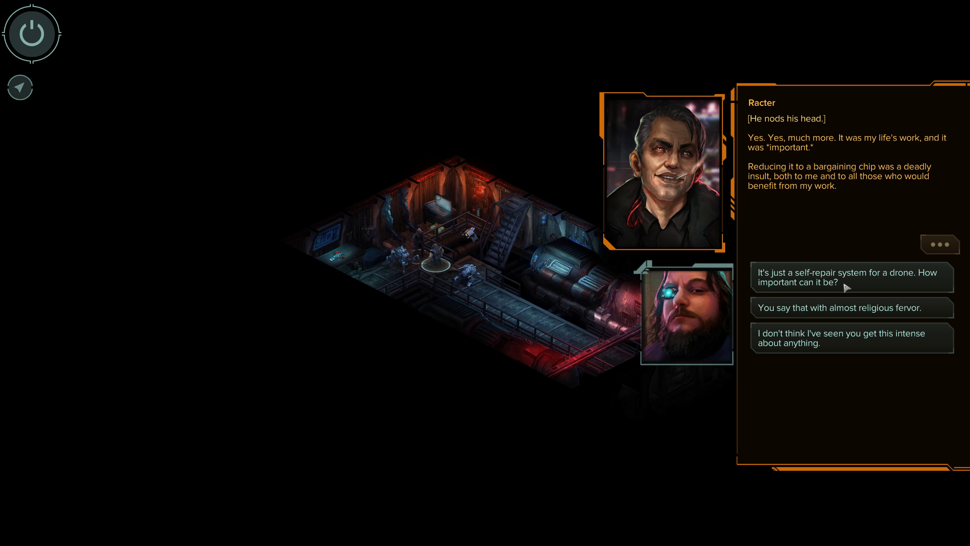
pyautogui.moveTo(814, 320)
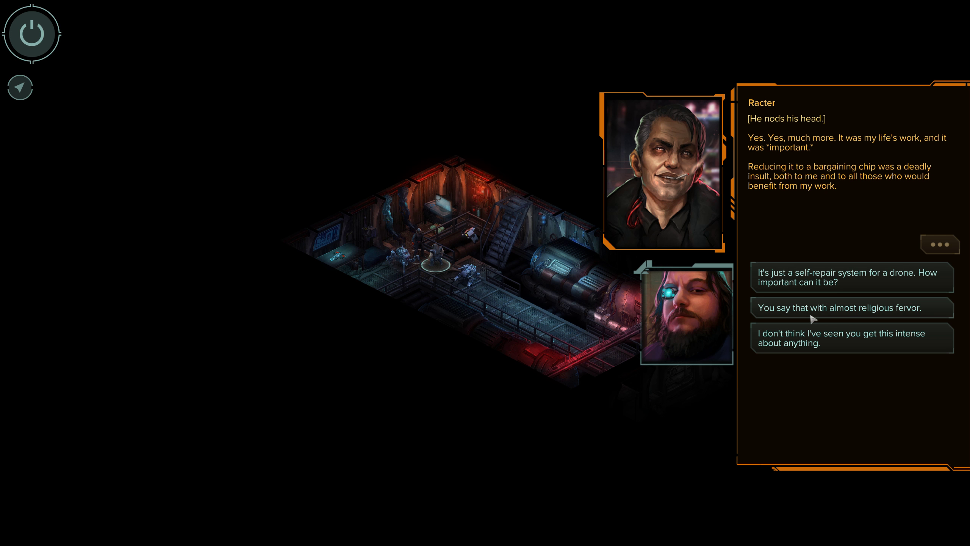
pyautogui.moveTo(777, 356)
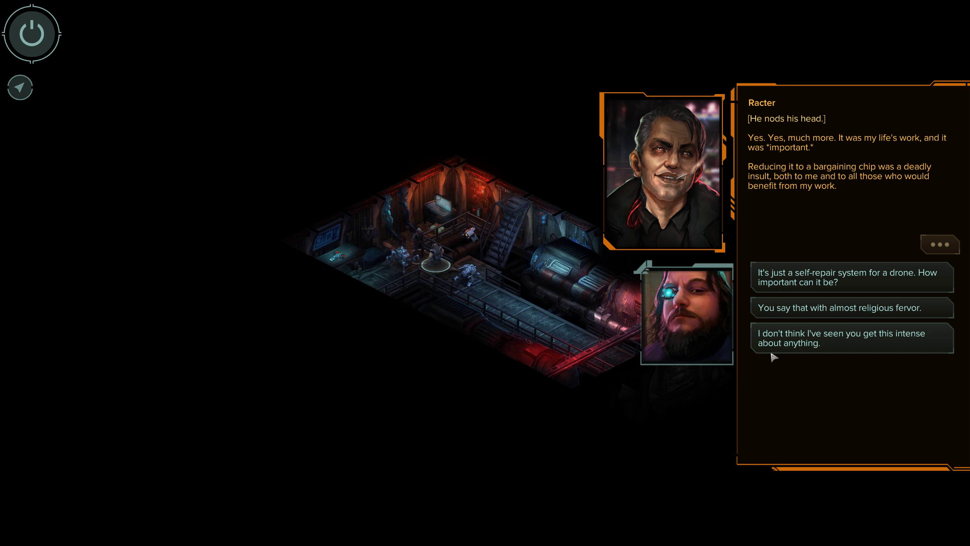
pyautogui.moveTo(752, 370)
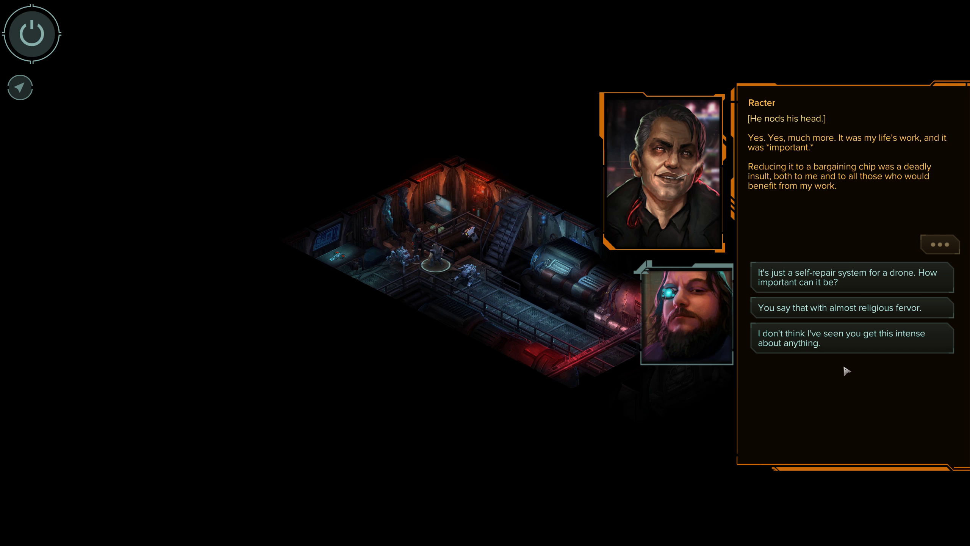
pyautogui.moveTo(875, 289)
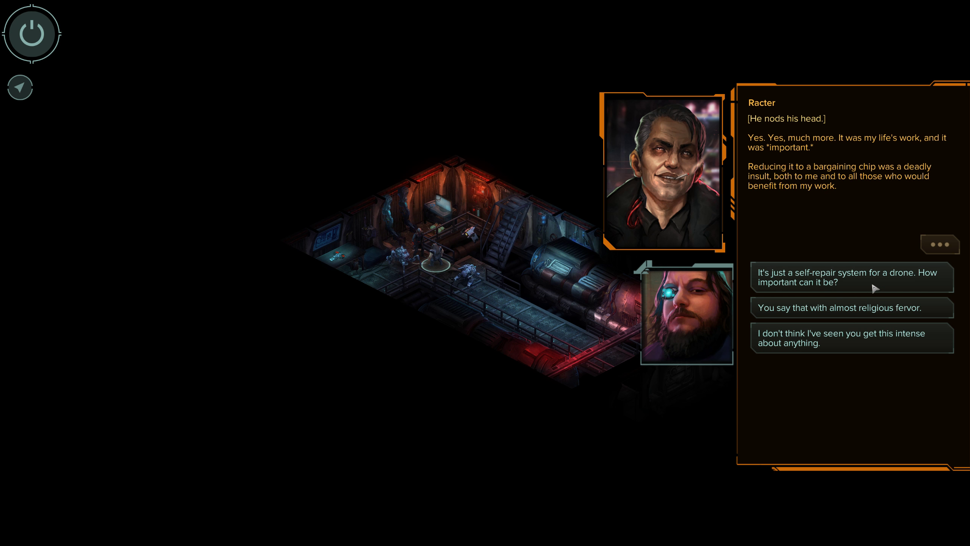
pyautogui.click(850, 278)
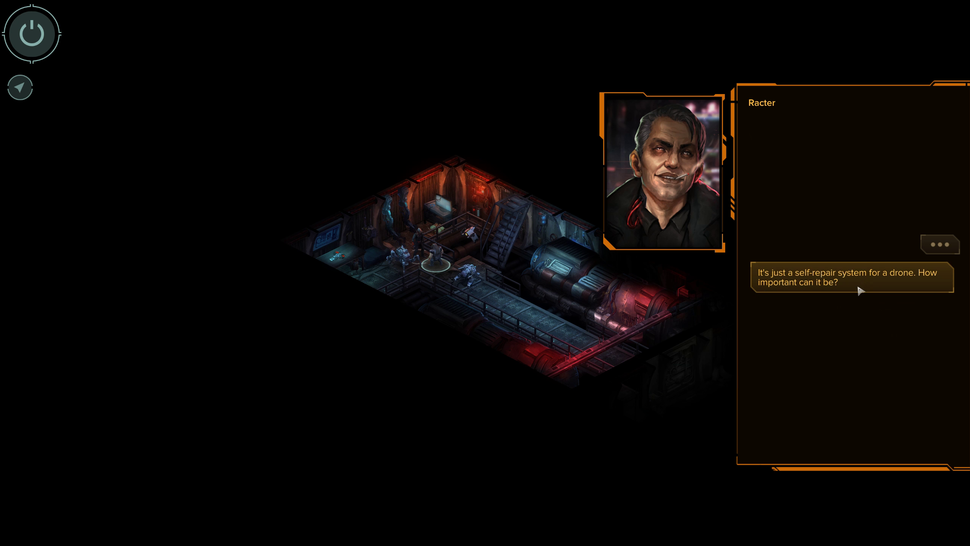
pyautogui.click(851, 278)
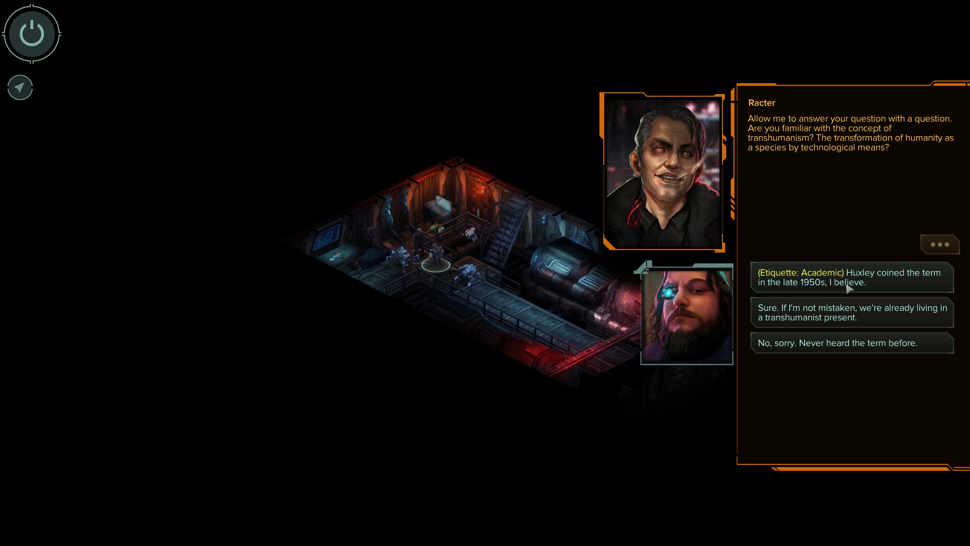
pyautogui.moveTo(914, 294)
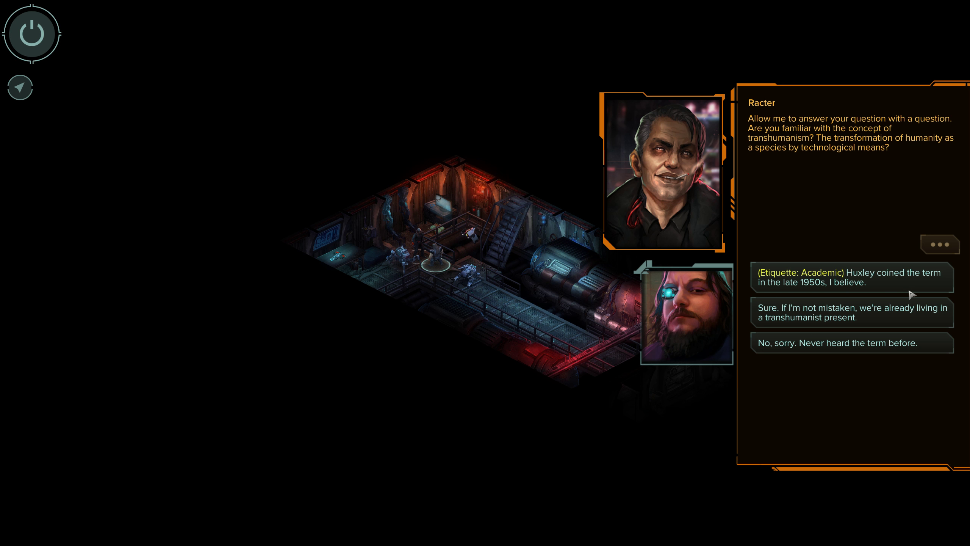
# Give the Huxley (Etiquette: Academic) answer and hear Racter's transhumanism speech through to his patient revenge
pyautogui.click(851, 278)
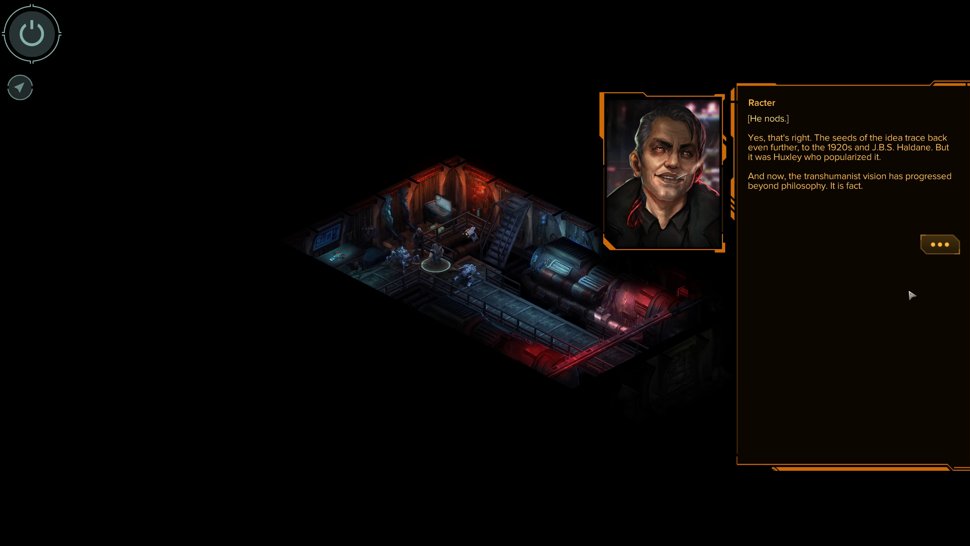
pyautogui.moveTo(923, 197)
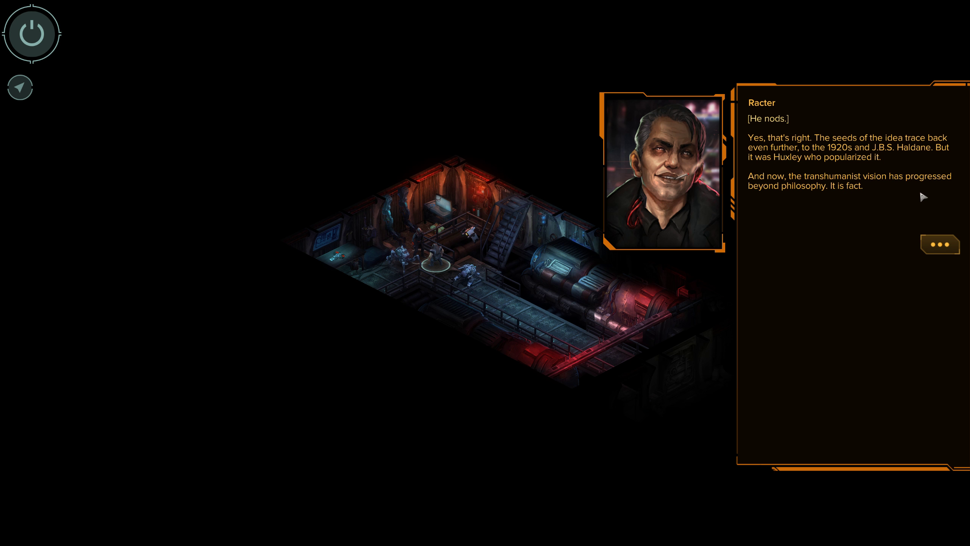
pyautogui.moveTo(950, 245)
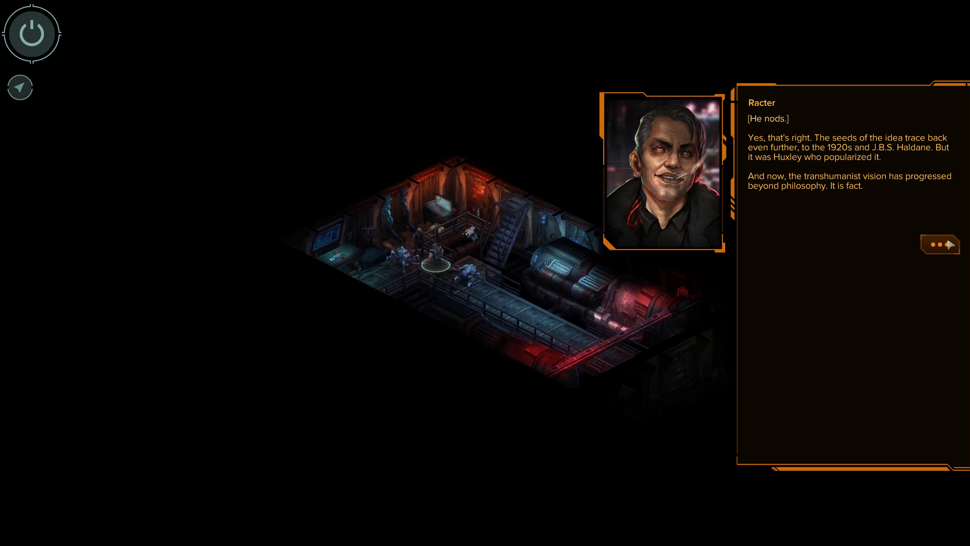
pyautogui.click(939, 244)
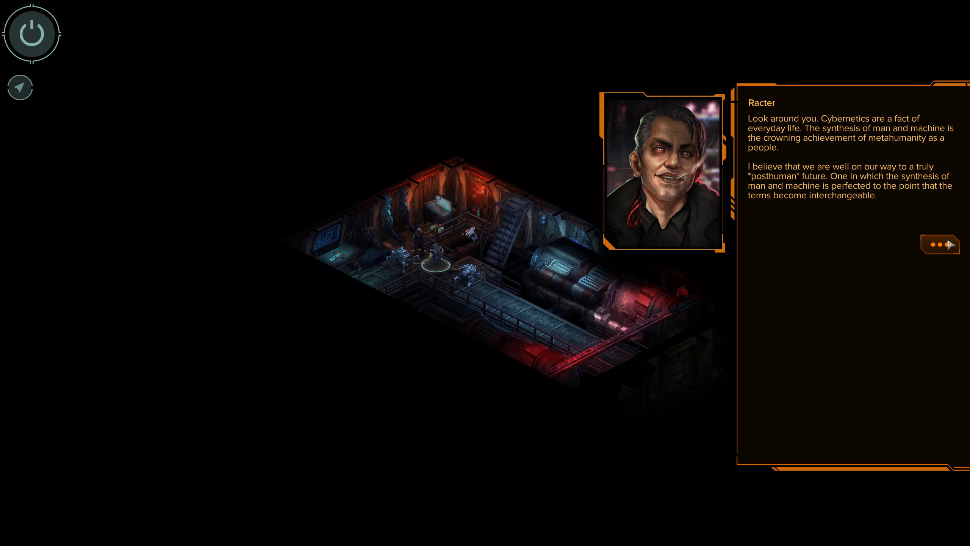
pyautogui.click(939, 244)
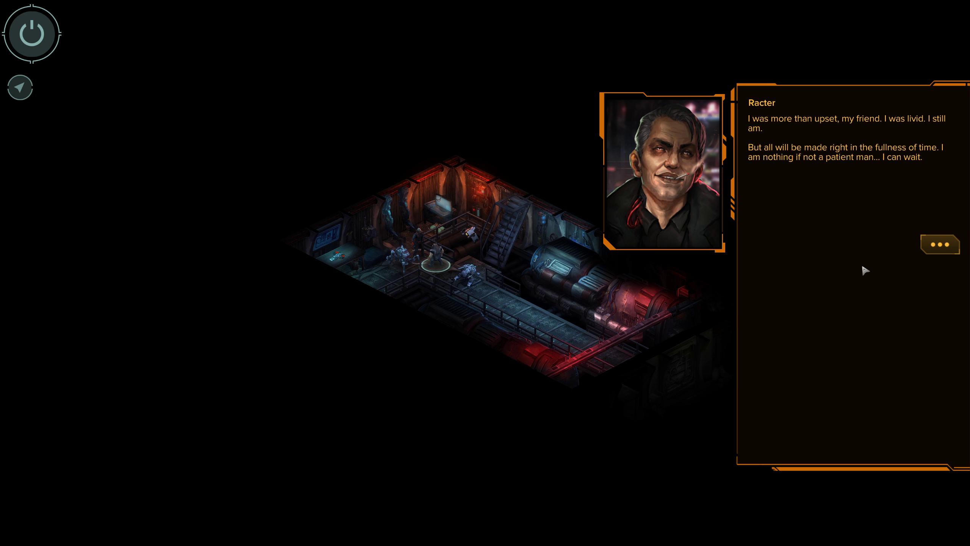
pyautogui.moveTo(906, 262)
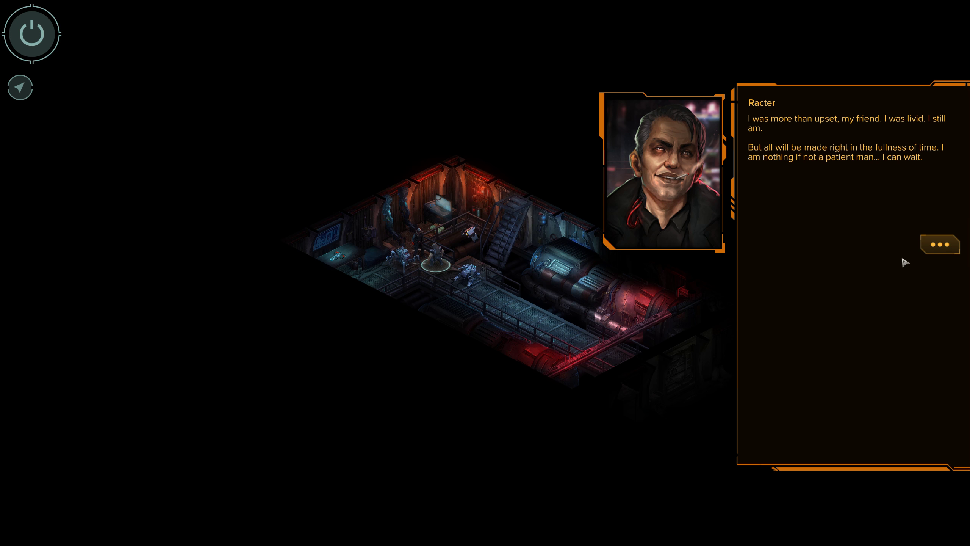
pyautogui.click(939, 244)
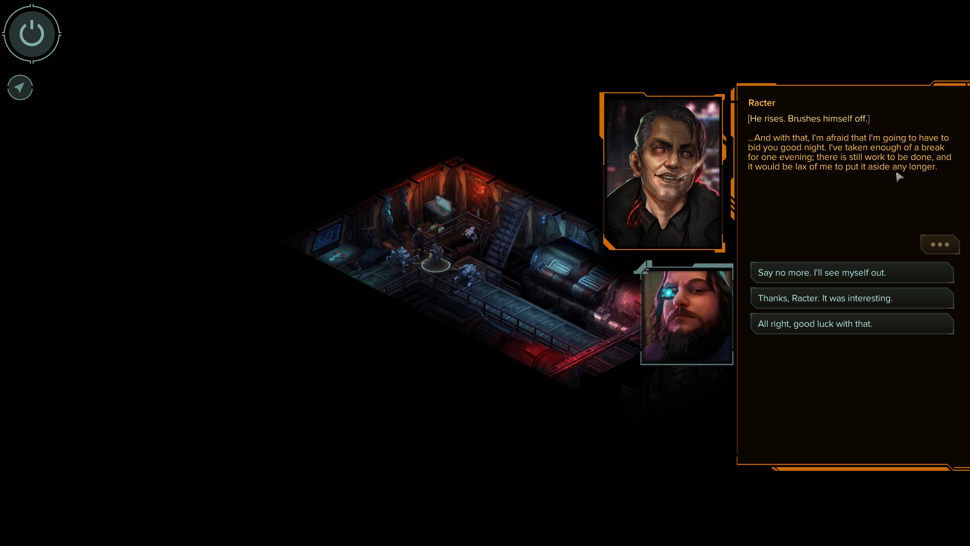
pyautogui.moveTo(888, 180)
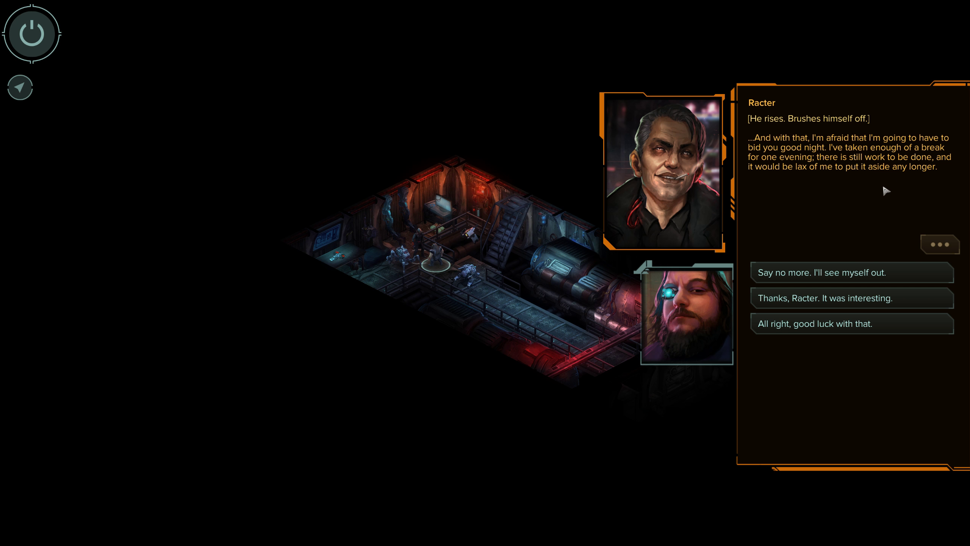
pyautogui.moveTo(898, 277)
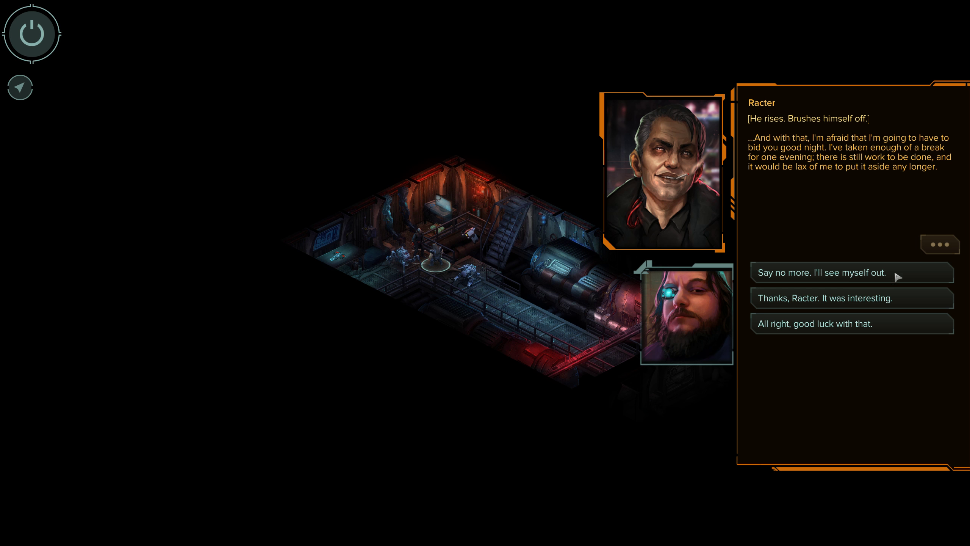
# Excuse yourself from Racter with 'Say no more', then enter Gaichu's cabin and read its description
pyautogui.click(852, 273)
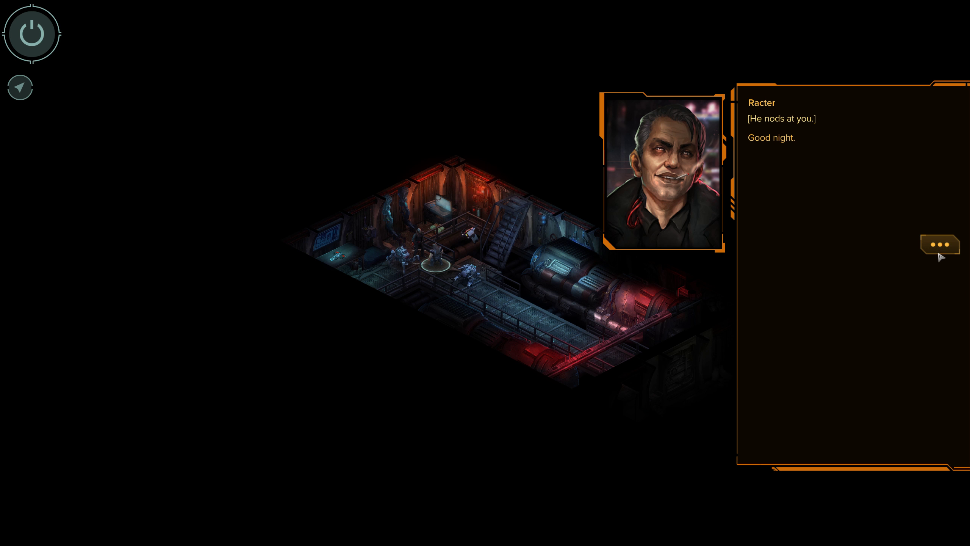
pyautogui.click(940, 254)
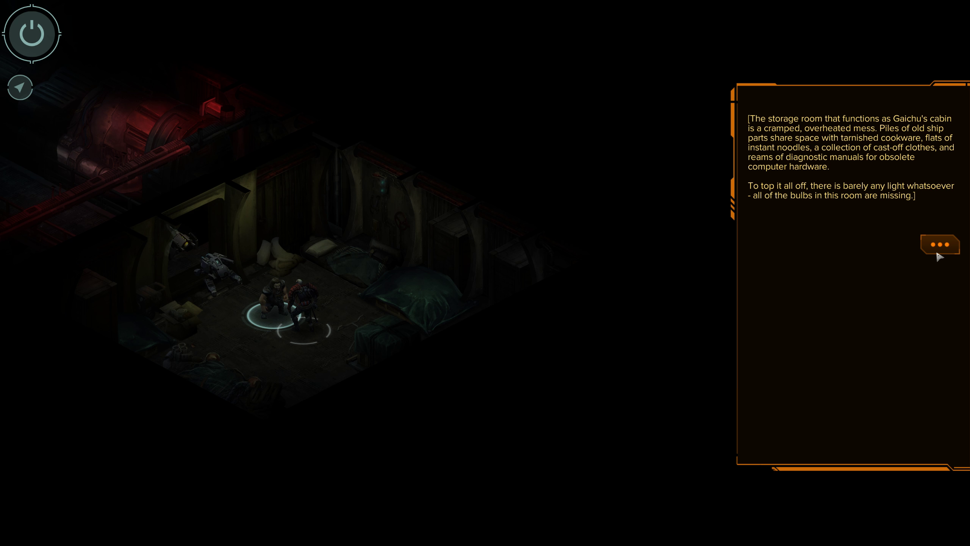
pyautogui.click(941, 245)
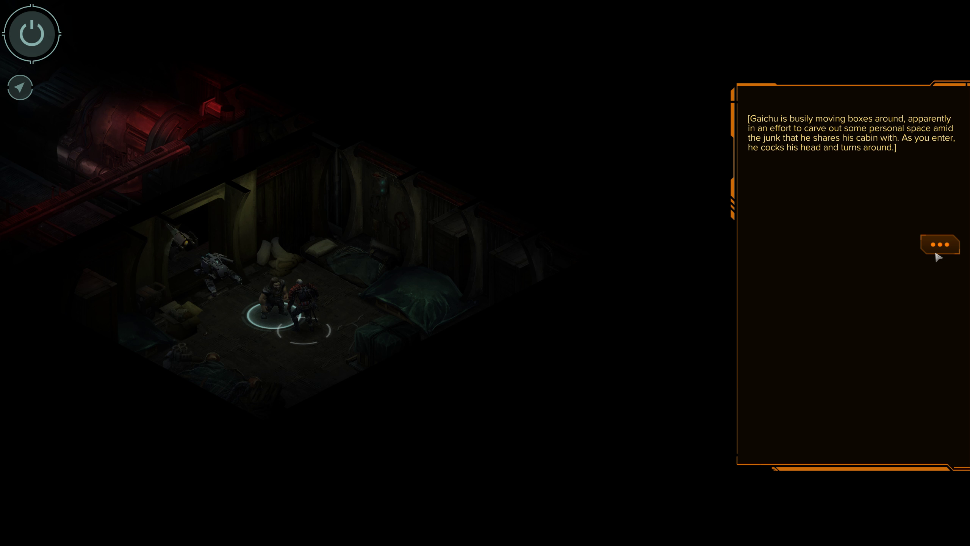
# Greet Gaichu, ask how he's settling in and about the last run, then raise his ghoul condition
pyautogui.click(939, 244)
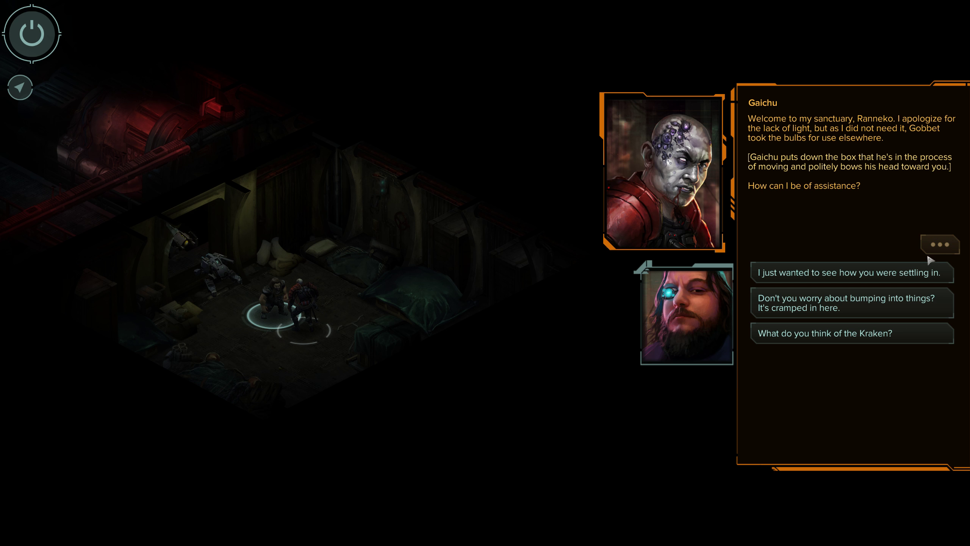
pyautogui.moveTo(897, 240)
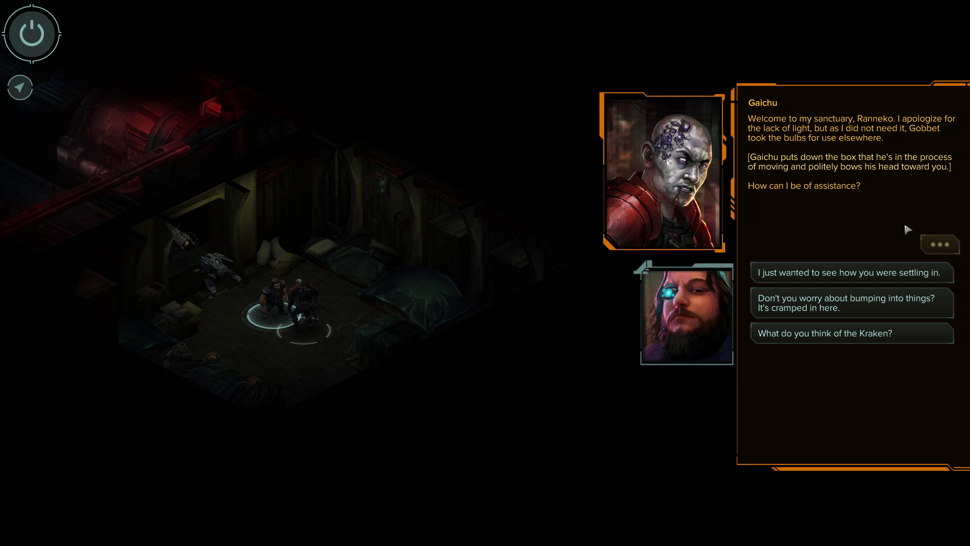
pyautogui.moveTo(939, 239)
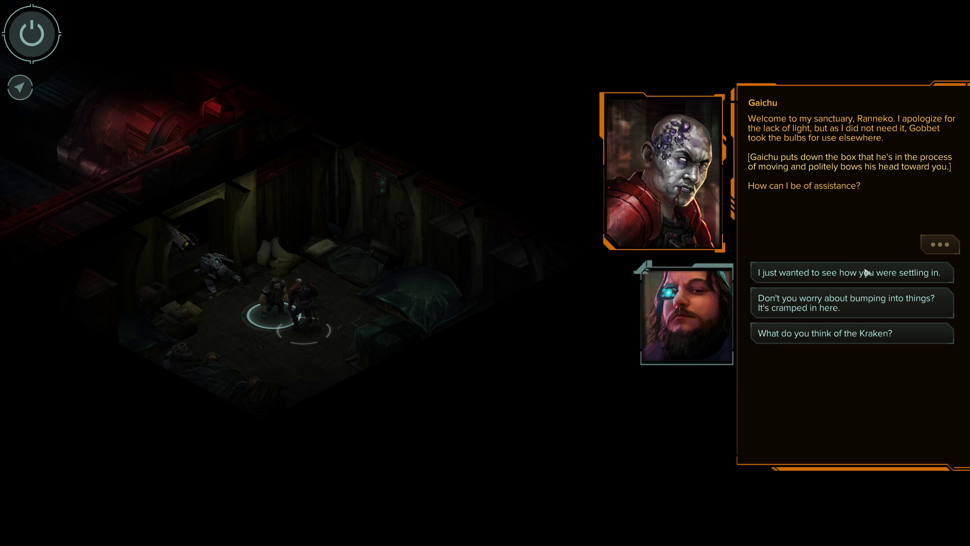
pyautogui.moveTo(850, 279)
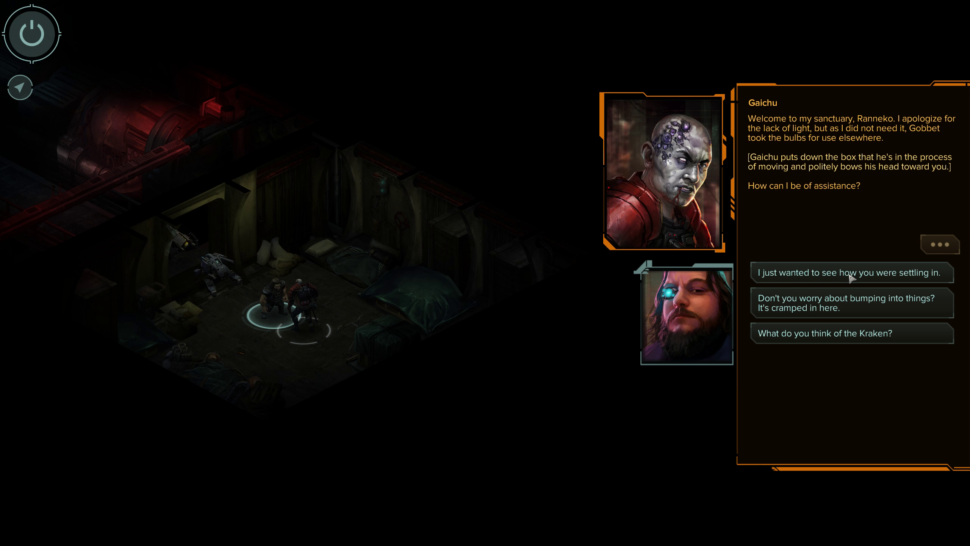
pyautogui.click(849, 273)
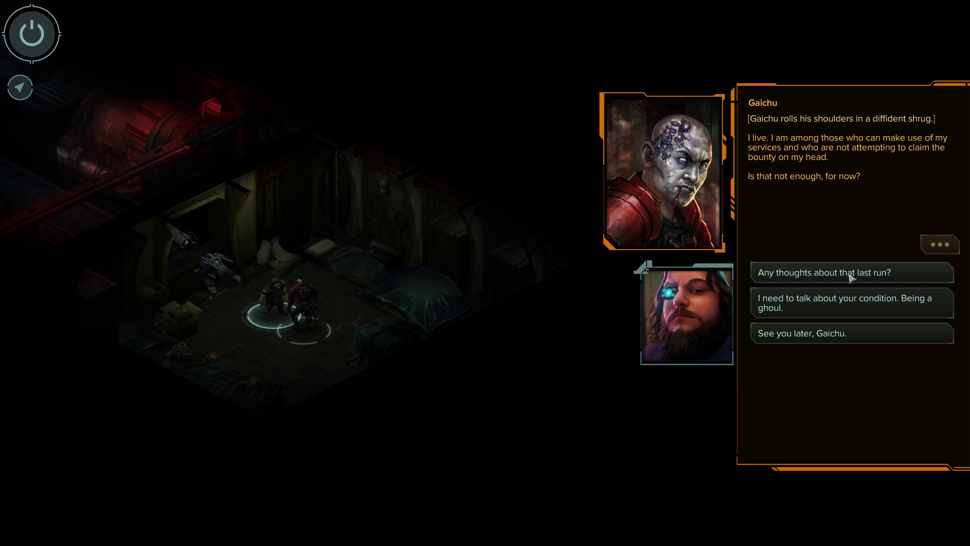
pyautogui.click(852, 273)
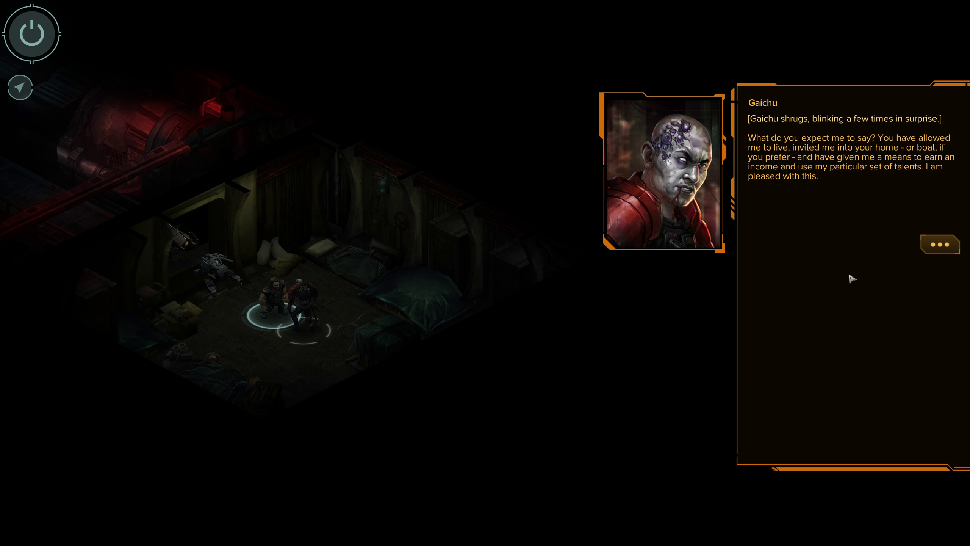
pyautogui.moveTo(952, 256)
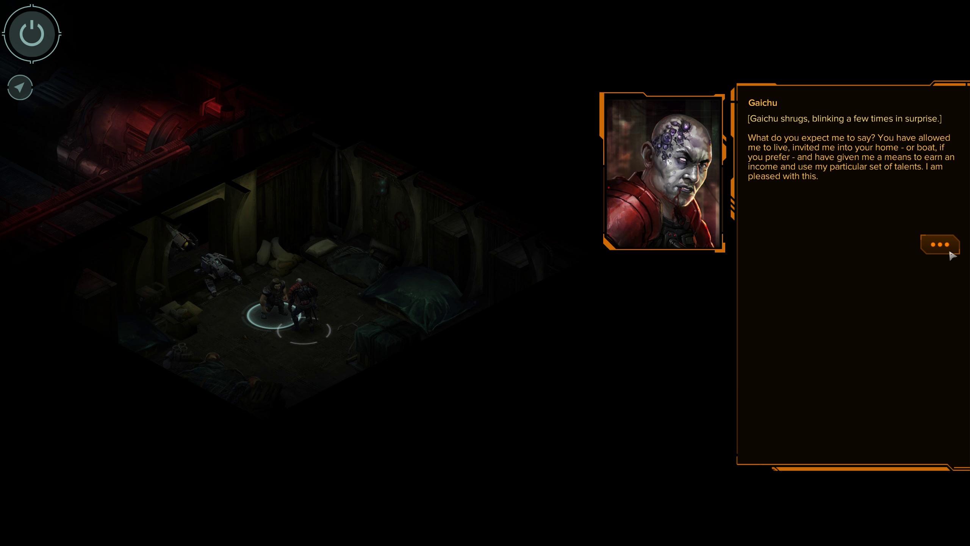
pyautogui.click(940, 244)
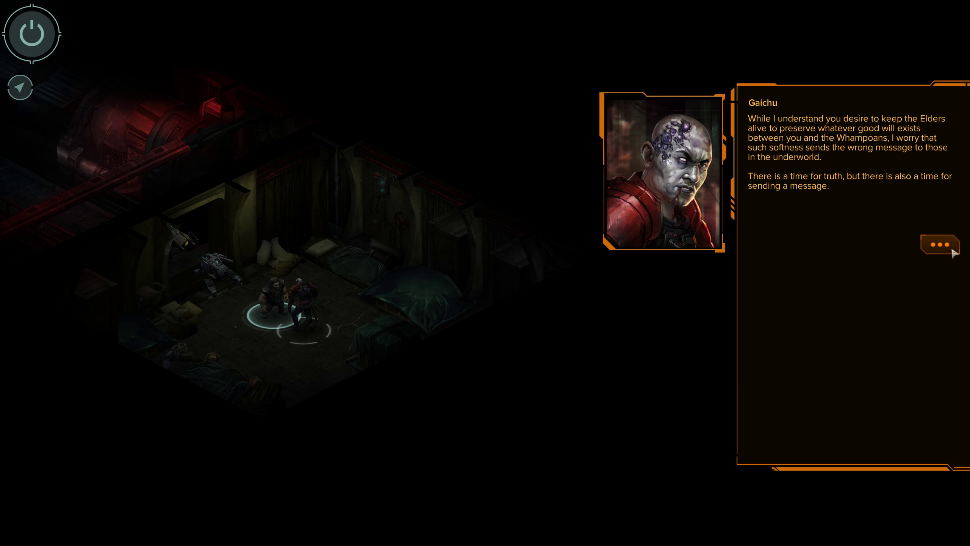
pyautogui.click(940, 245)
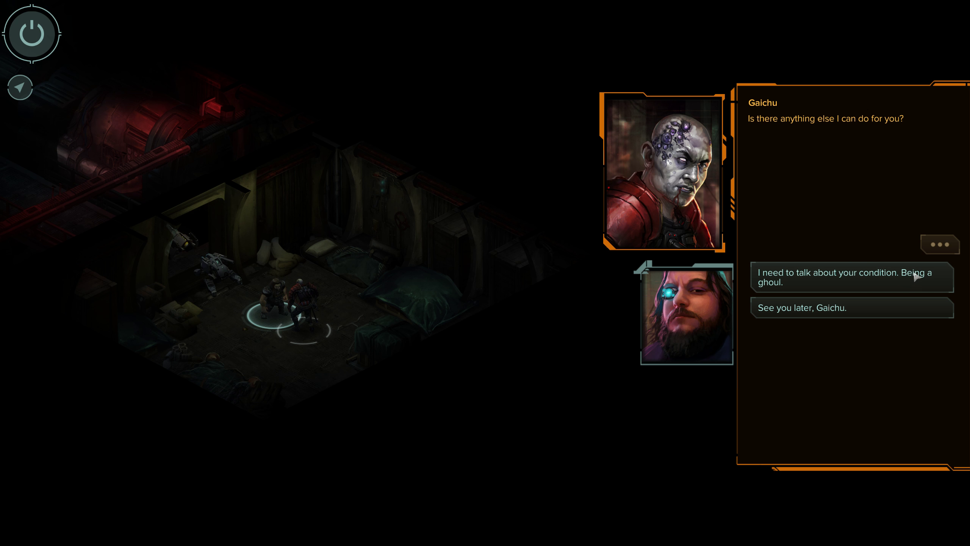
pyautogui.click(852, 277)
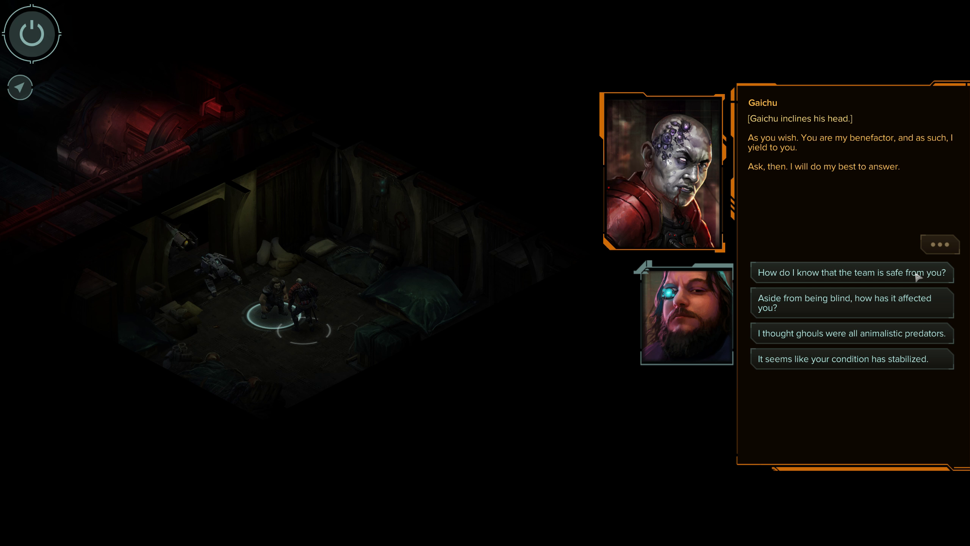
# Ask how ghoul infection affected him, whether he still sleeps, and remark his condition seems stabilized
pyautogui.click(851, 303)
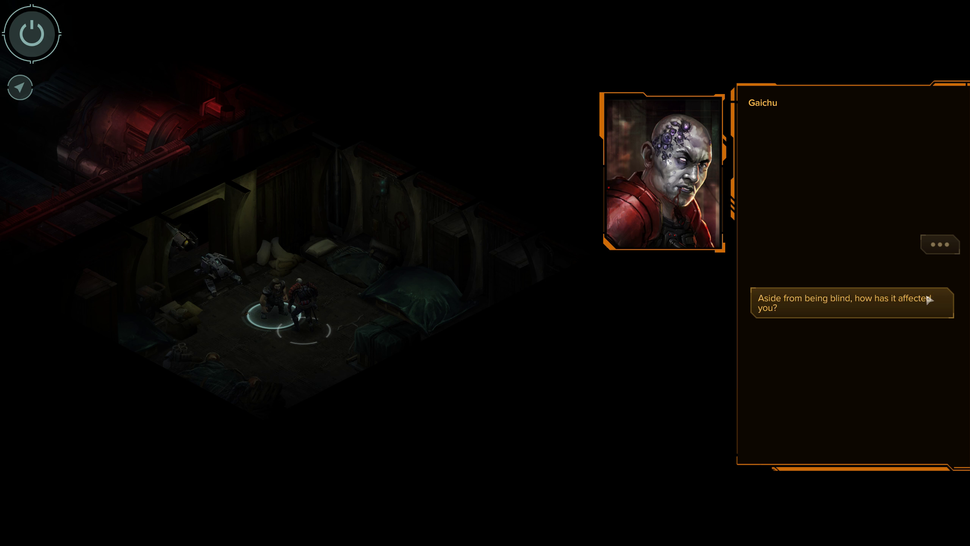
pyautogui.click(852, 302)
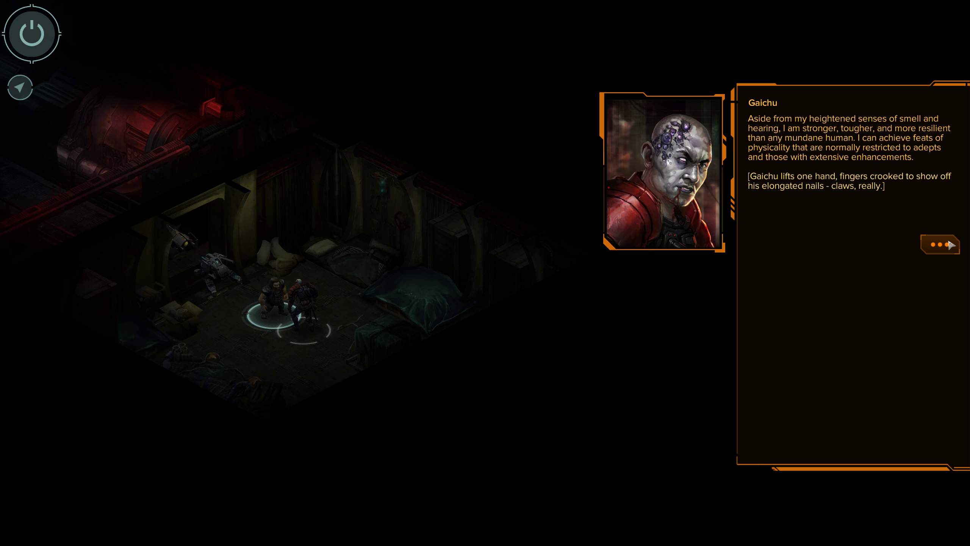
pyautogui.click(940, 245)
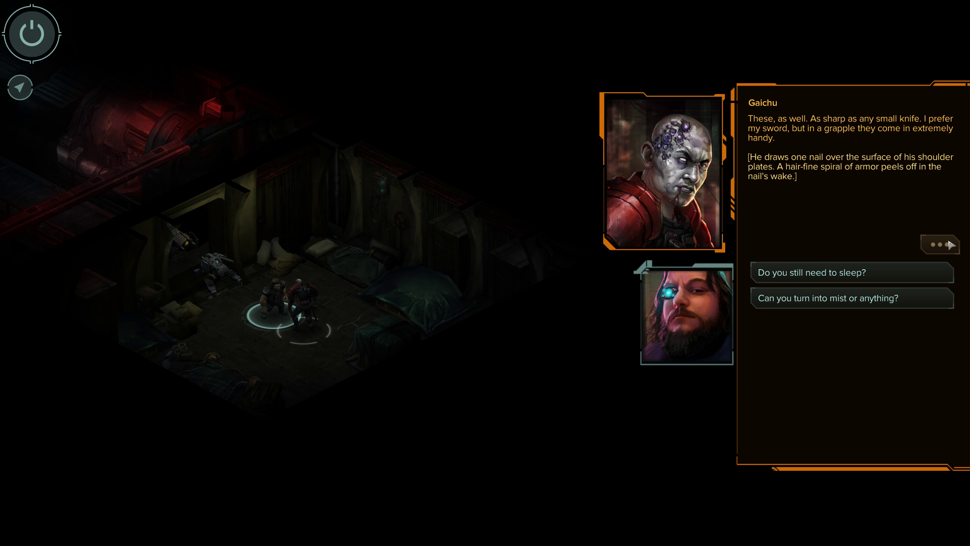
pyautogui.moveTo(902, 268)
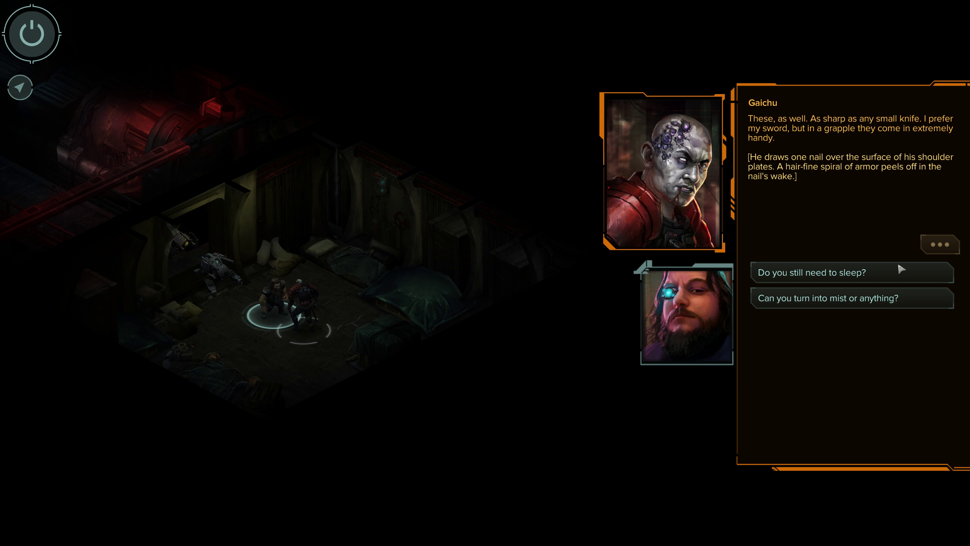
pyautogui.click(811, 272)
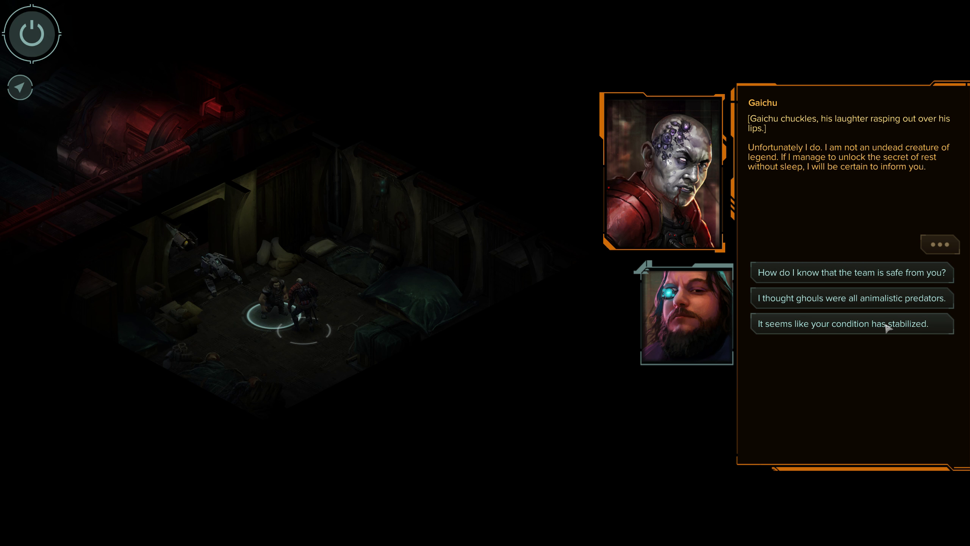
pyautogui.click(851, 323)
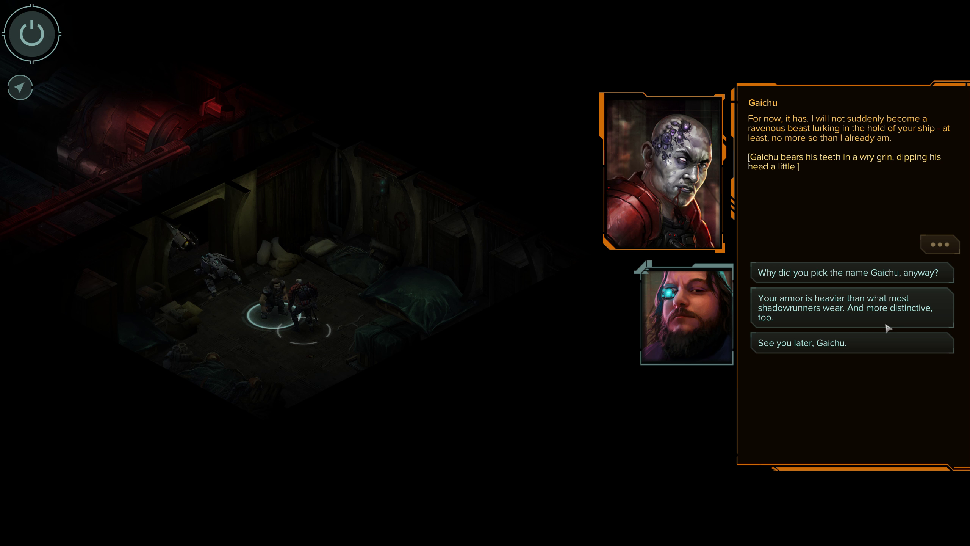
# Ask why he picked the name Gaichu and approve of turning 'vermin' into a strength
pyautogui.click(847, 273)
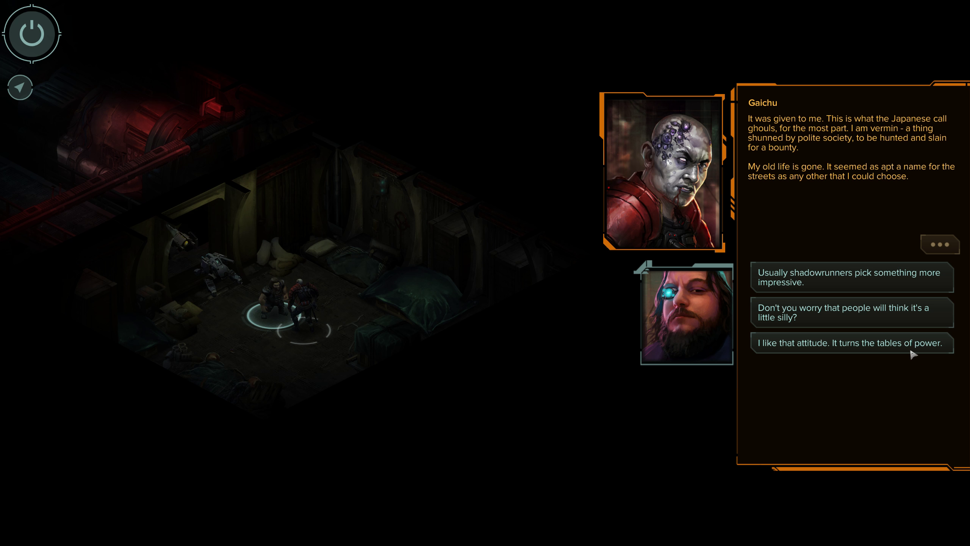
pyautogui.click(850, 342)
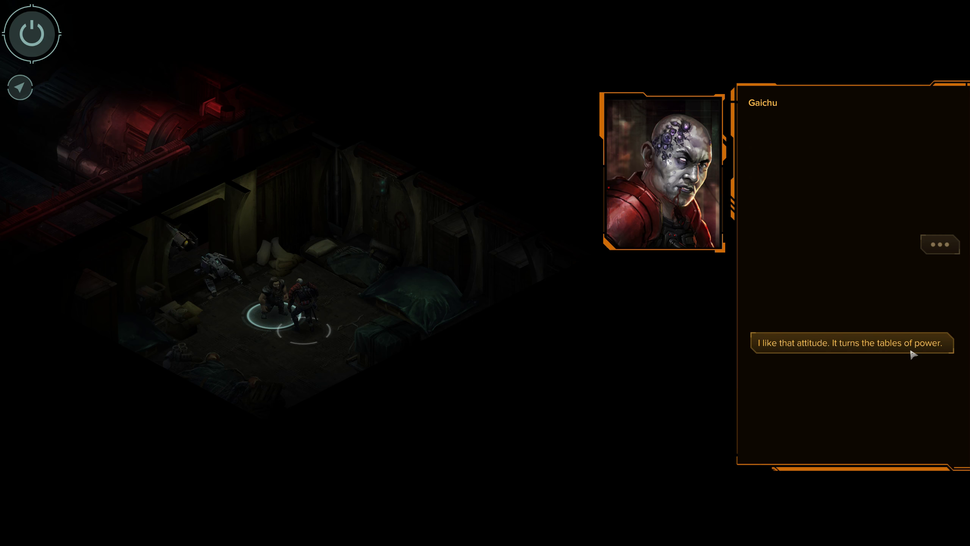
pyautogui.click(852, 343)
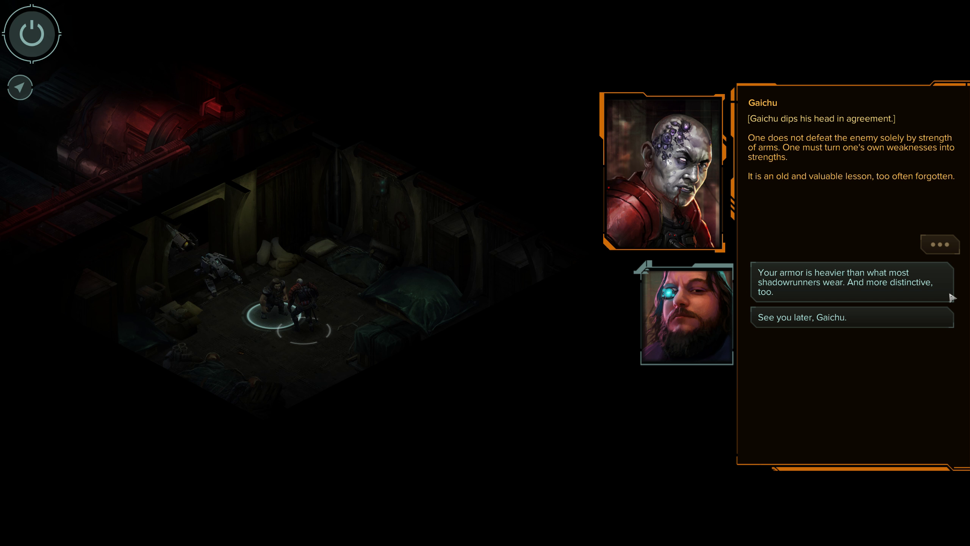
# Comment on his distinctive armor, ask if anyone will come for it, and confirm he was a Red Samurai
pyautogui.click(850, 282)
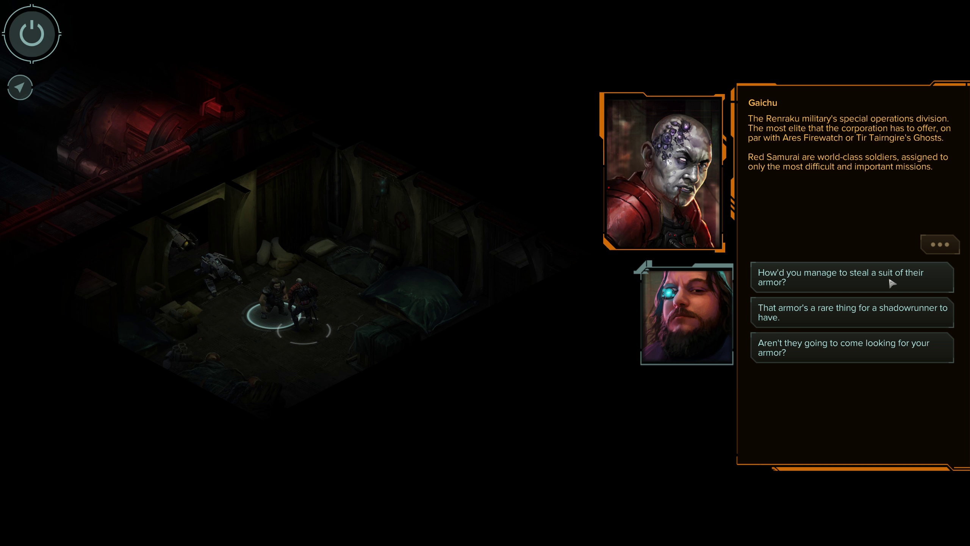
pyautogui.moveTo(915, 358)
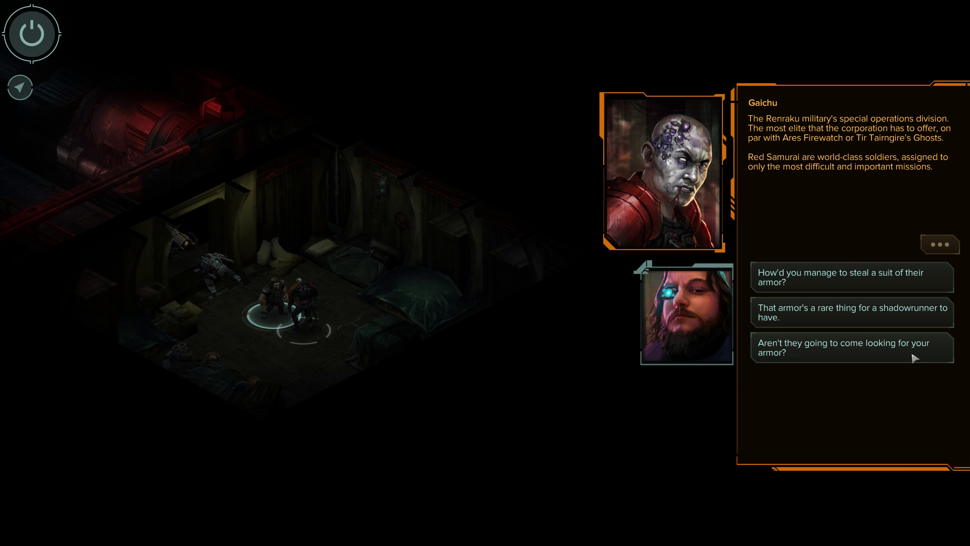
pyautogui.click(852, 348)
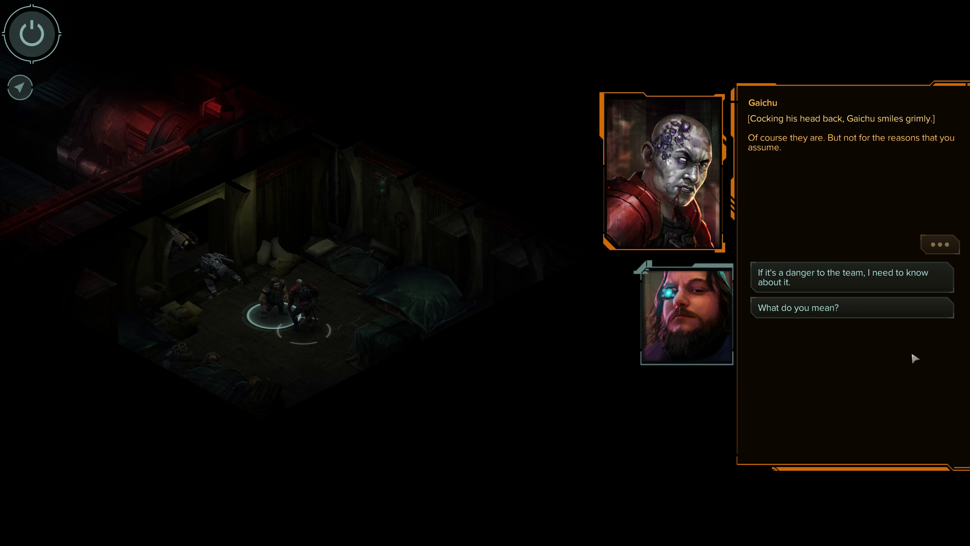
pyautogui.moveTo(867, 329)
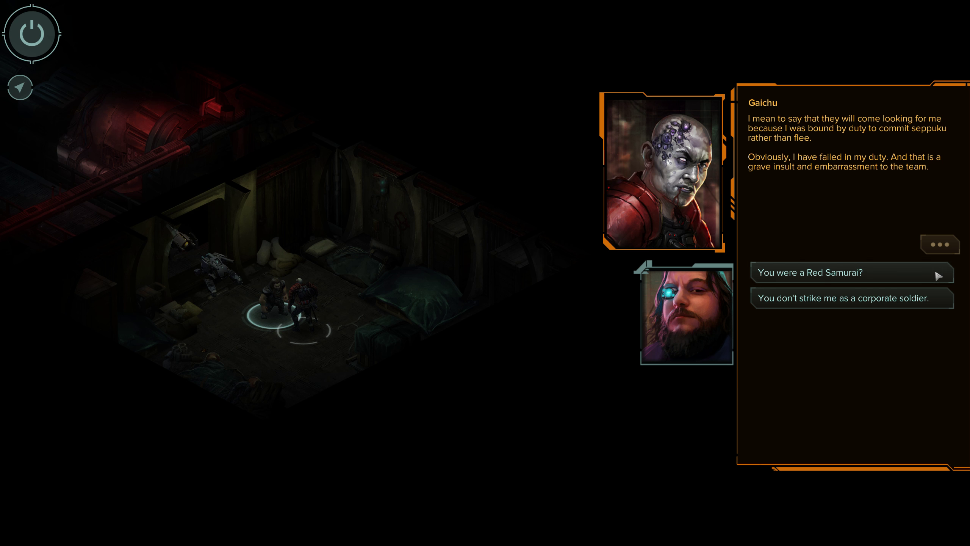
pyautogui.click(825, 273)
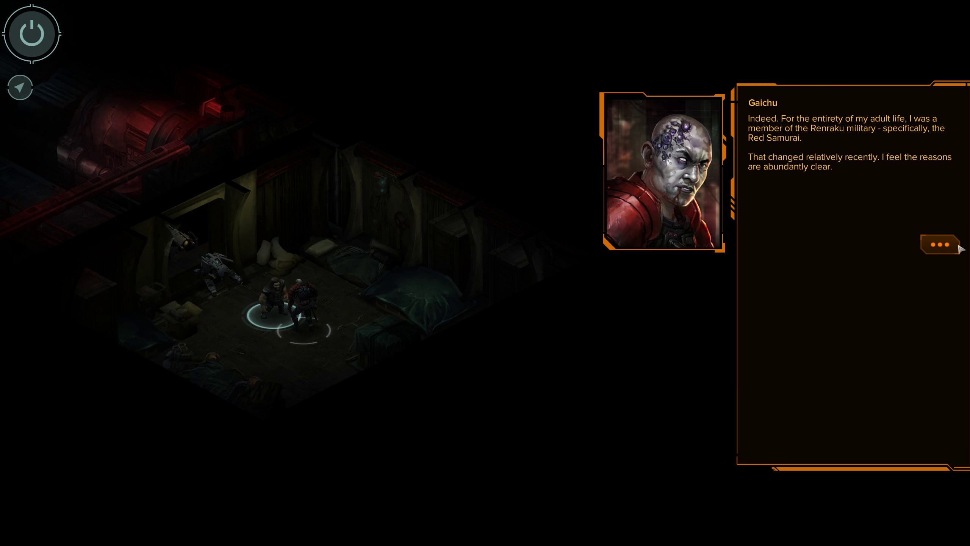
pyautogui.click(939, 244)
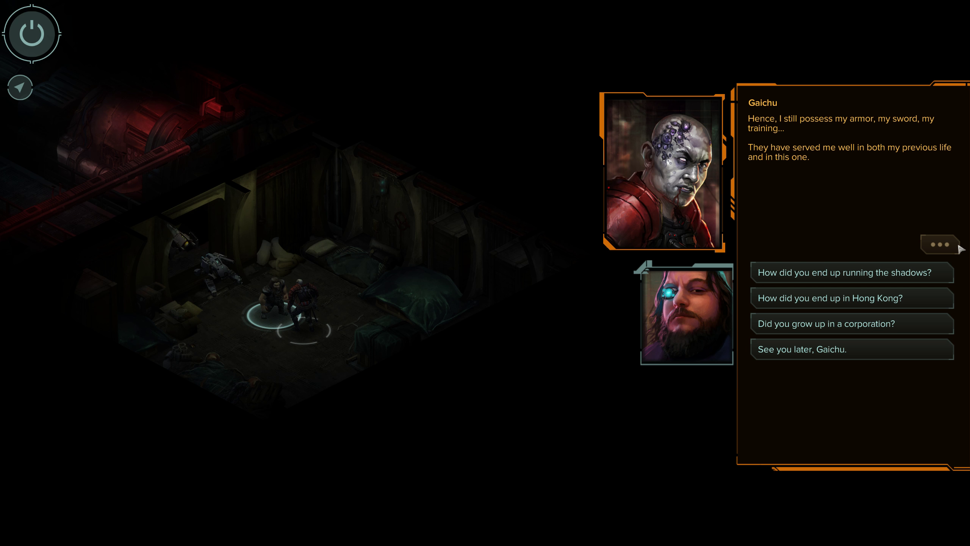
# Ask about his past, hear why wounded Red Samurai commit seppuku, and call it a way to ensure unit cohesion
pyautogui.click(845, 273)
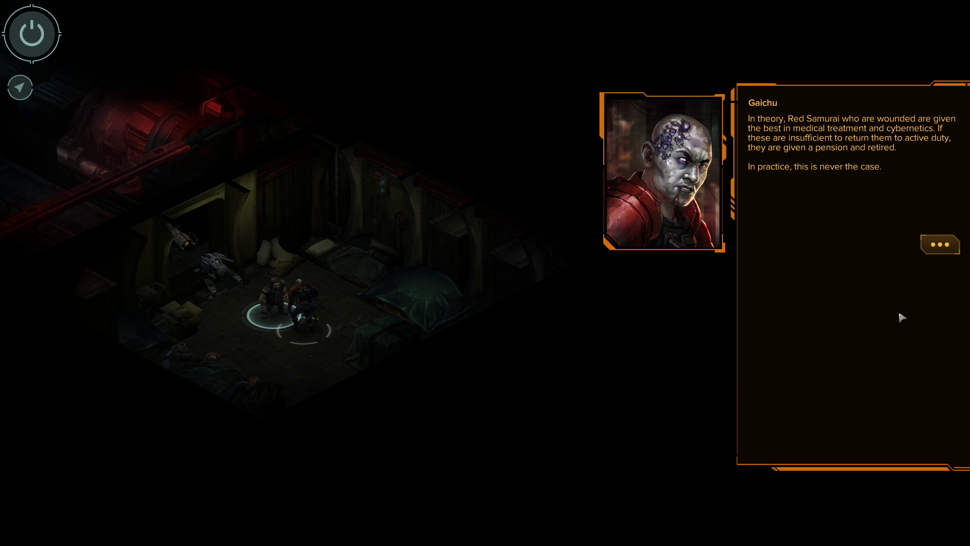
pyautogui.moveTo(965, 239)
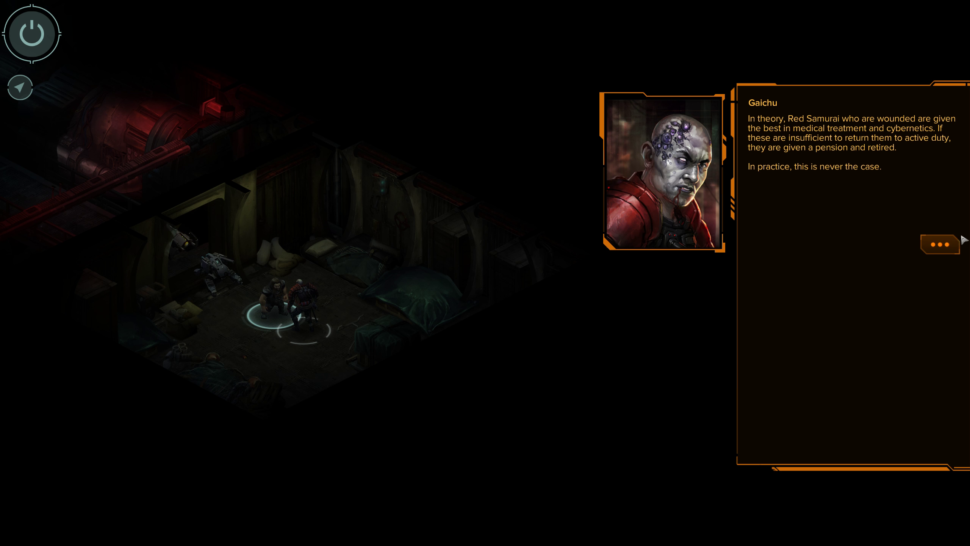
pyautogui.click(940, 254)
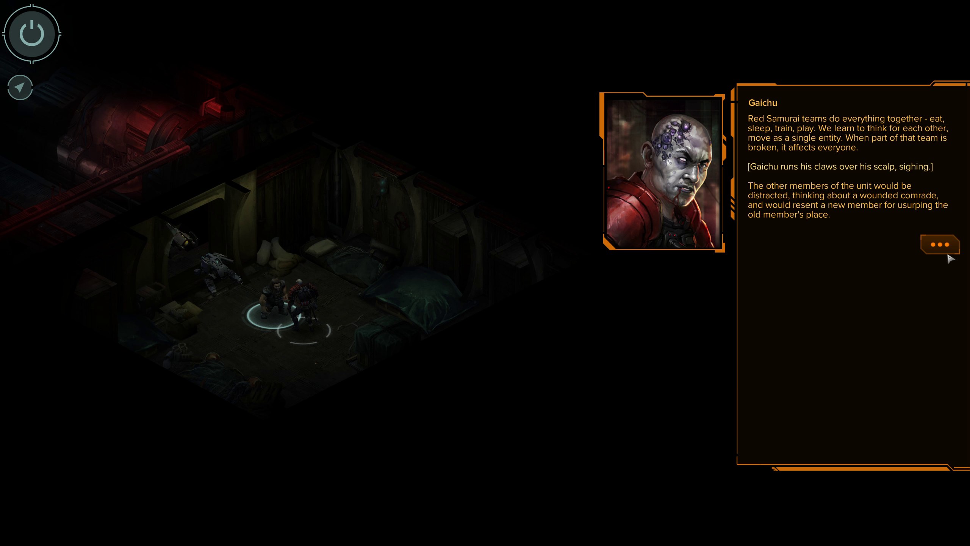
pyautogui.click(940, 244)
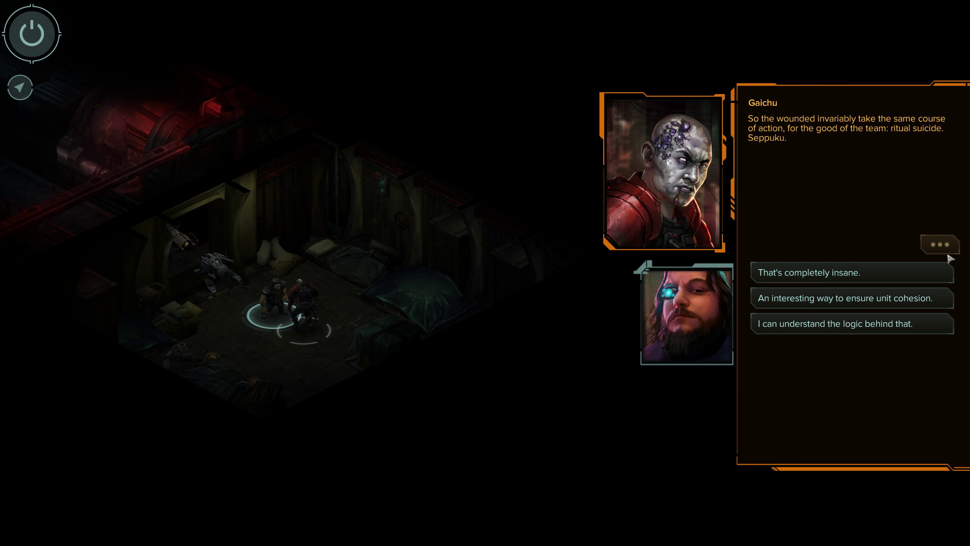
pyautogui.moveTo(906, 304)
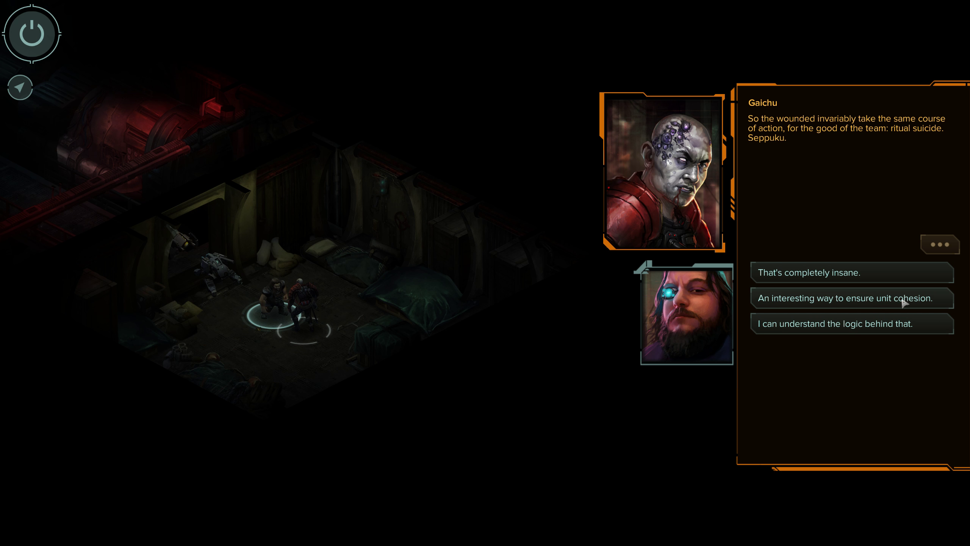
pyautogui.click(852, 298)
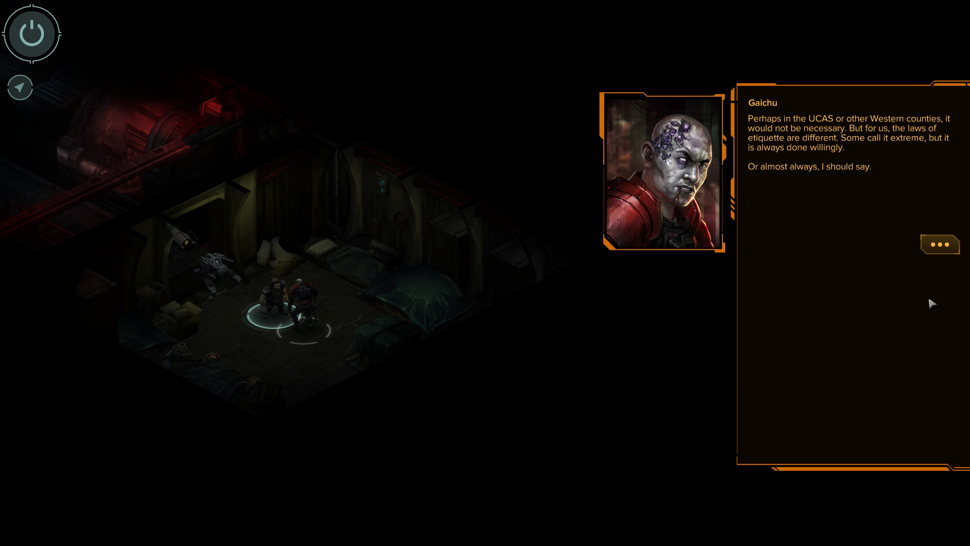
# Hear how he was bitten in Osaka and his view of the Yamato Act, then call it fascist
pyautogui.click(939, 244)
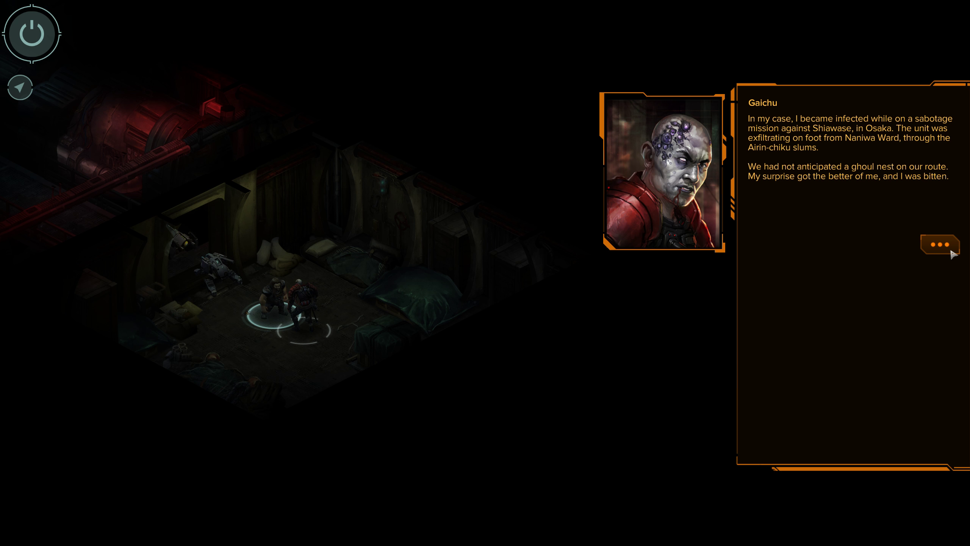
pyautogui.click(939, 245)
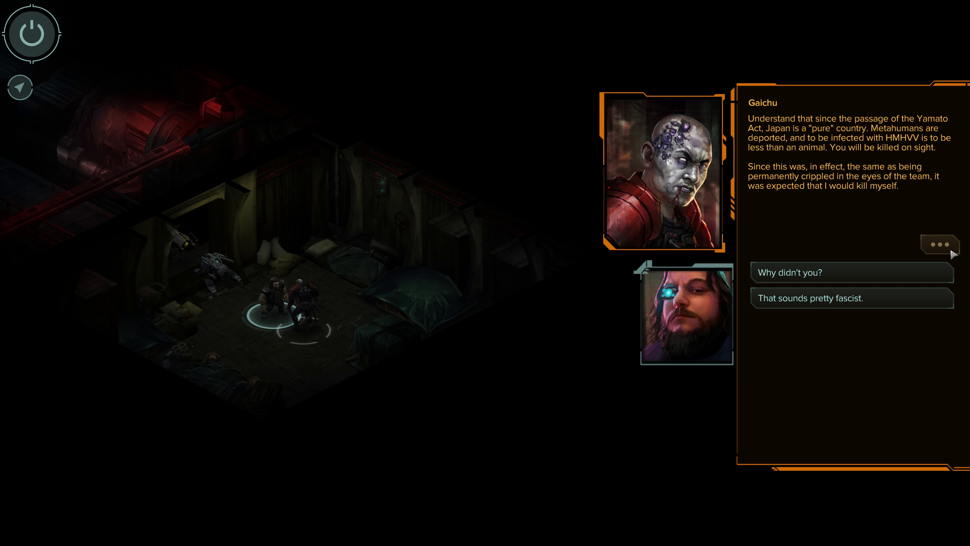
pyautogui.moveTo(829, 305)
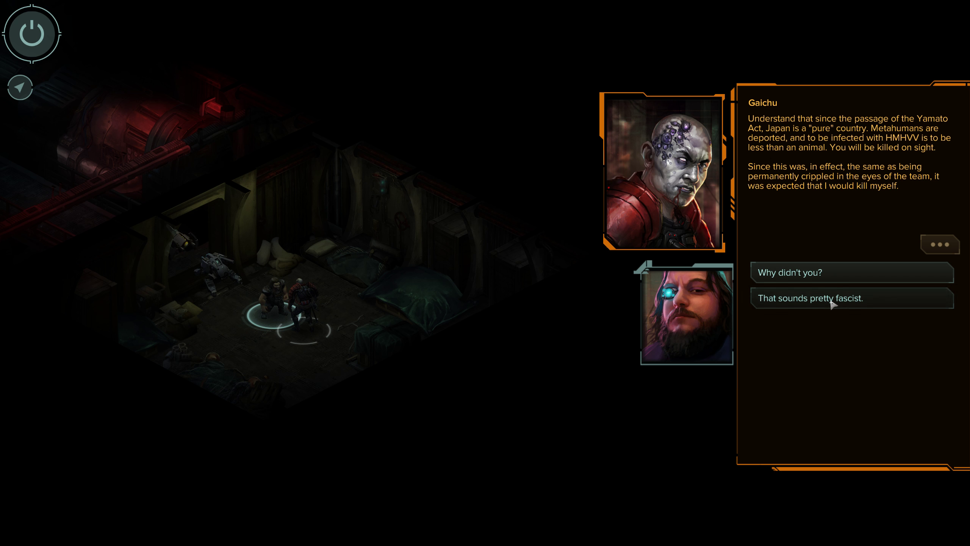
pyautogui.click(833, 298)
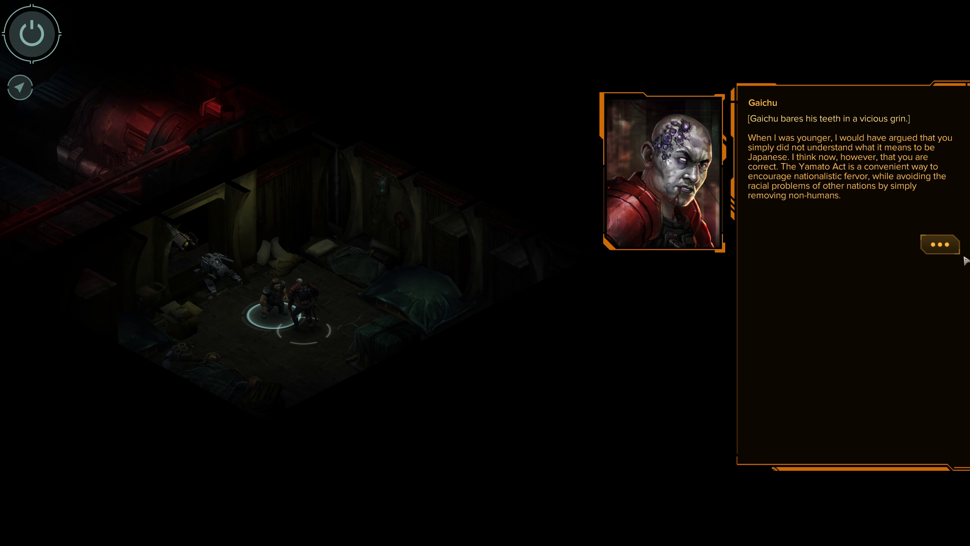
pyautogui.click(940, 244)
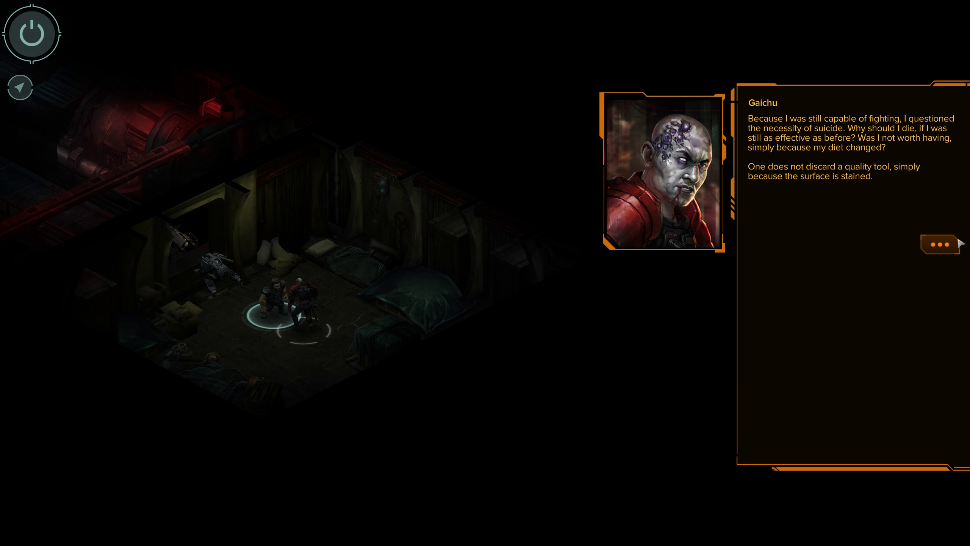